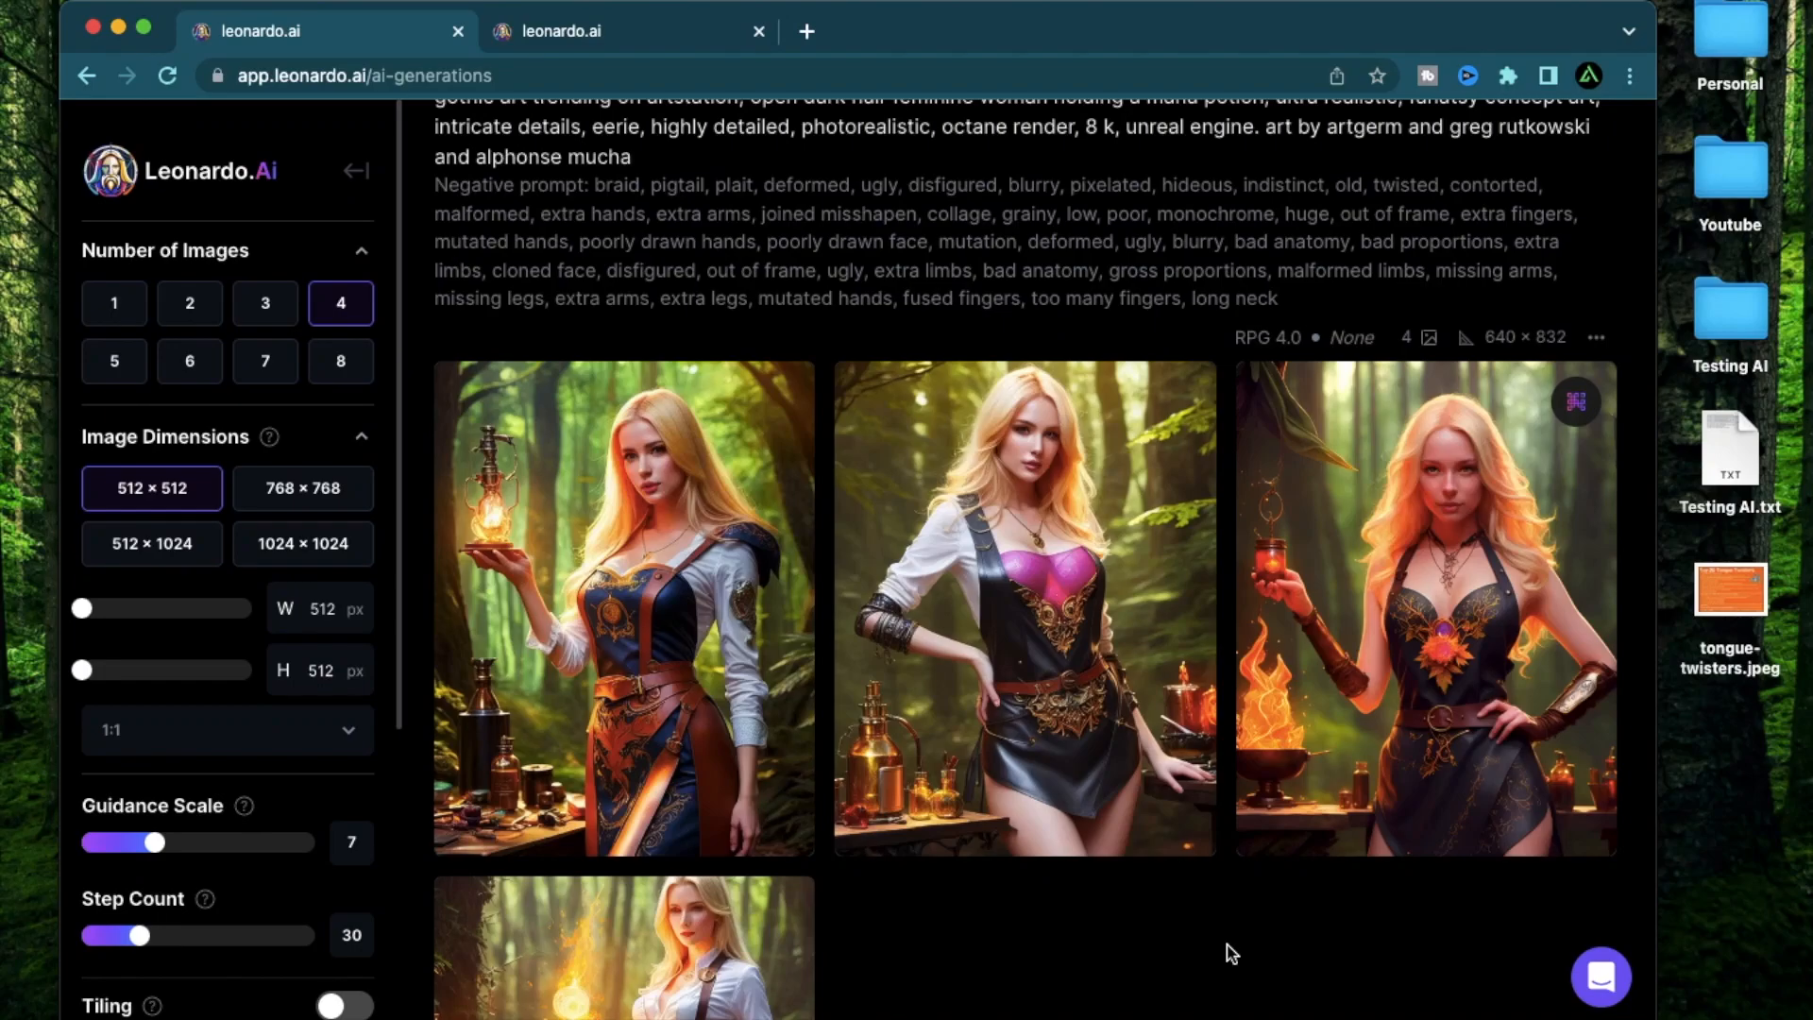
mouse_move(1626, 853)
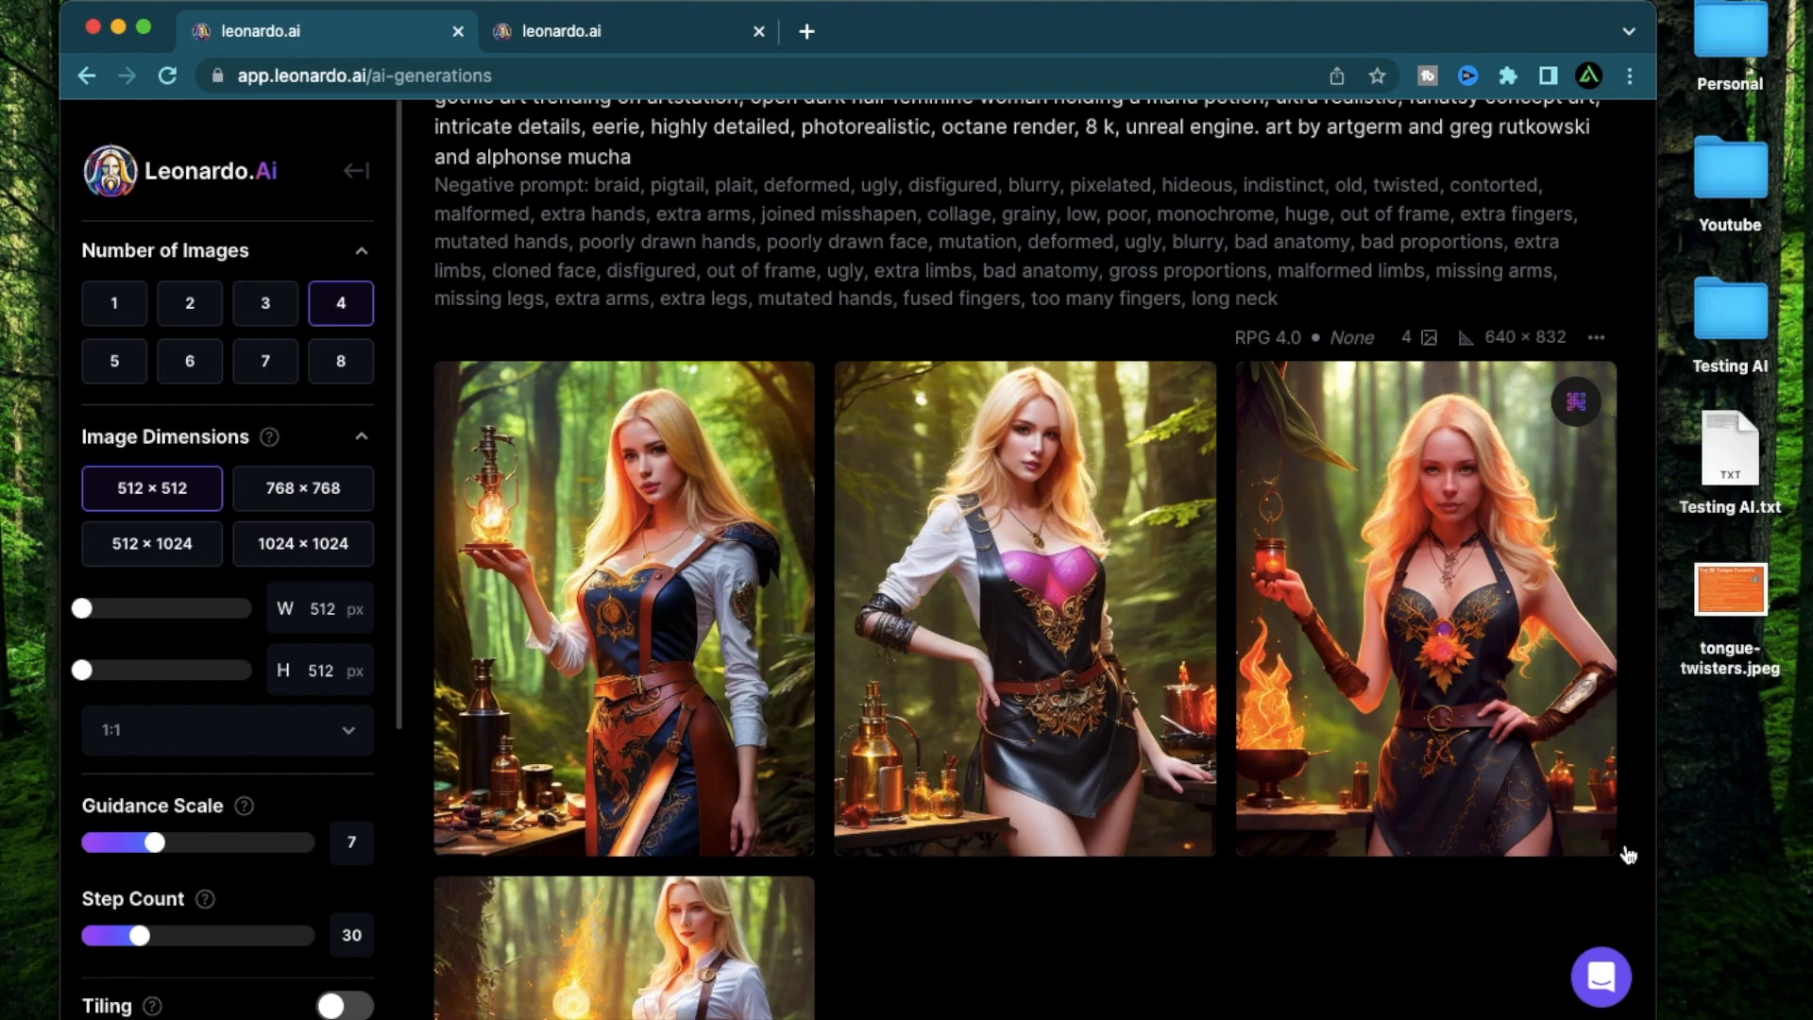
mouse_move(1227, 937)
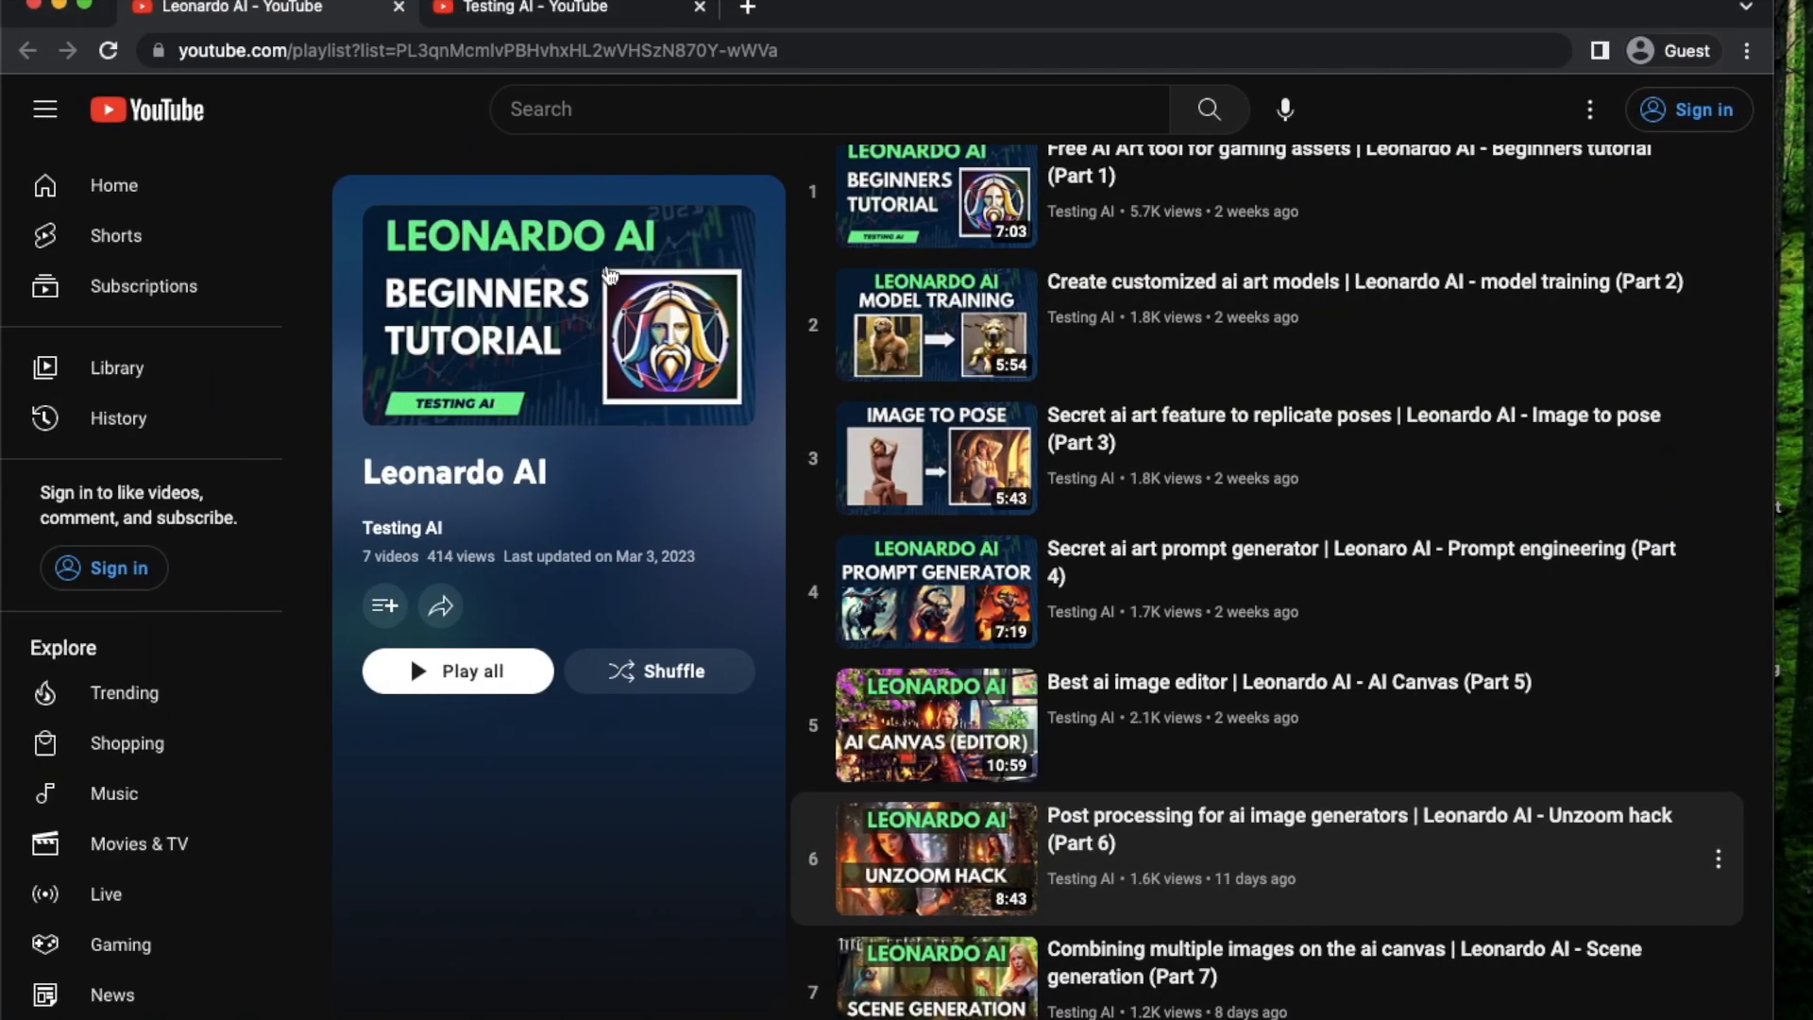
mouse_move(1407, 887)
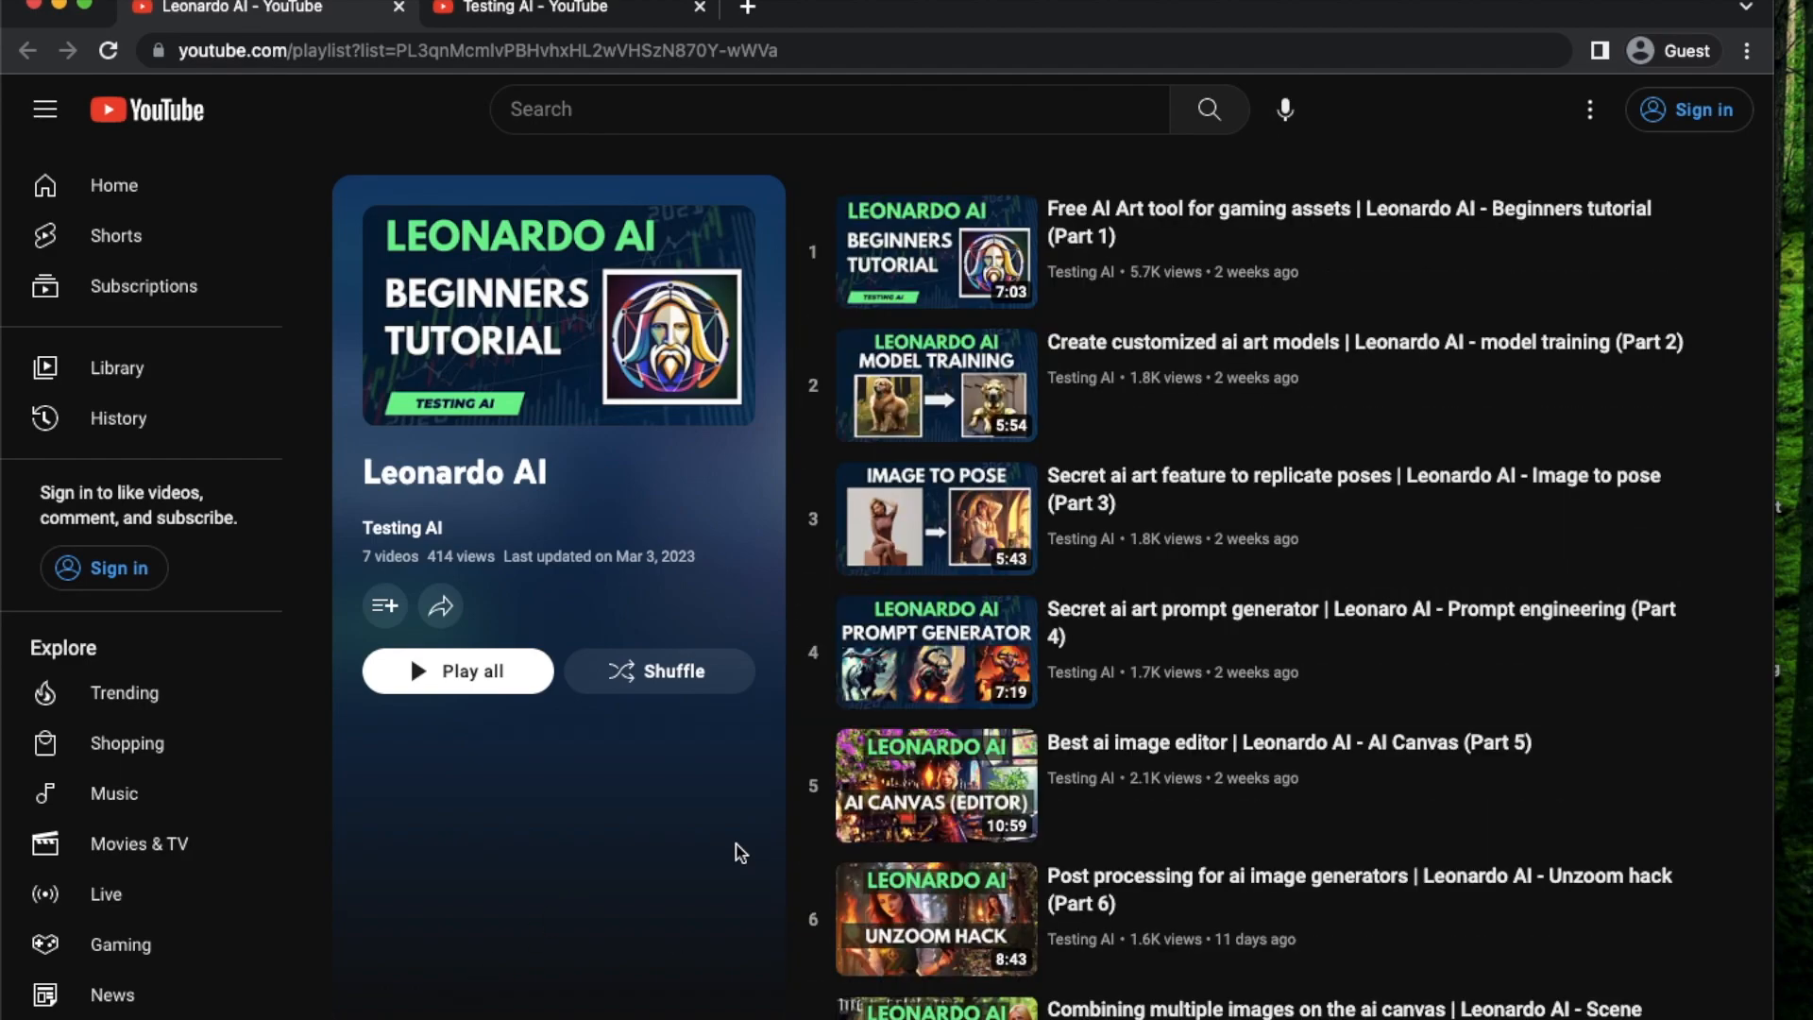
mouse_move(1081, 257)
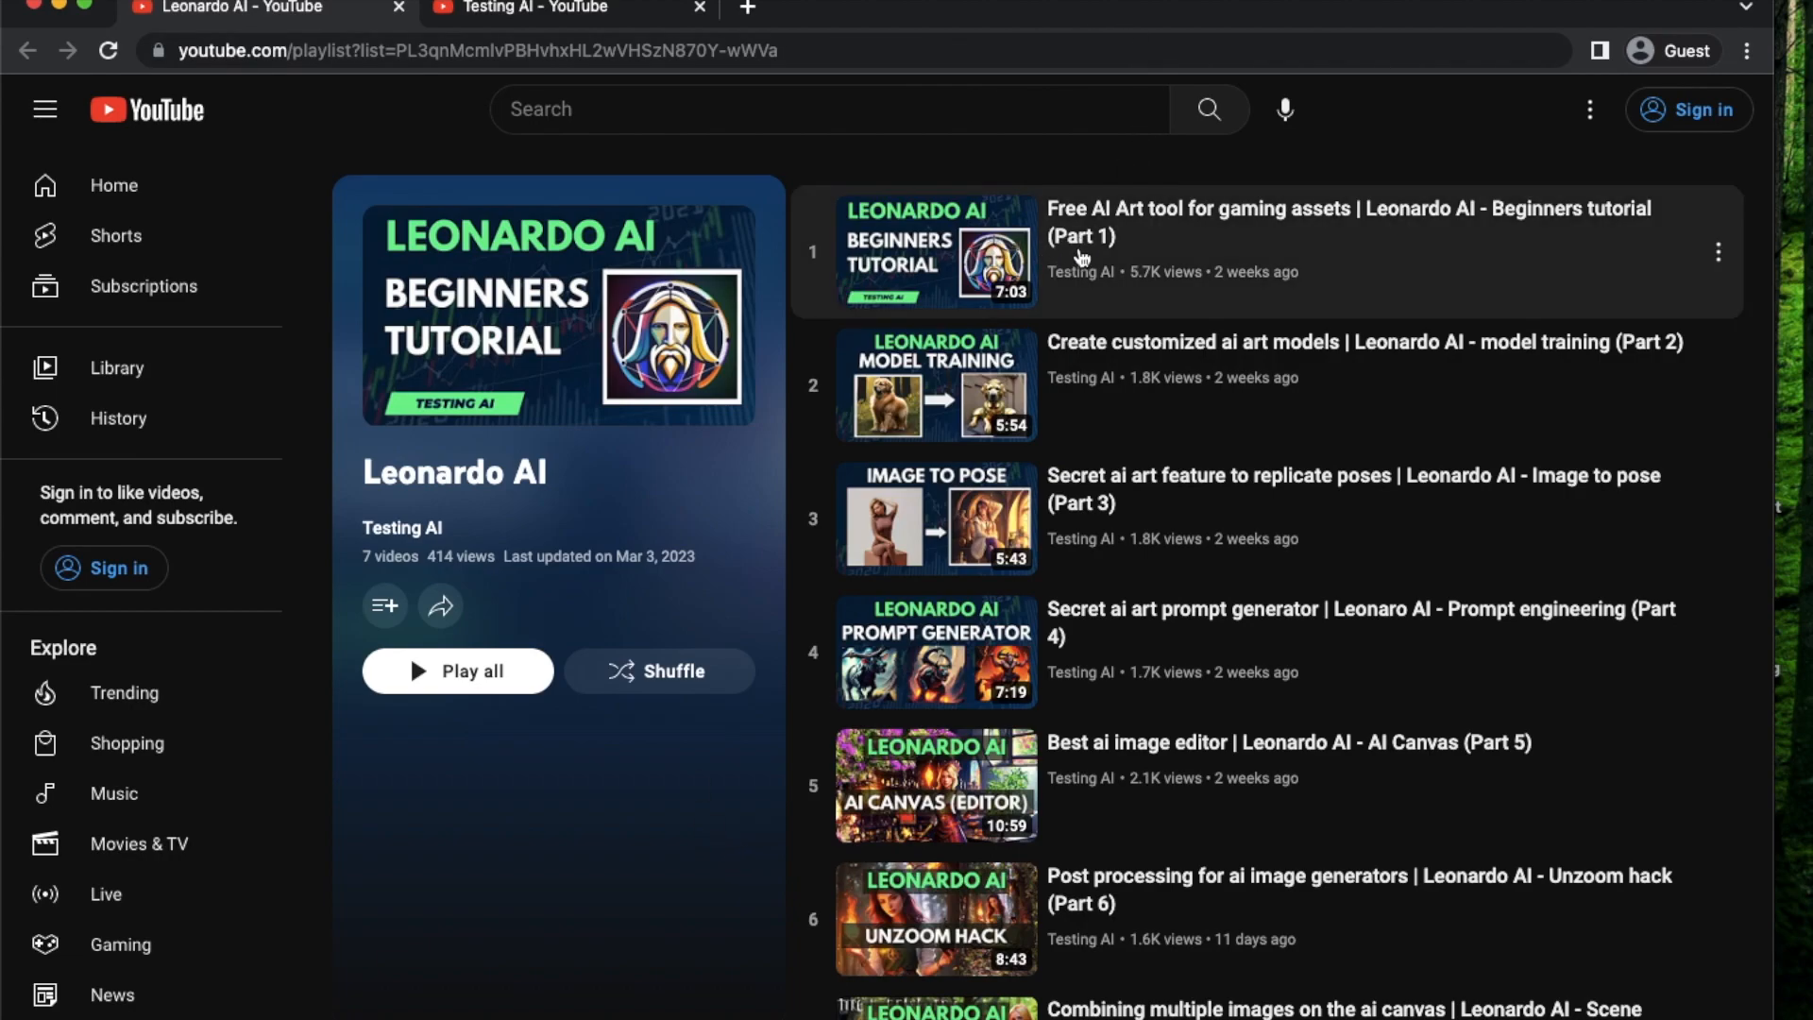
mouse_move(599, 861)
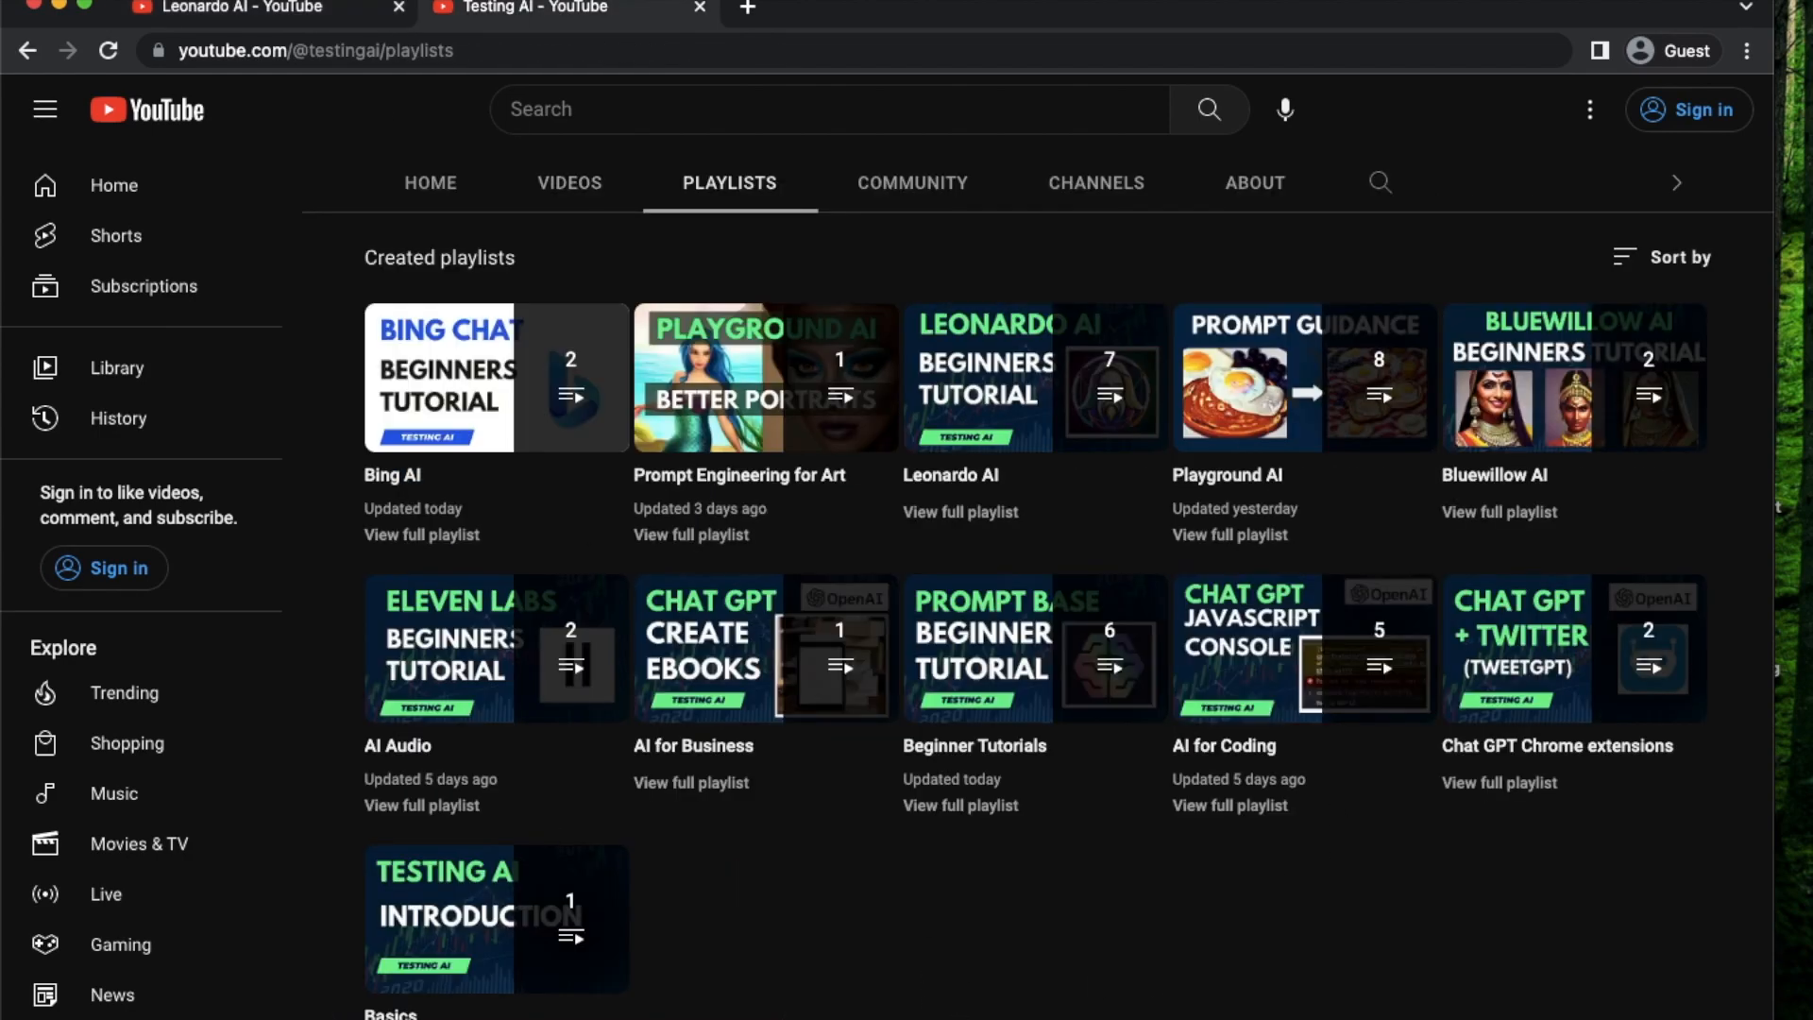
mouse_move(974, 992)
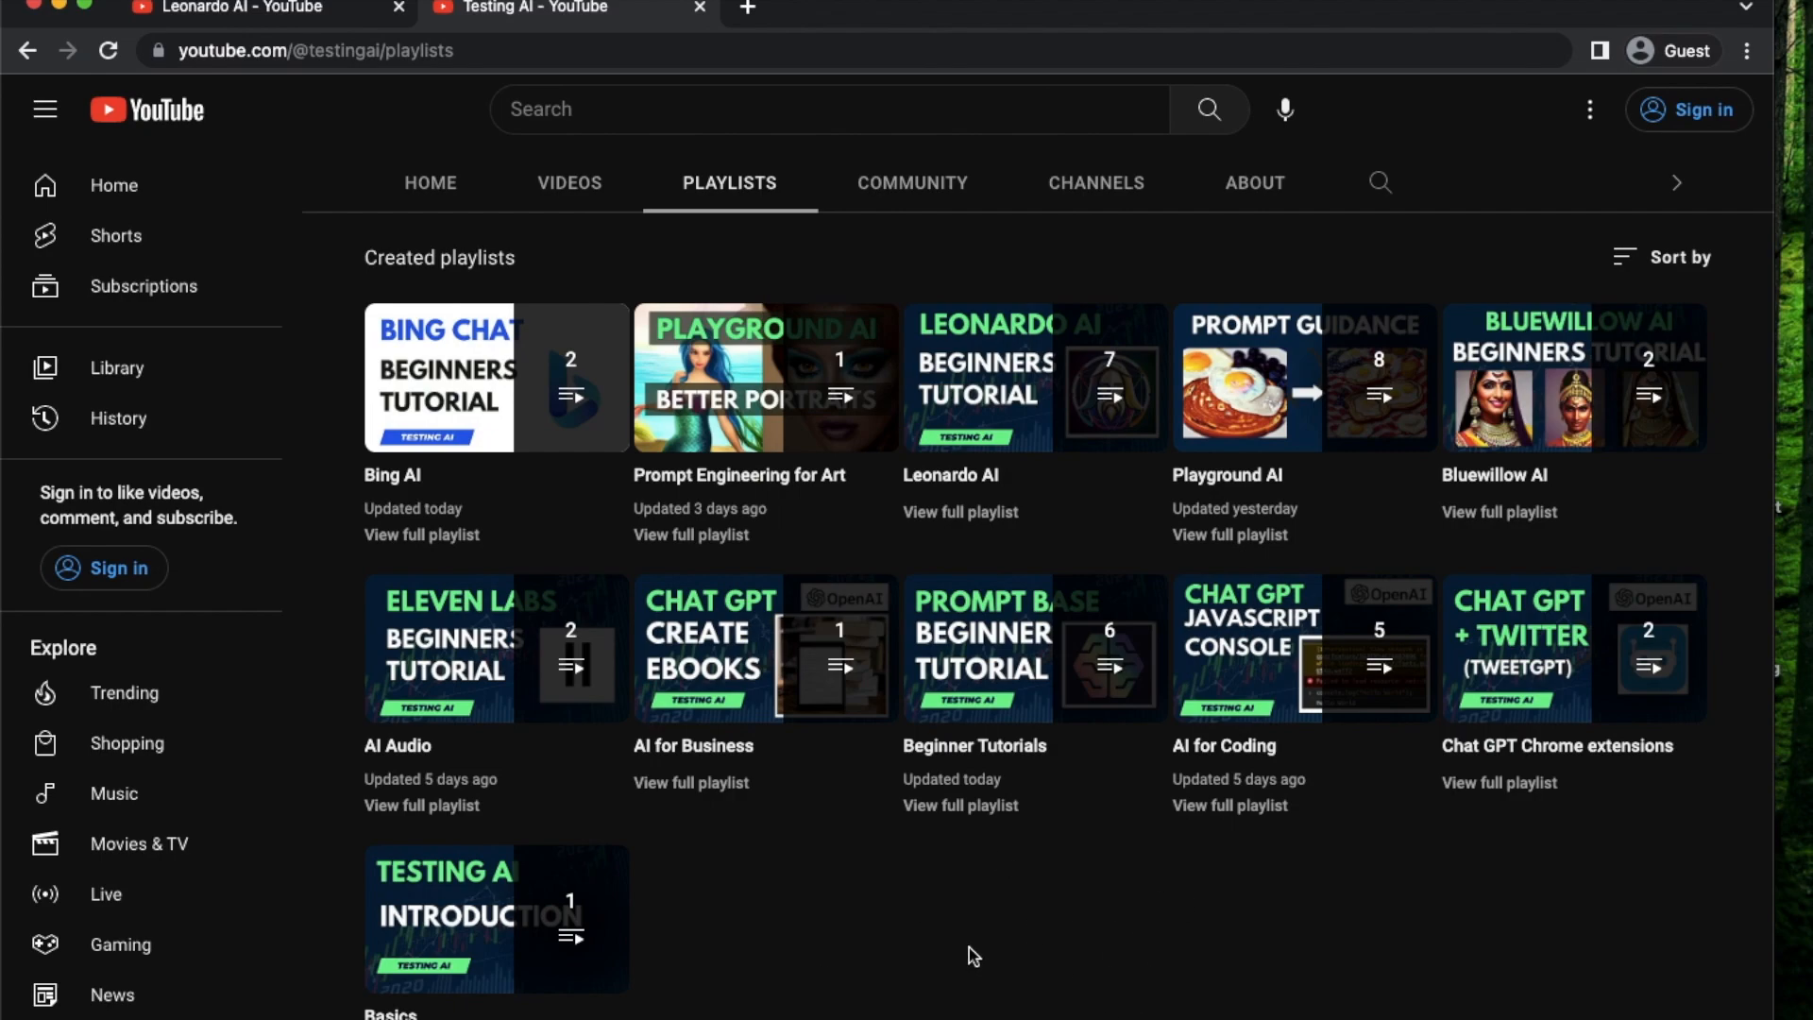
mouse_move(1061, 924)
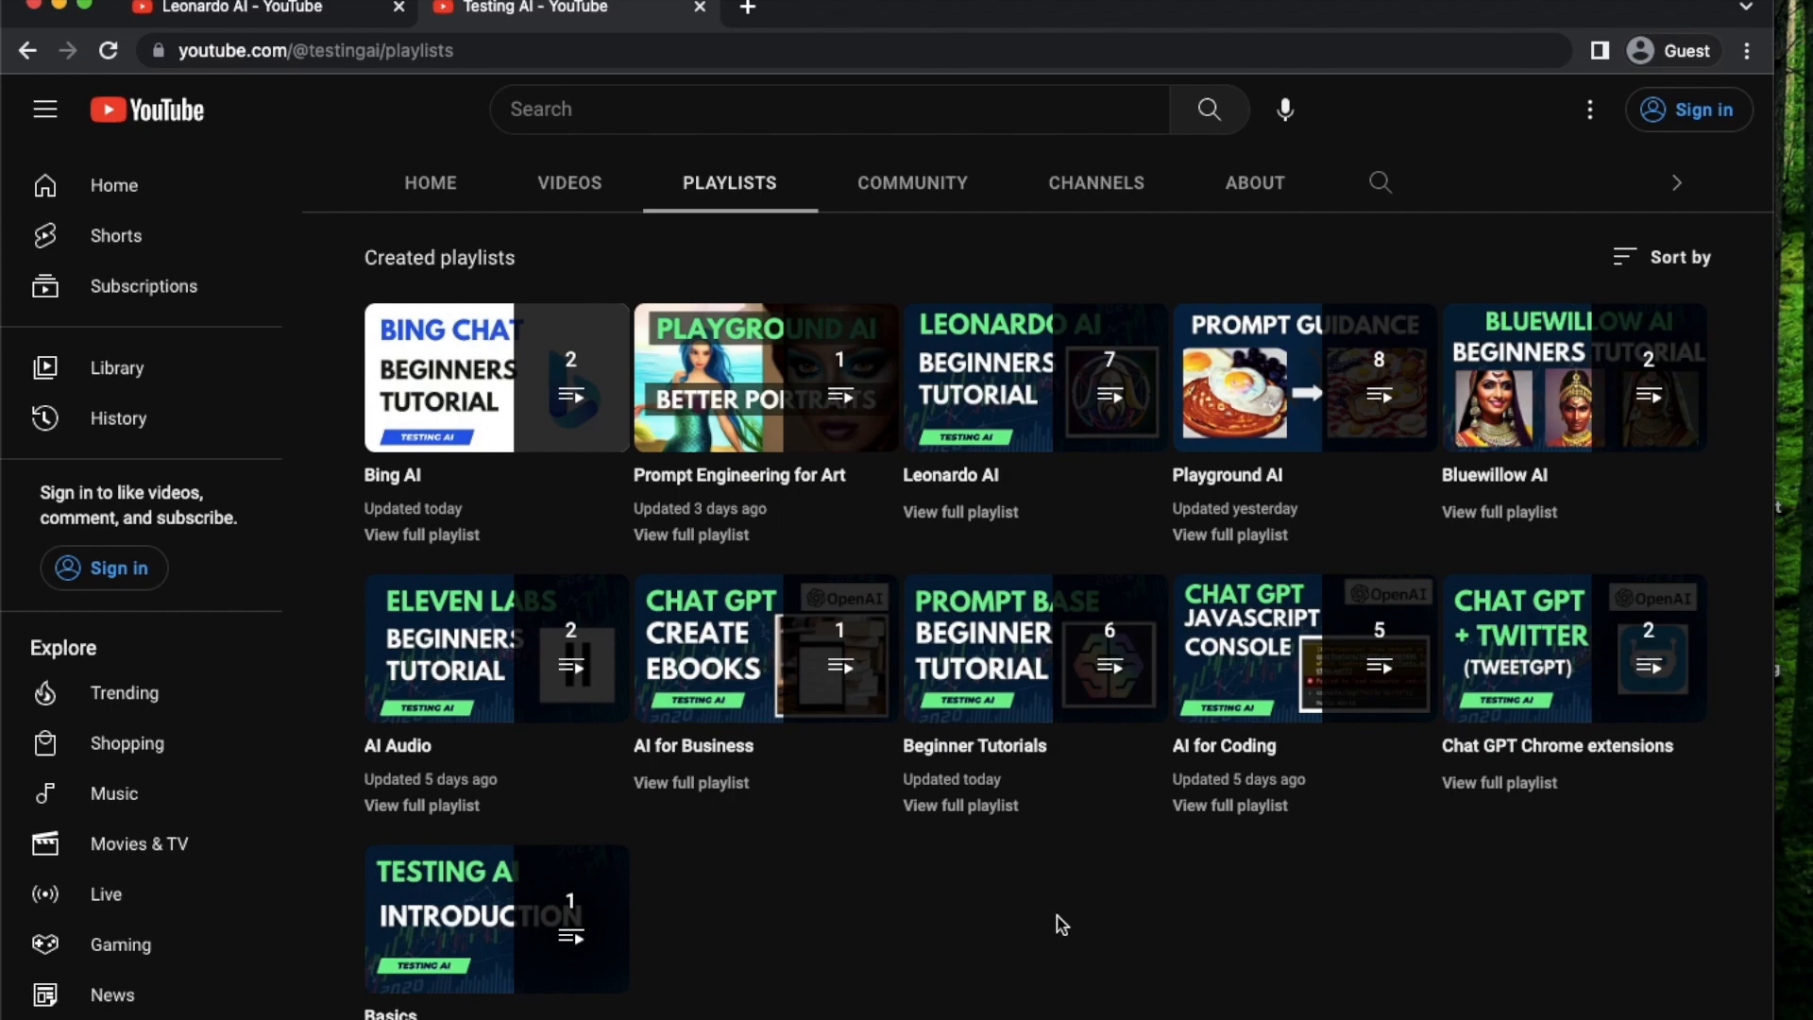
Open the black-apron alchemist image in the enlarged single-image viewer.
click(267, 17)
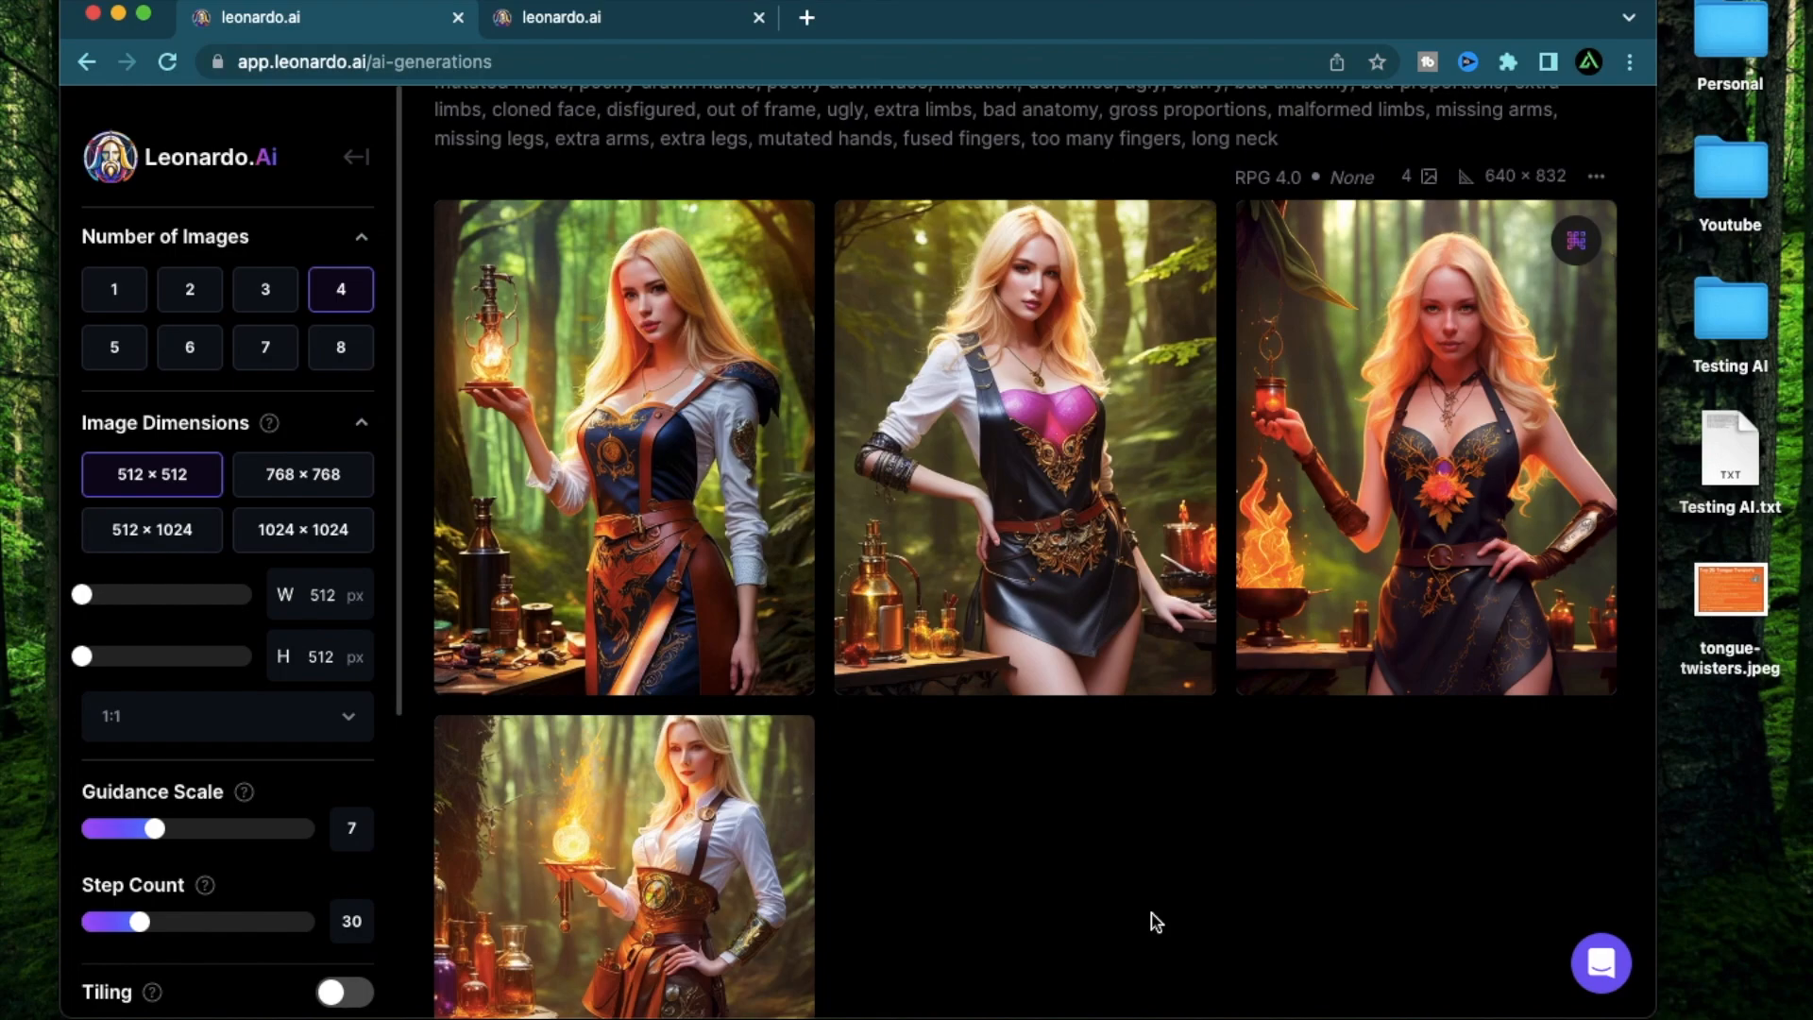
mouse_move(681, 442)
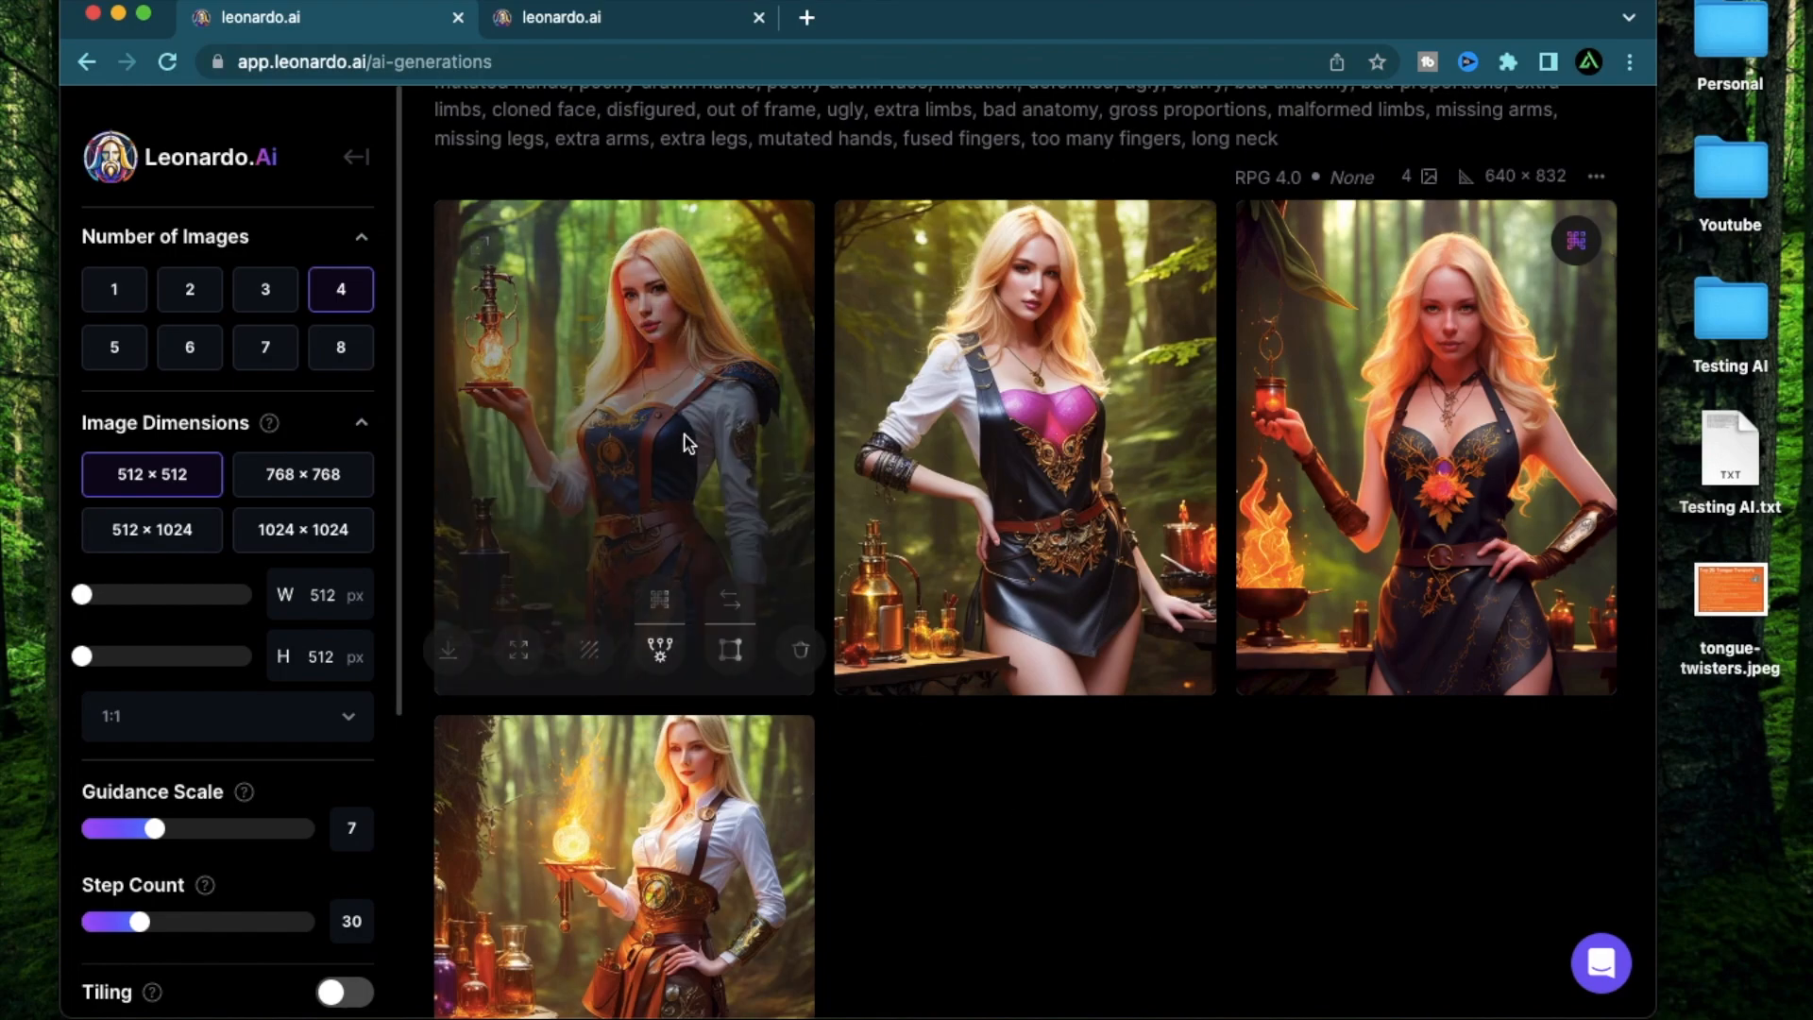
click(621, 448)
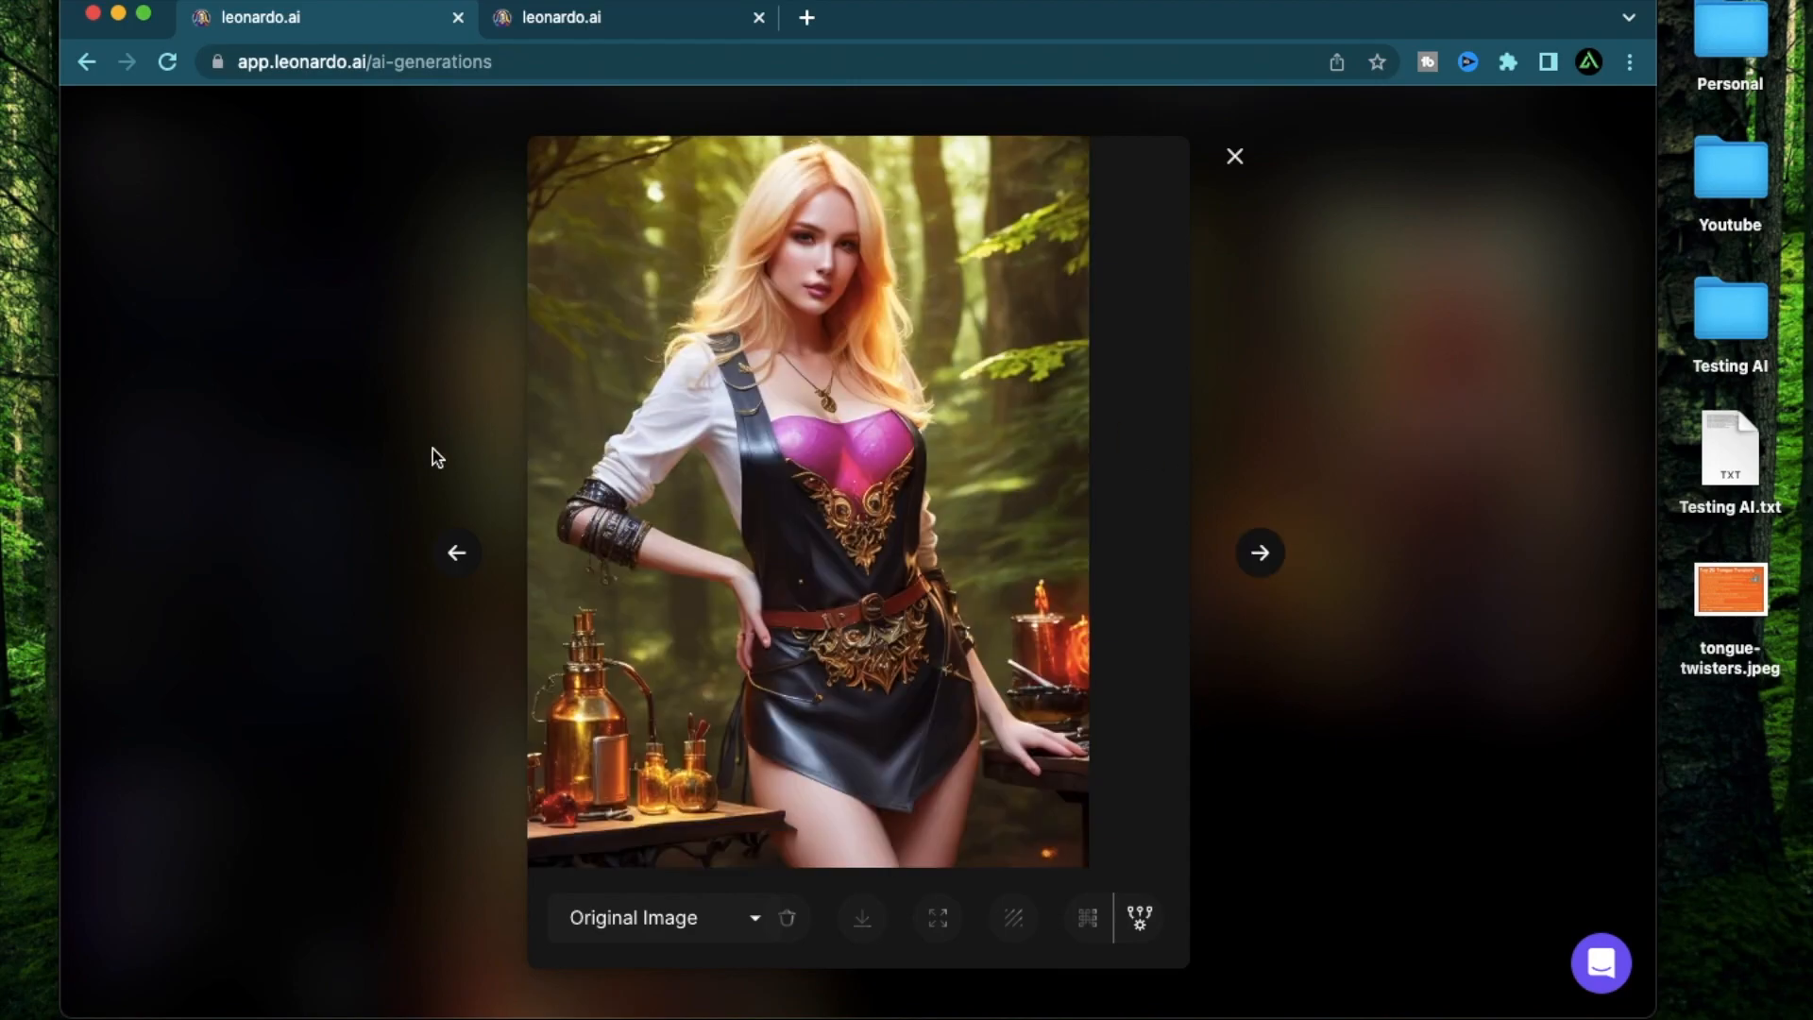
click(1259, 552)
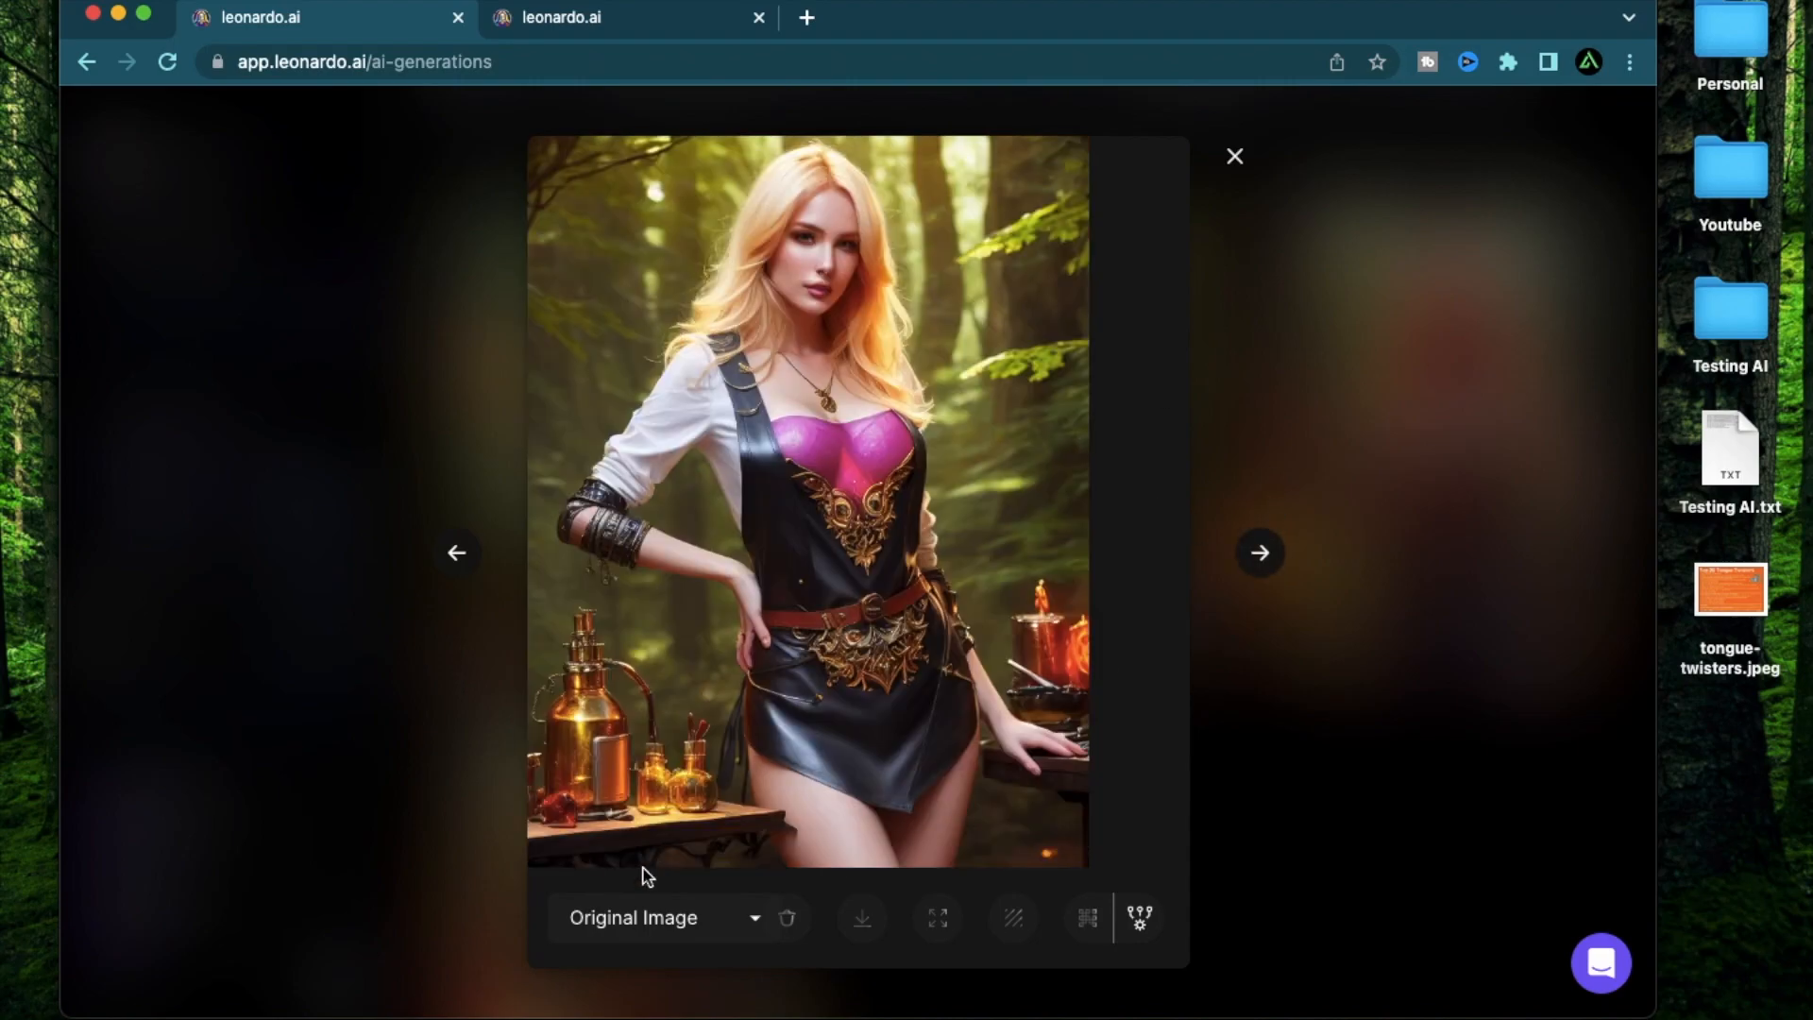
mouse_move(408, 853)
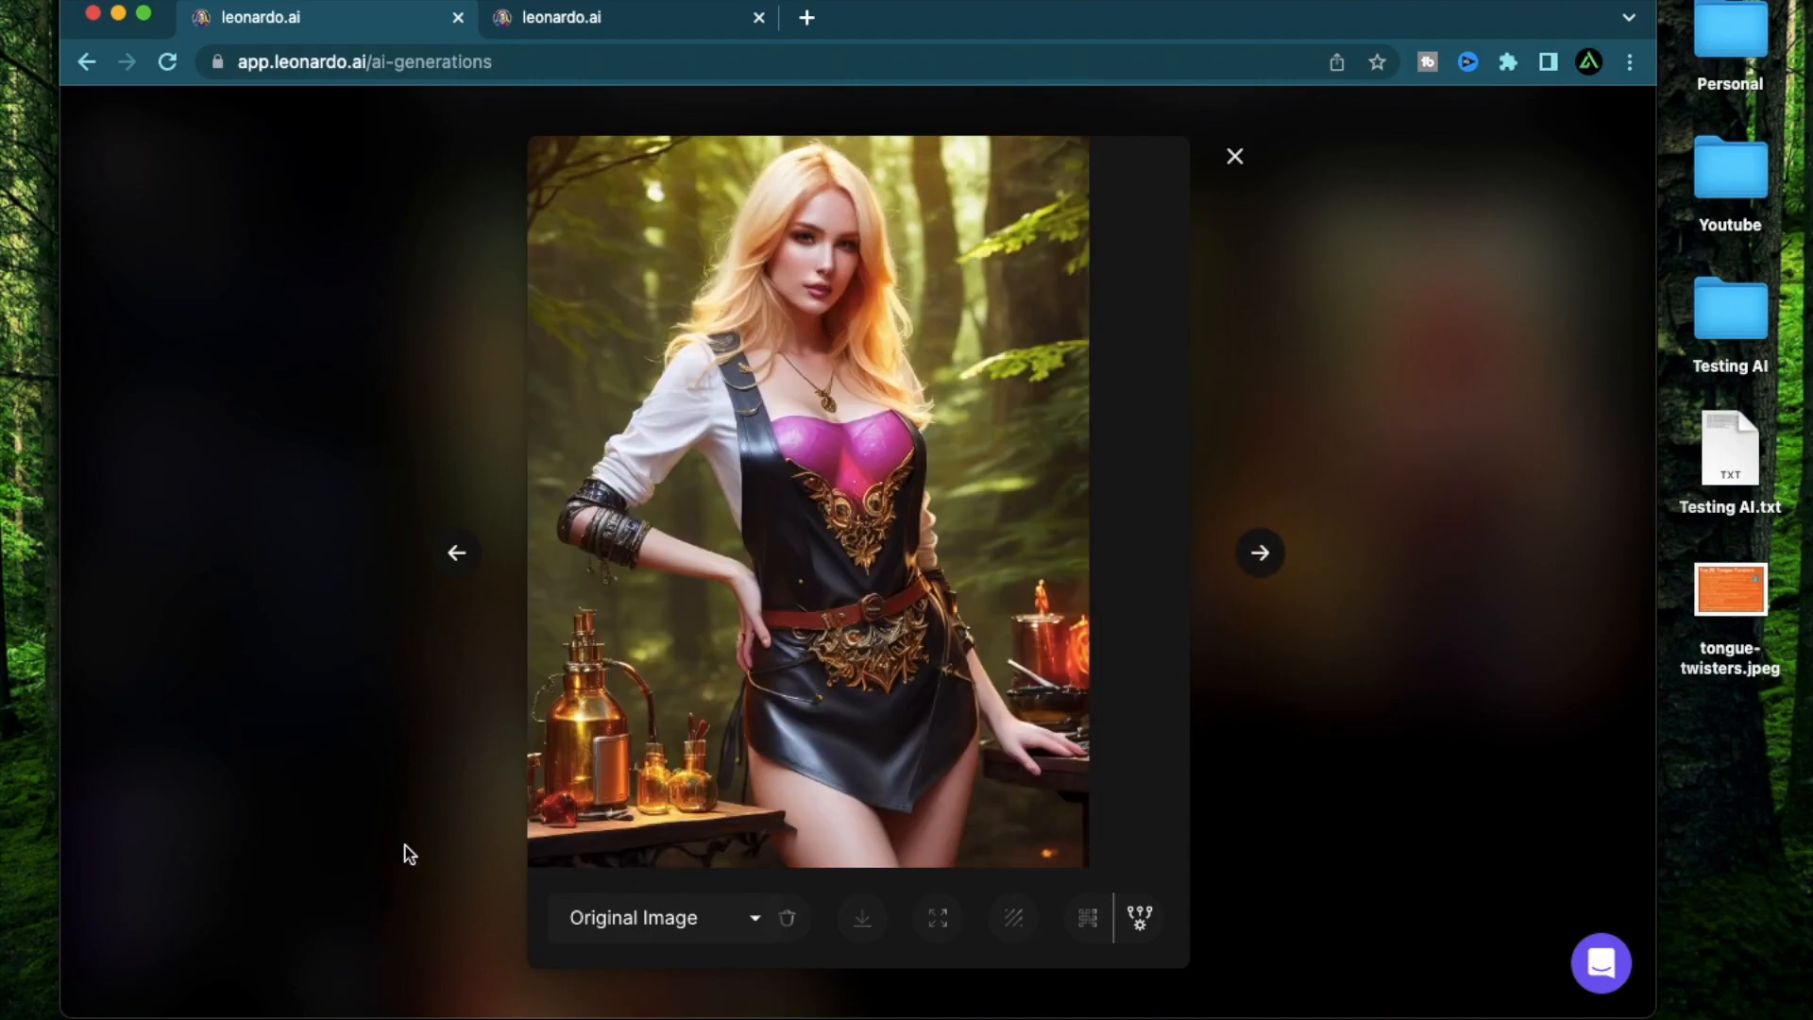
mouse_move(1579, 753)
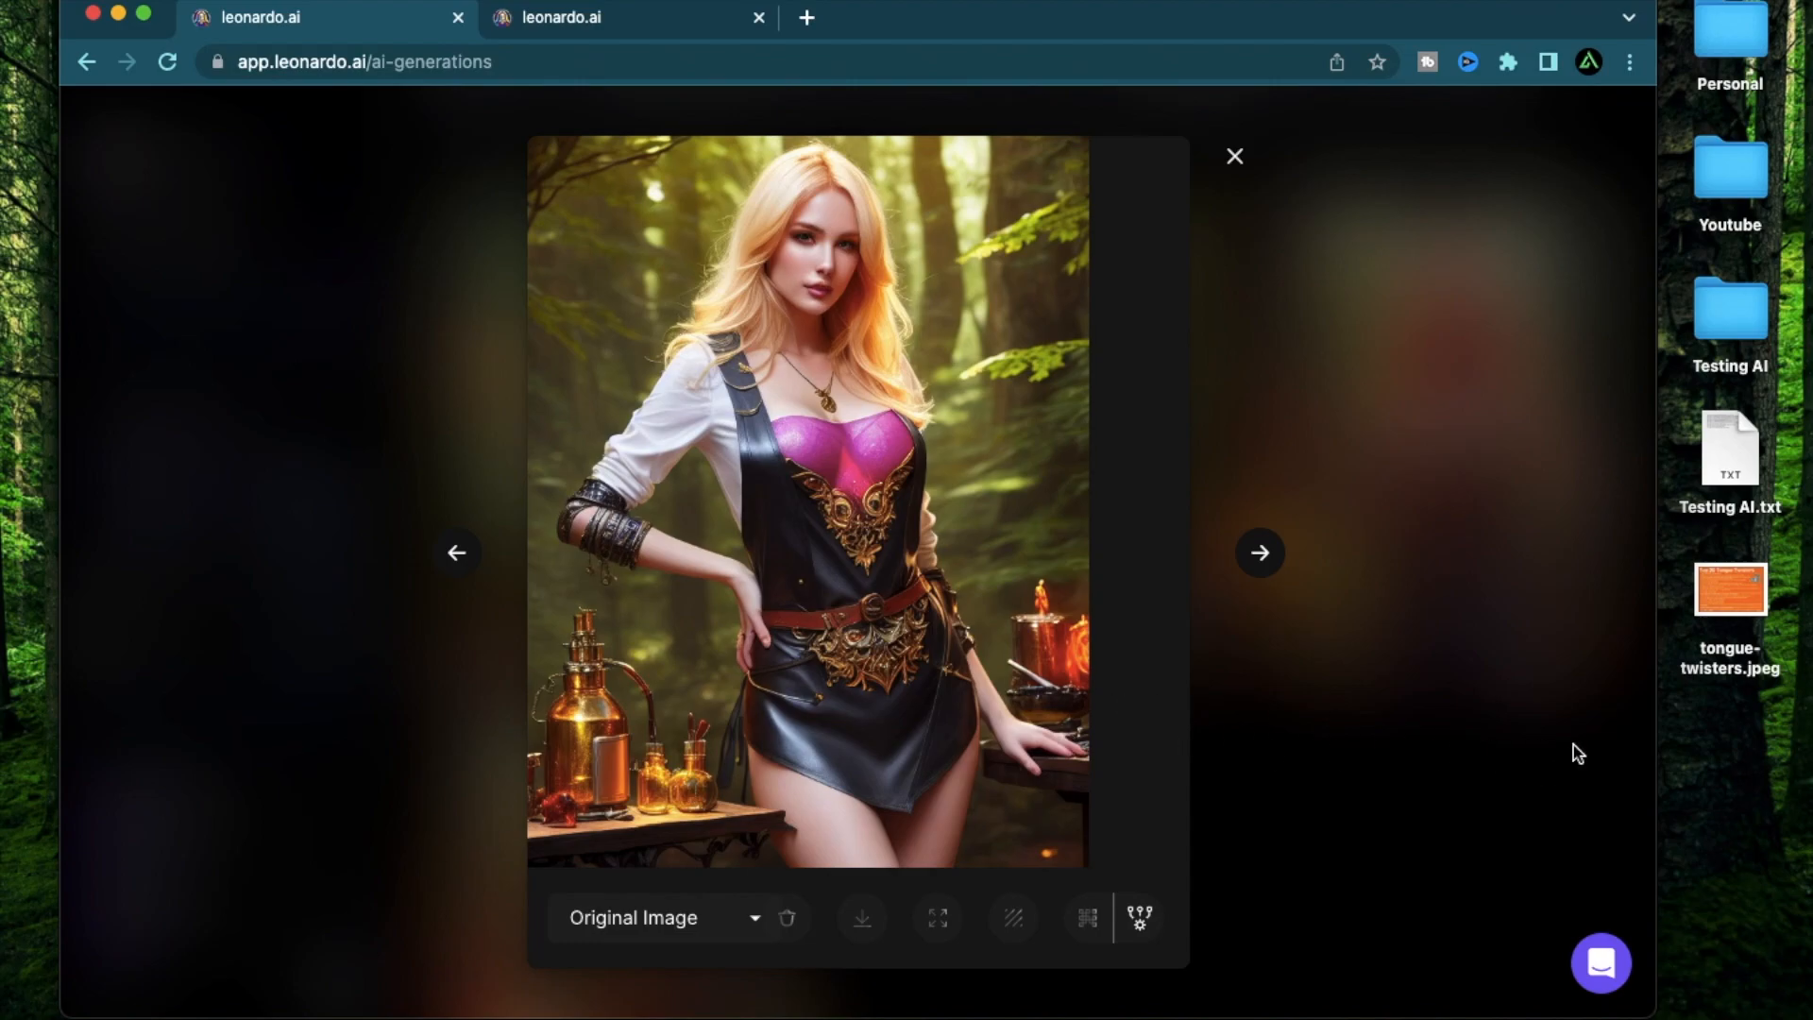
mouse_move(1086, 667)
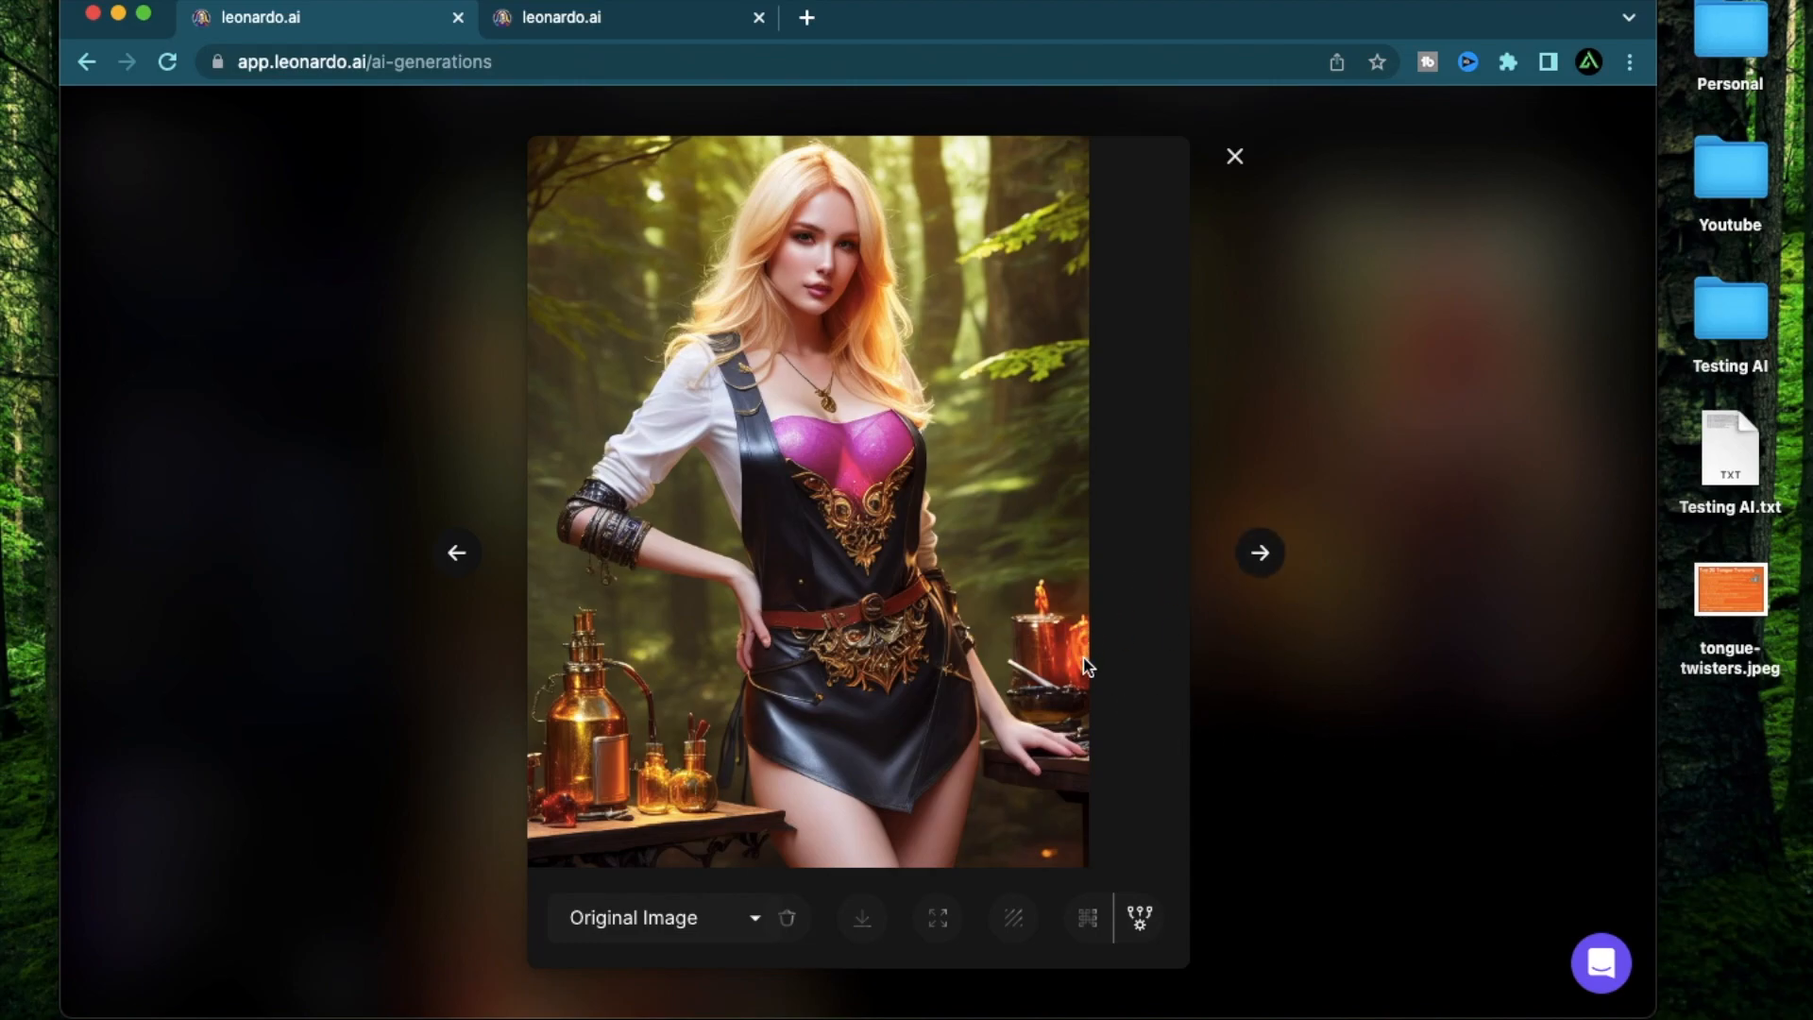
mouse_move(1146, 718)
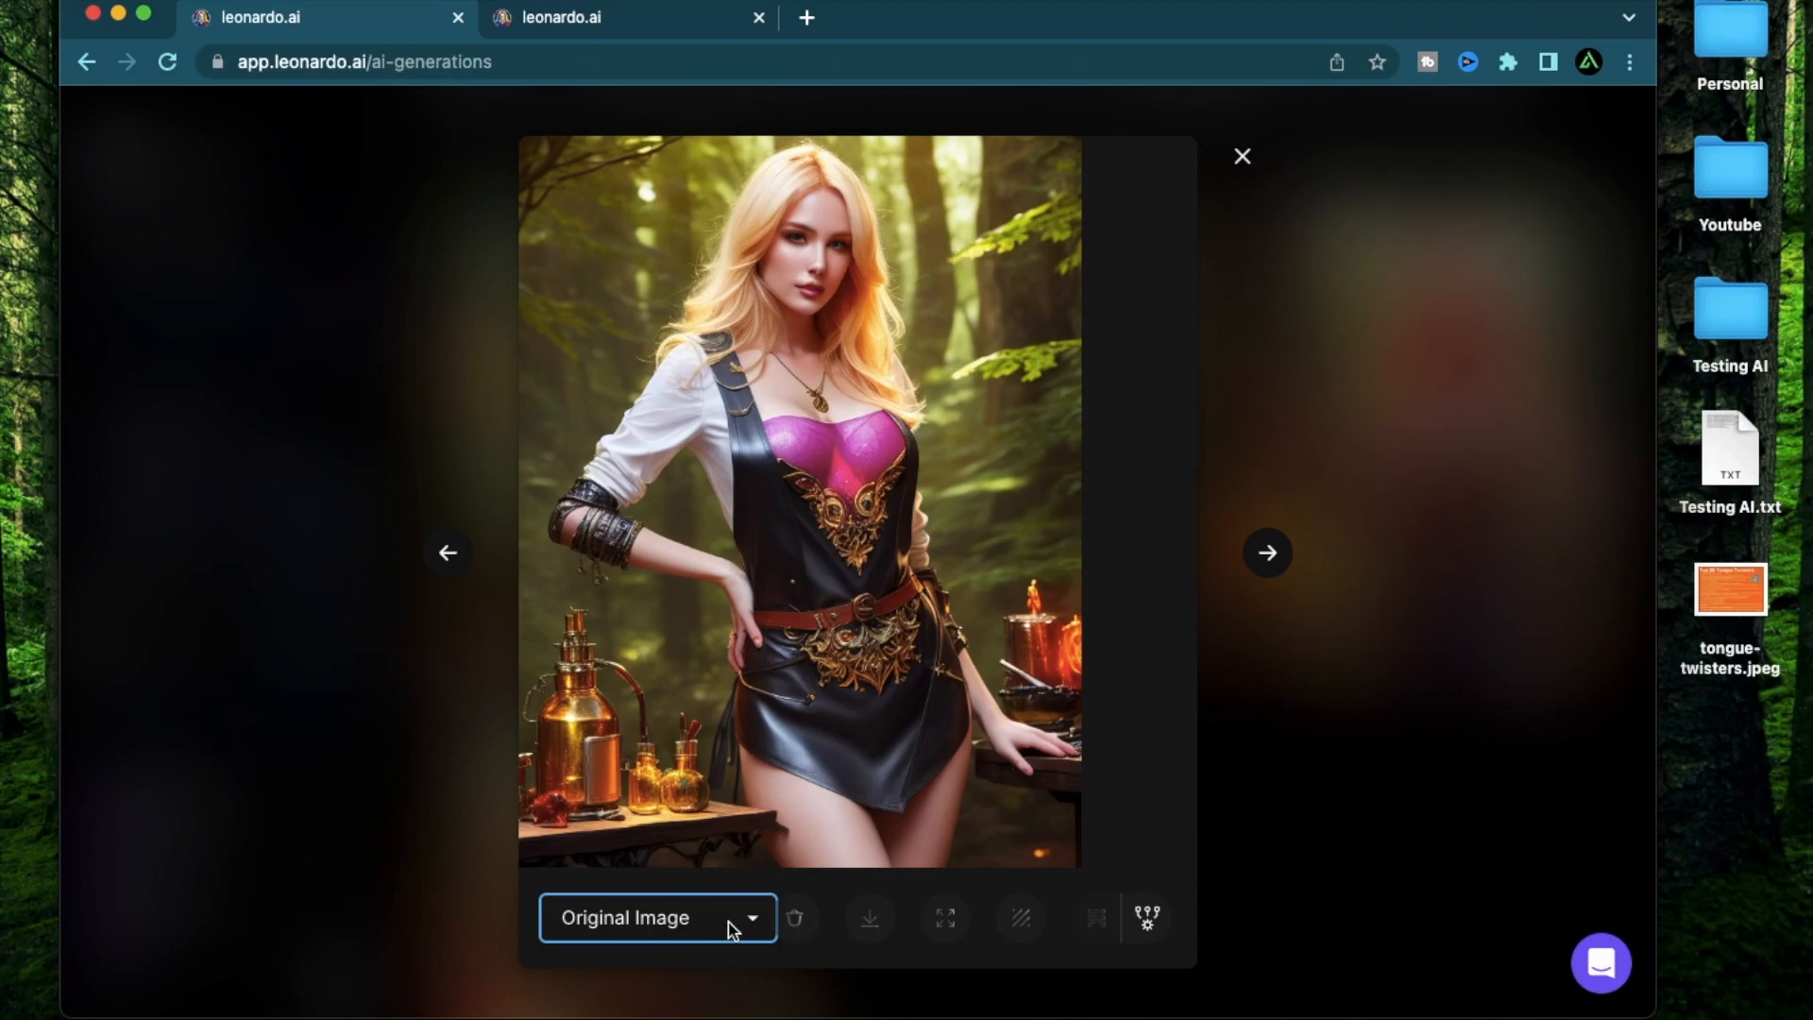
Save the alchemist image to the Desktop as 'black diamond.jpeg'.
click(658, 918)
text(black diamond)
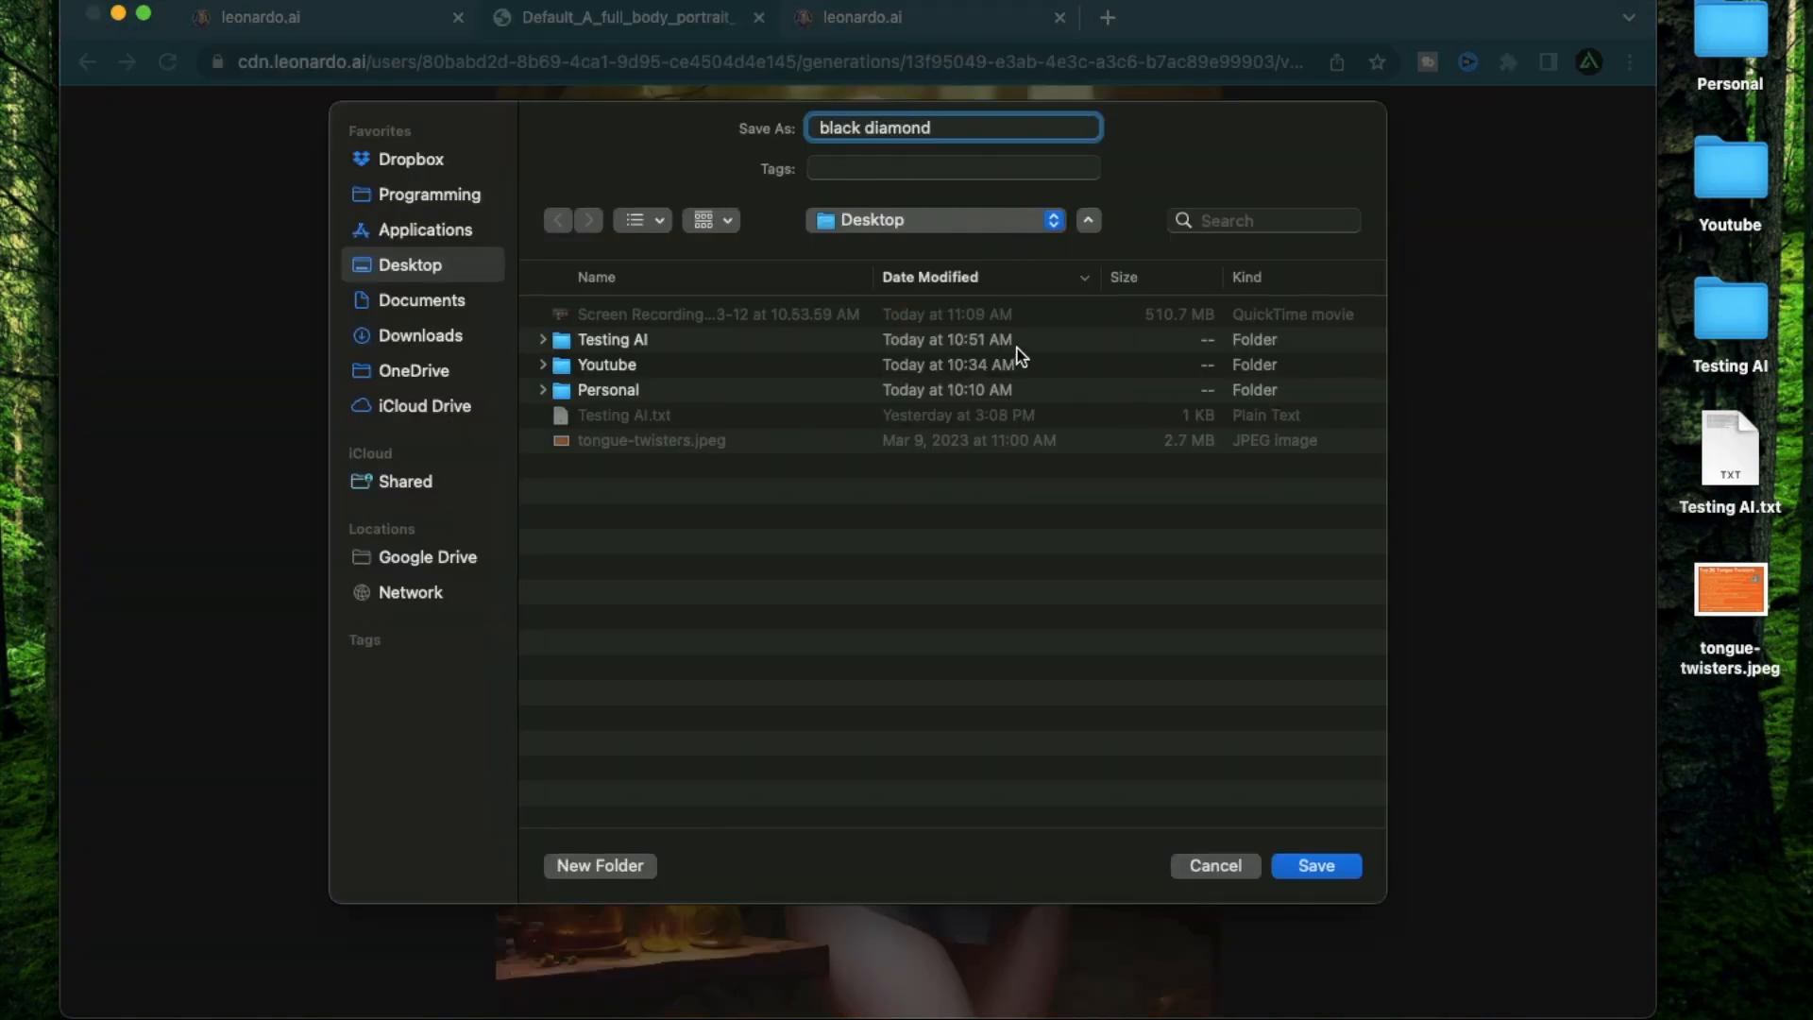
click(1314, 865)
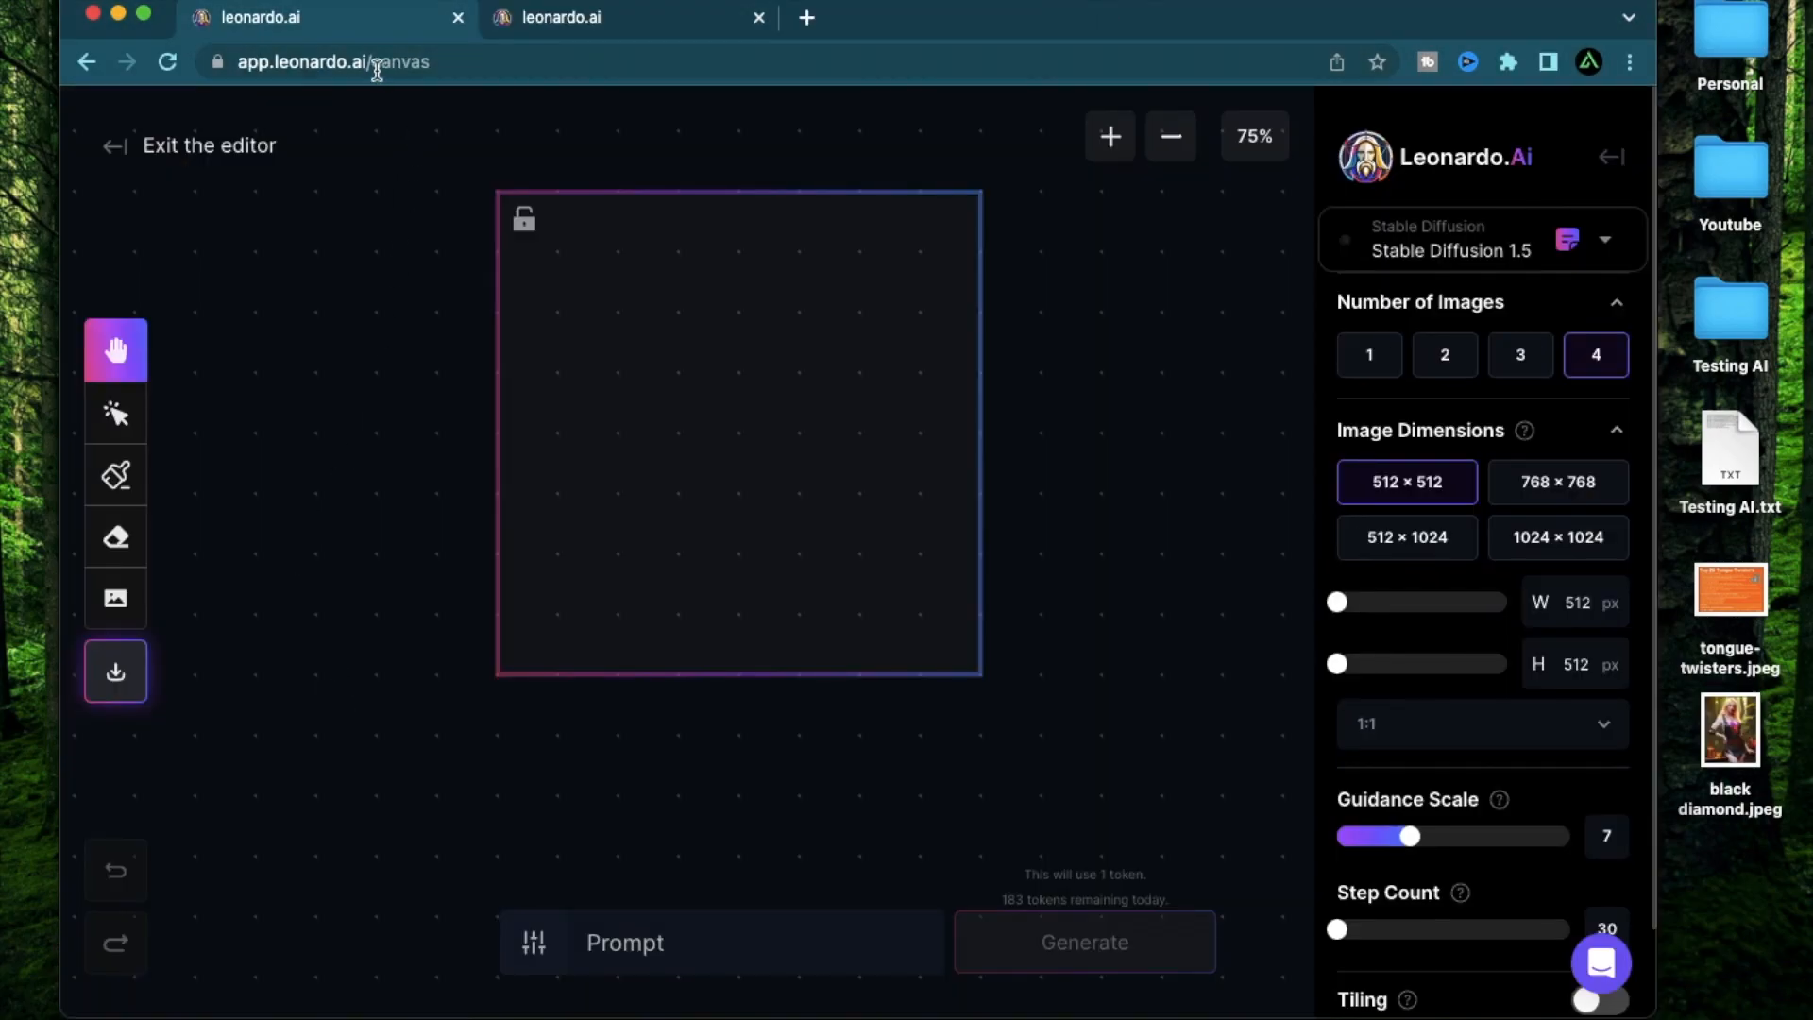
Add black diamond.jpeg from the computer onto the AI Canvas beside the generation frame.
click(115, 599)
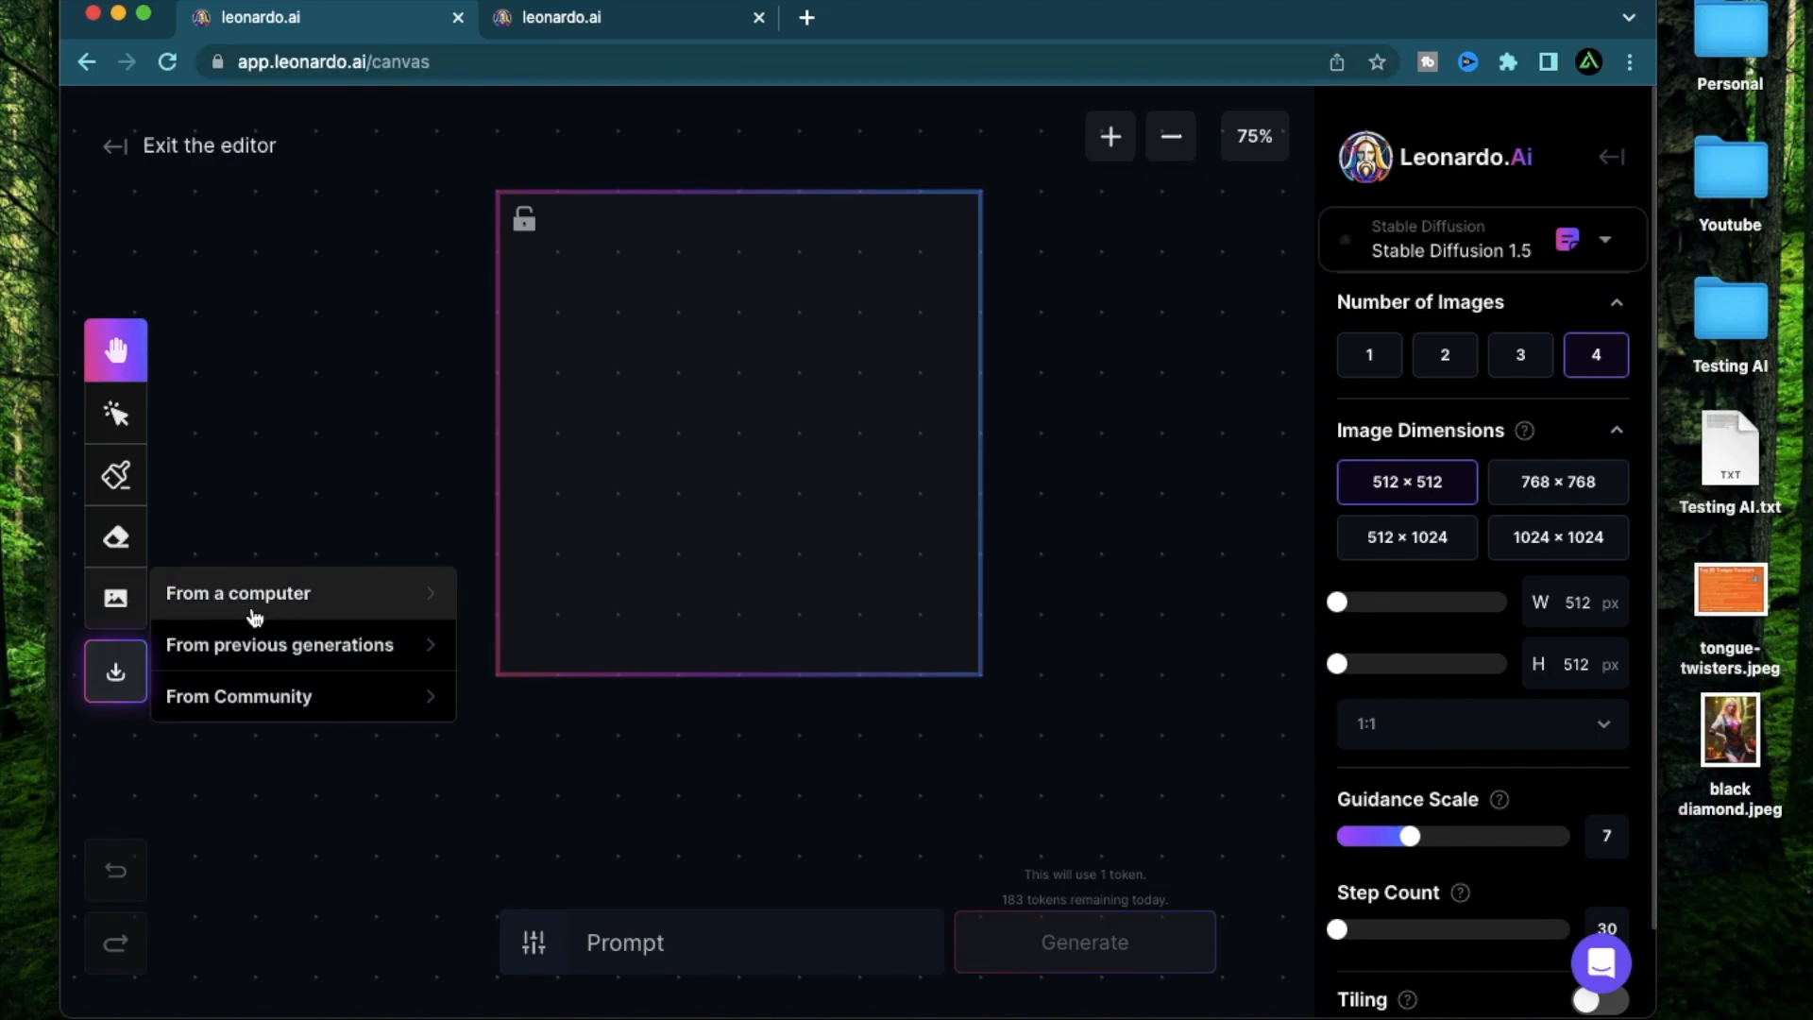
click(774, 225)
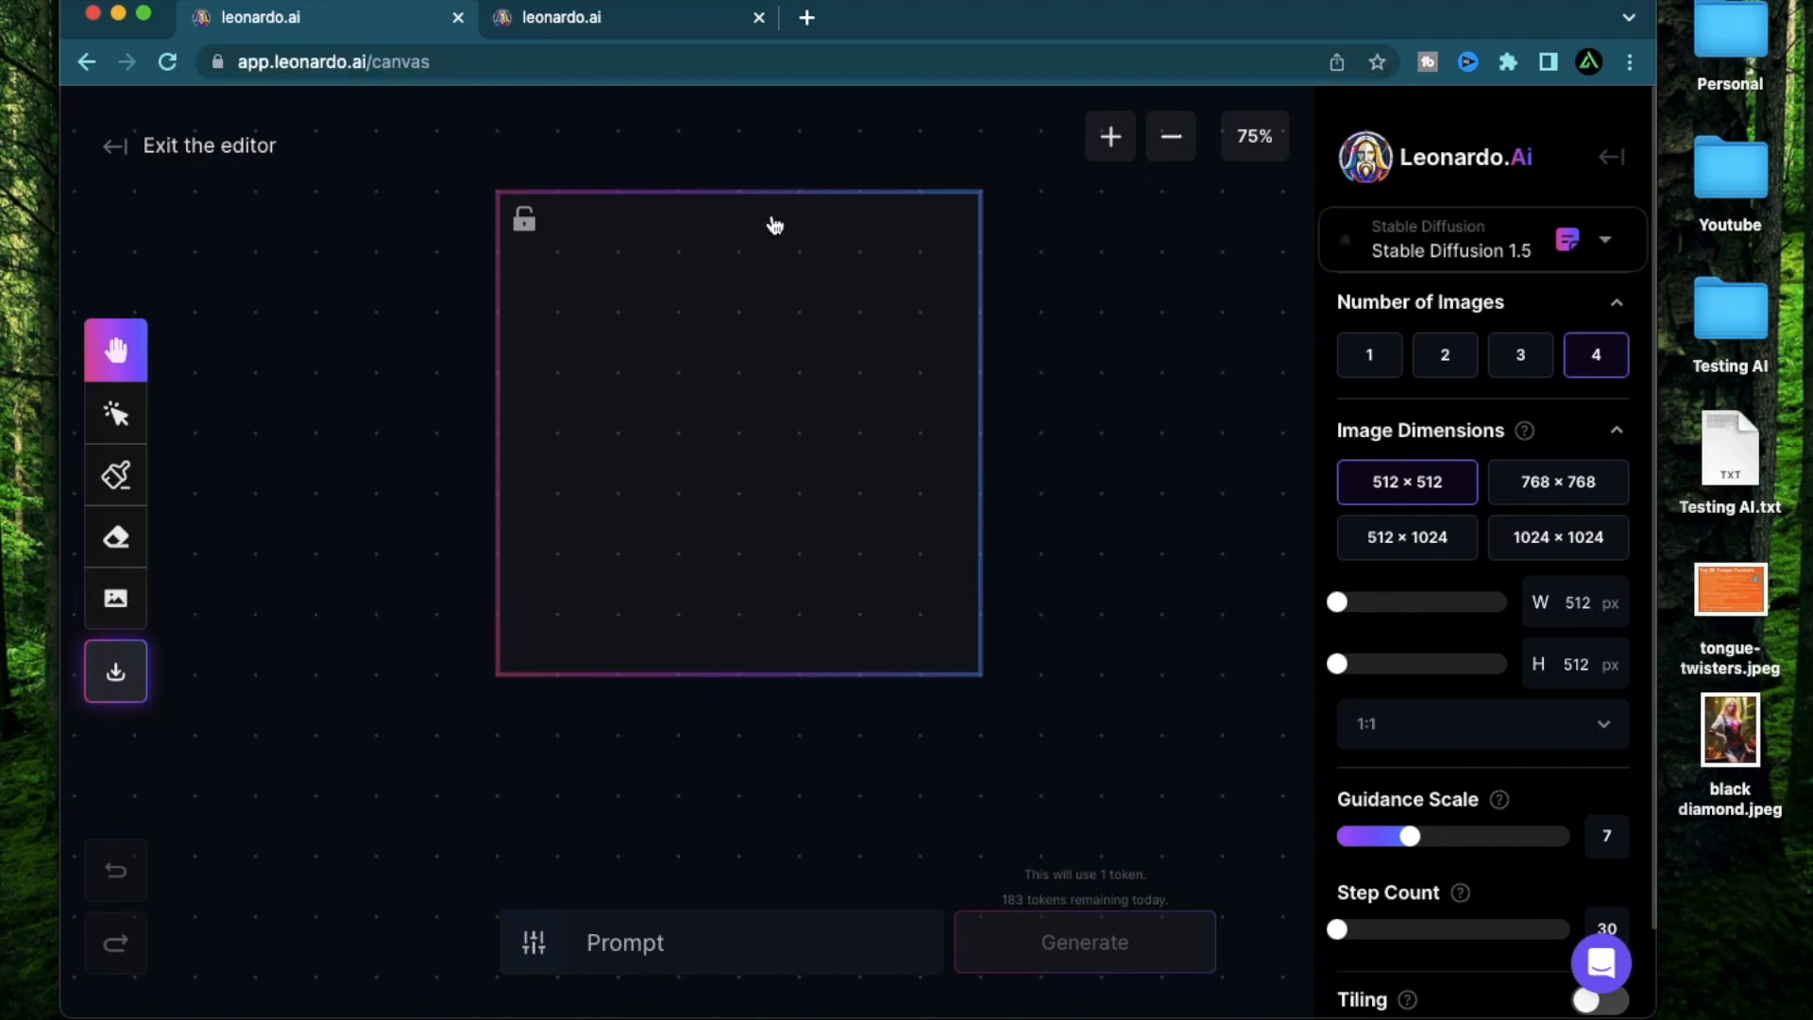
click(115, 414)
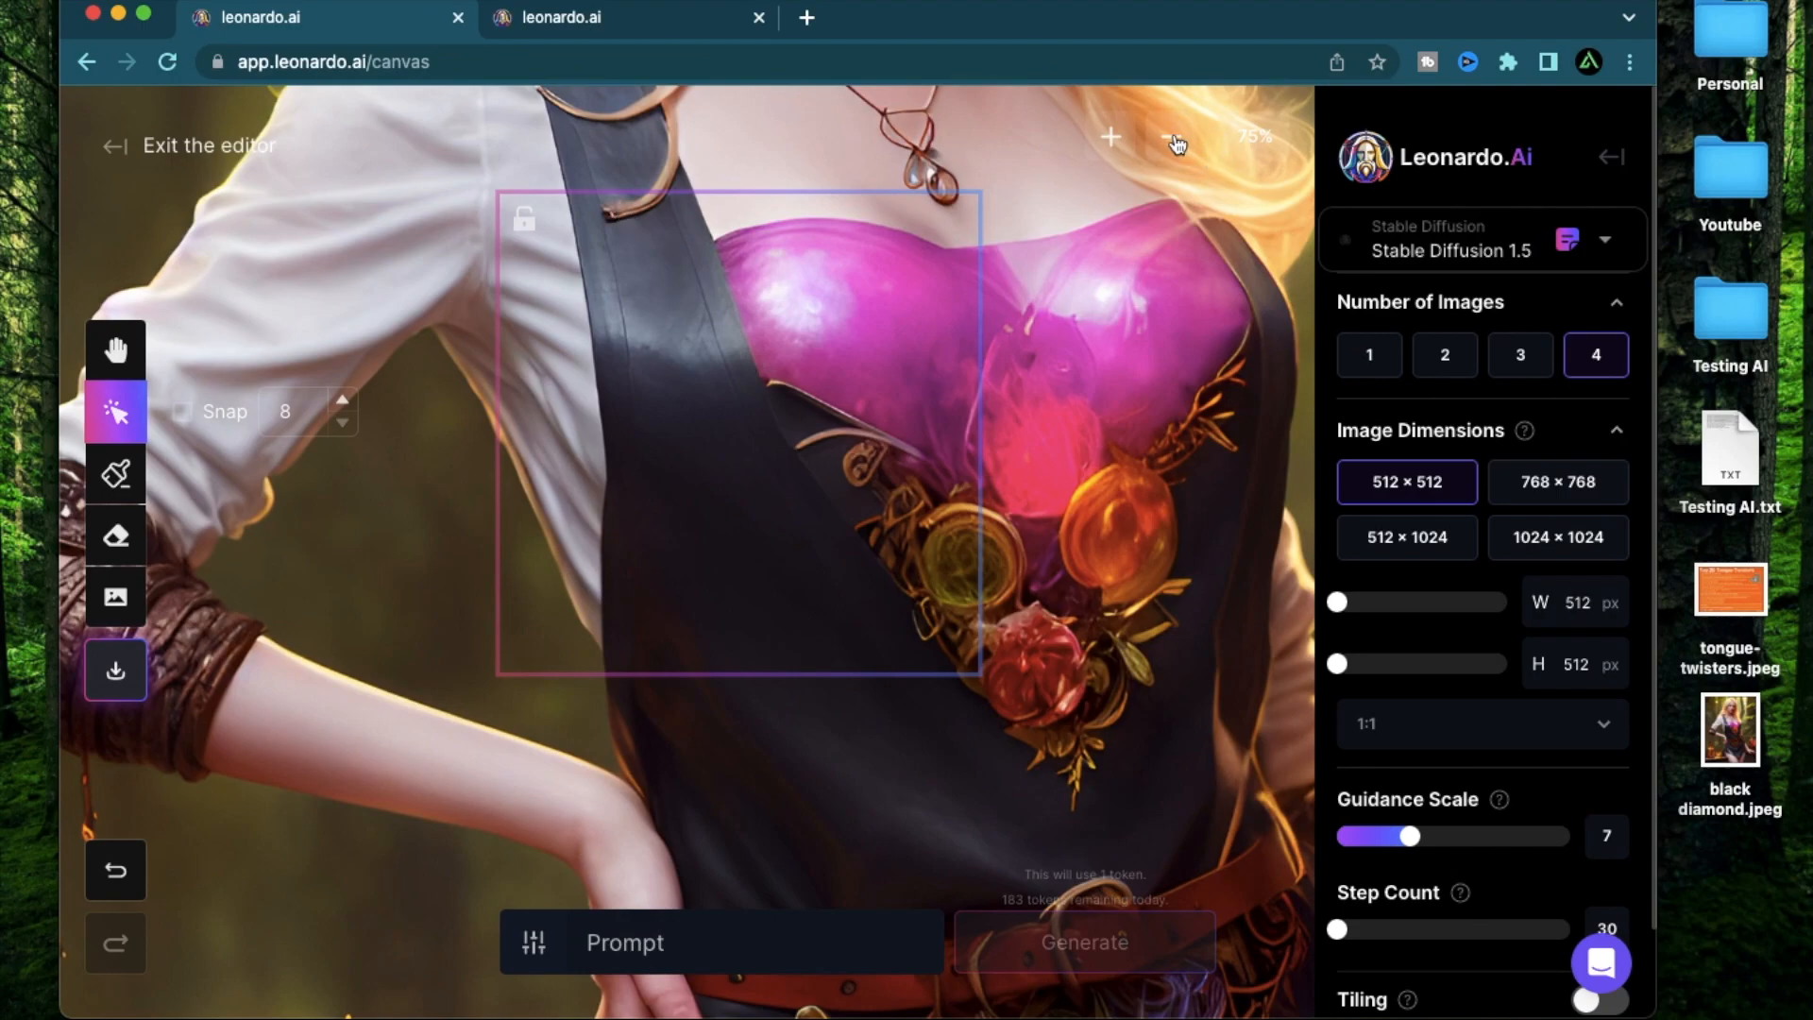
click(1167, 135)
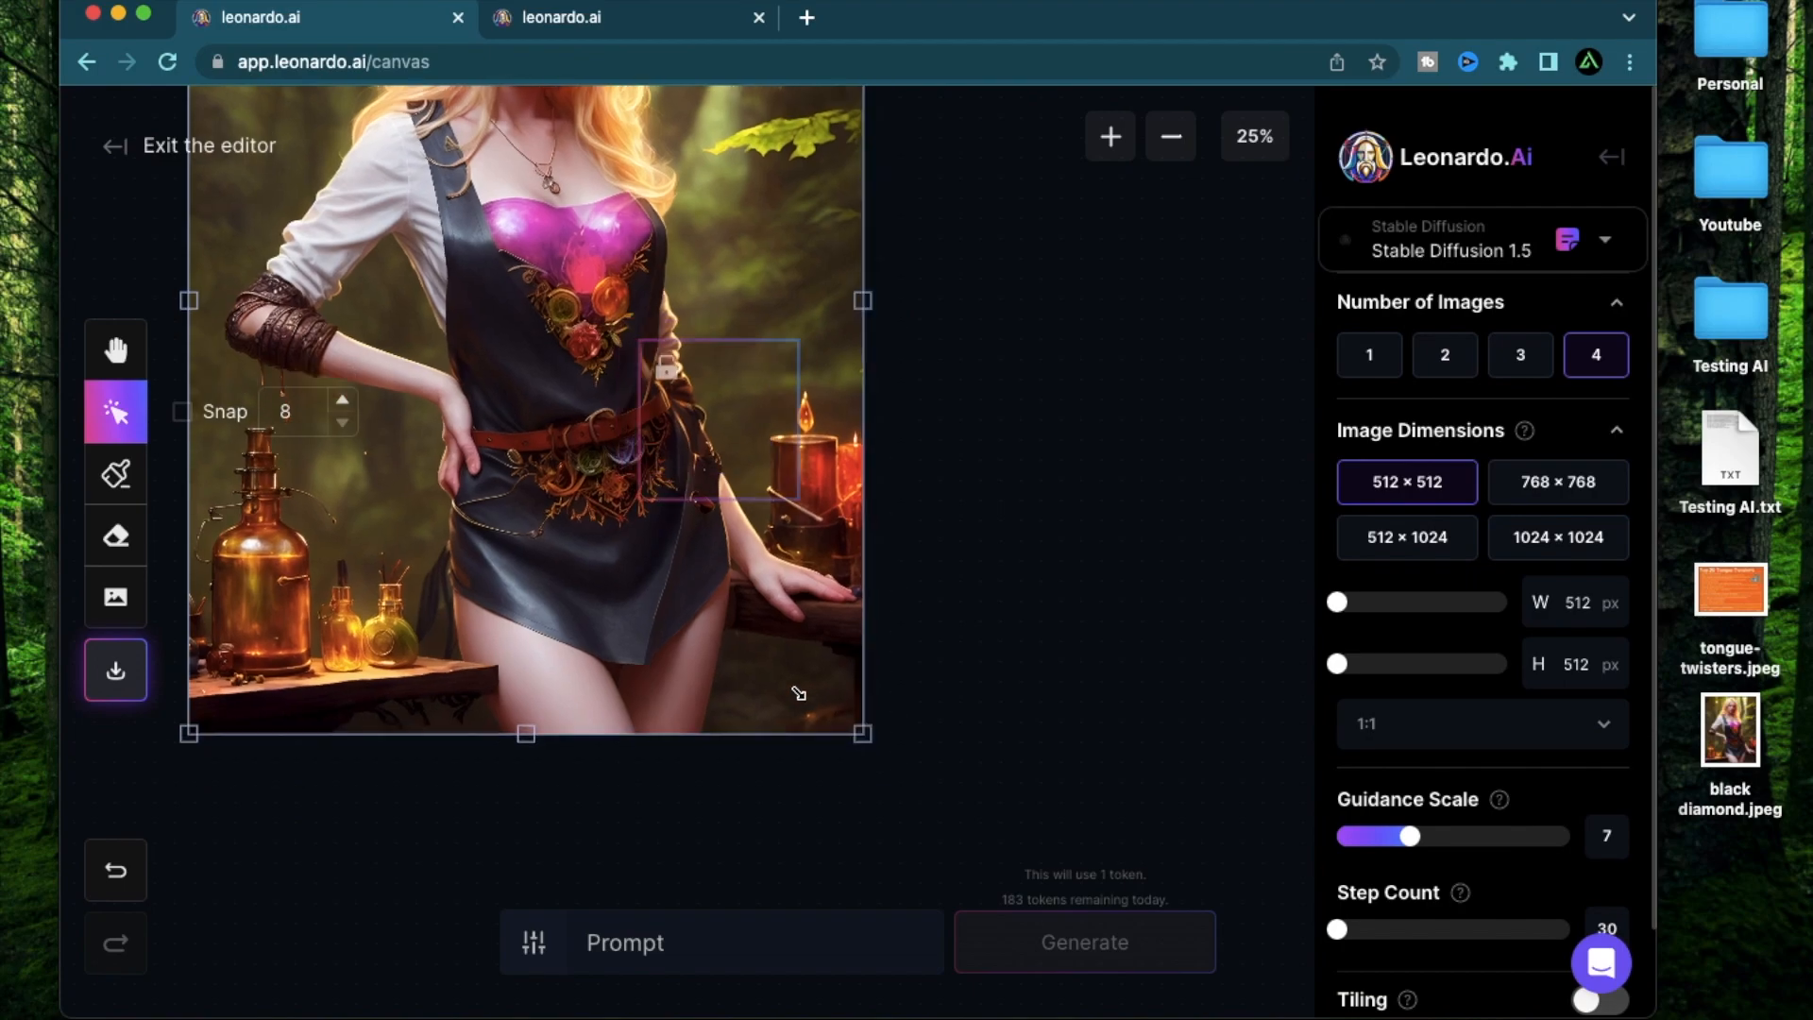
click(1109, 136)
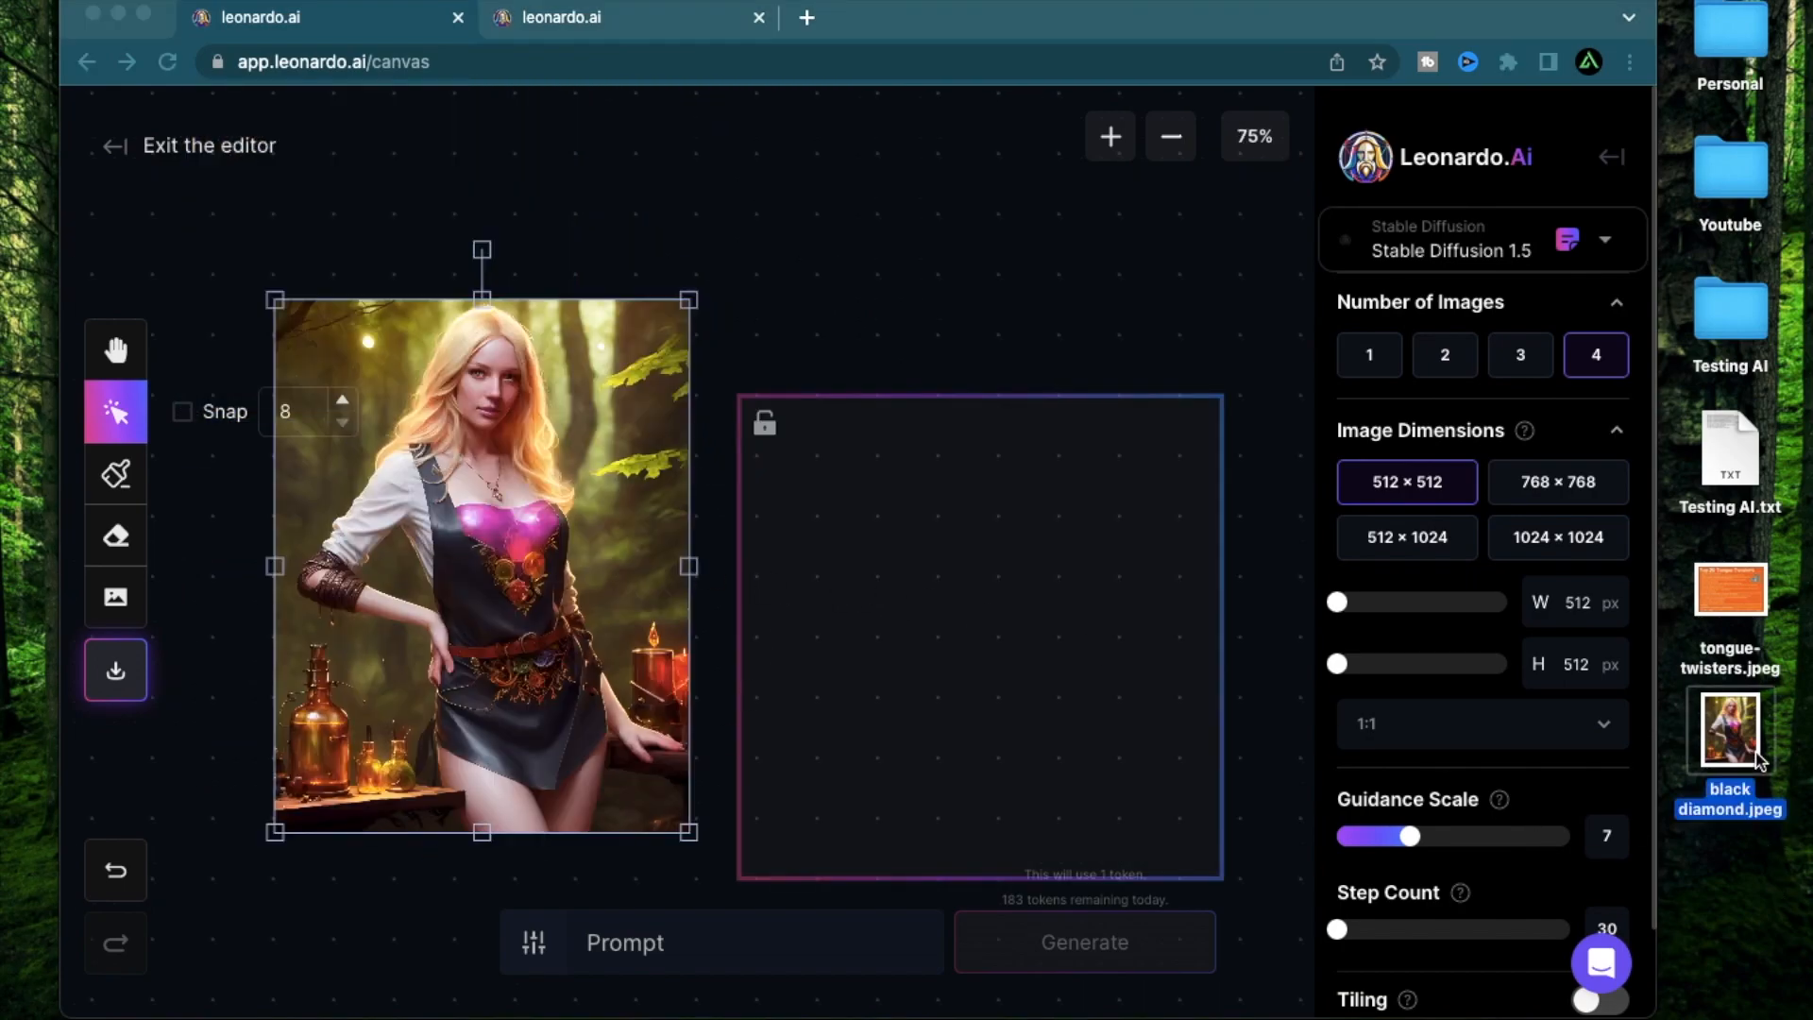
mouse_move(873, 280)
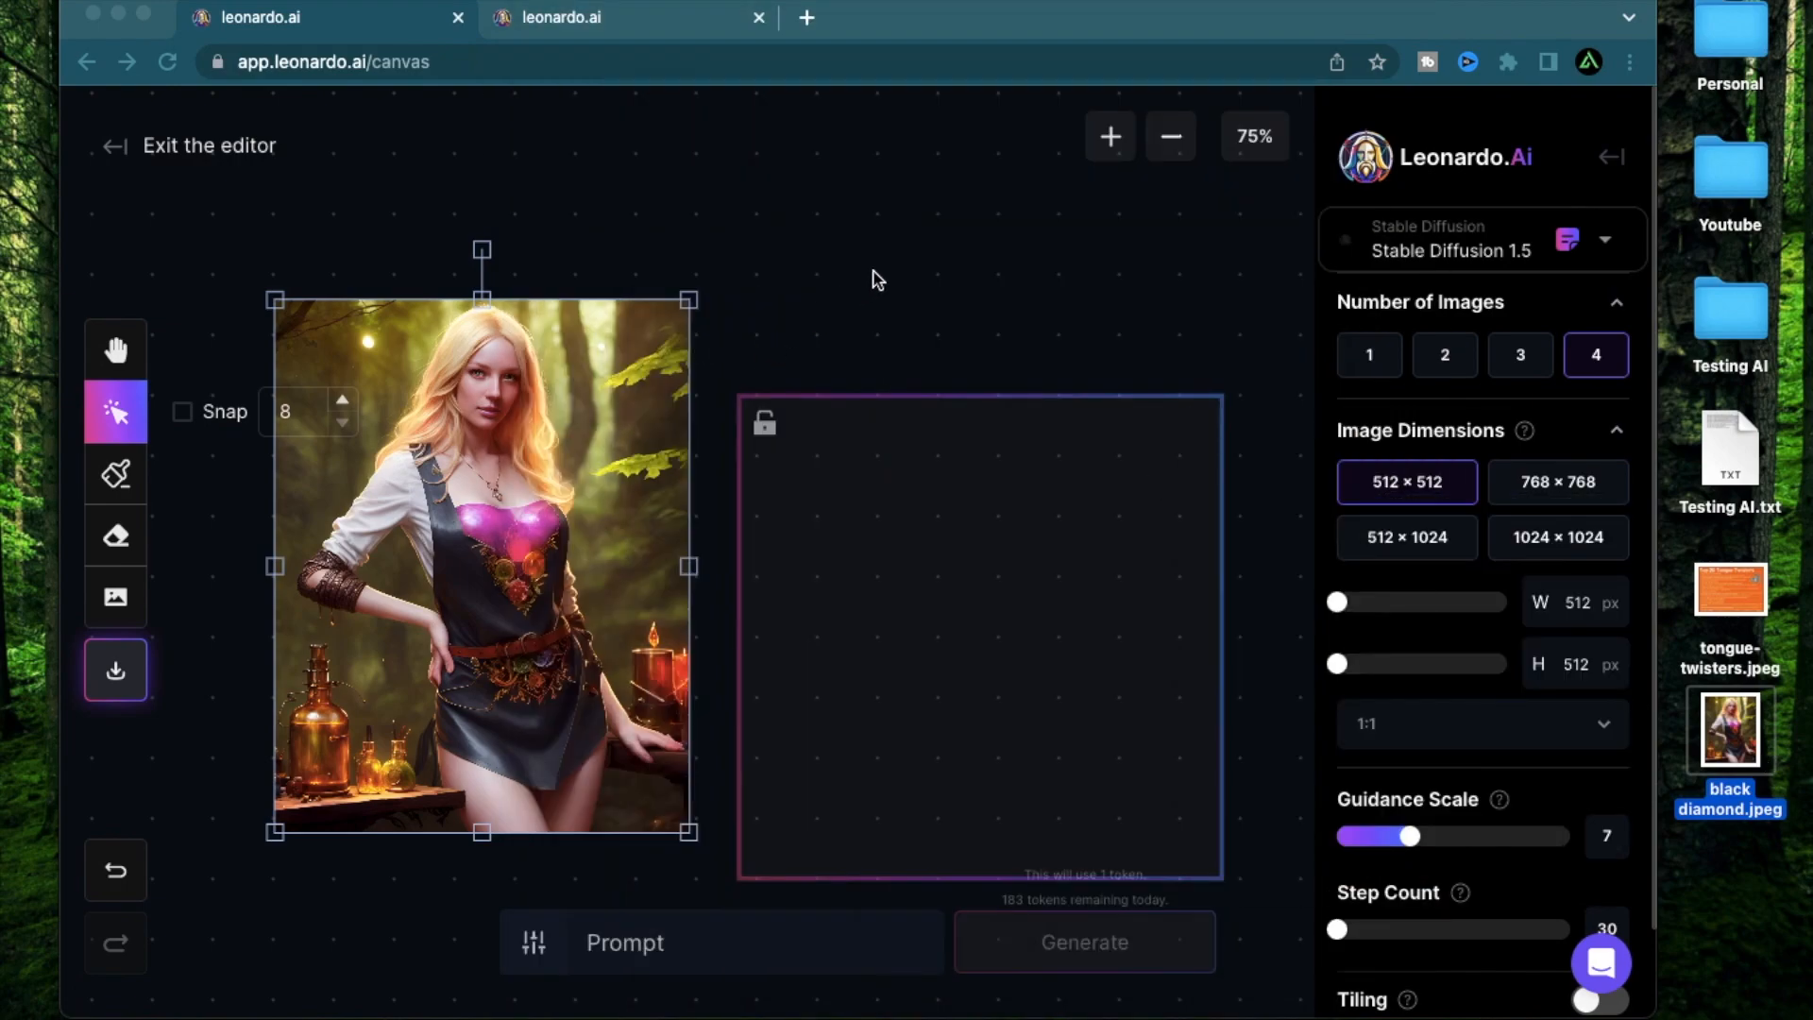
mouse_move(763, 404)
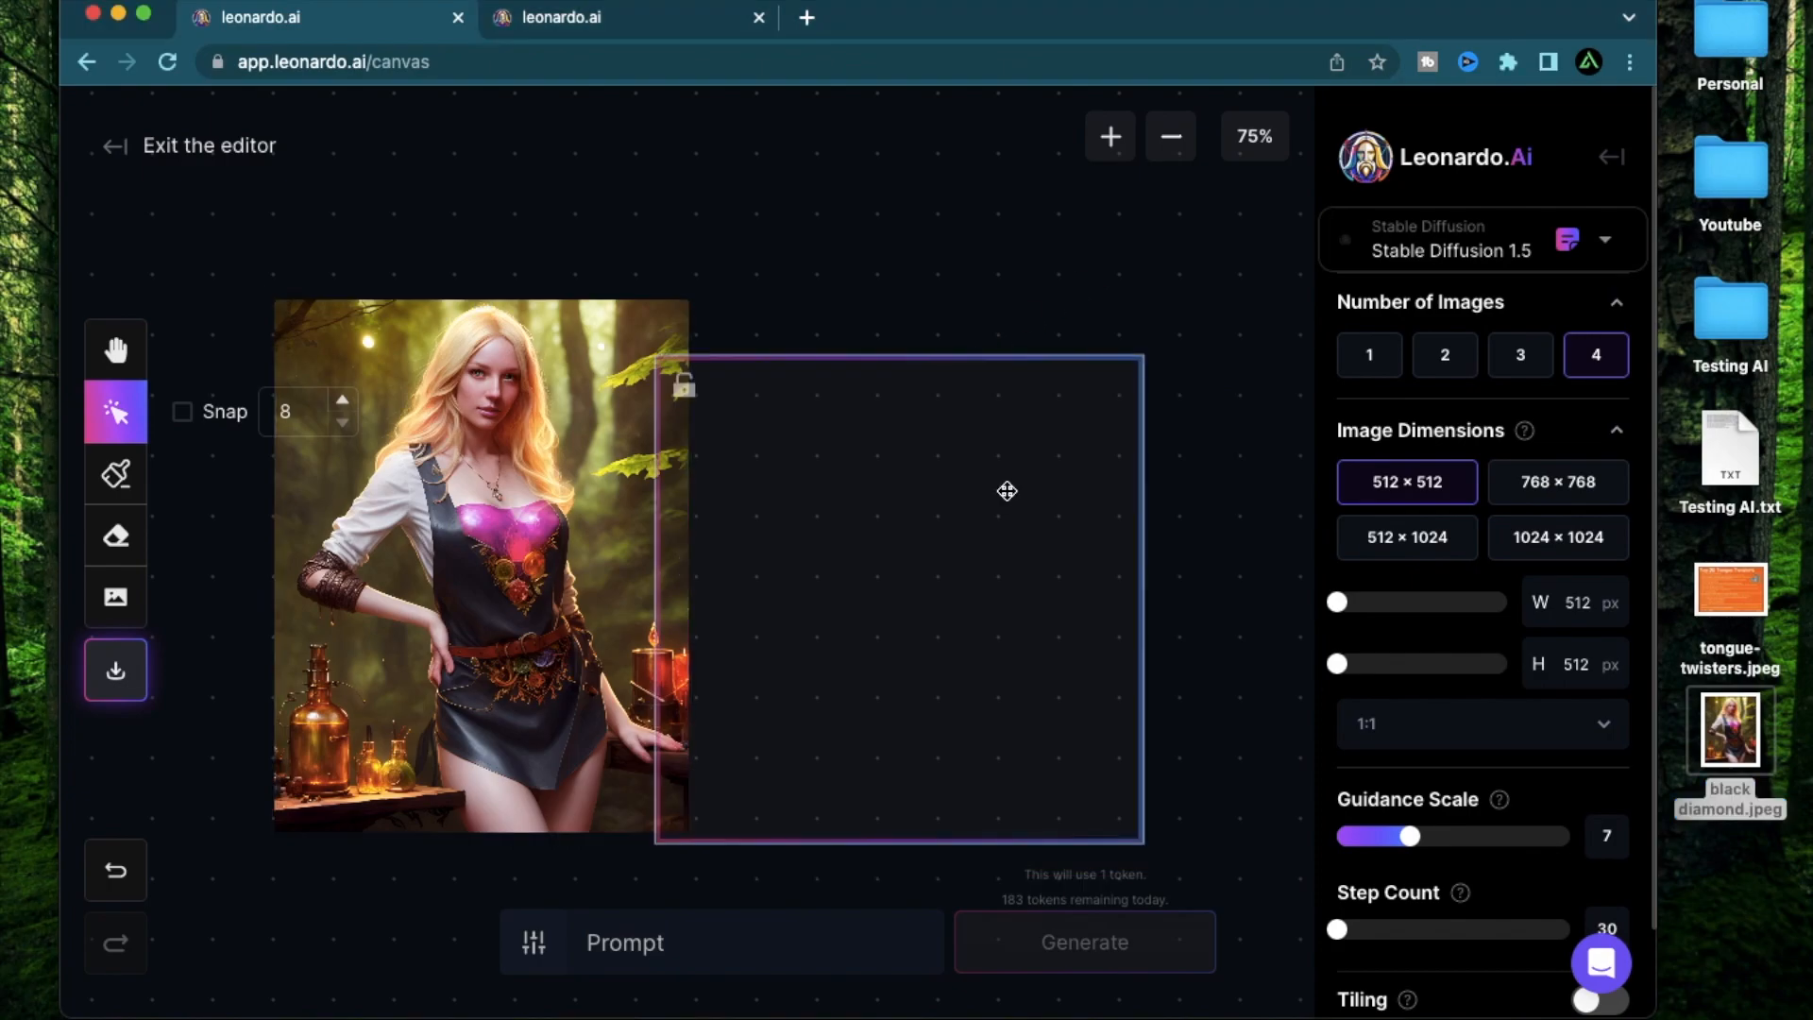
mouse_move(1009, 451)
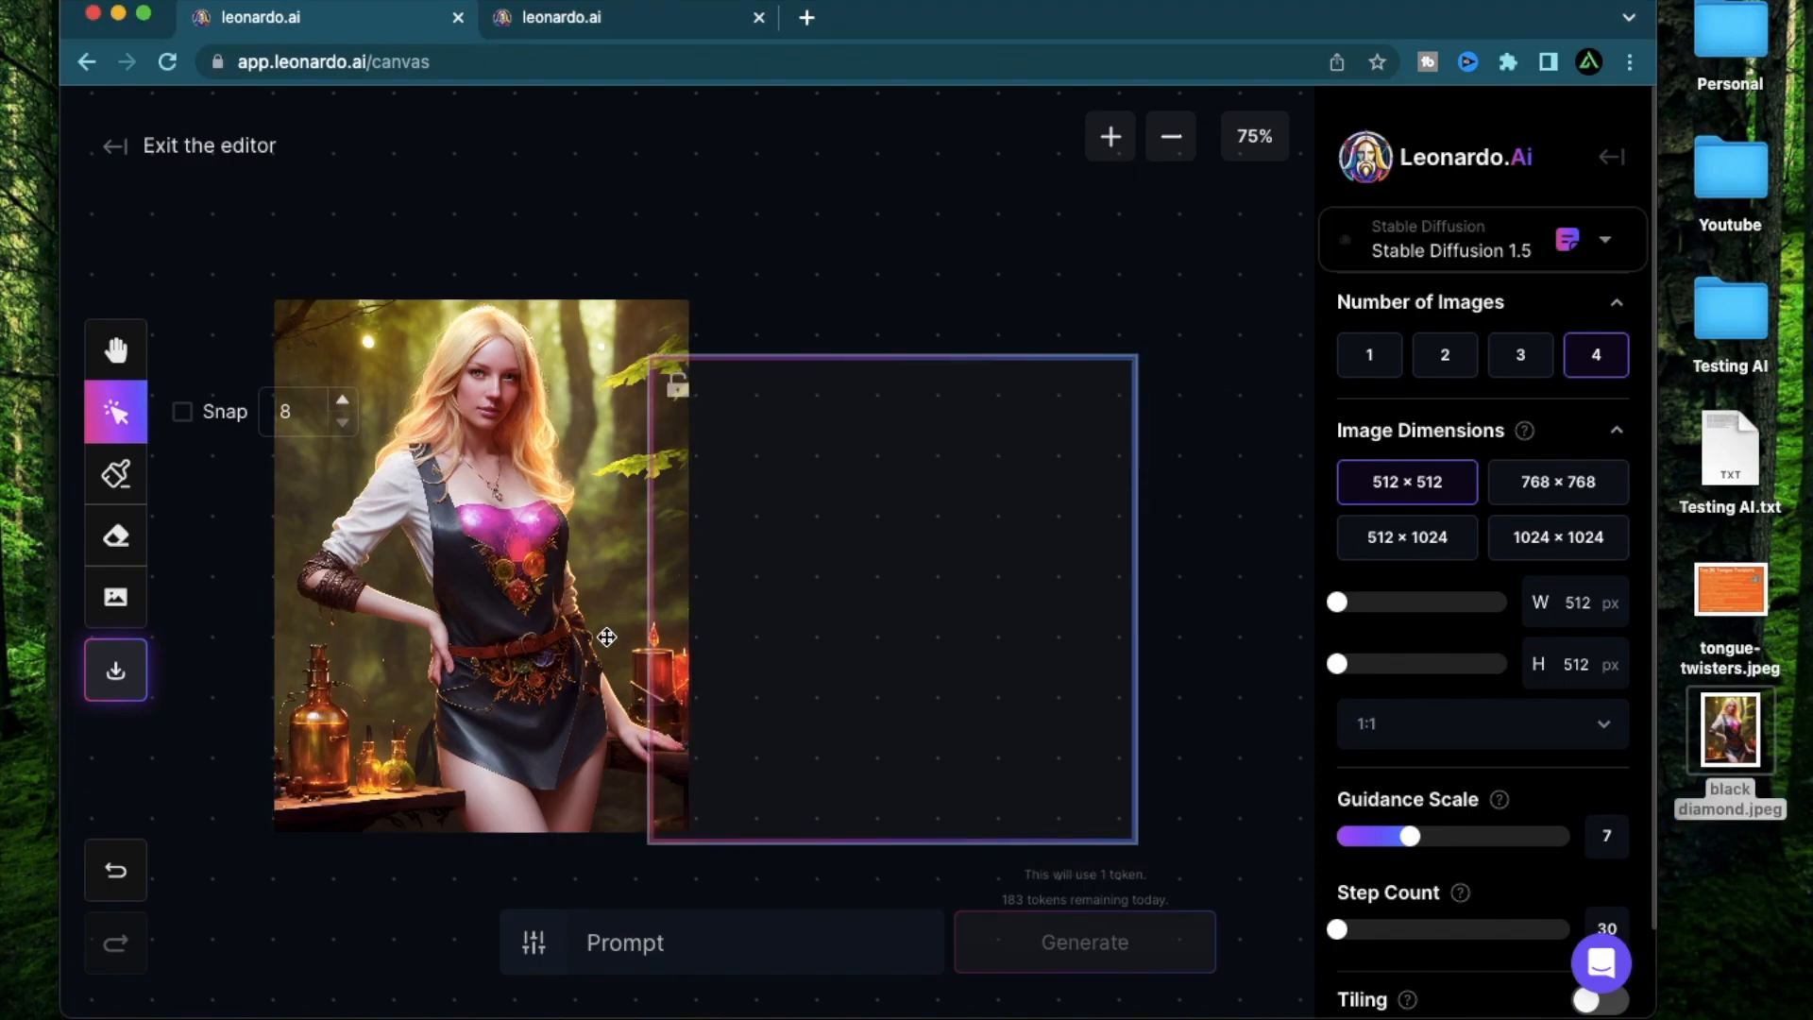
mouse_move(1091, 663)
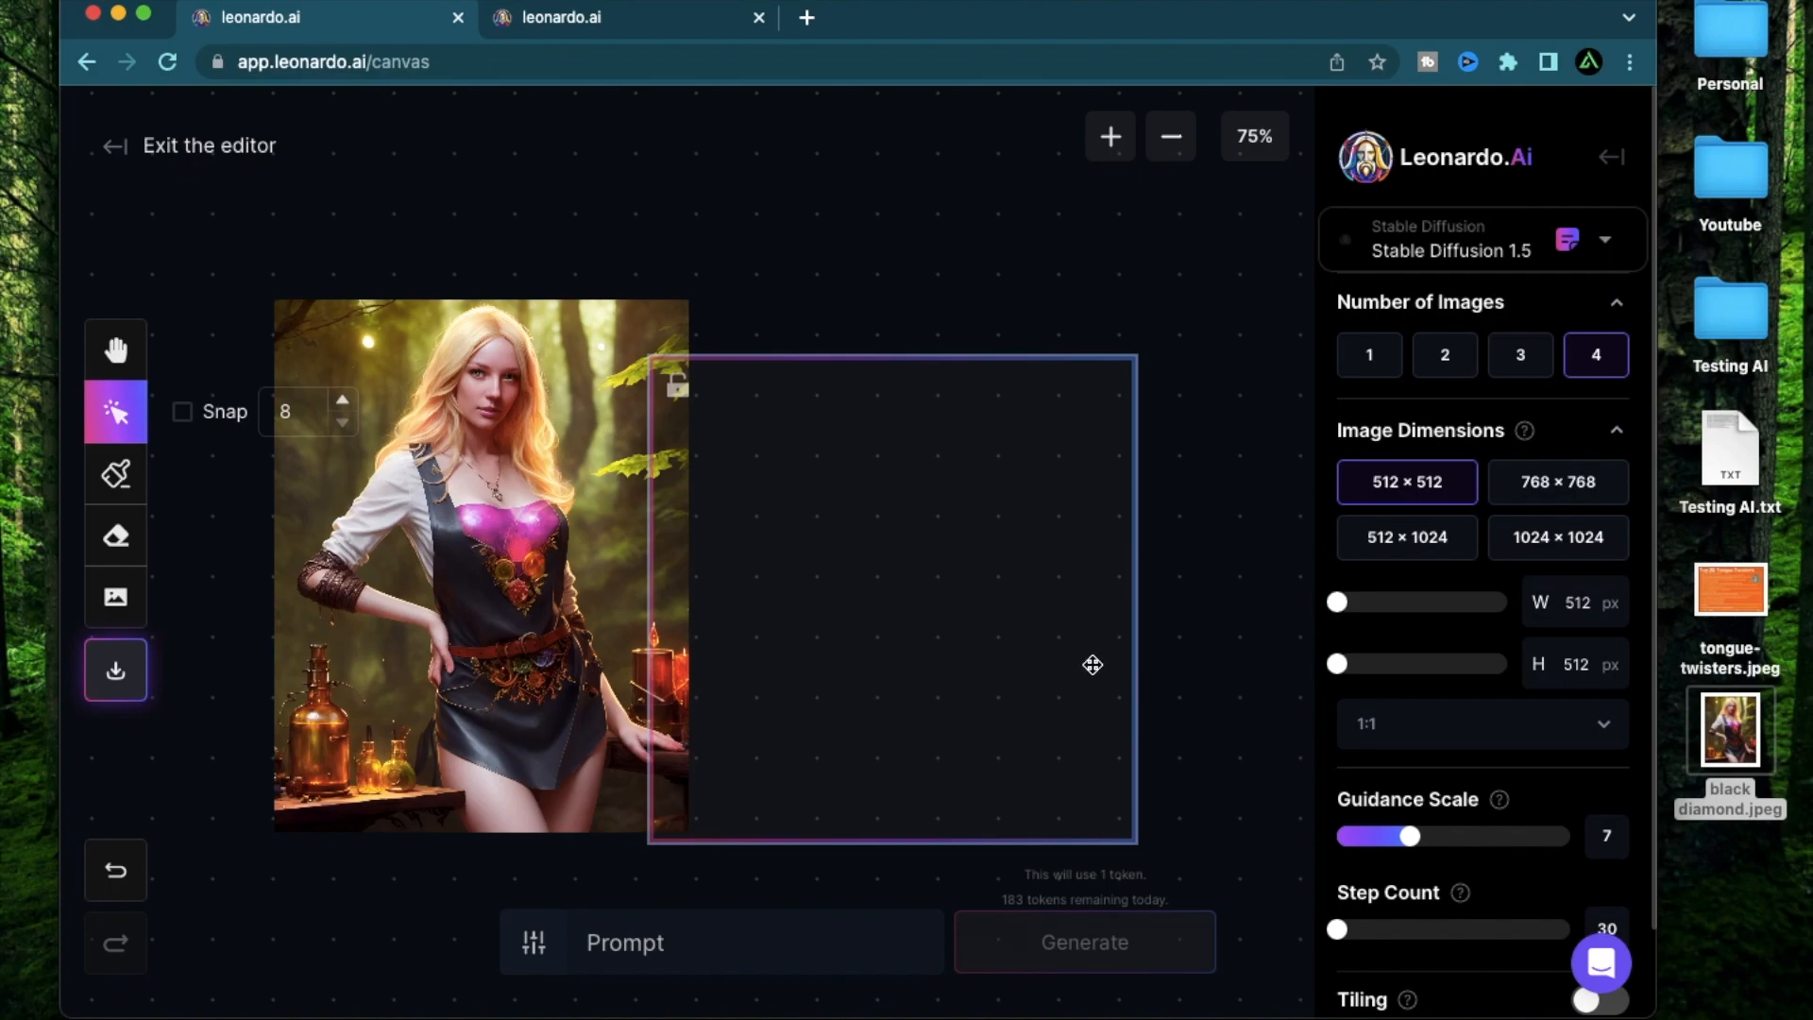
Resize the generation frame to 704×704 over the image's right side and prompt 'an empty table'.
click(1443, 355)
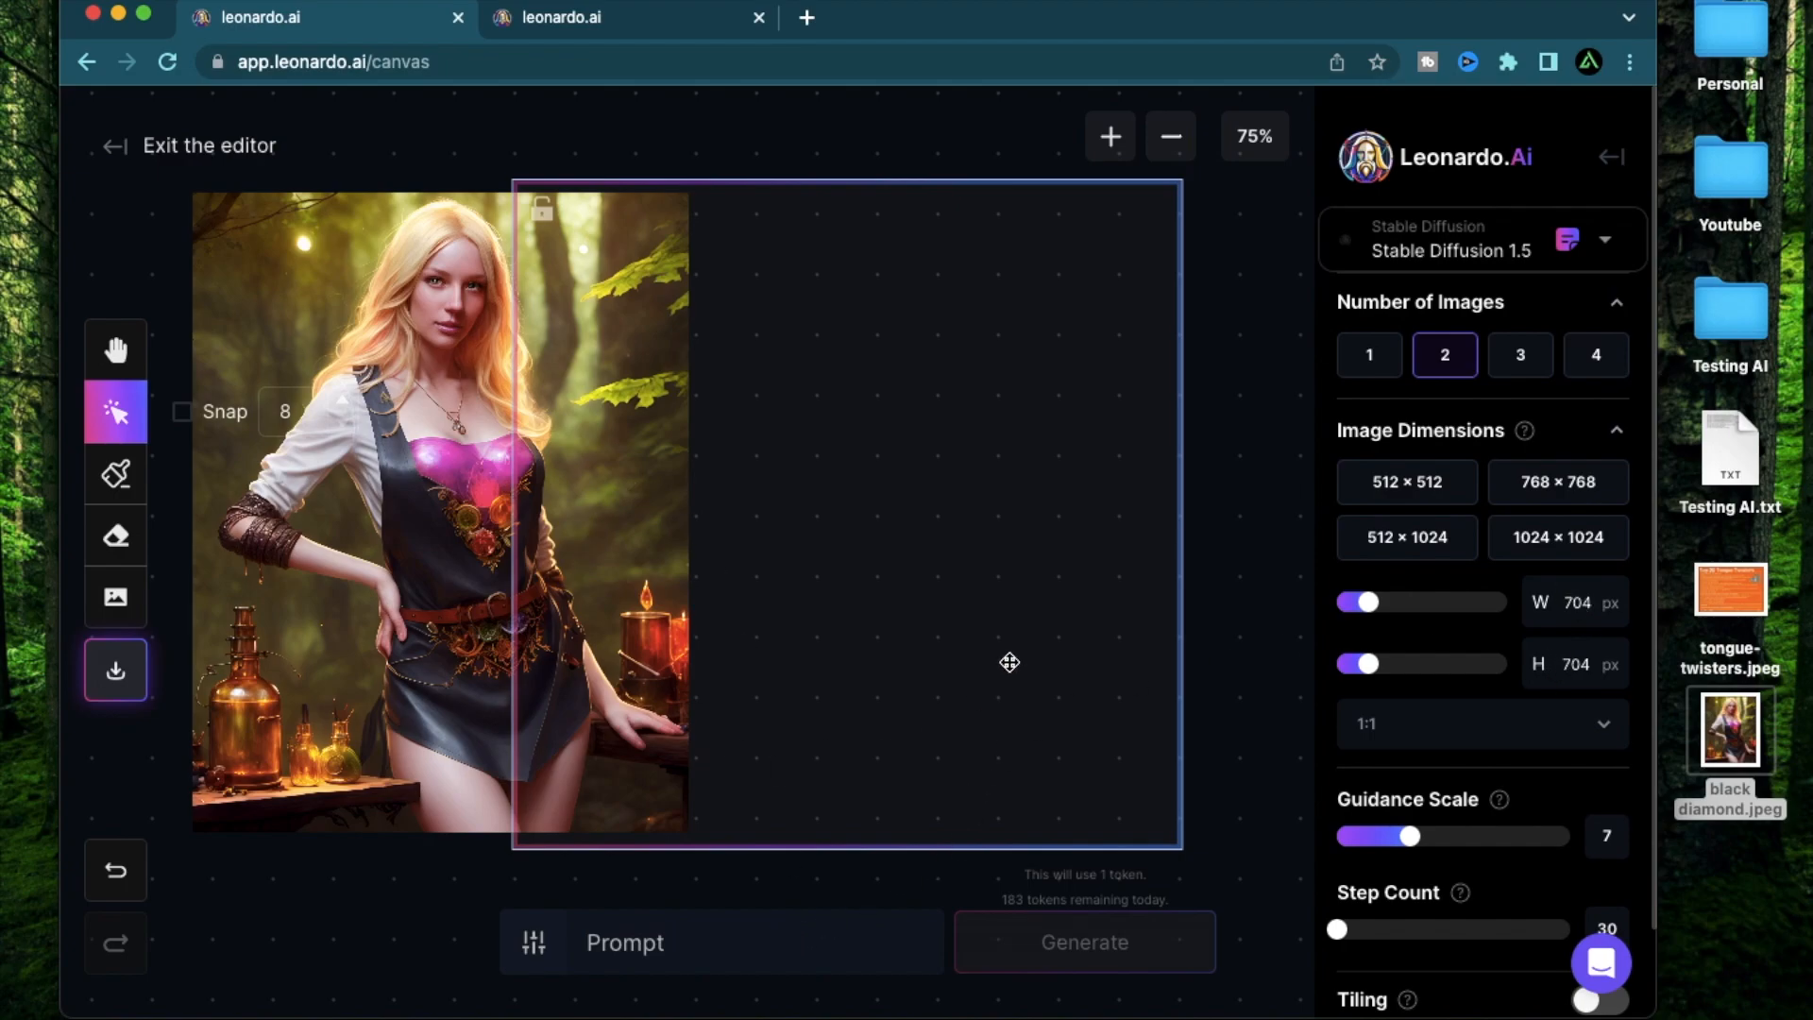
click(754, 940)
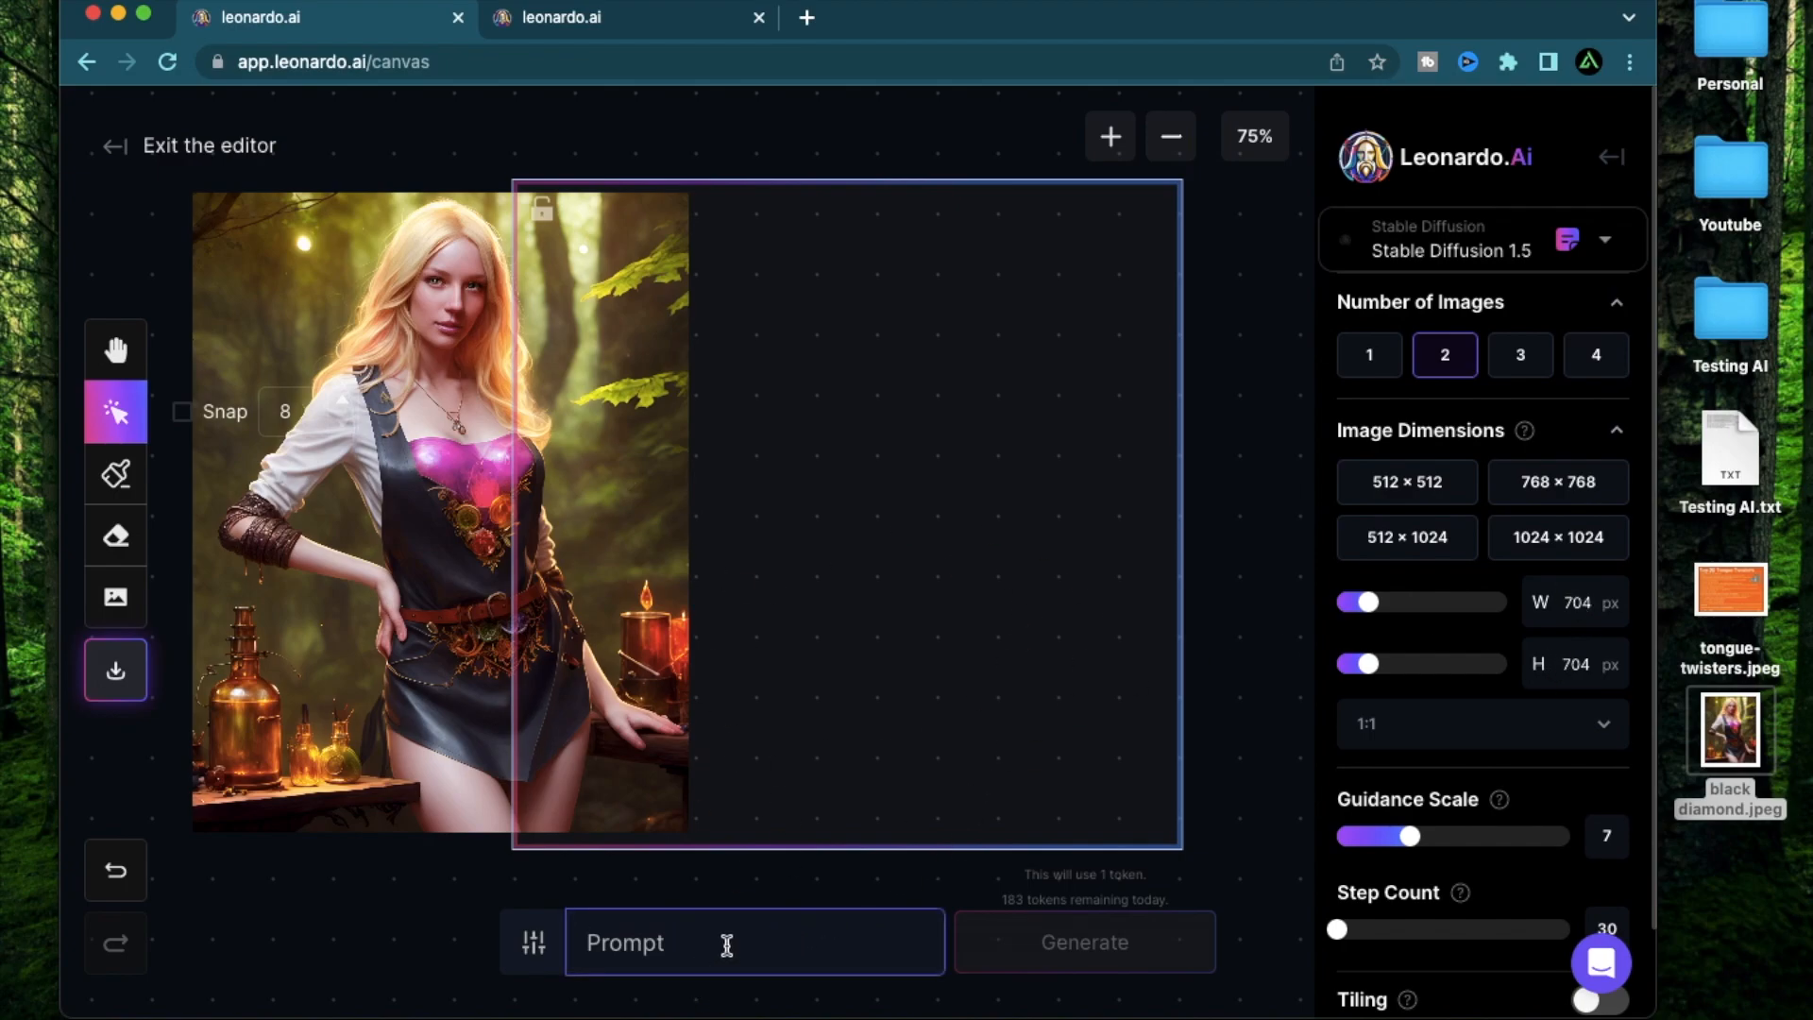
click(1595, 355)
text(an empty table)
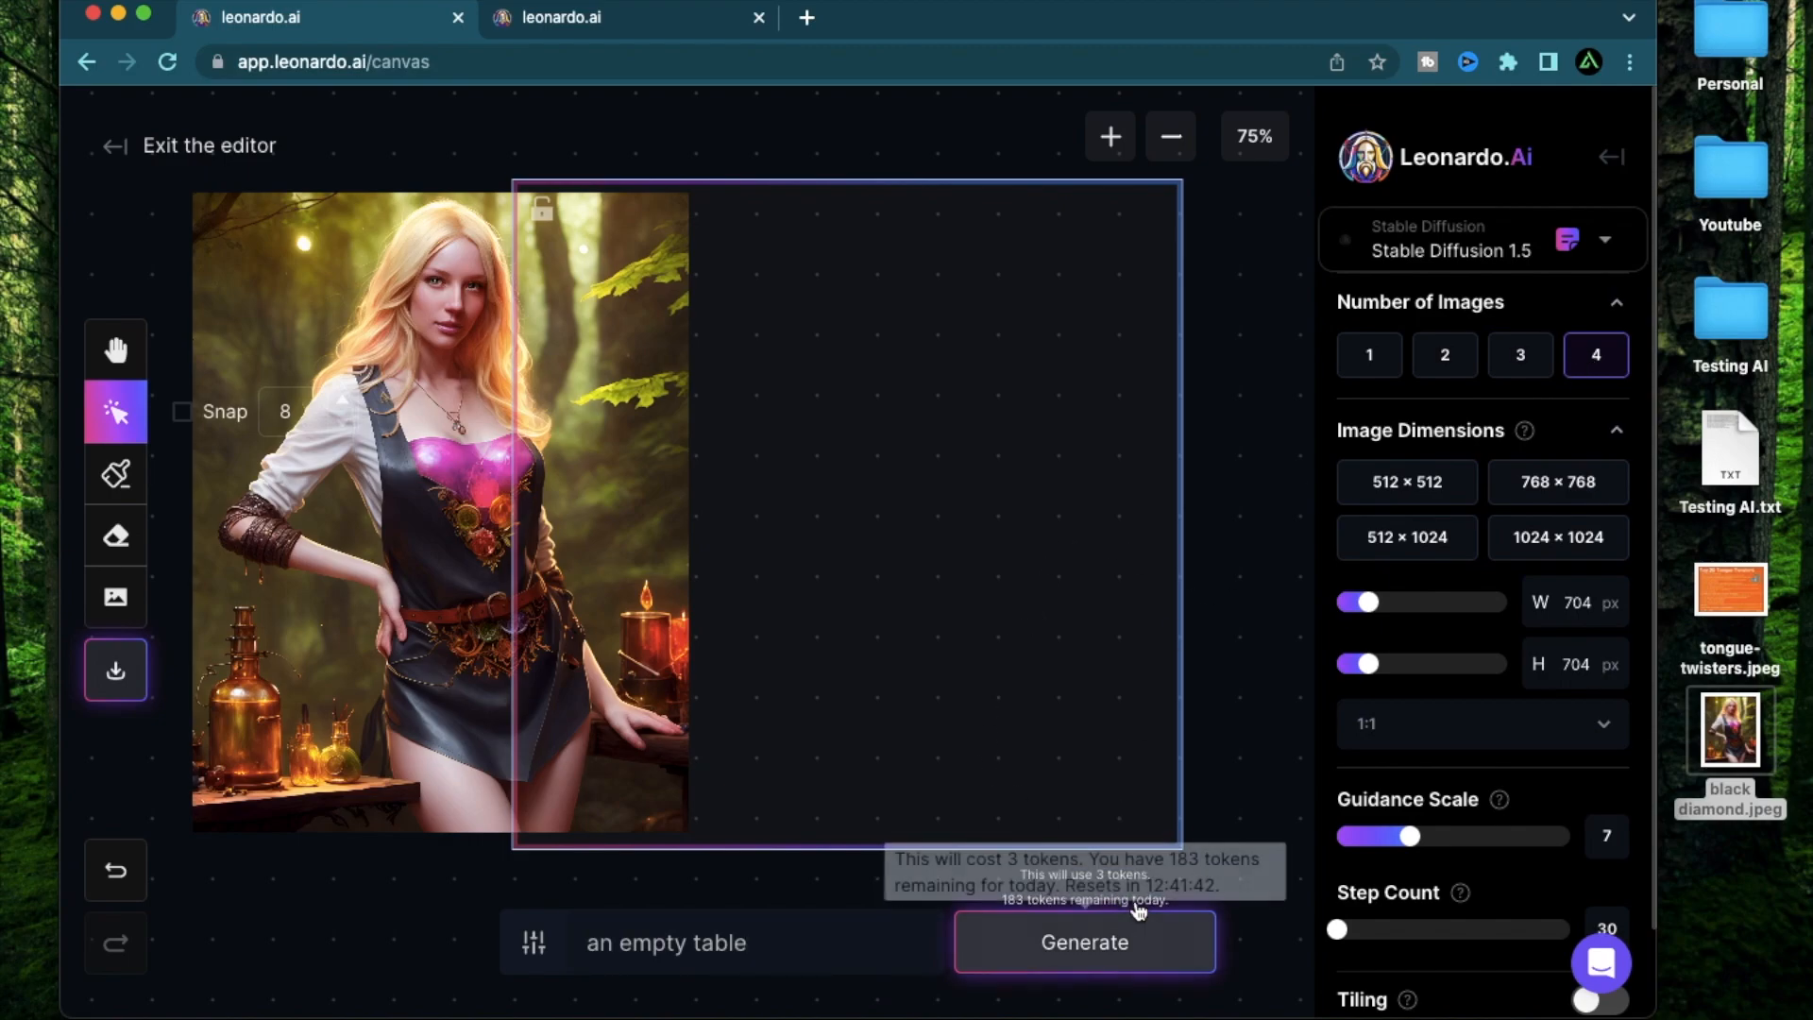
Generate the outpaint and cycle to variation 3/4, the round table with an empty plate.
click(1084, 940)
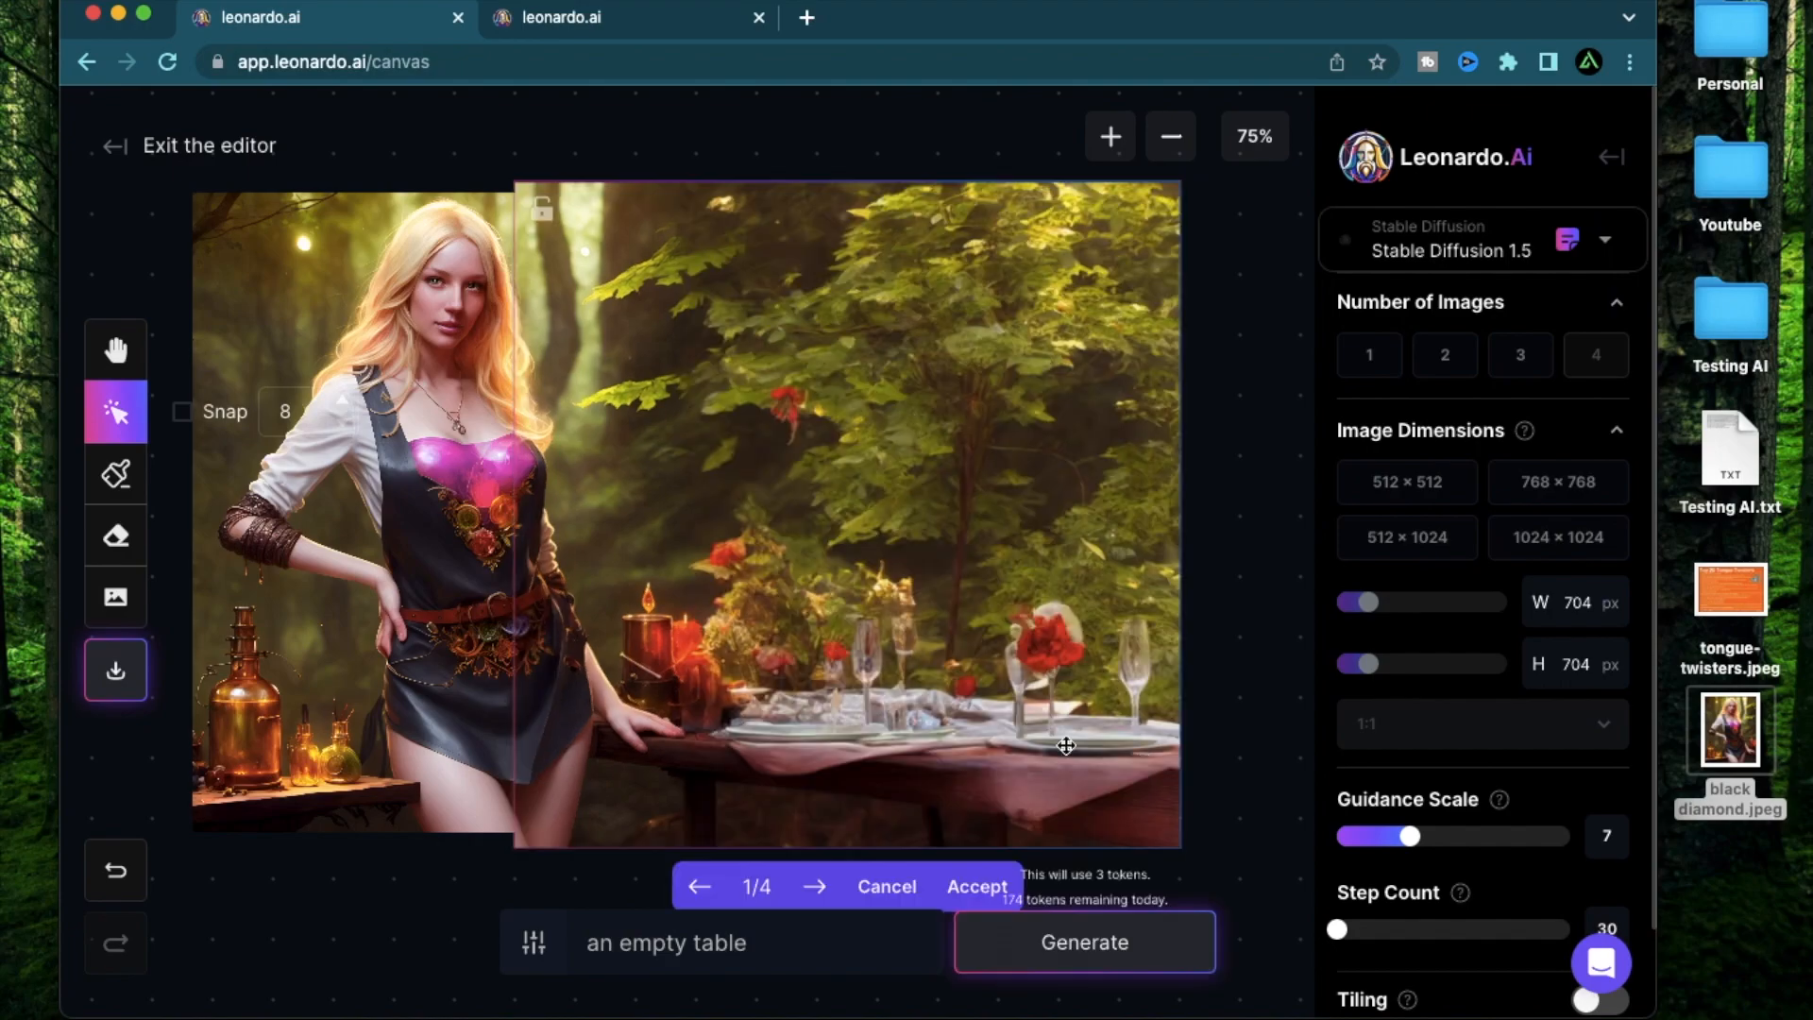
mouse_move(776, 691)
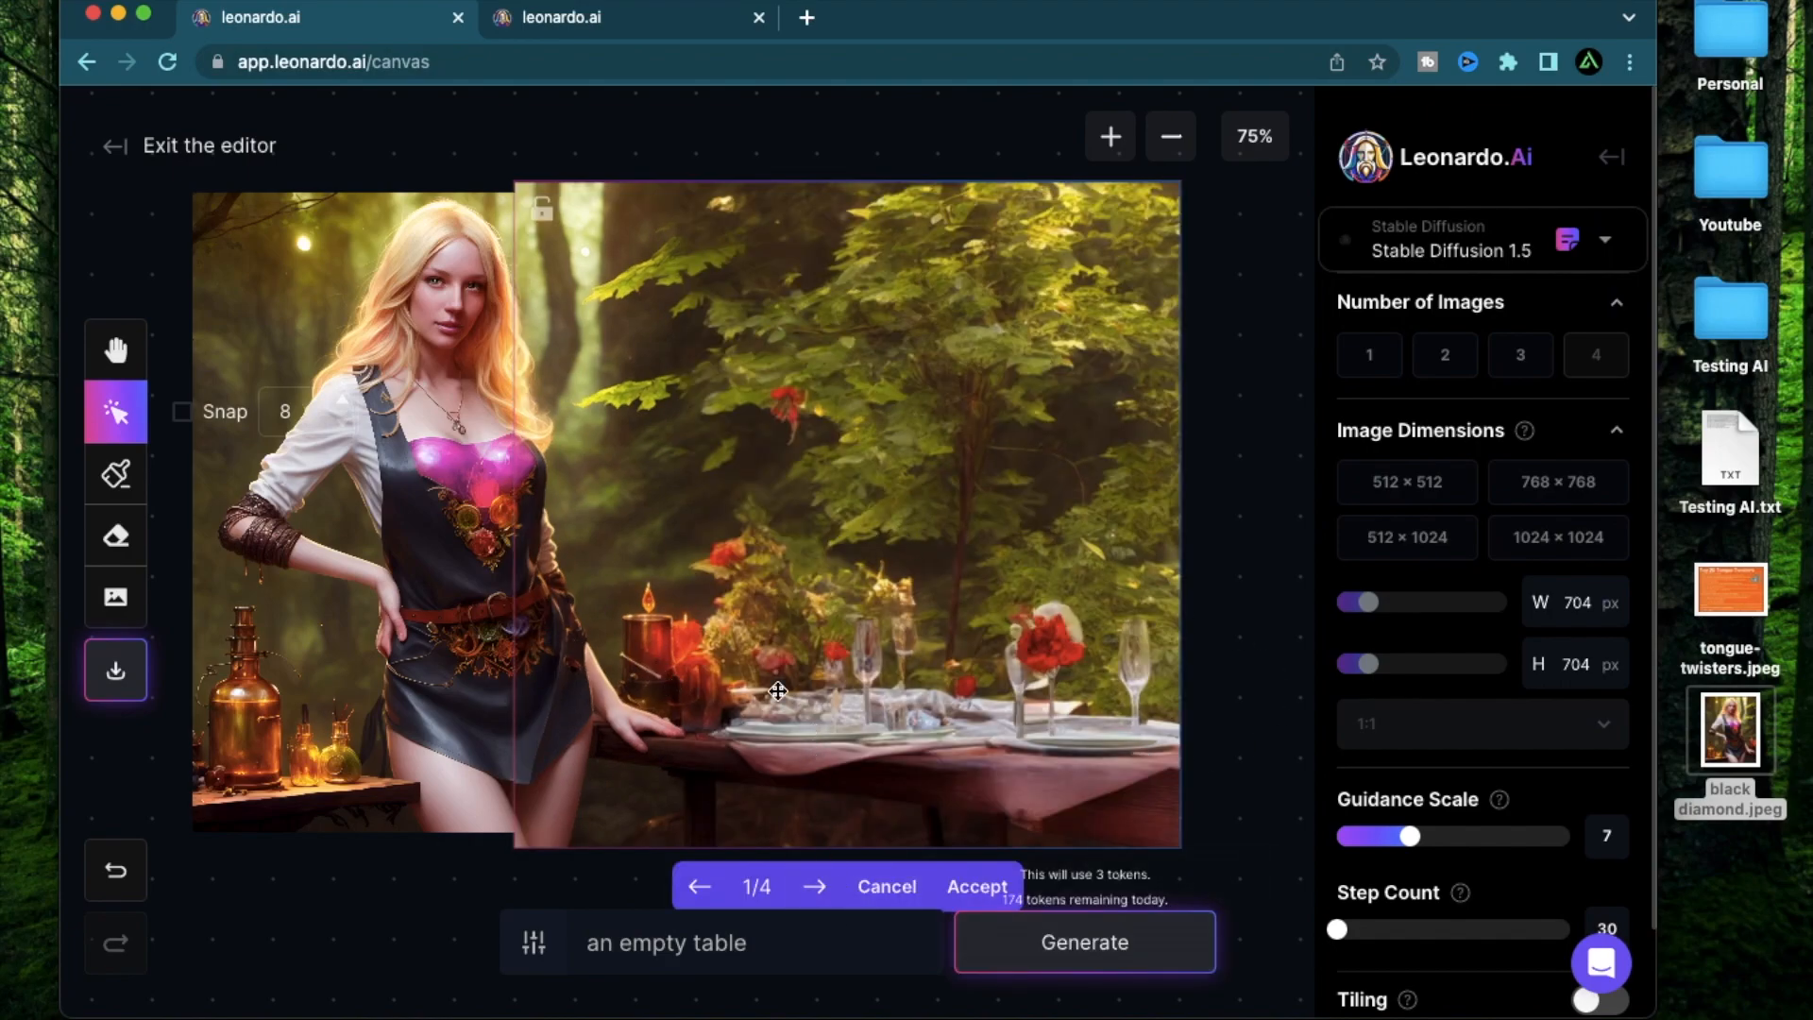
mouse_move(810, 682)
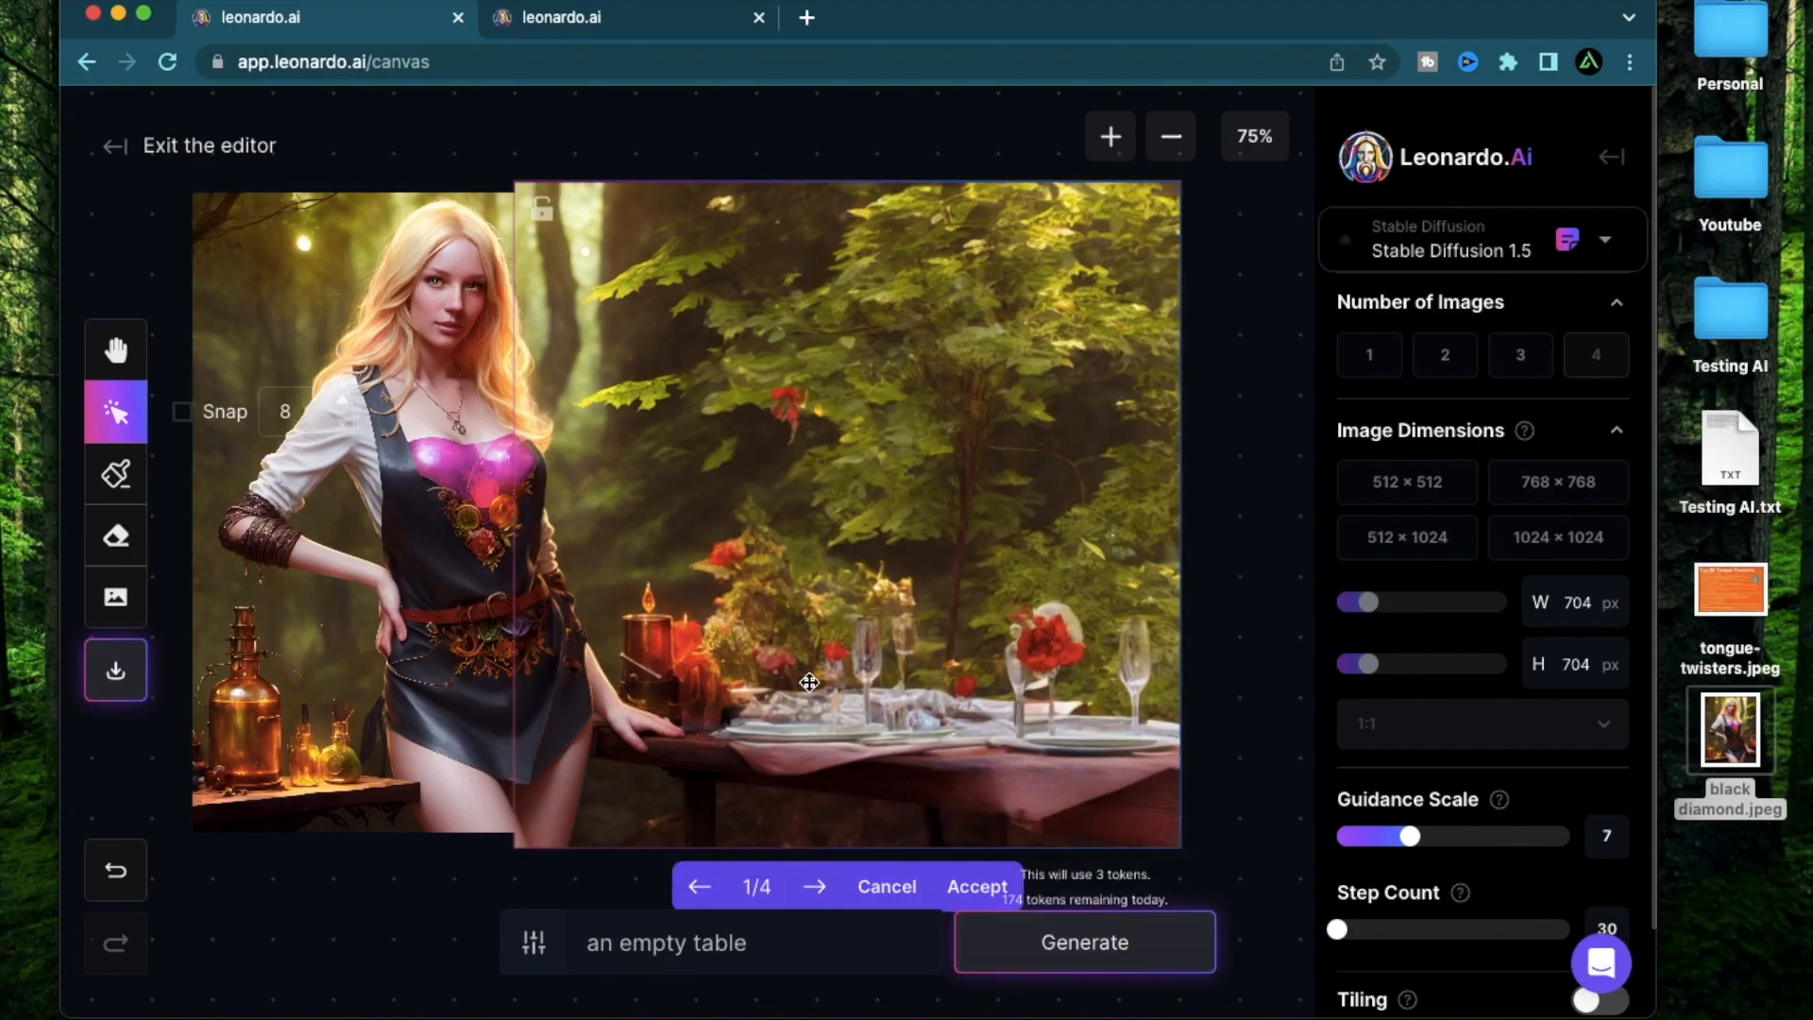
click(816, 886)
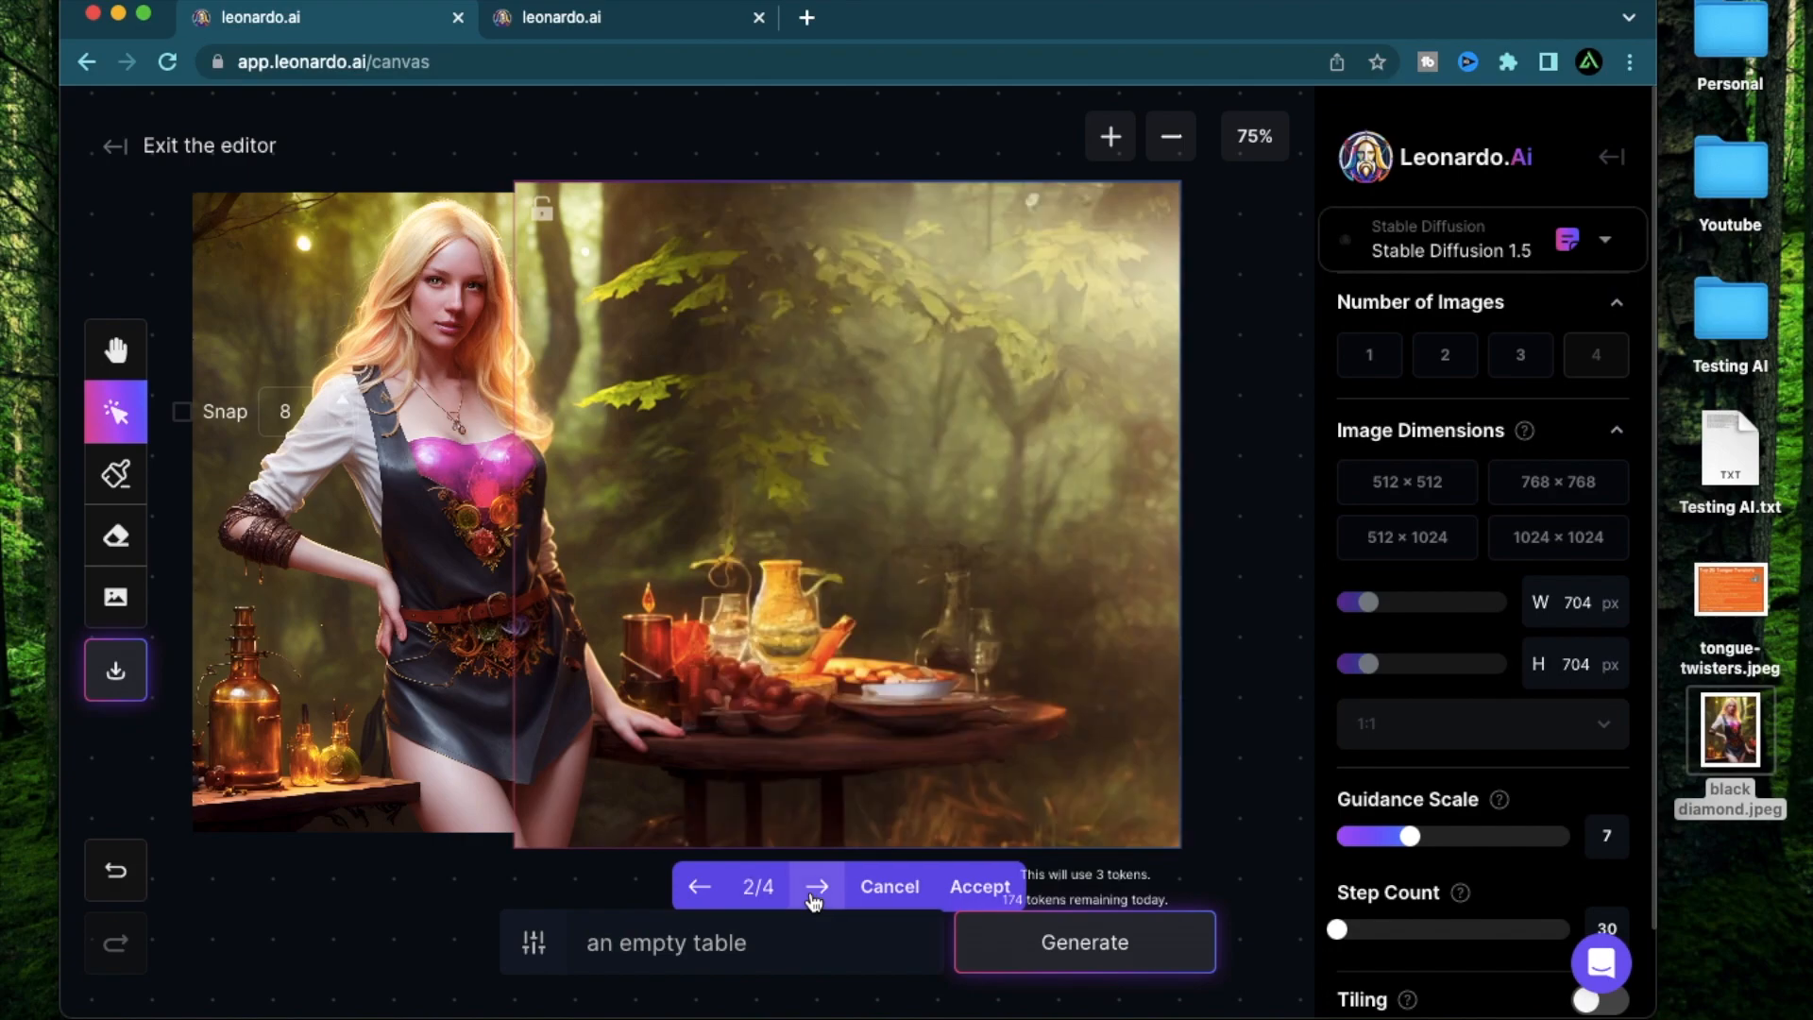
mouse_move(750, 343)
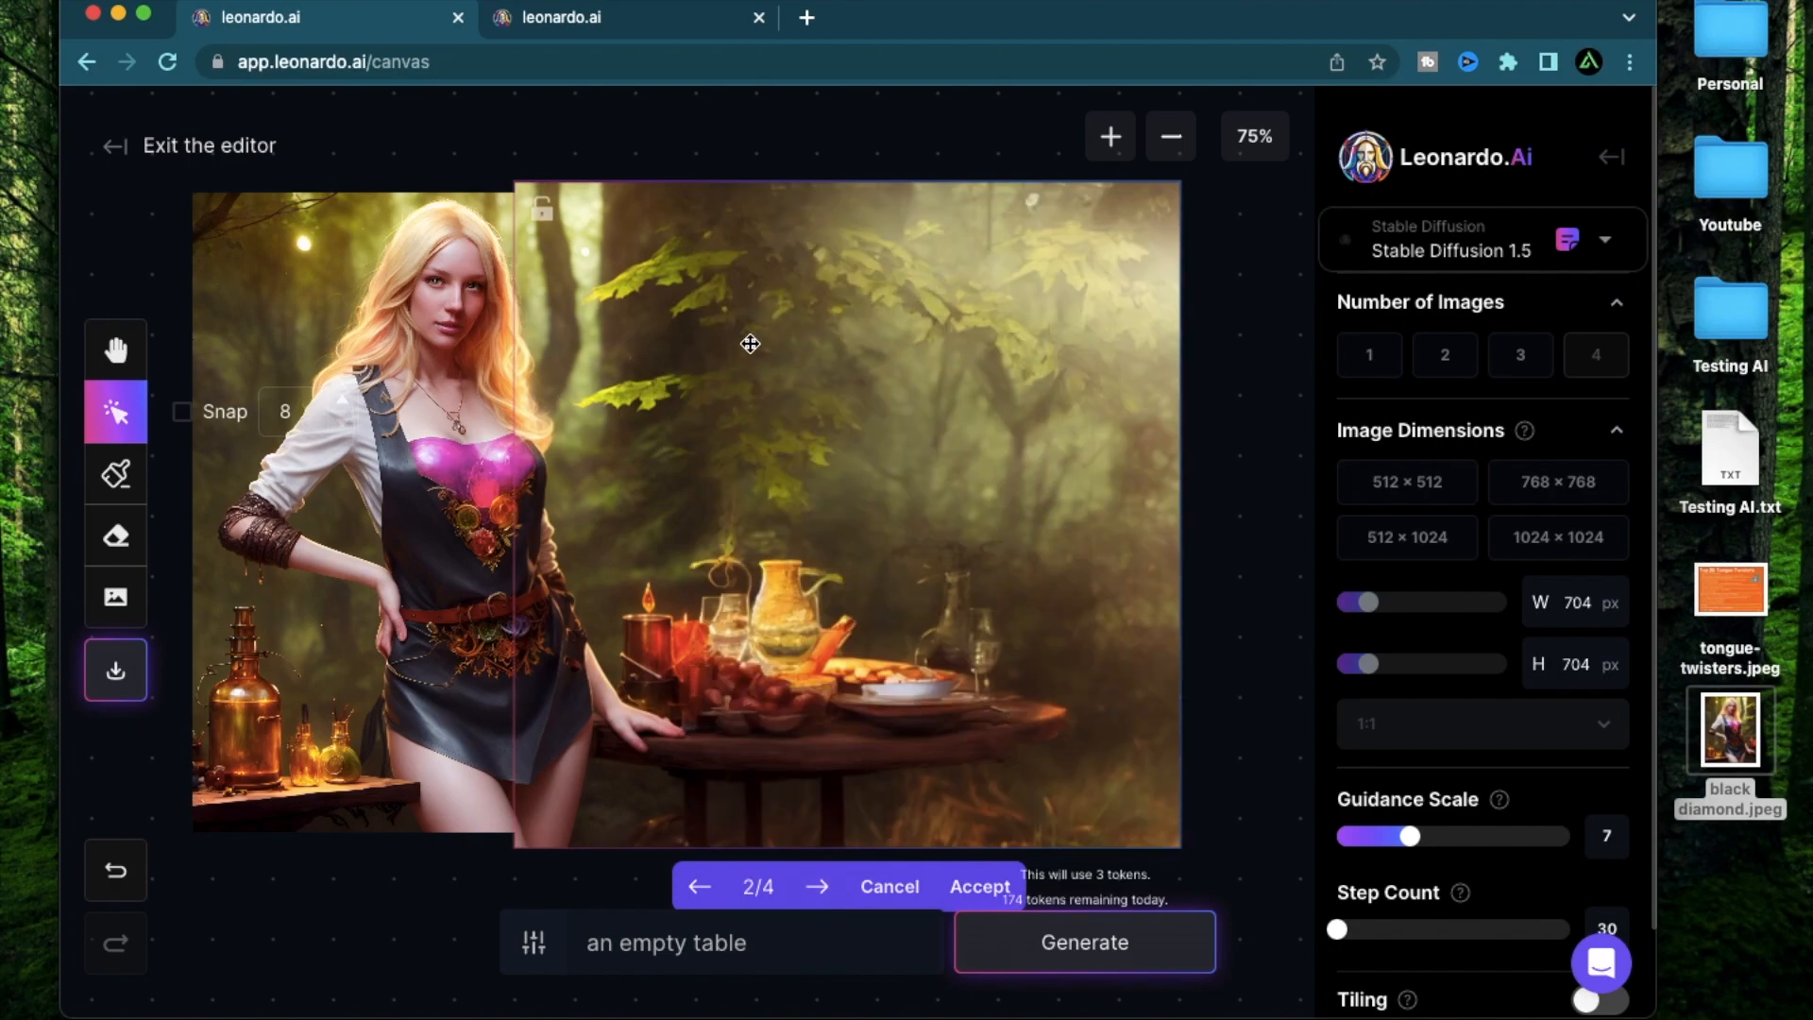
mouse_move(714, 348)
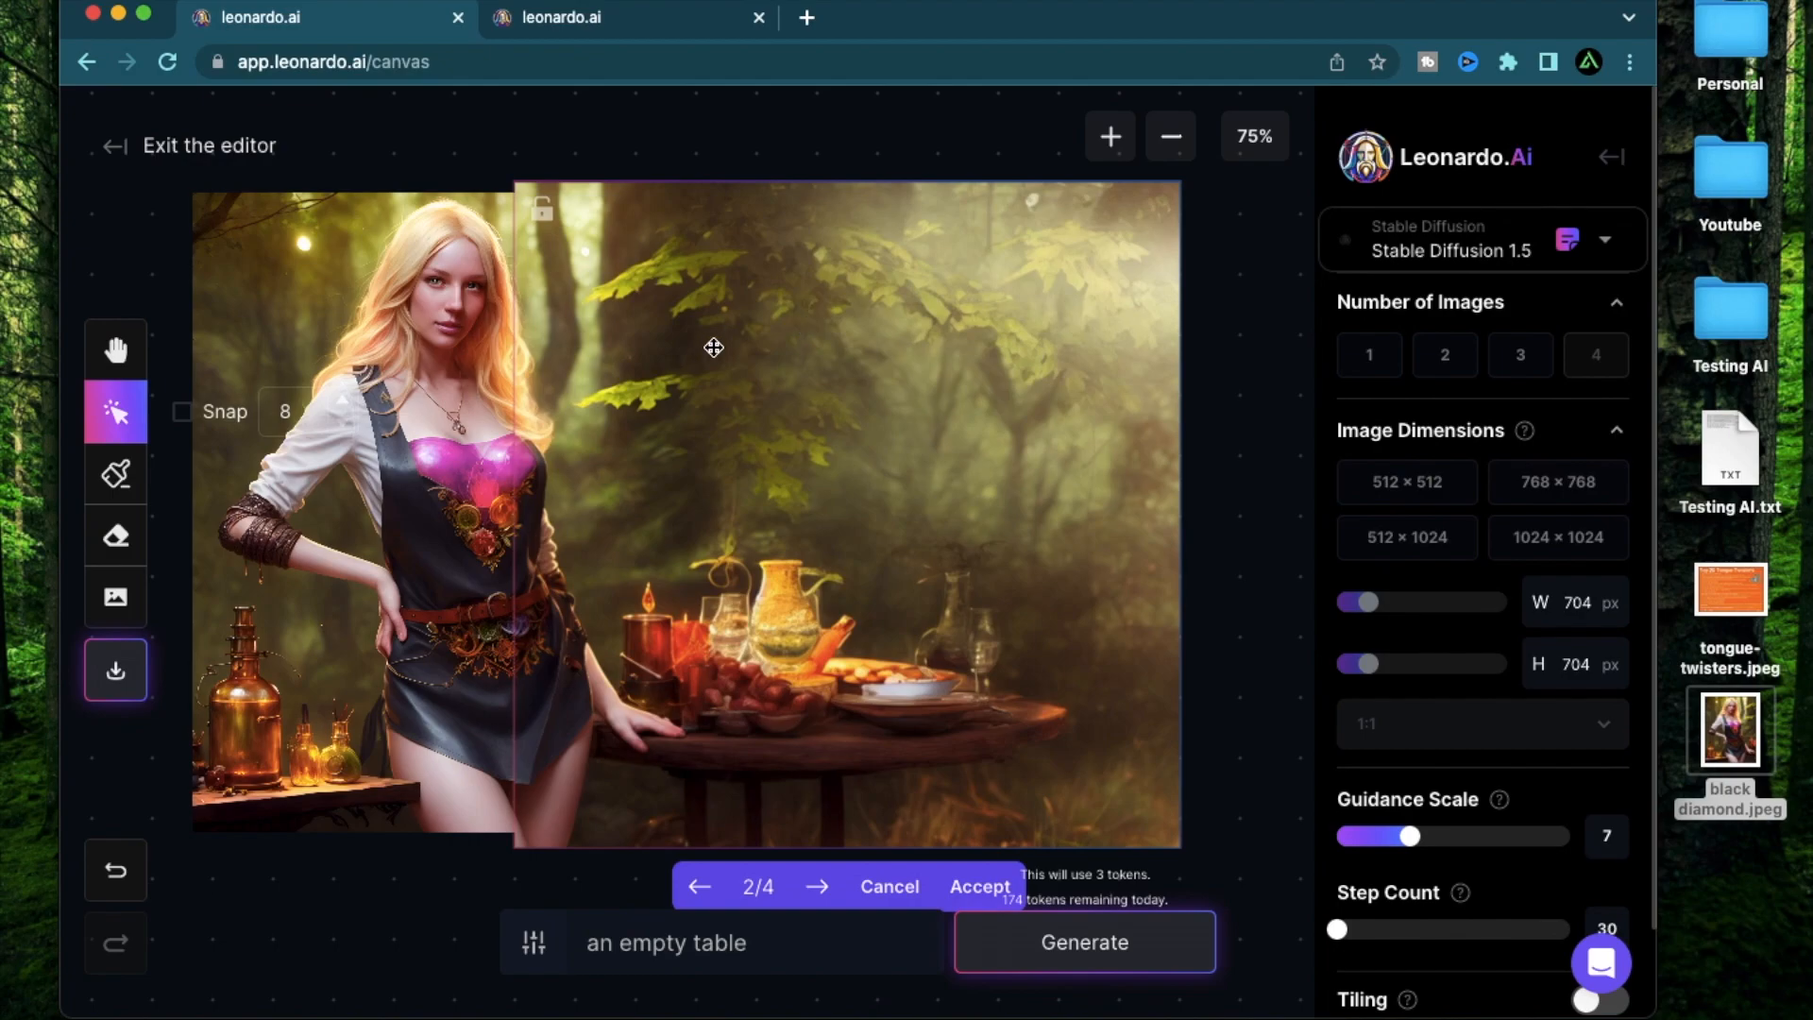
mouse_move(966, 725)
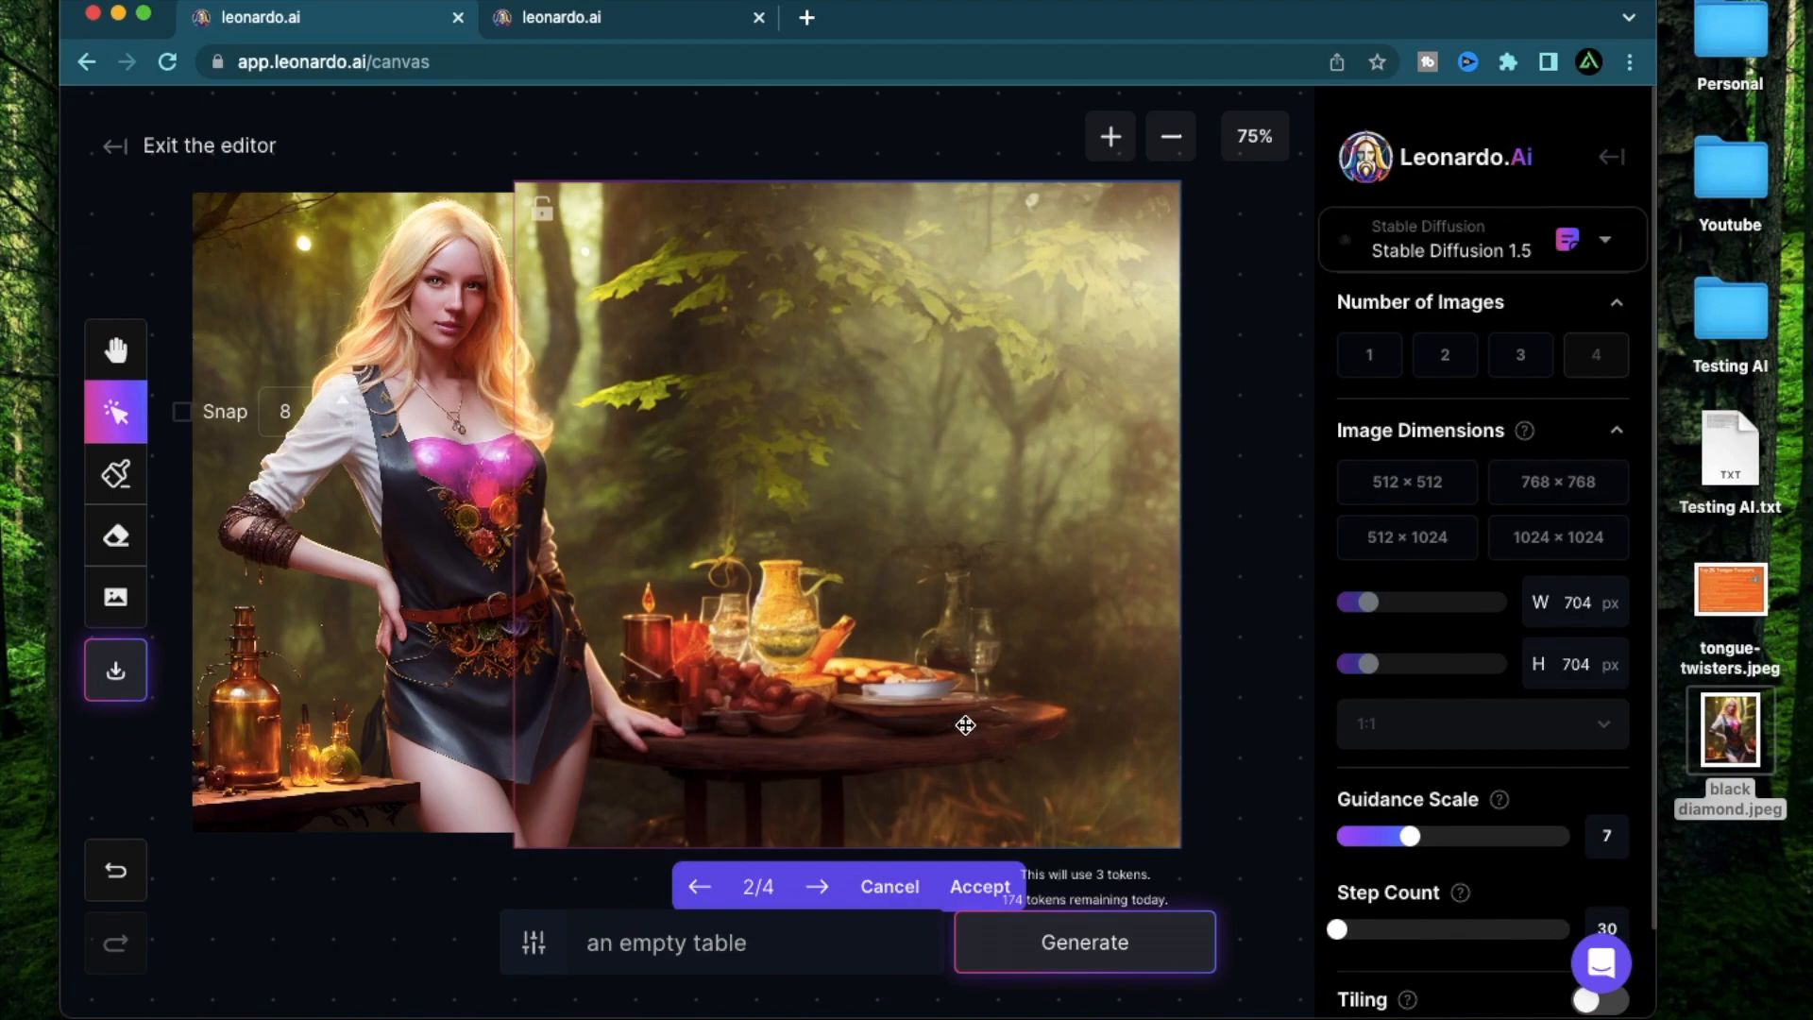
mouse_move(923, 543)
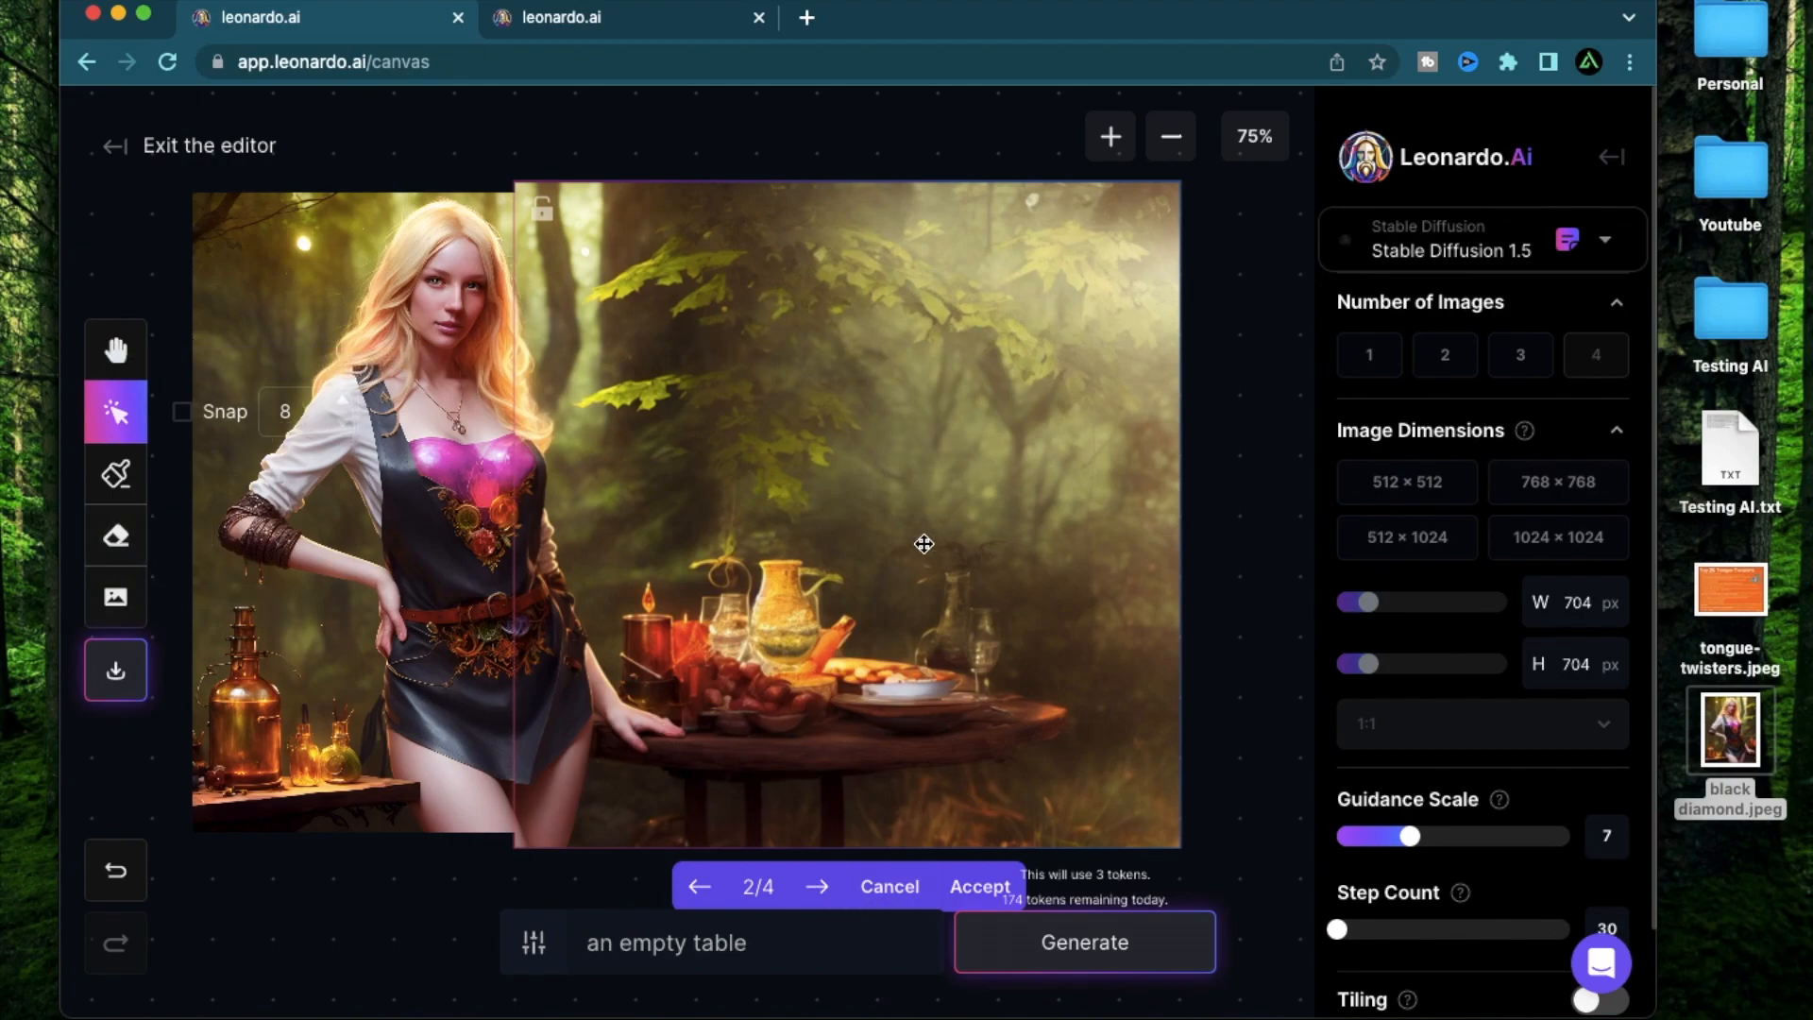
mouse_move(899, 708)
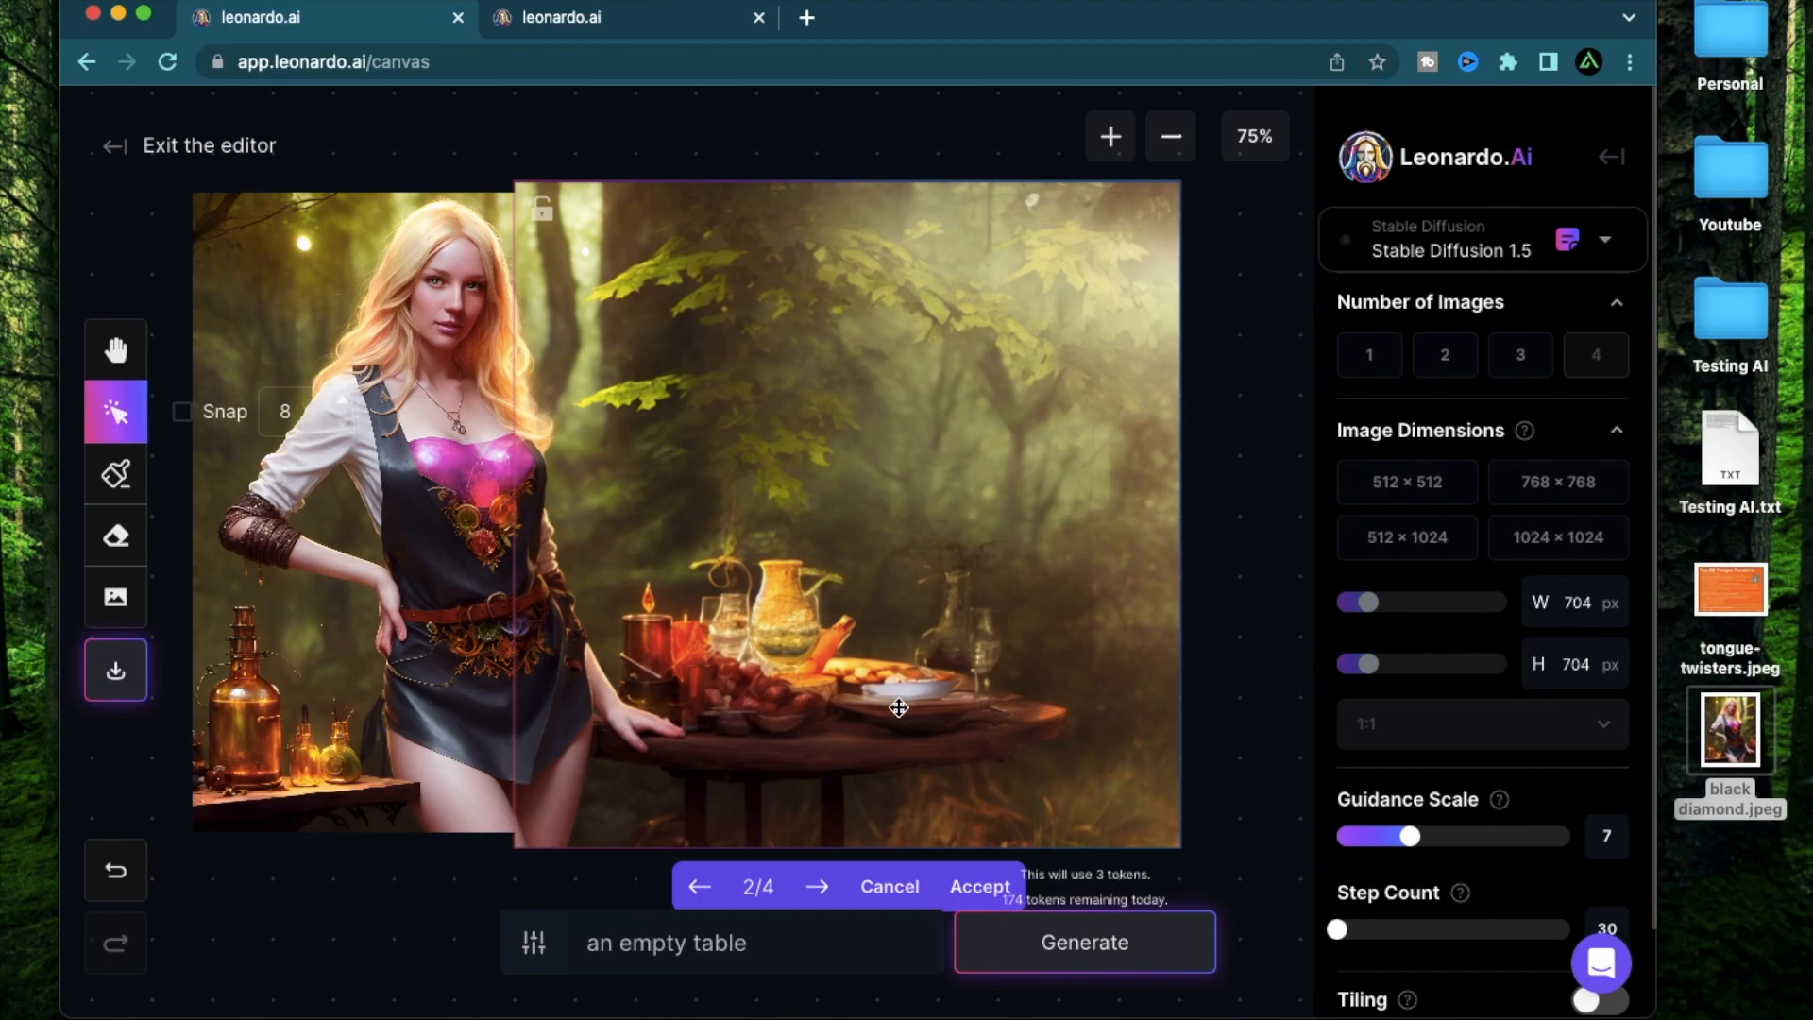
mouse_move(903, 658)
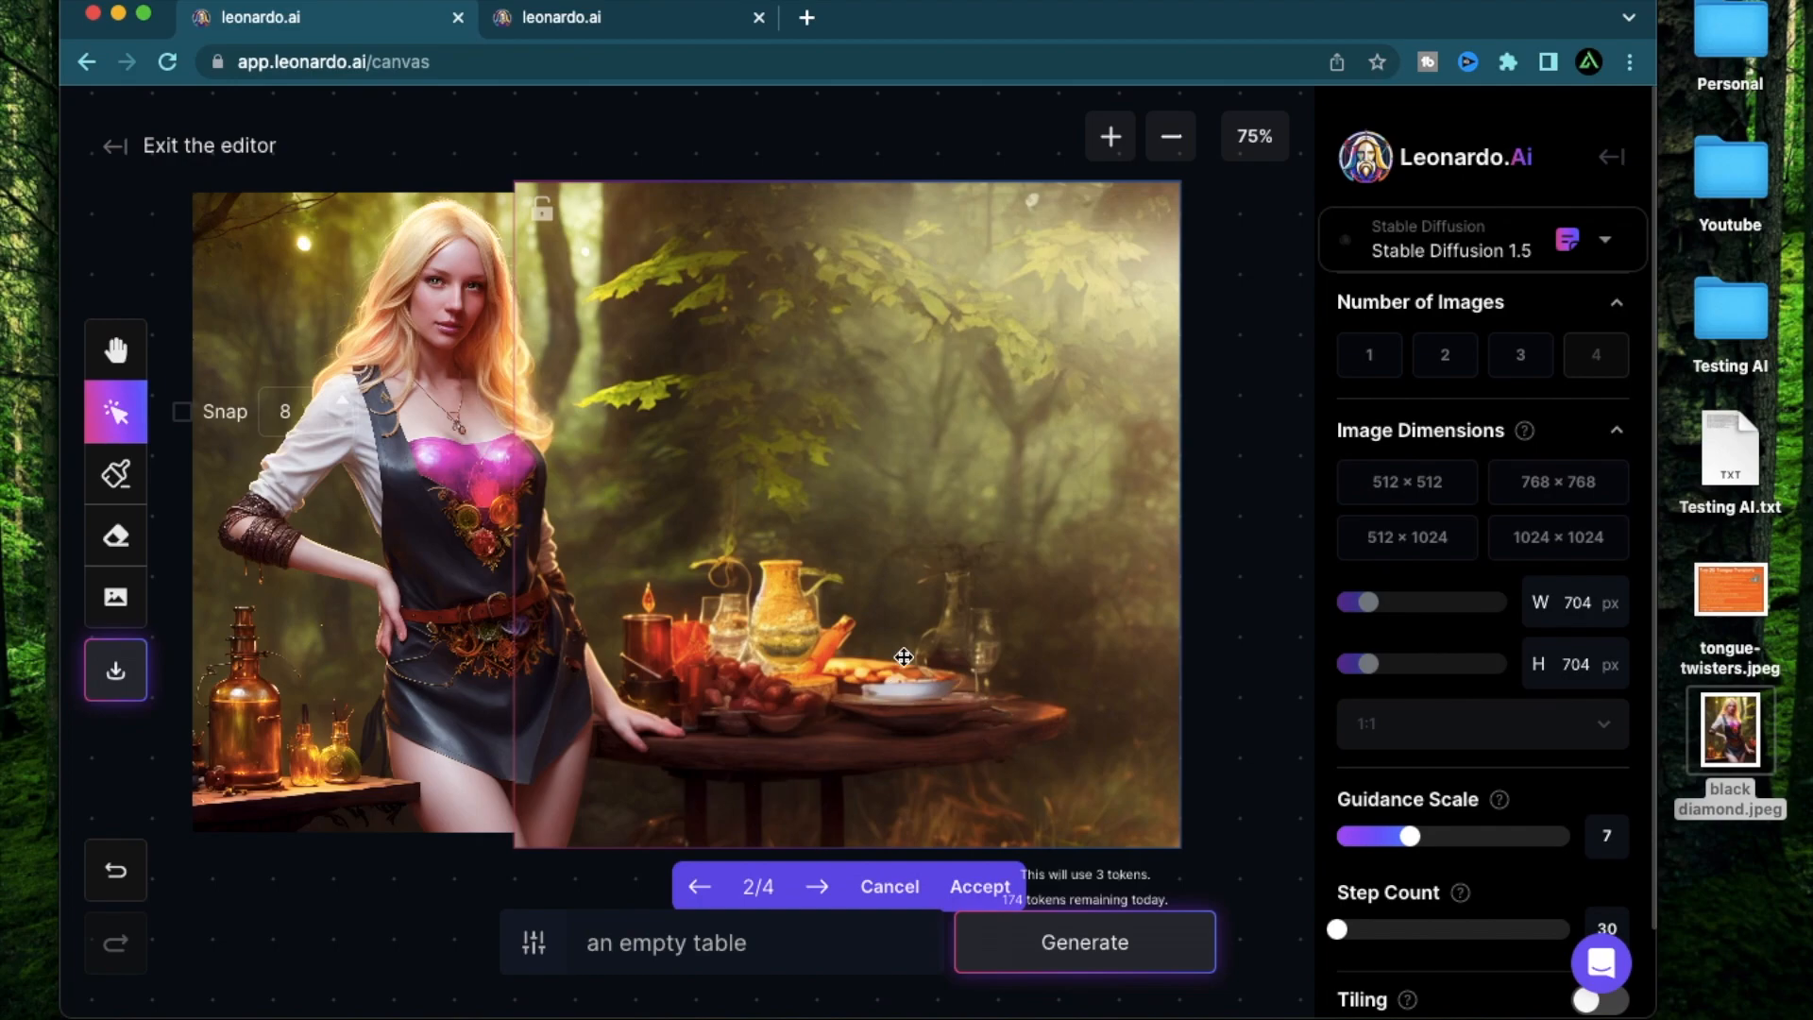
click(816, 888)
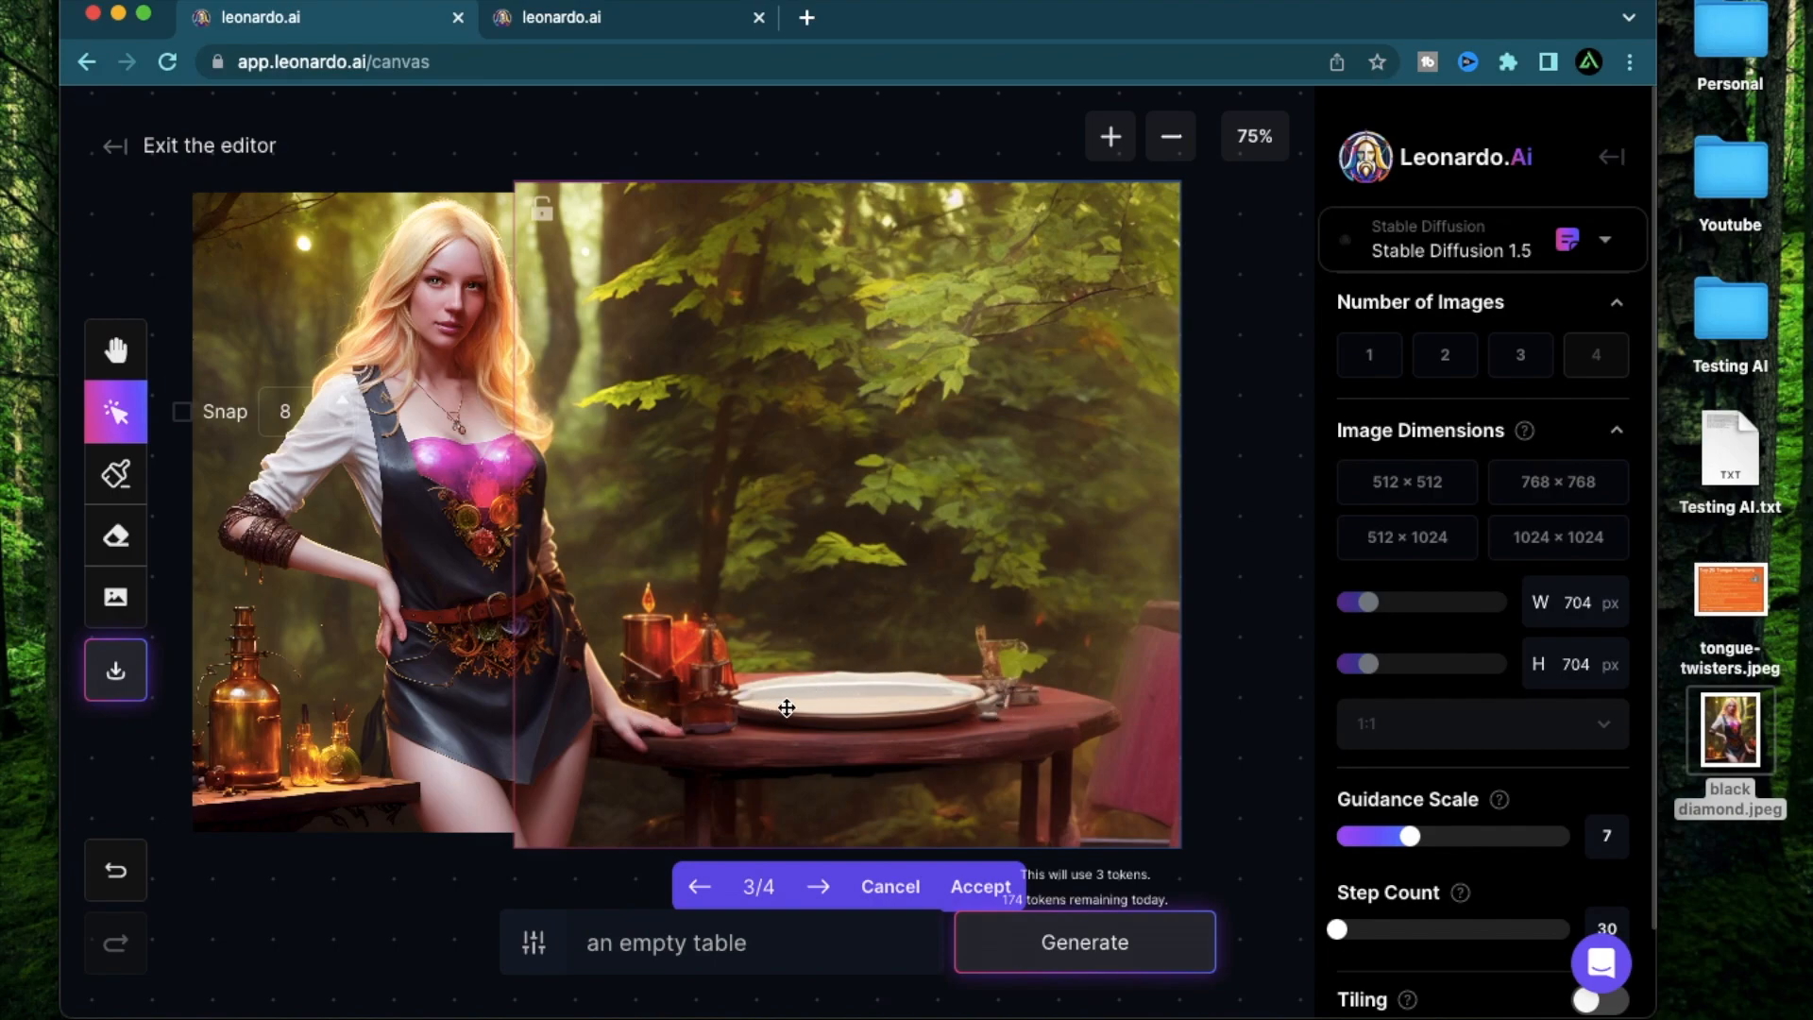
mouse_move(813, 874)
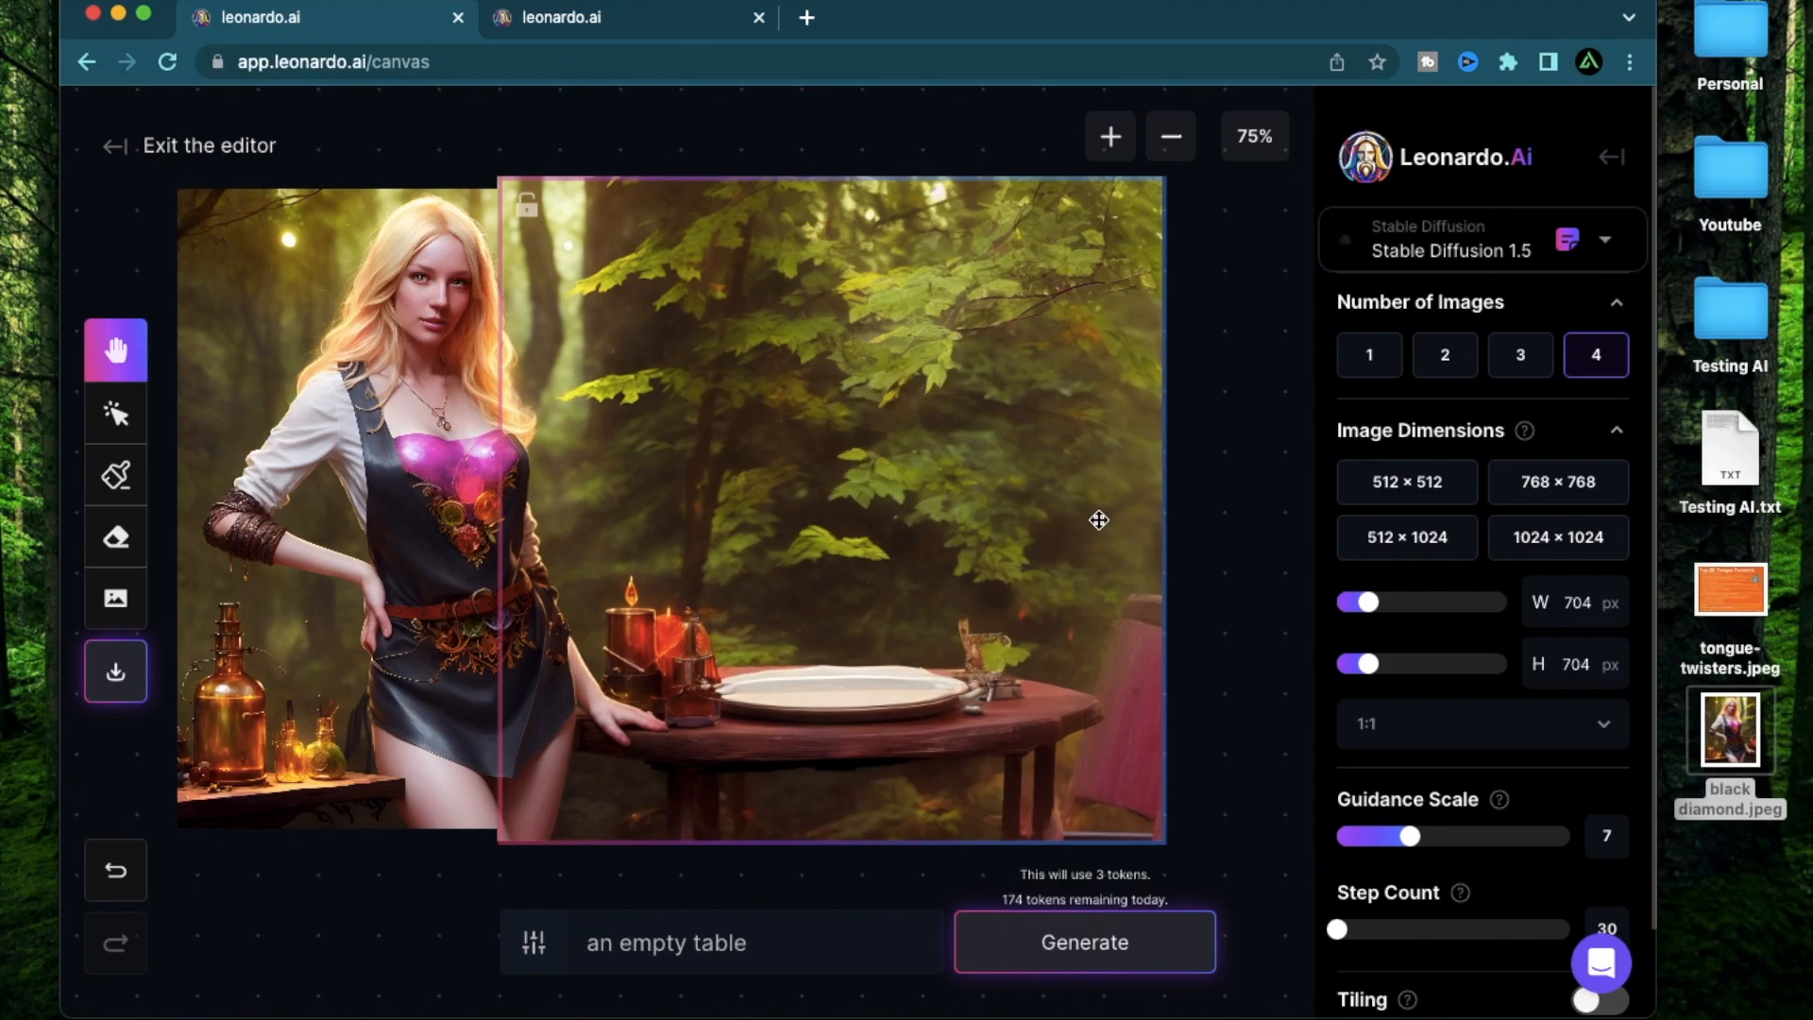
mouse_move(1258, 491)
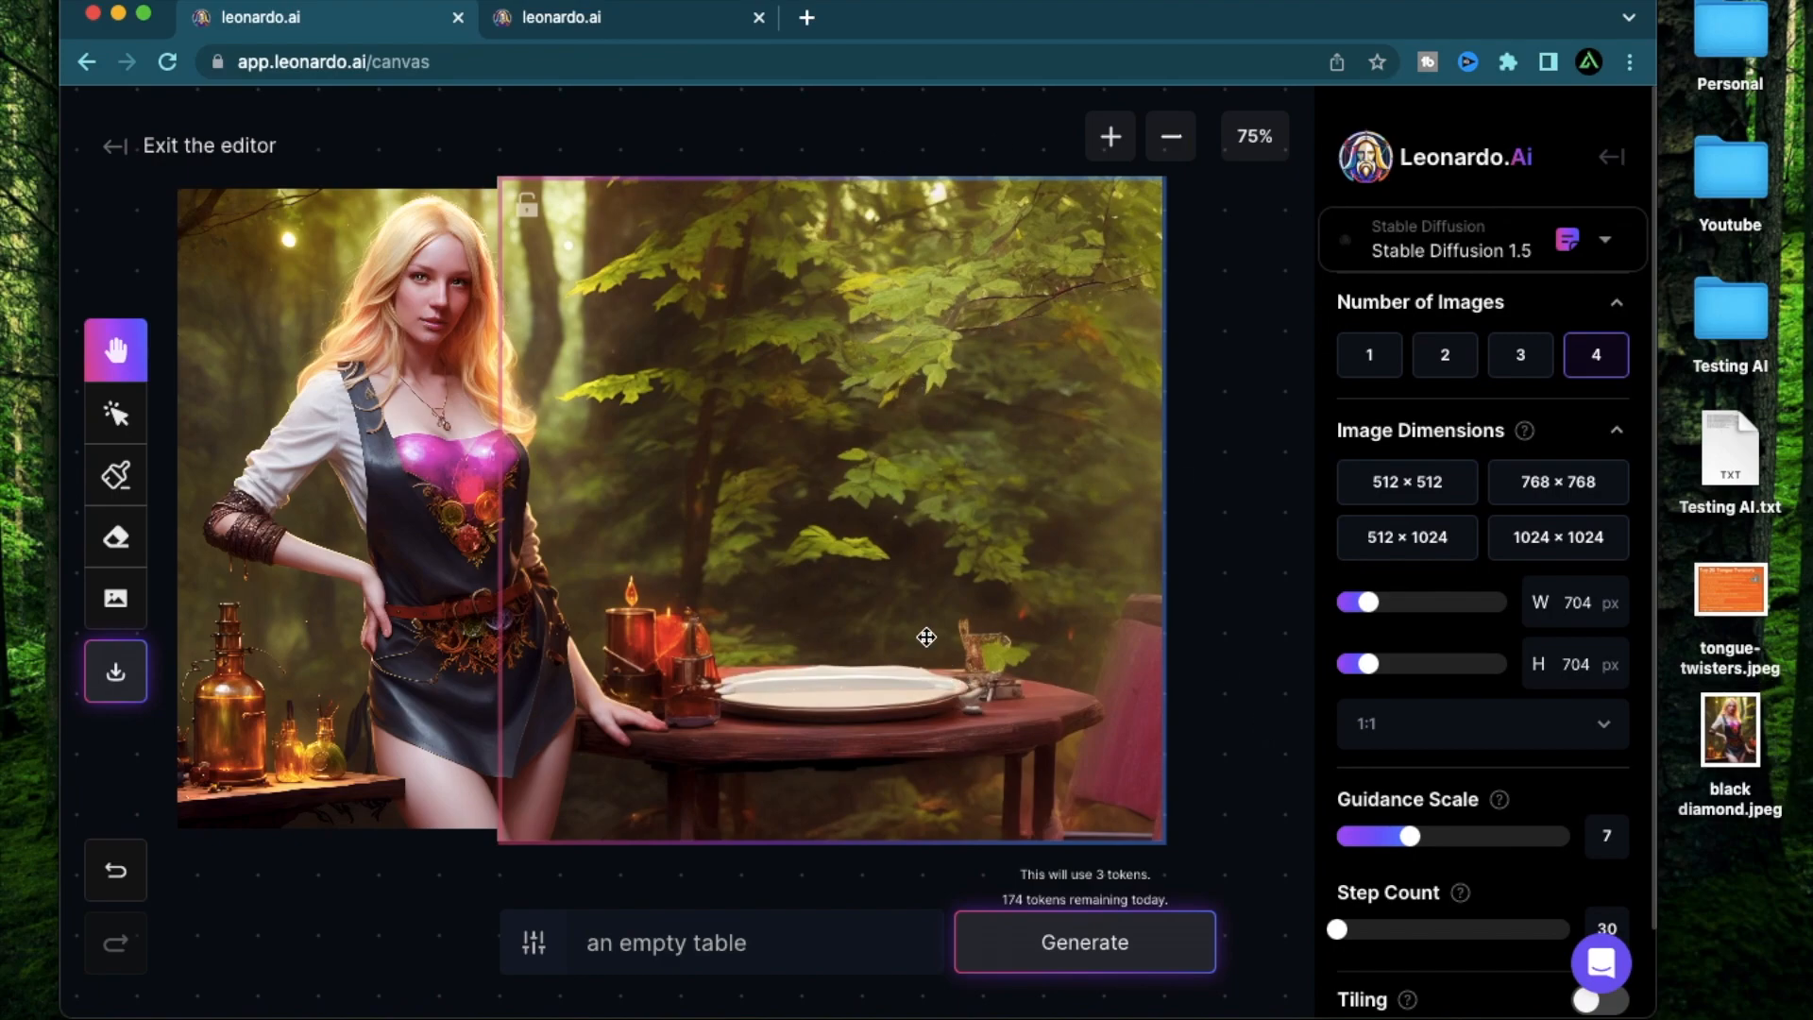
mouse_move(746, 533)
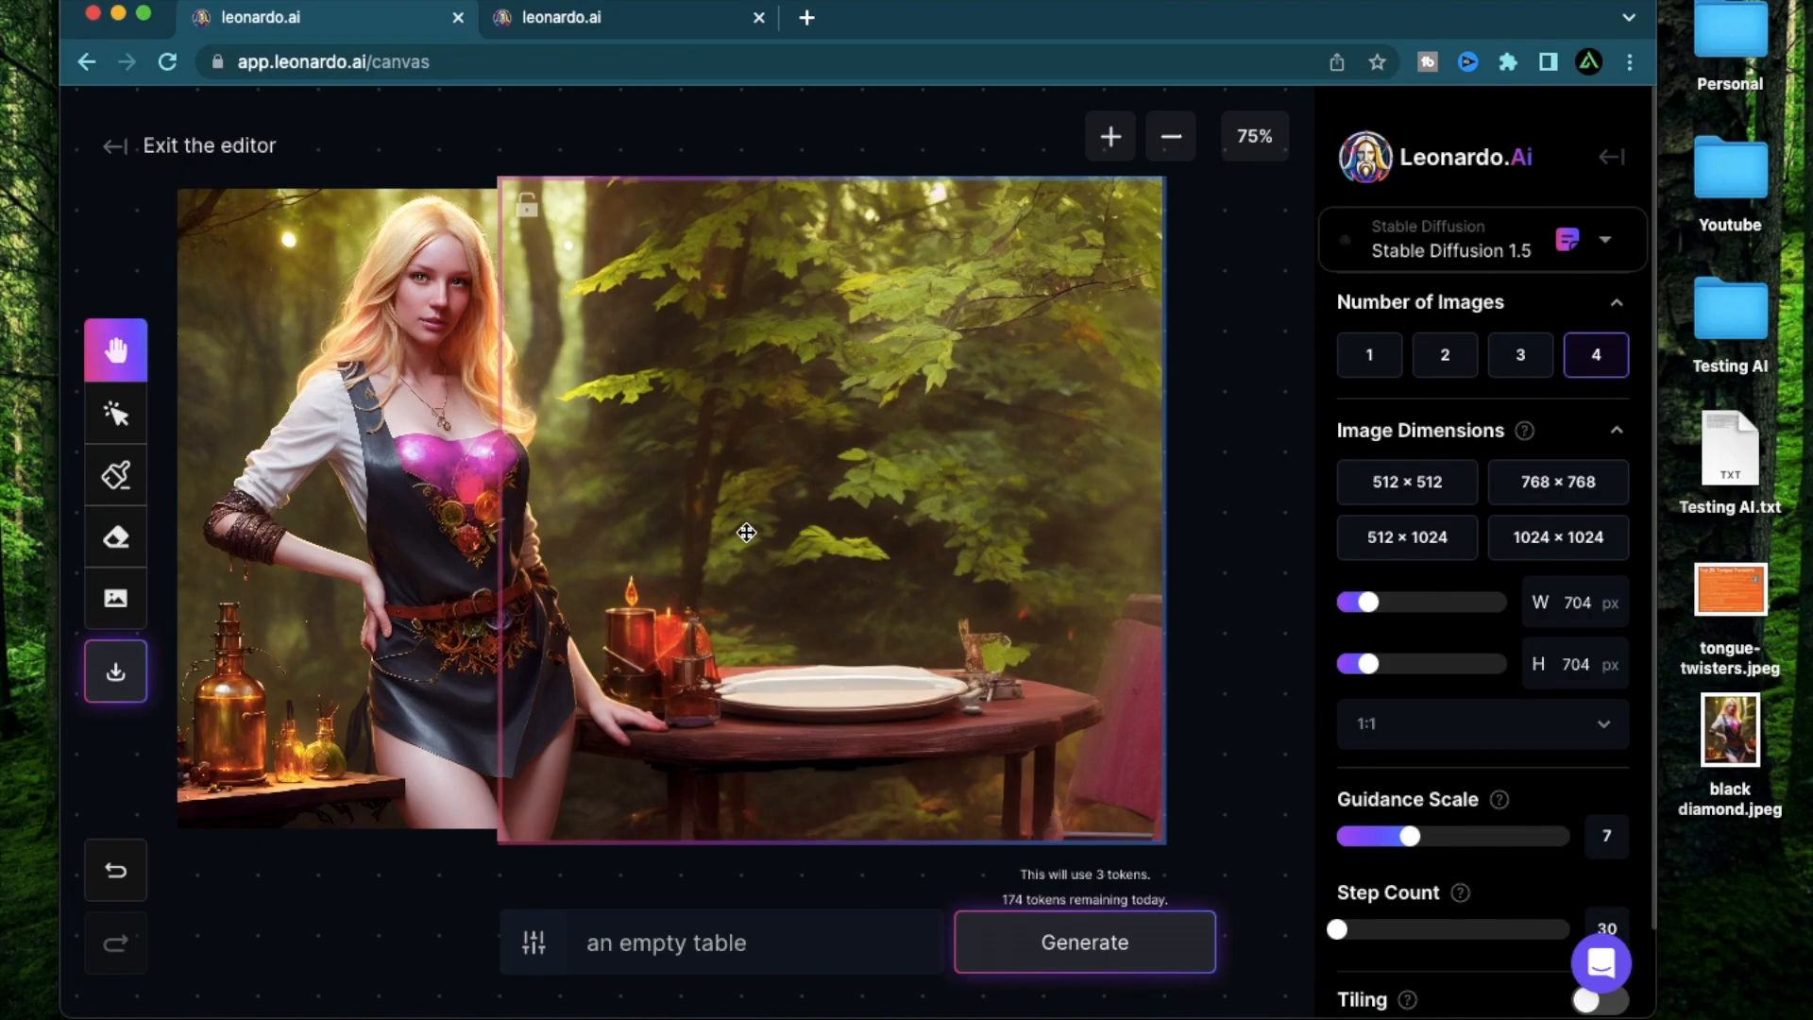
mouse_move(910, 508)
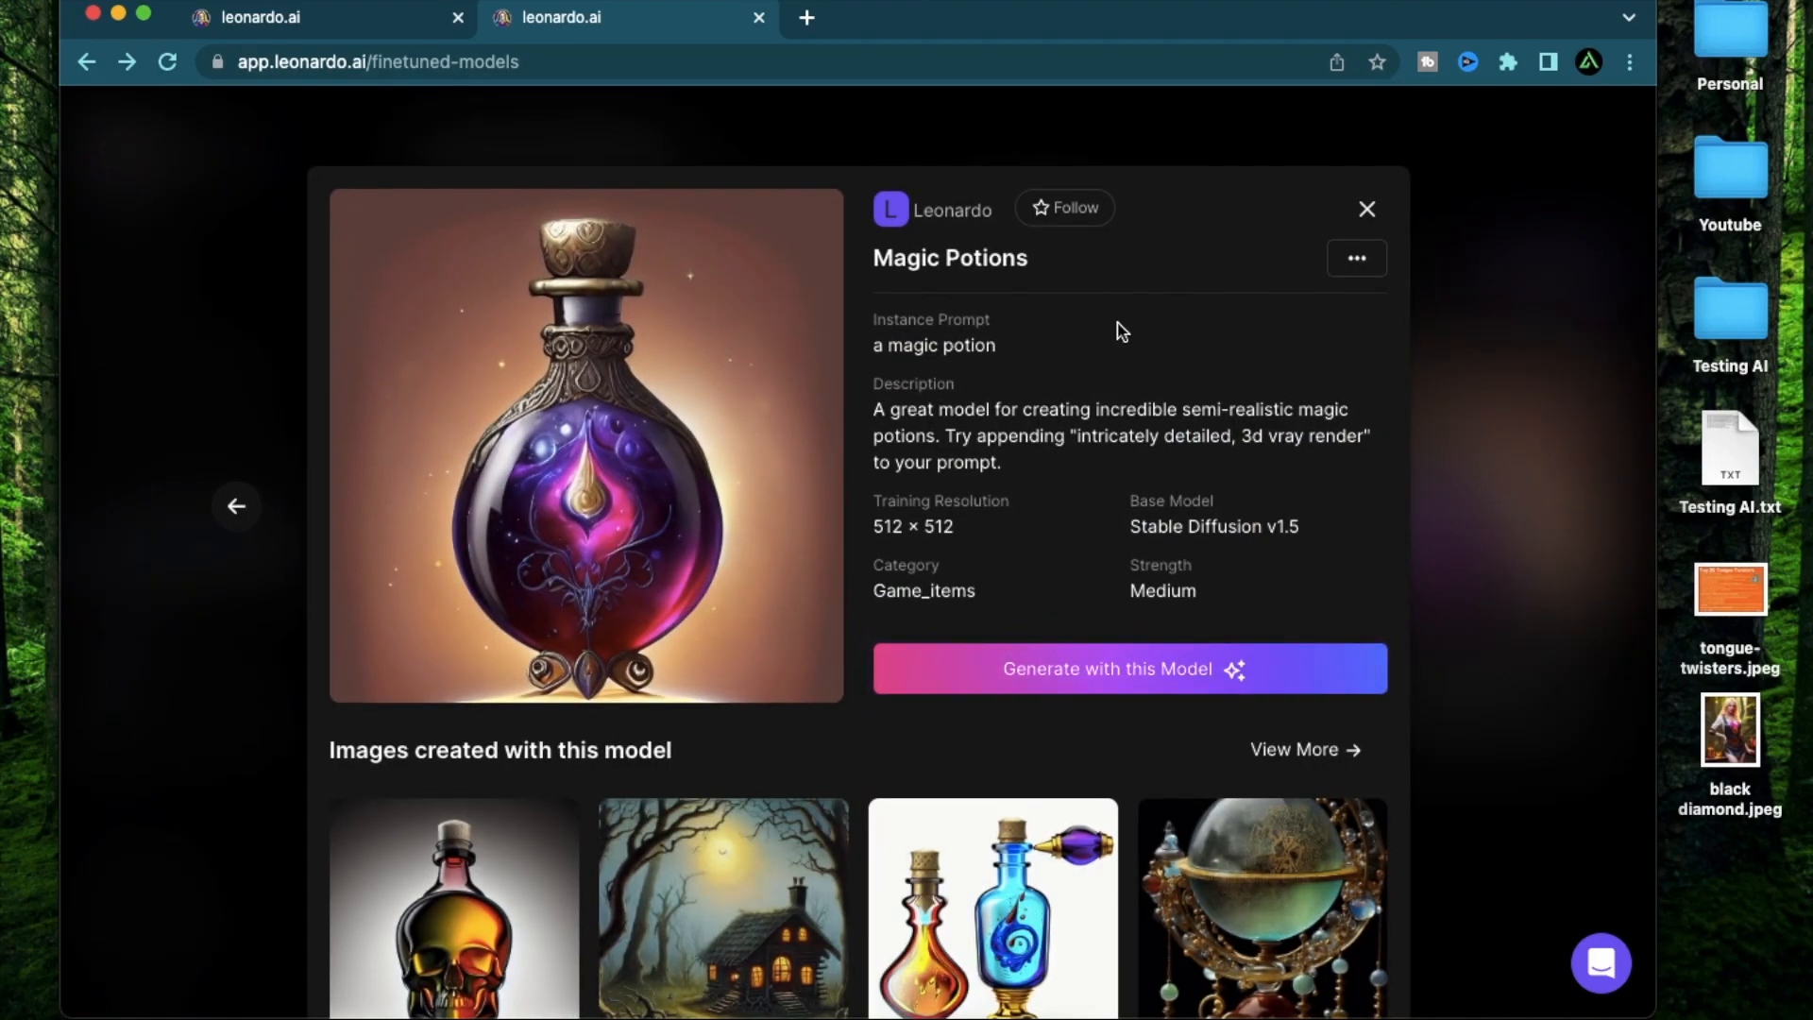
Choose the Dark Magic Potions finetuned model and start generating with it.
scroll(down, 3)
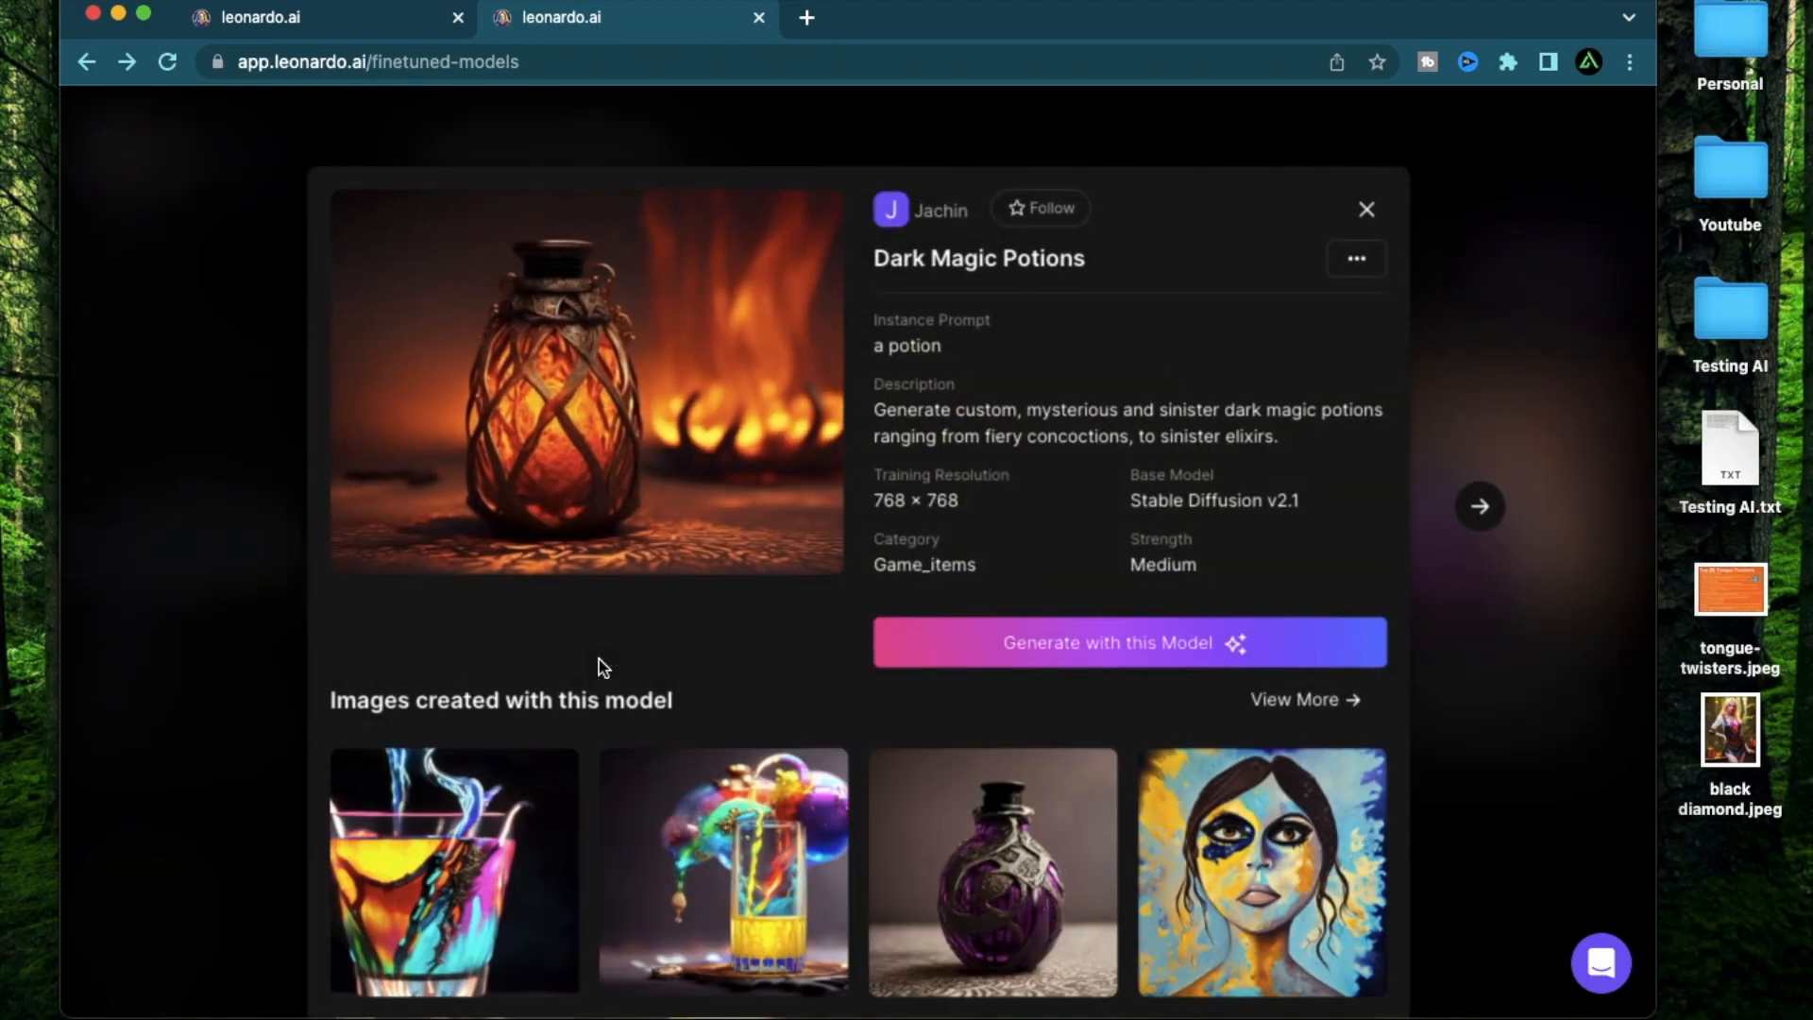
mouse_move(1418, 450)
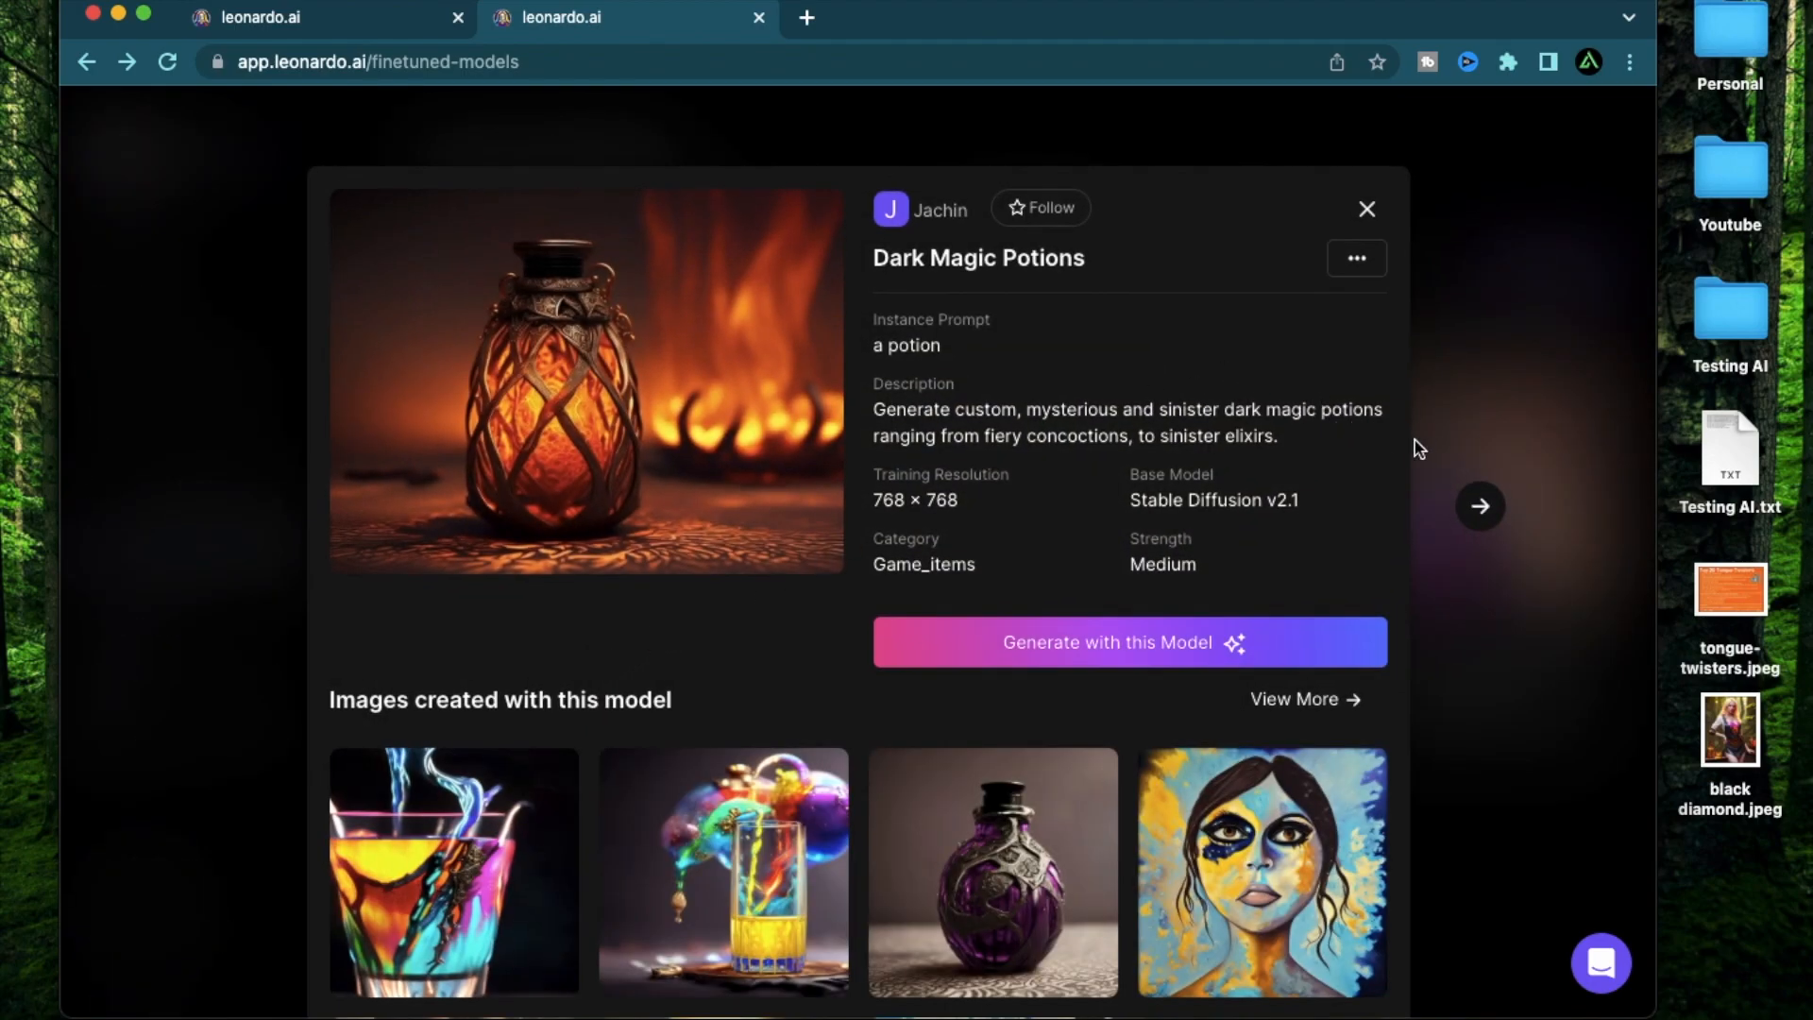
mouse_move(1583, 450)
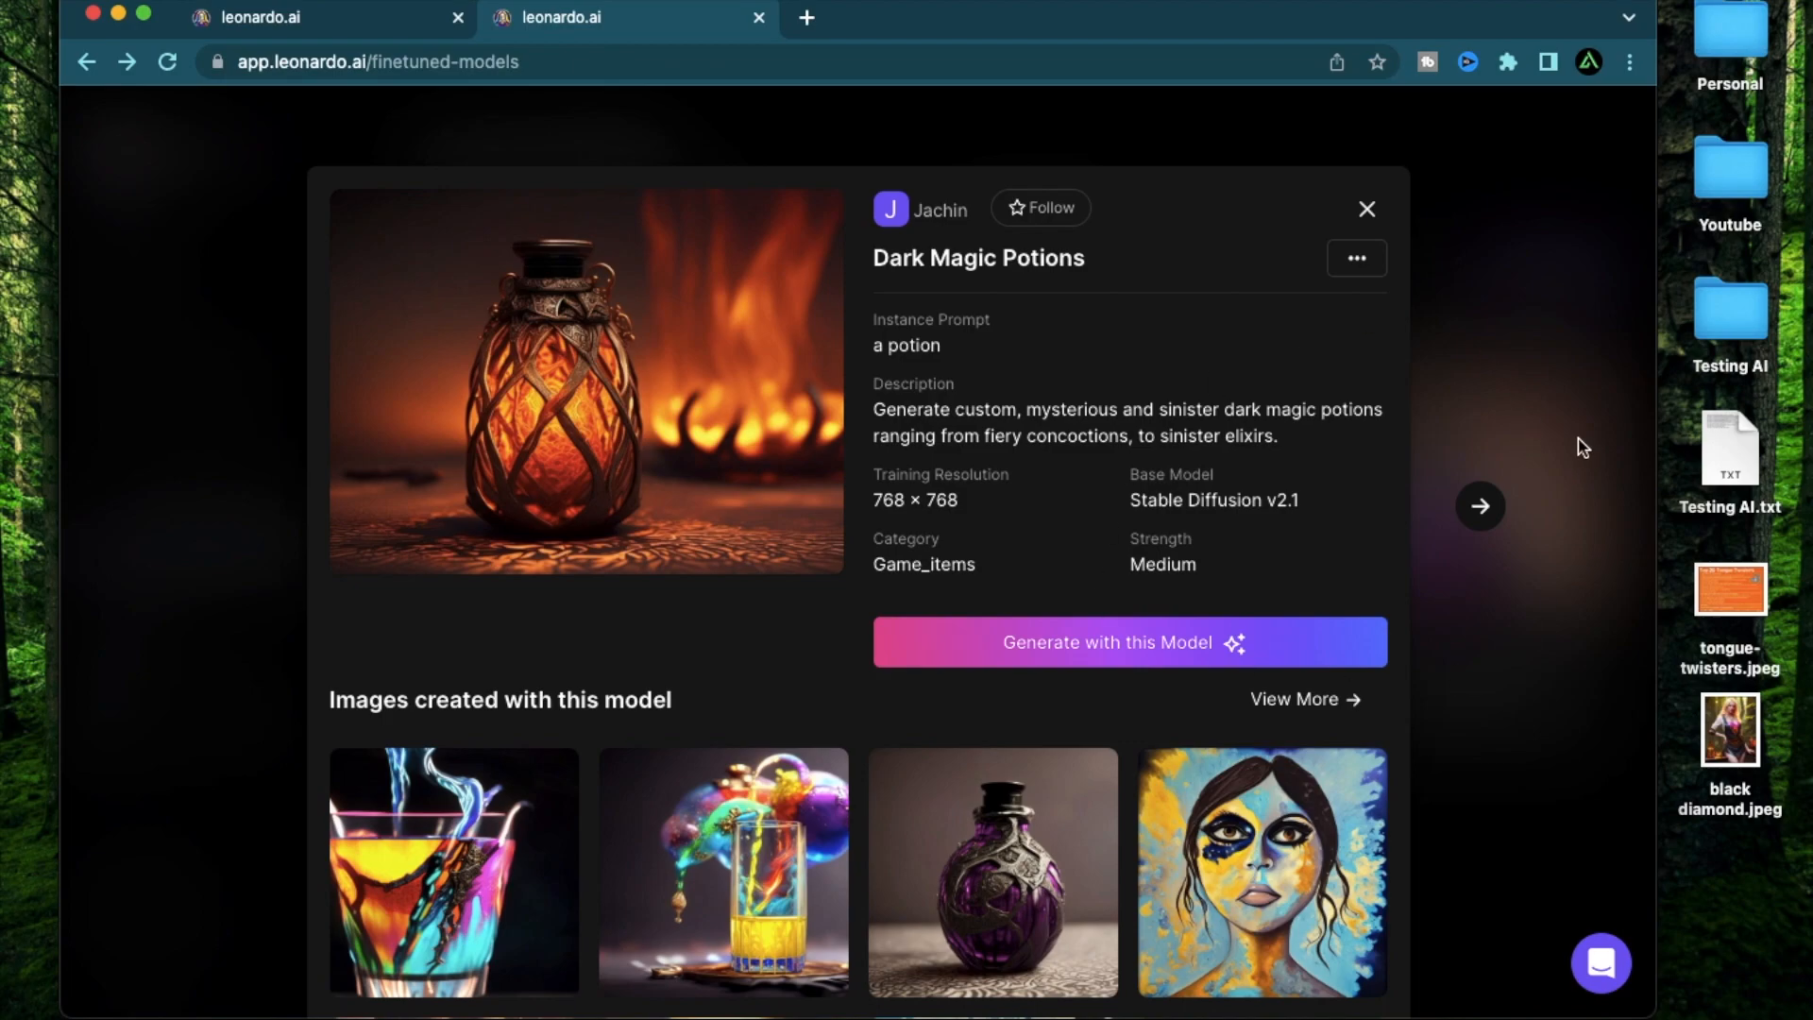
mouse_move(682, 529)
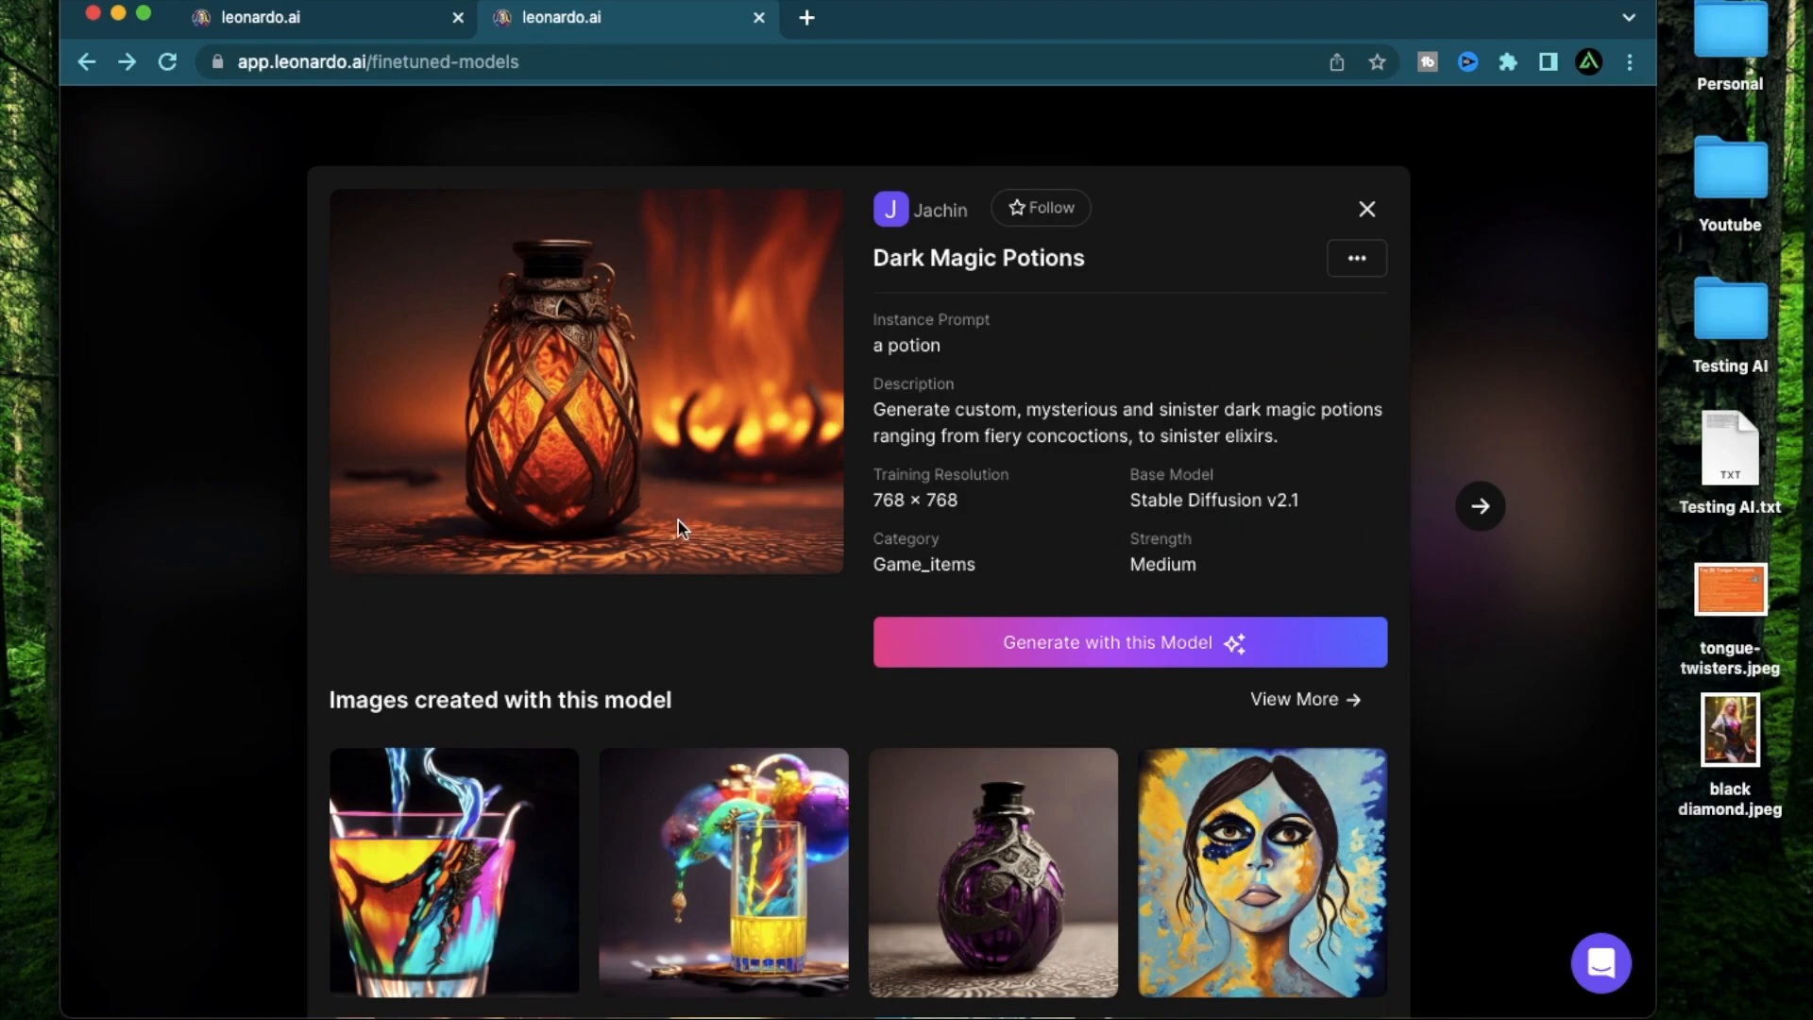
click(1366, 210)
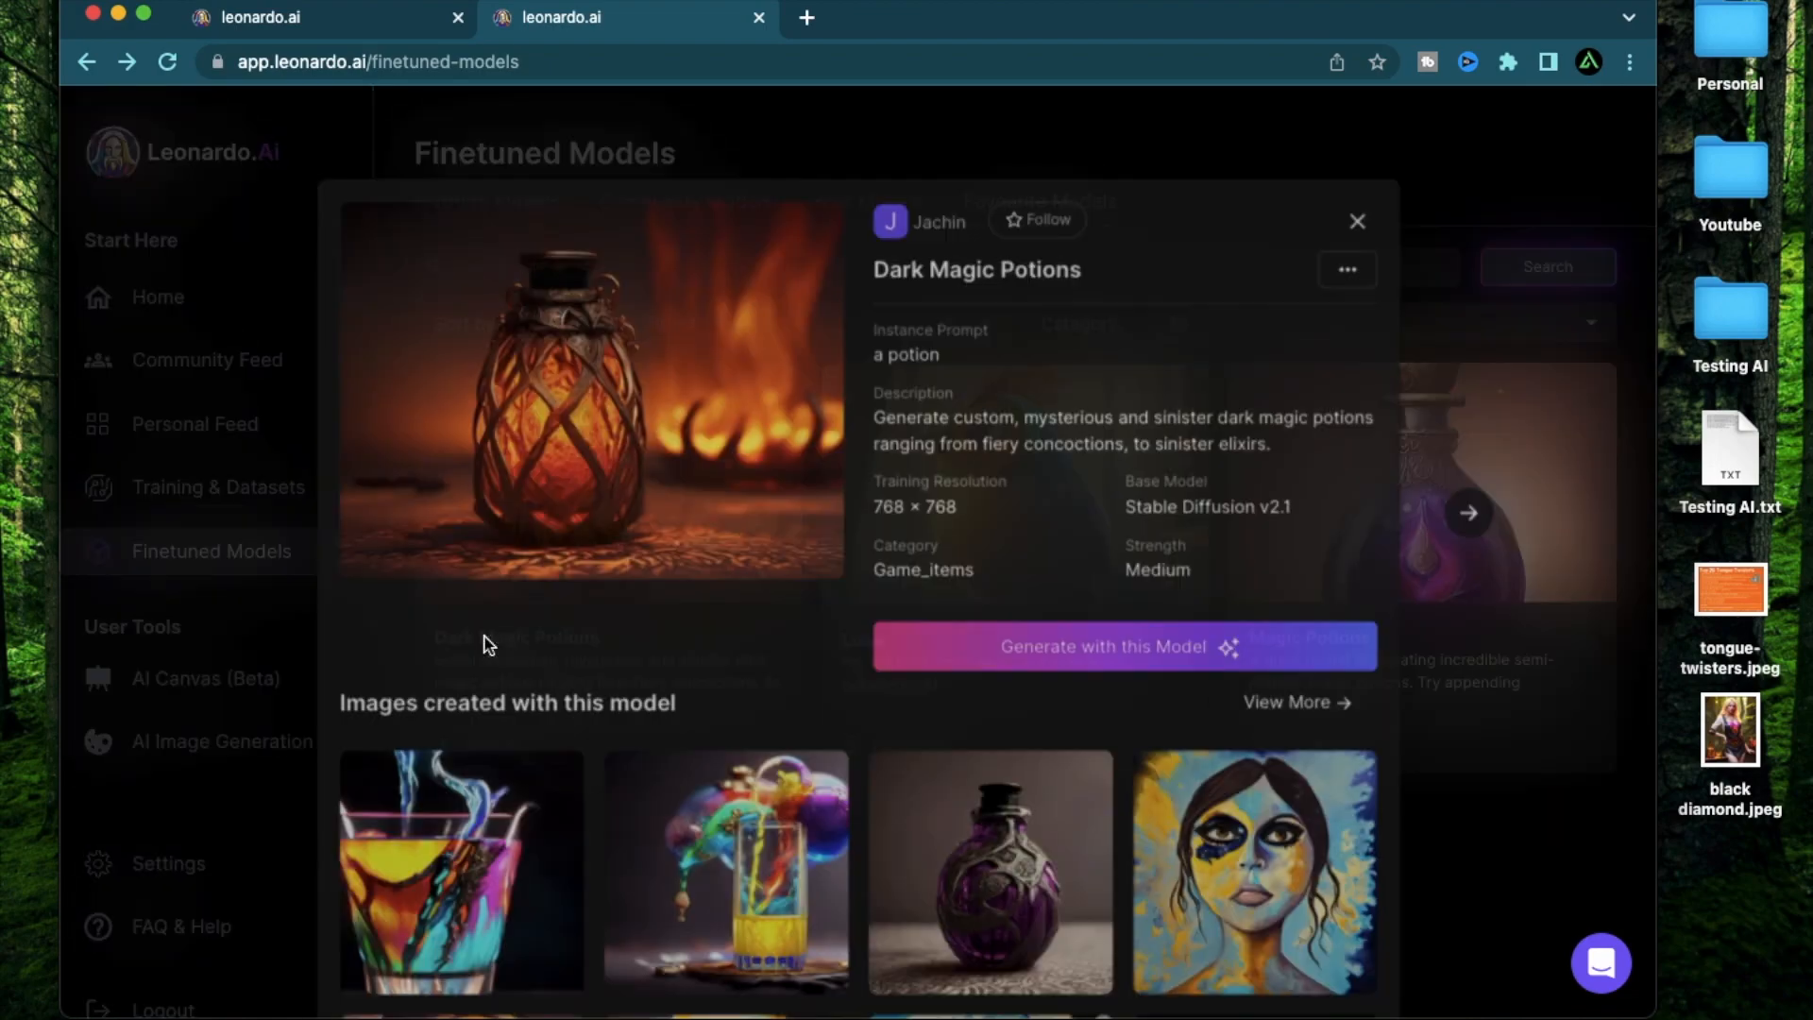
click(1127, 642)
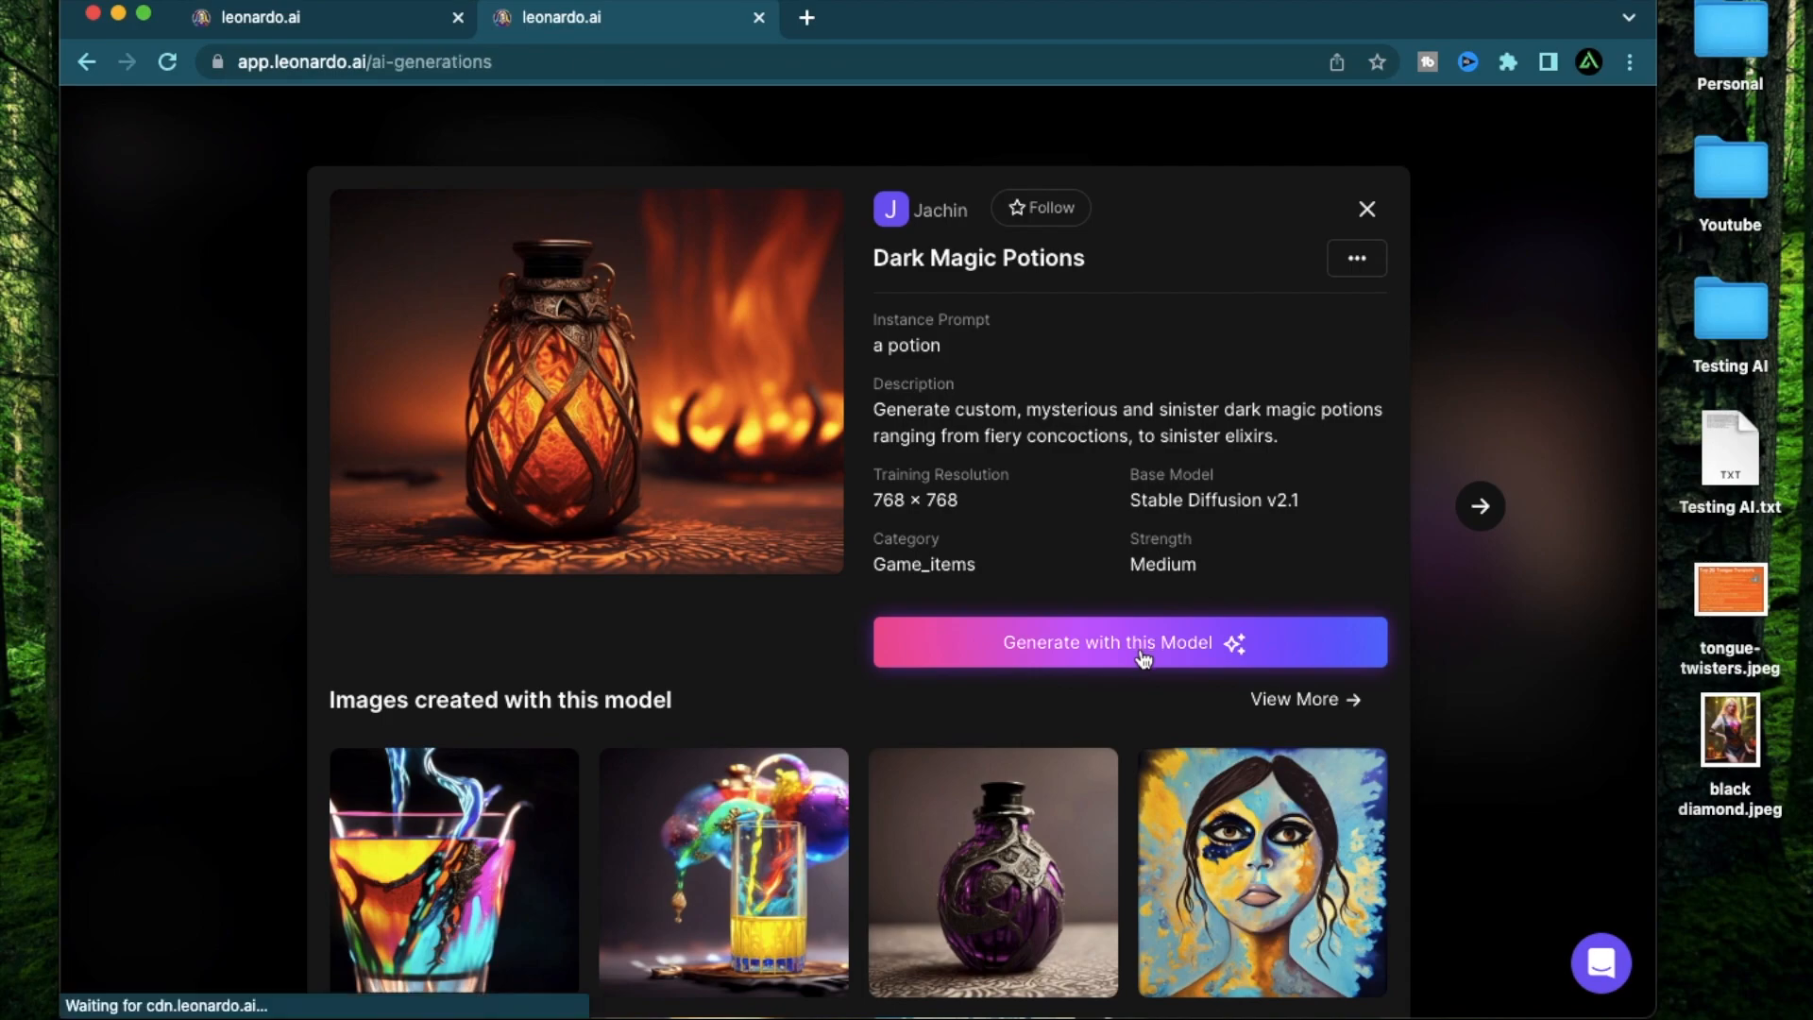
Enter the prompt 'a potion with a snake' and keep Number of Images at 2.
click(1127, 642)
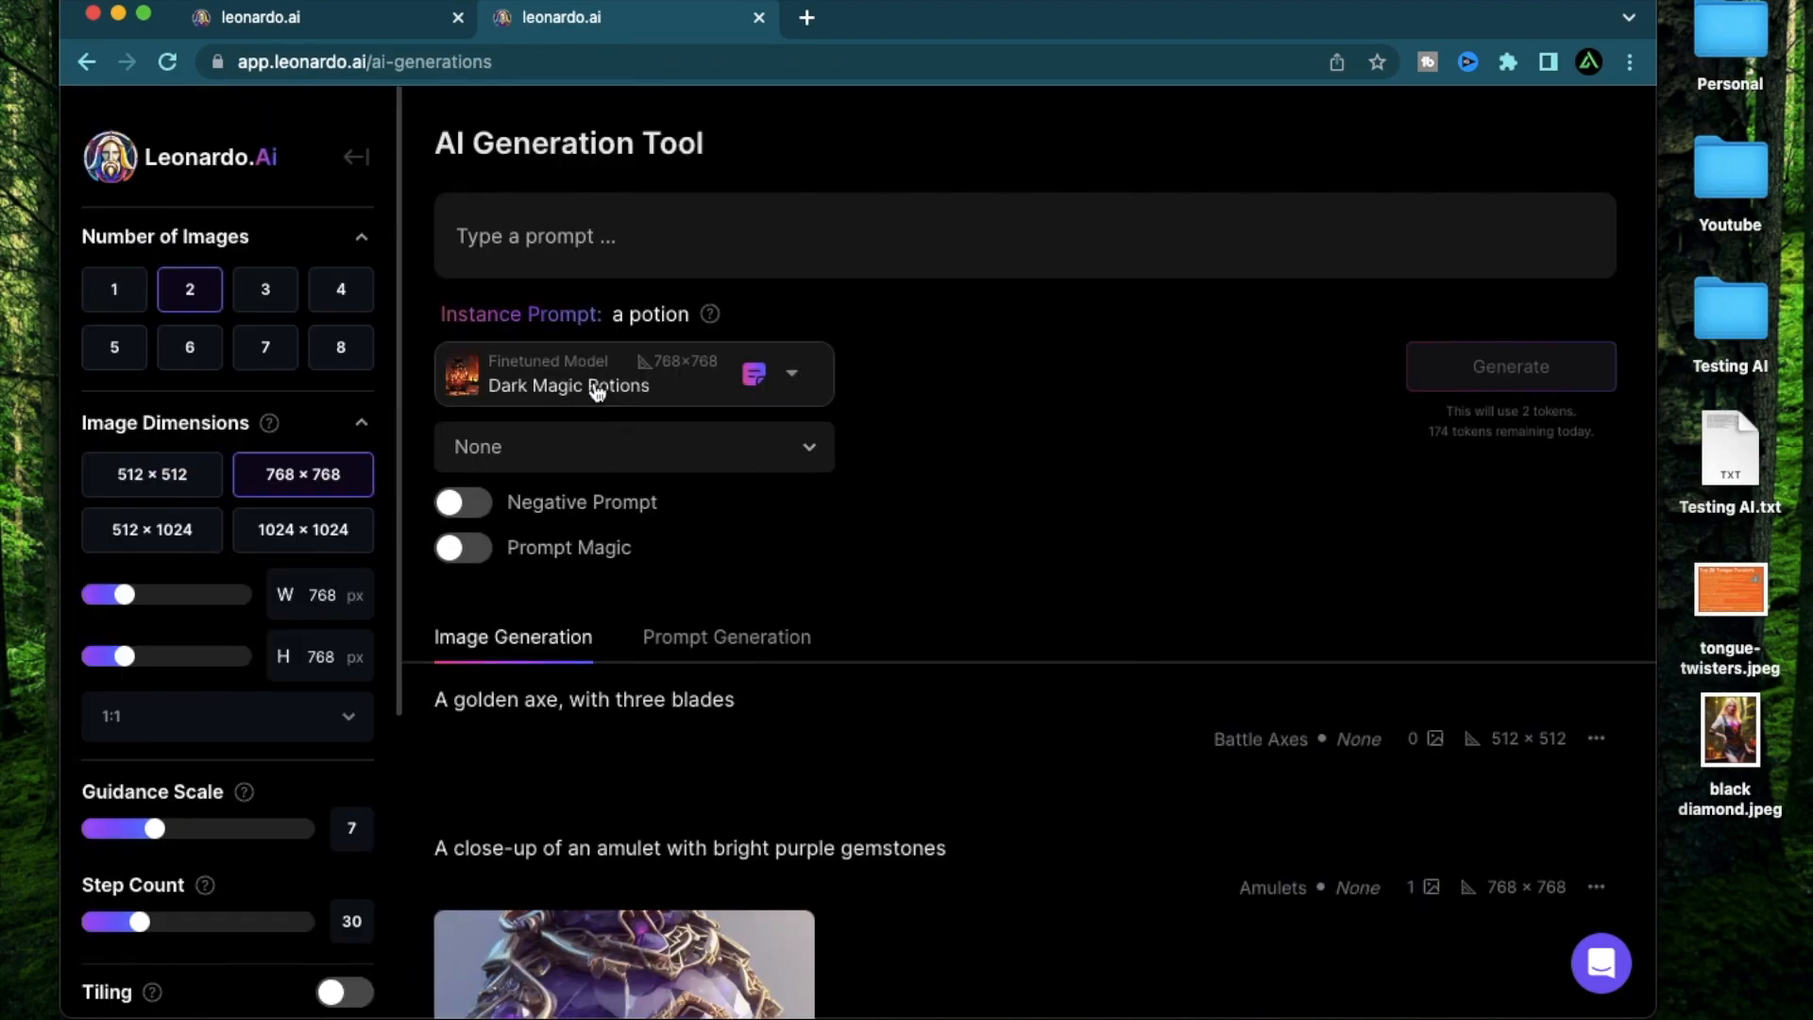
mouse_move(659, 413)
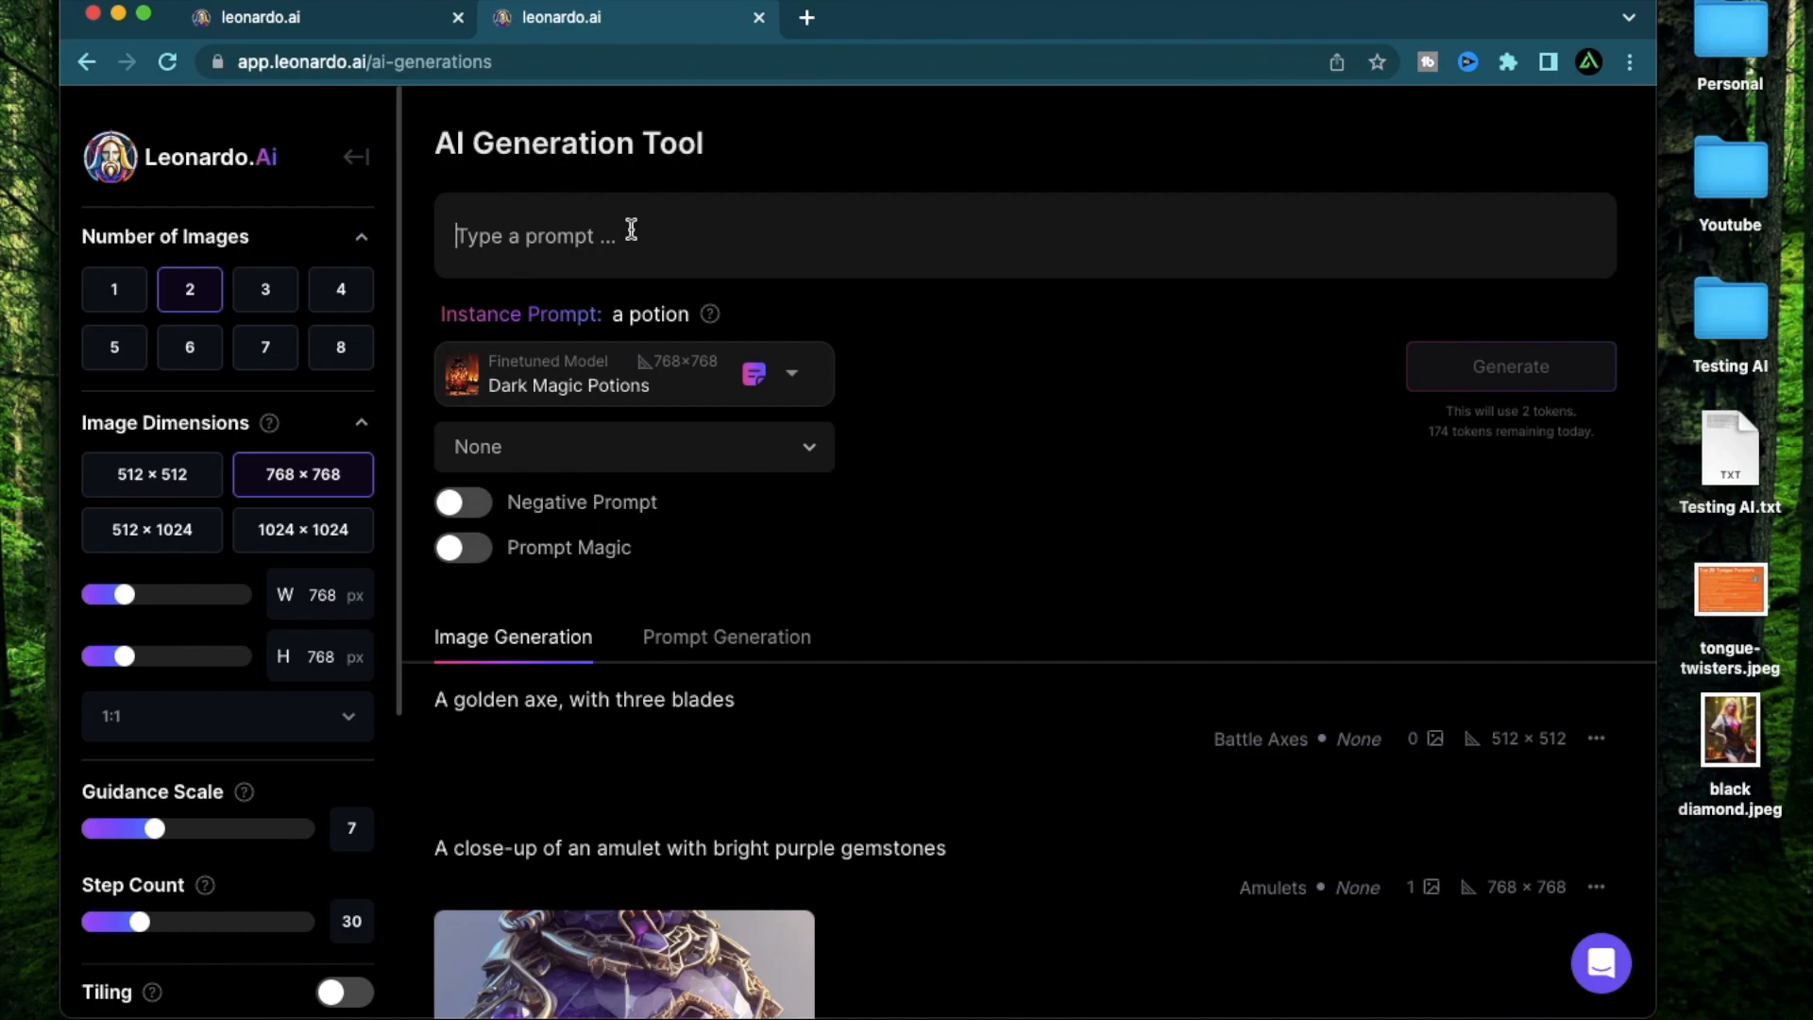
text(a potion wi)
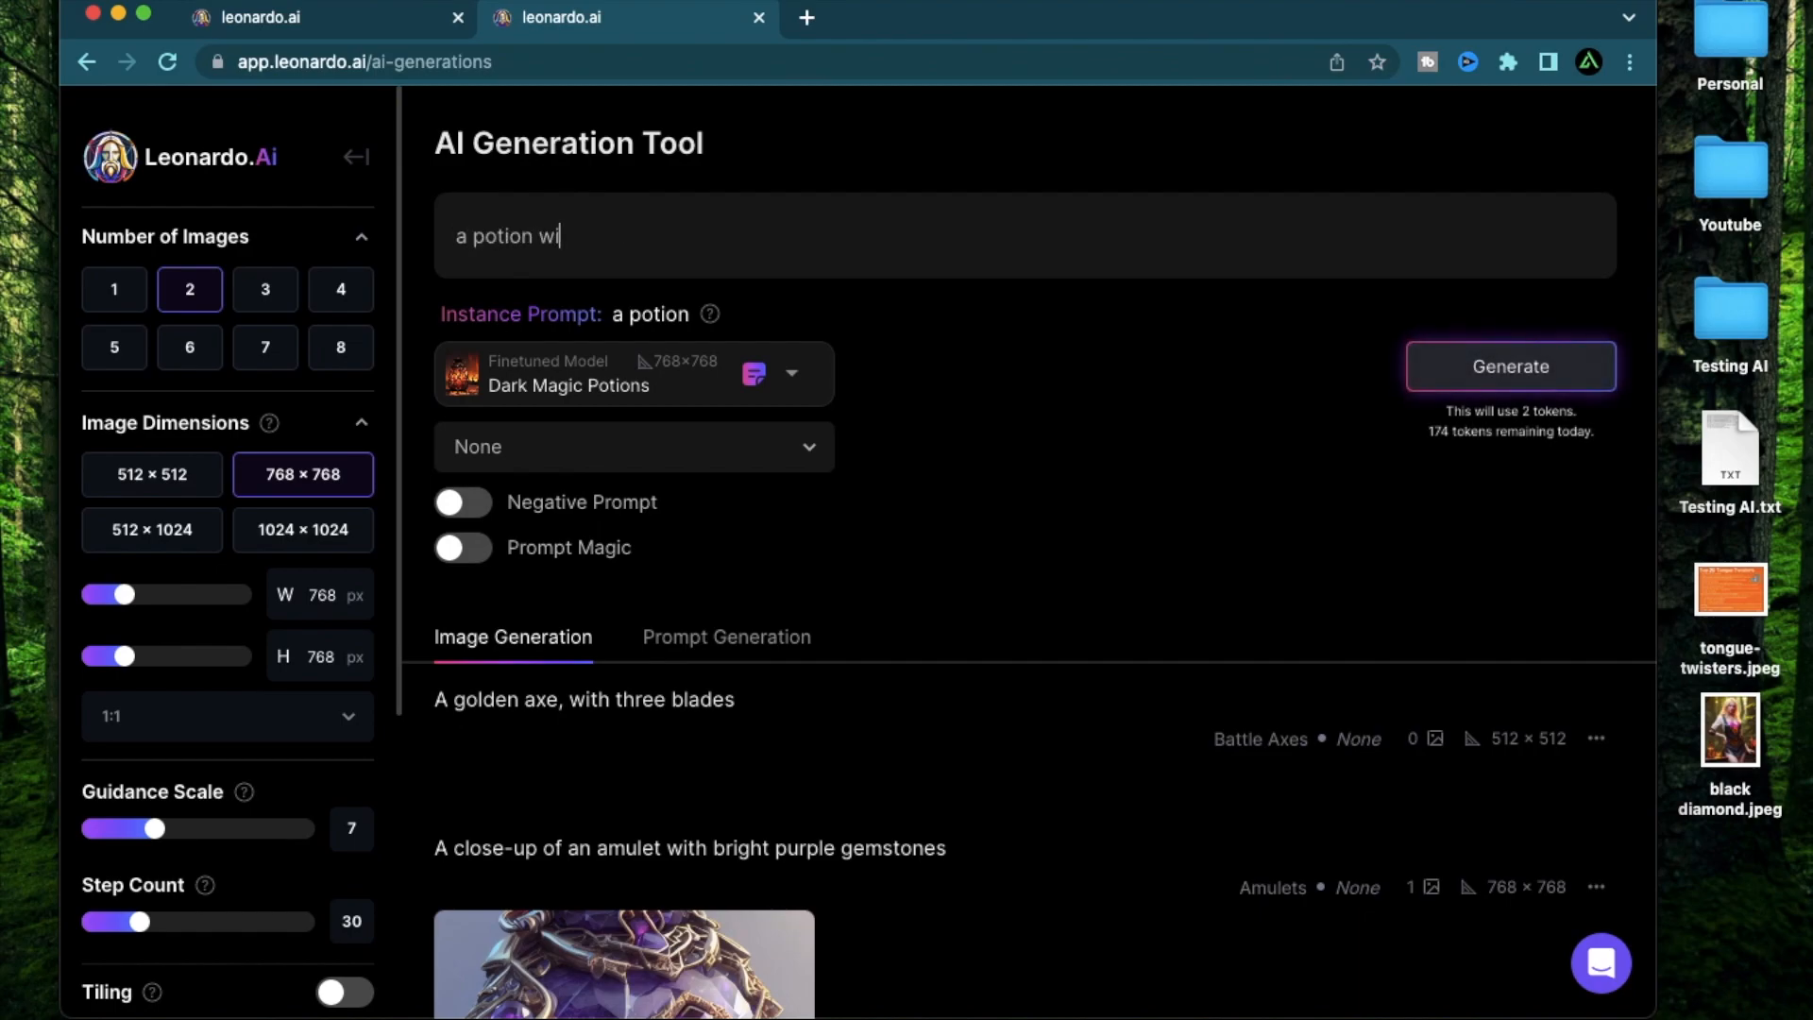
text(th a snake)
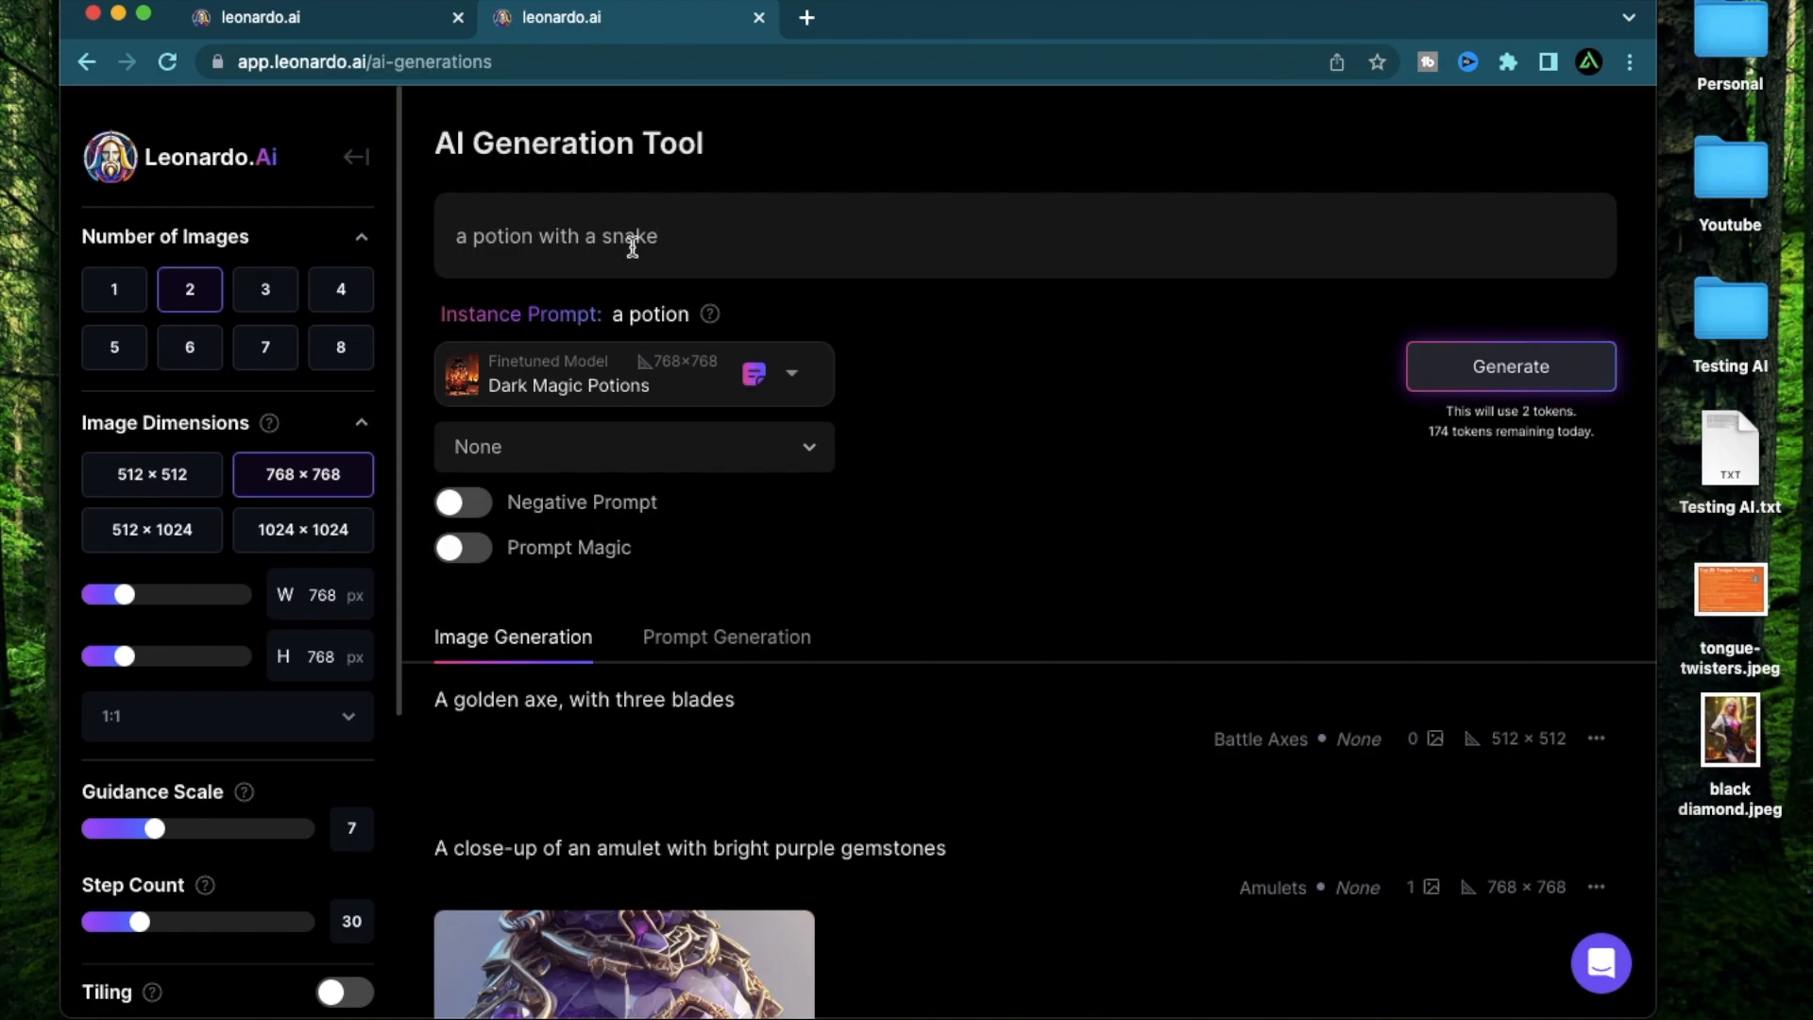
double_click(649, 314)
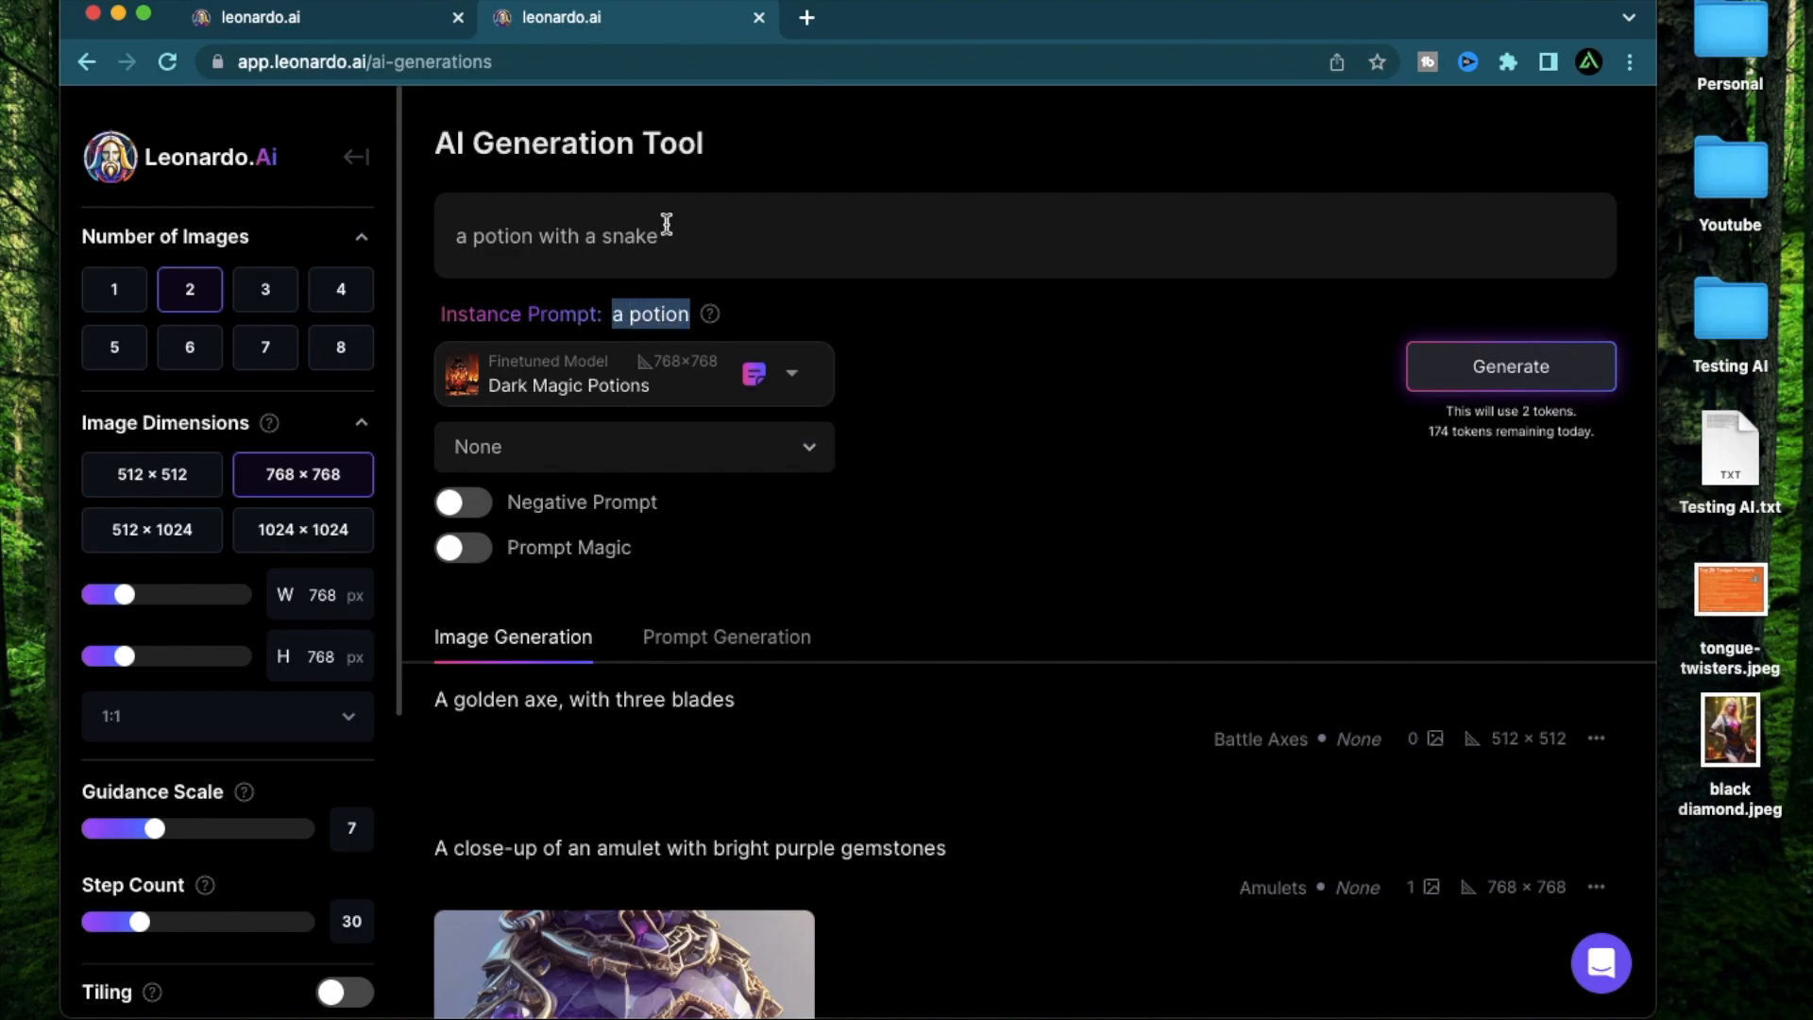
click(665, 236)
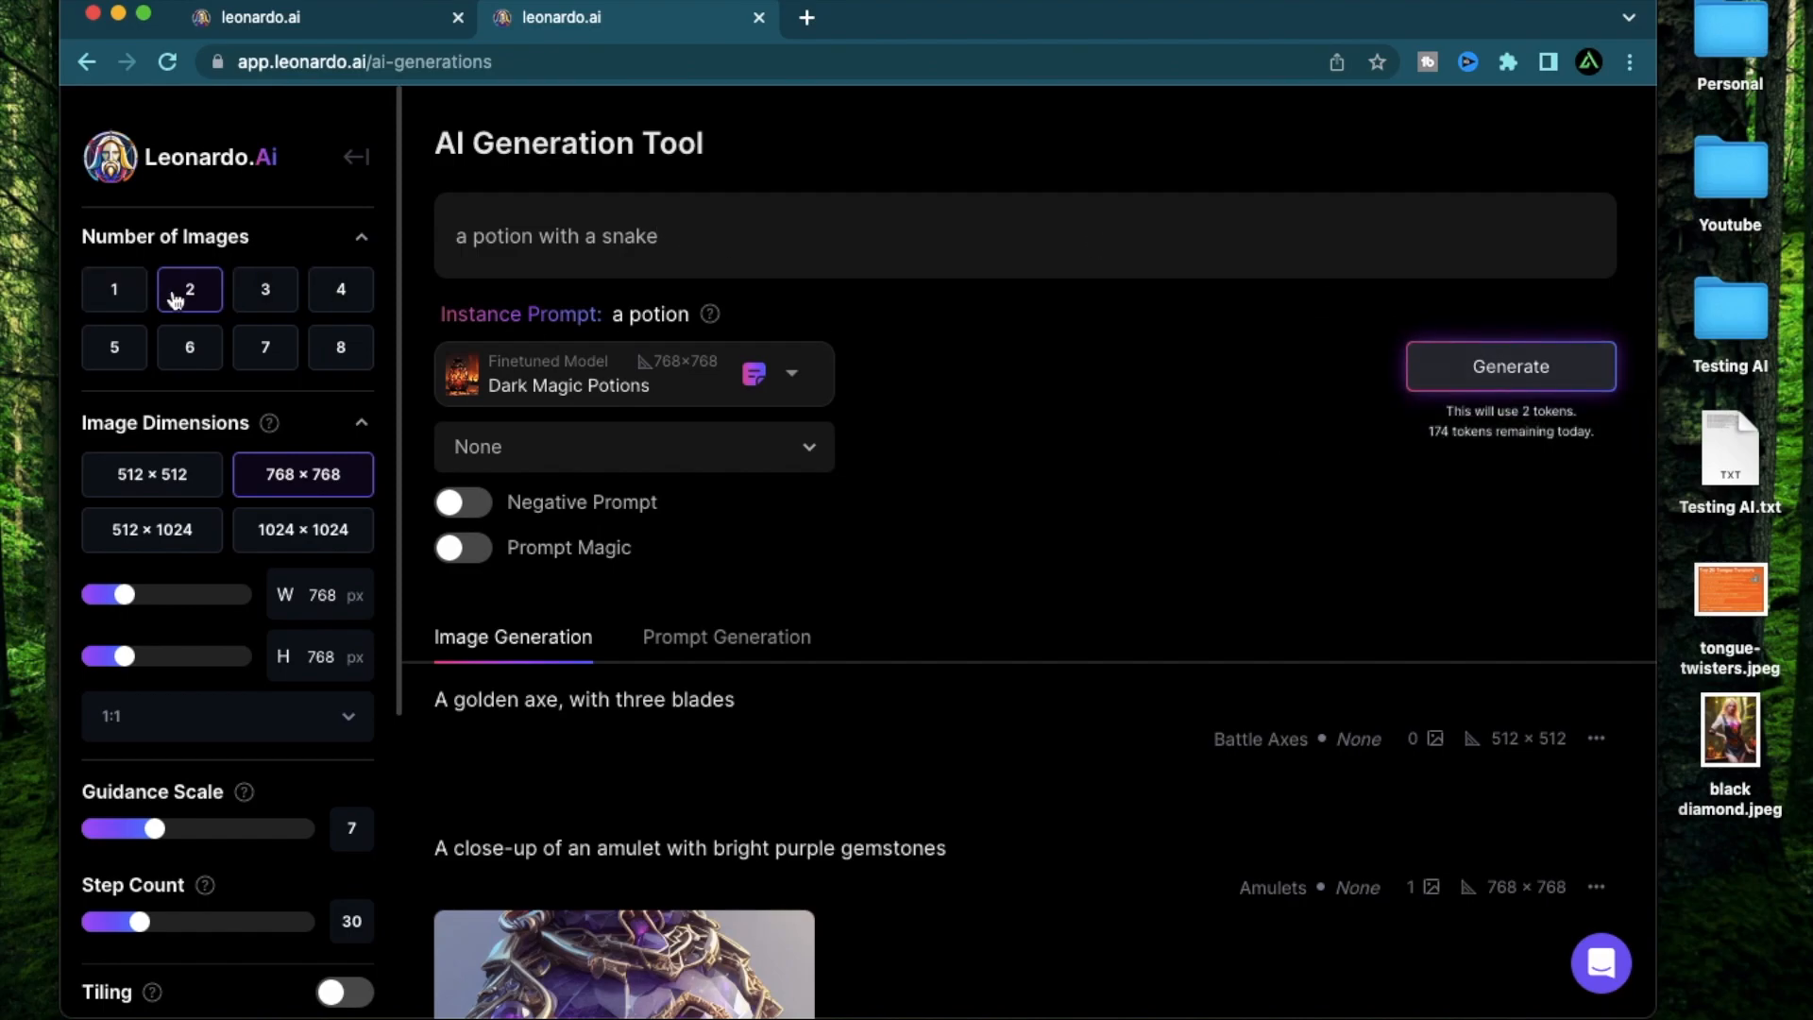
mouse_move(1511, 367)
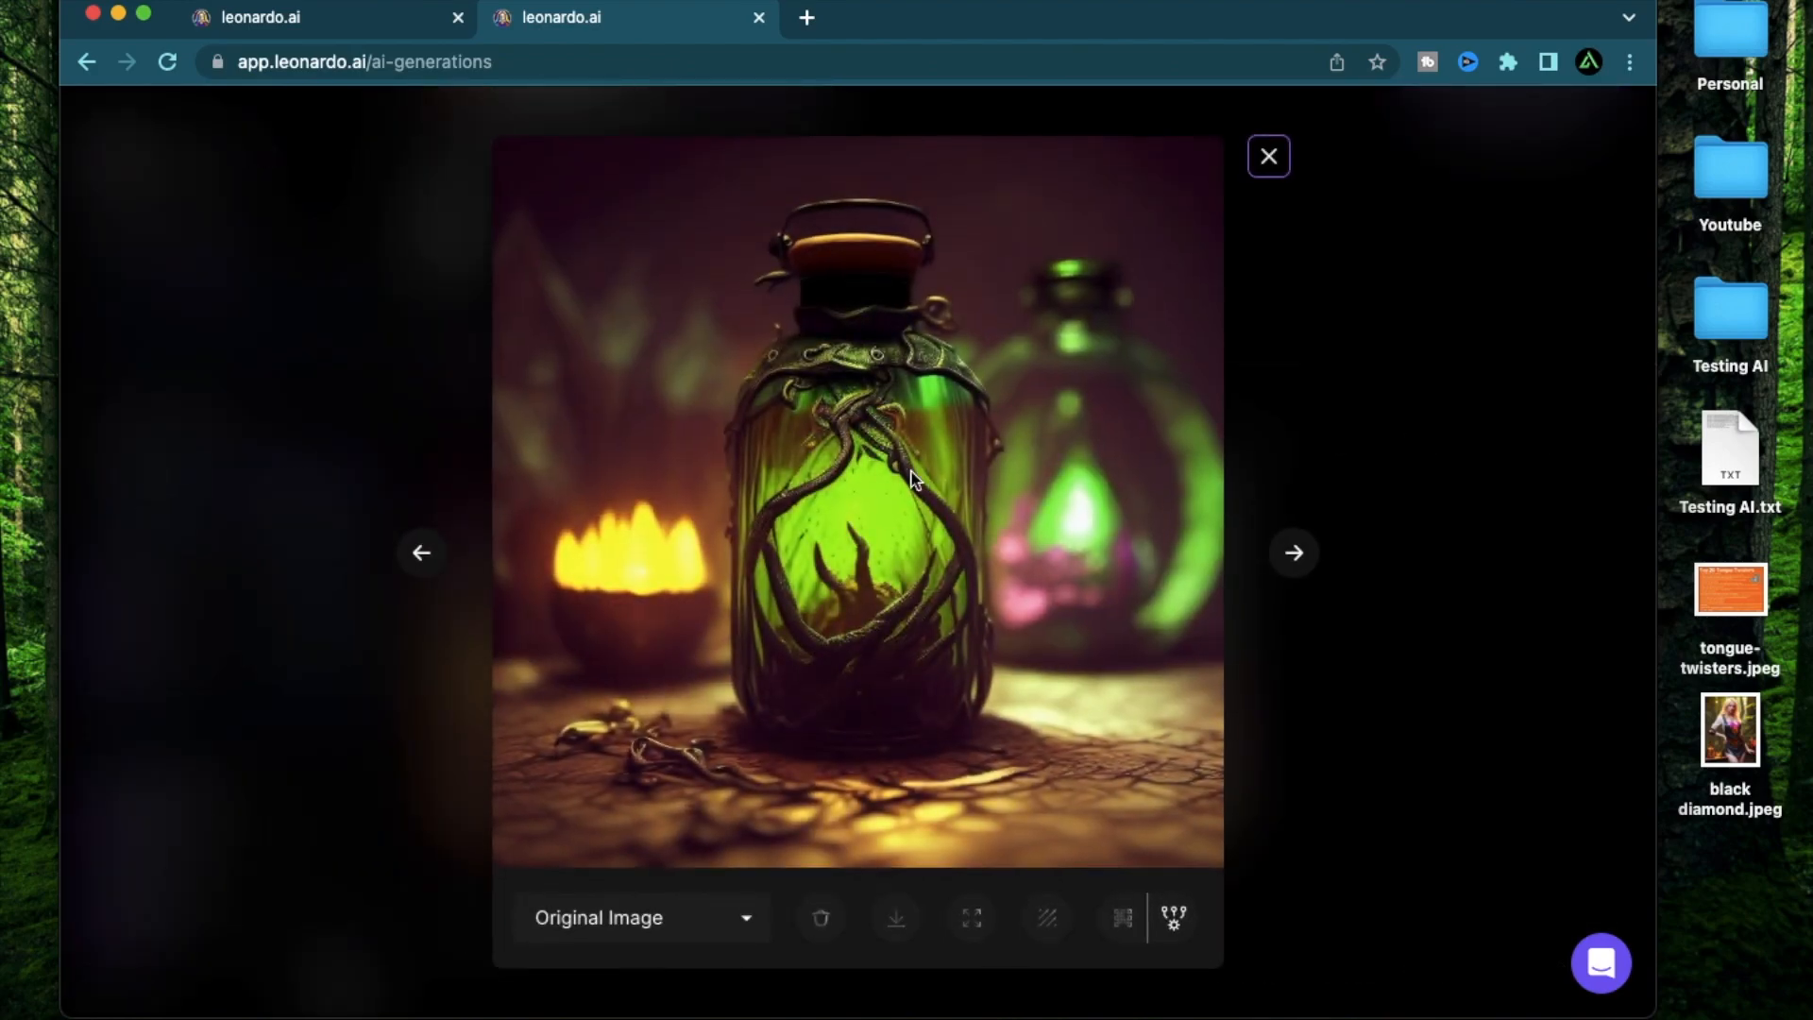
mouse_move(873, 669)
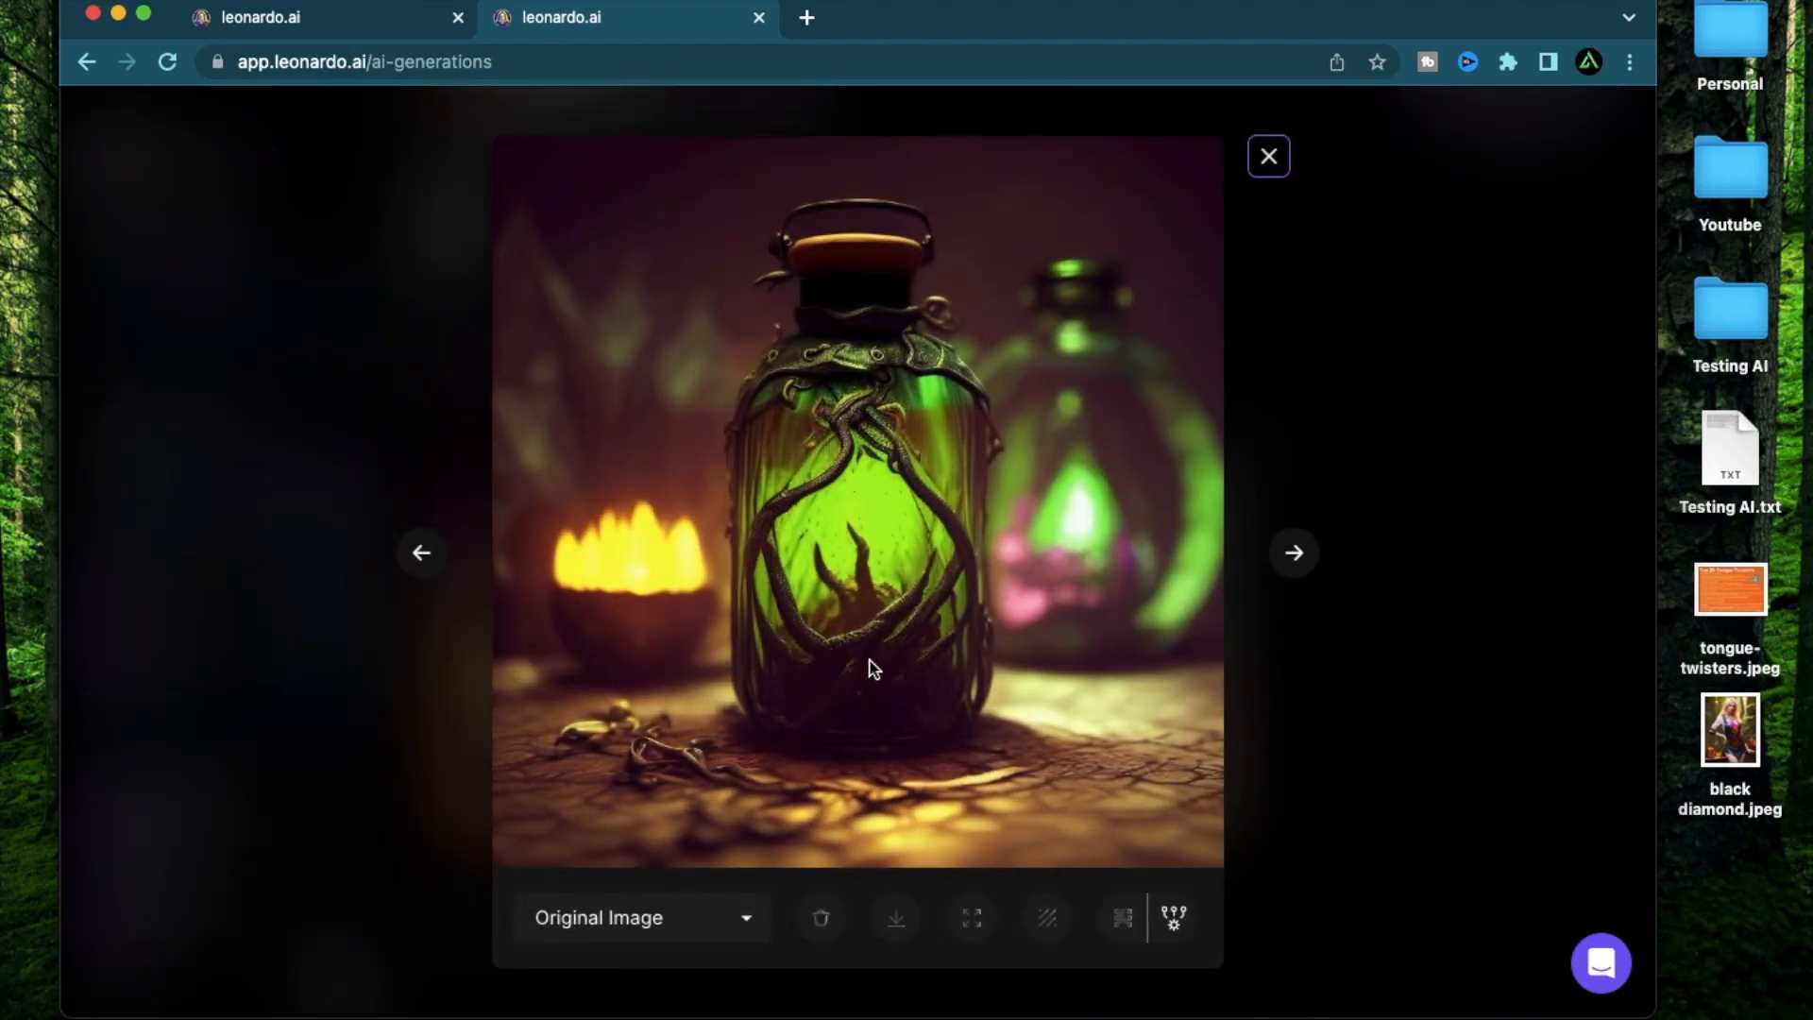
mouse_move(872, 579)
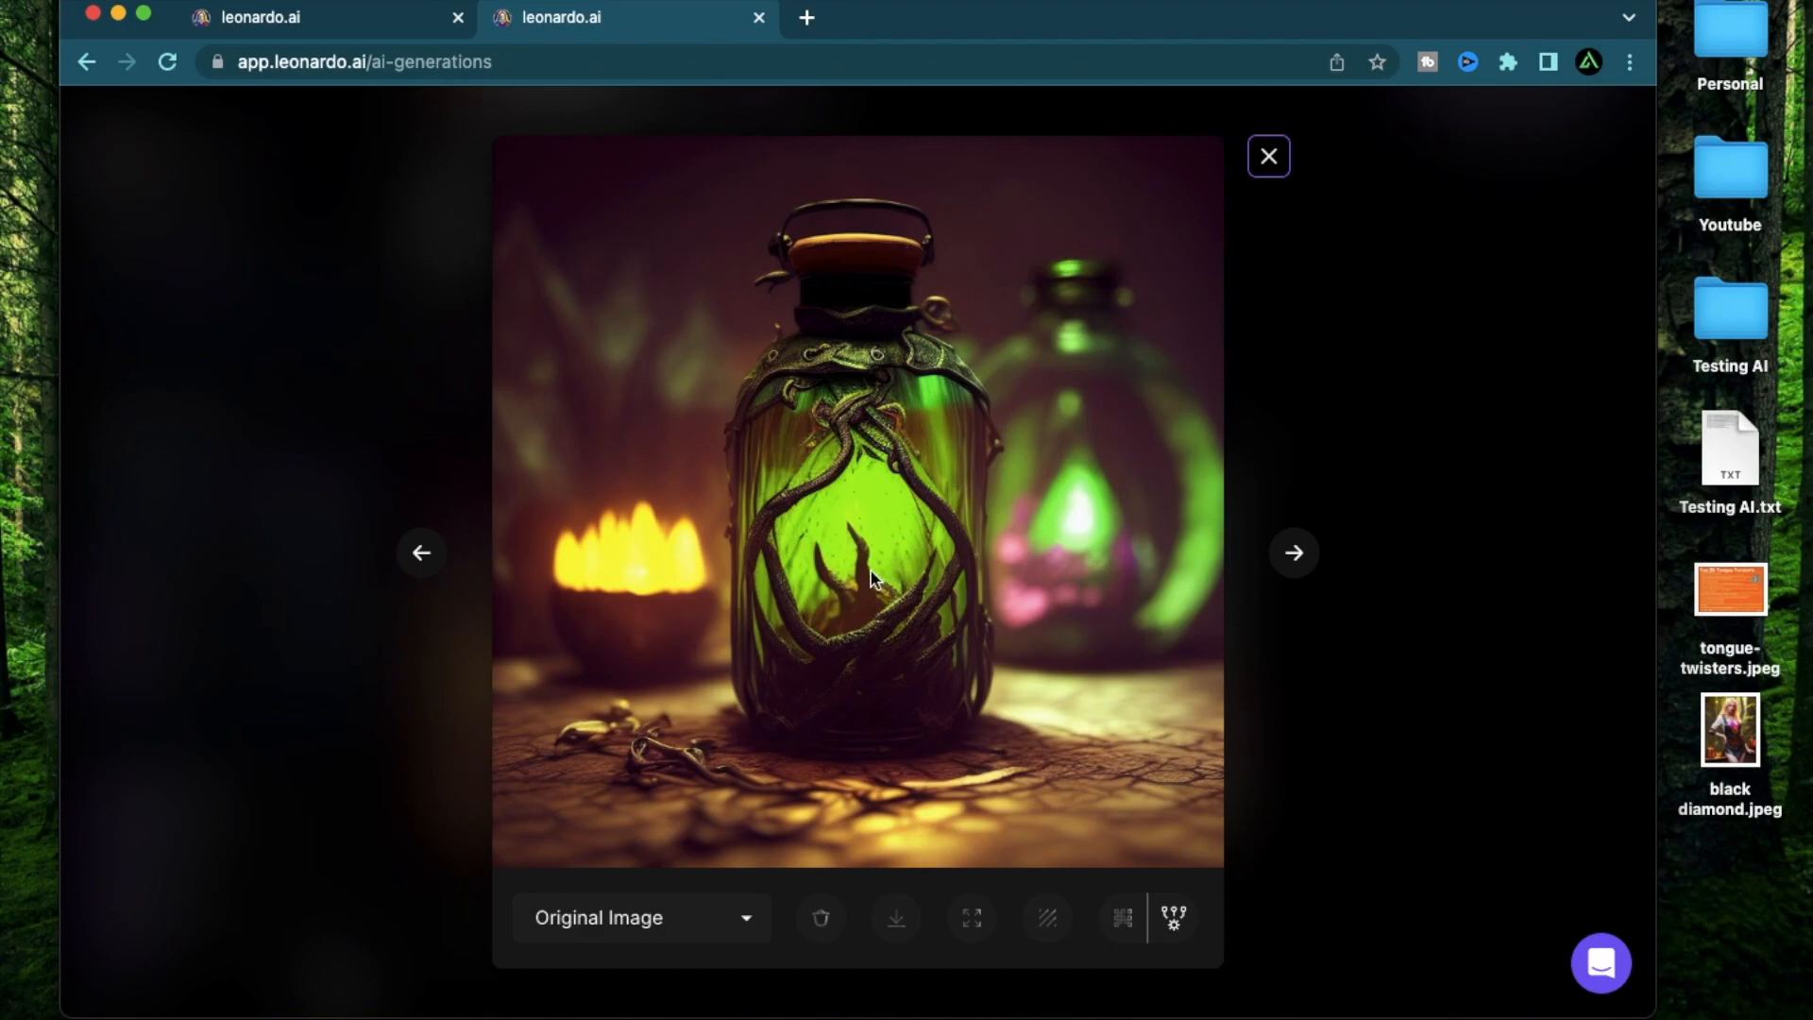
mouse_move(1110, 851)
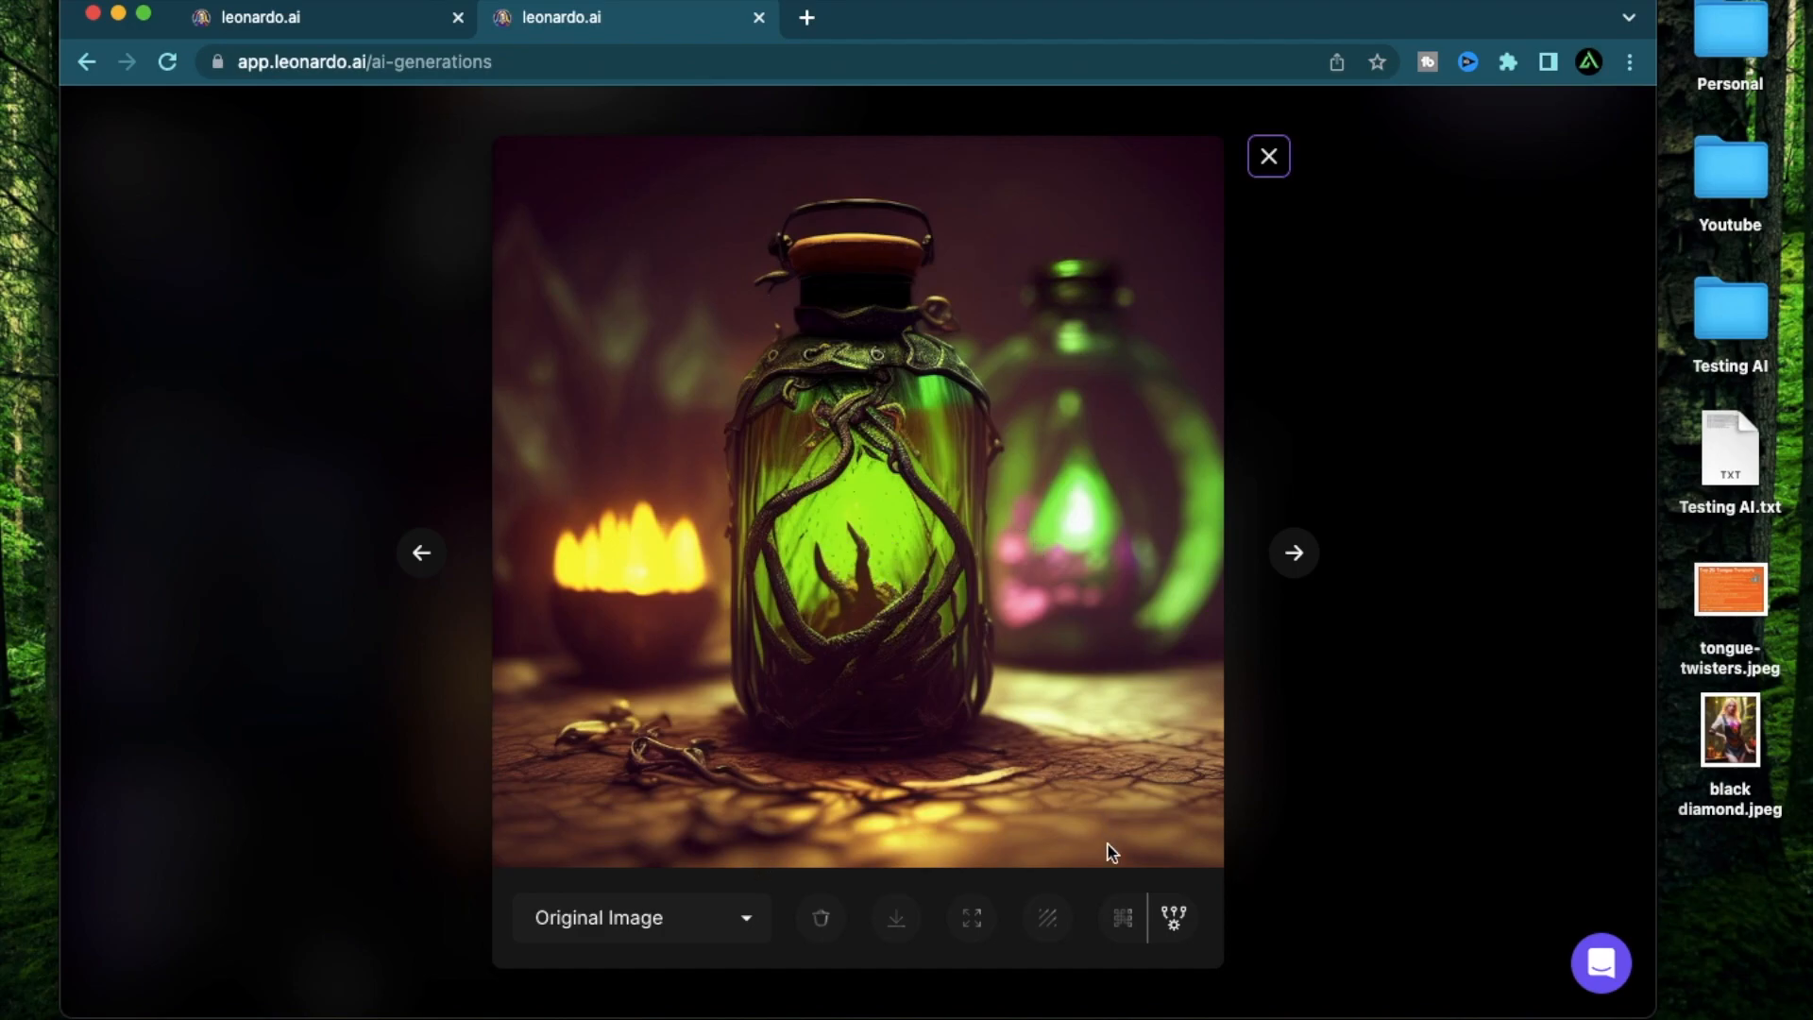
mouse_move(1120, 918)
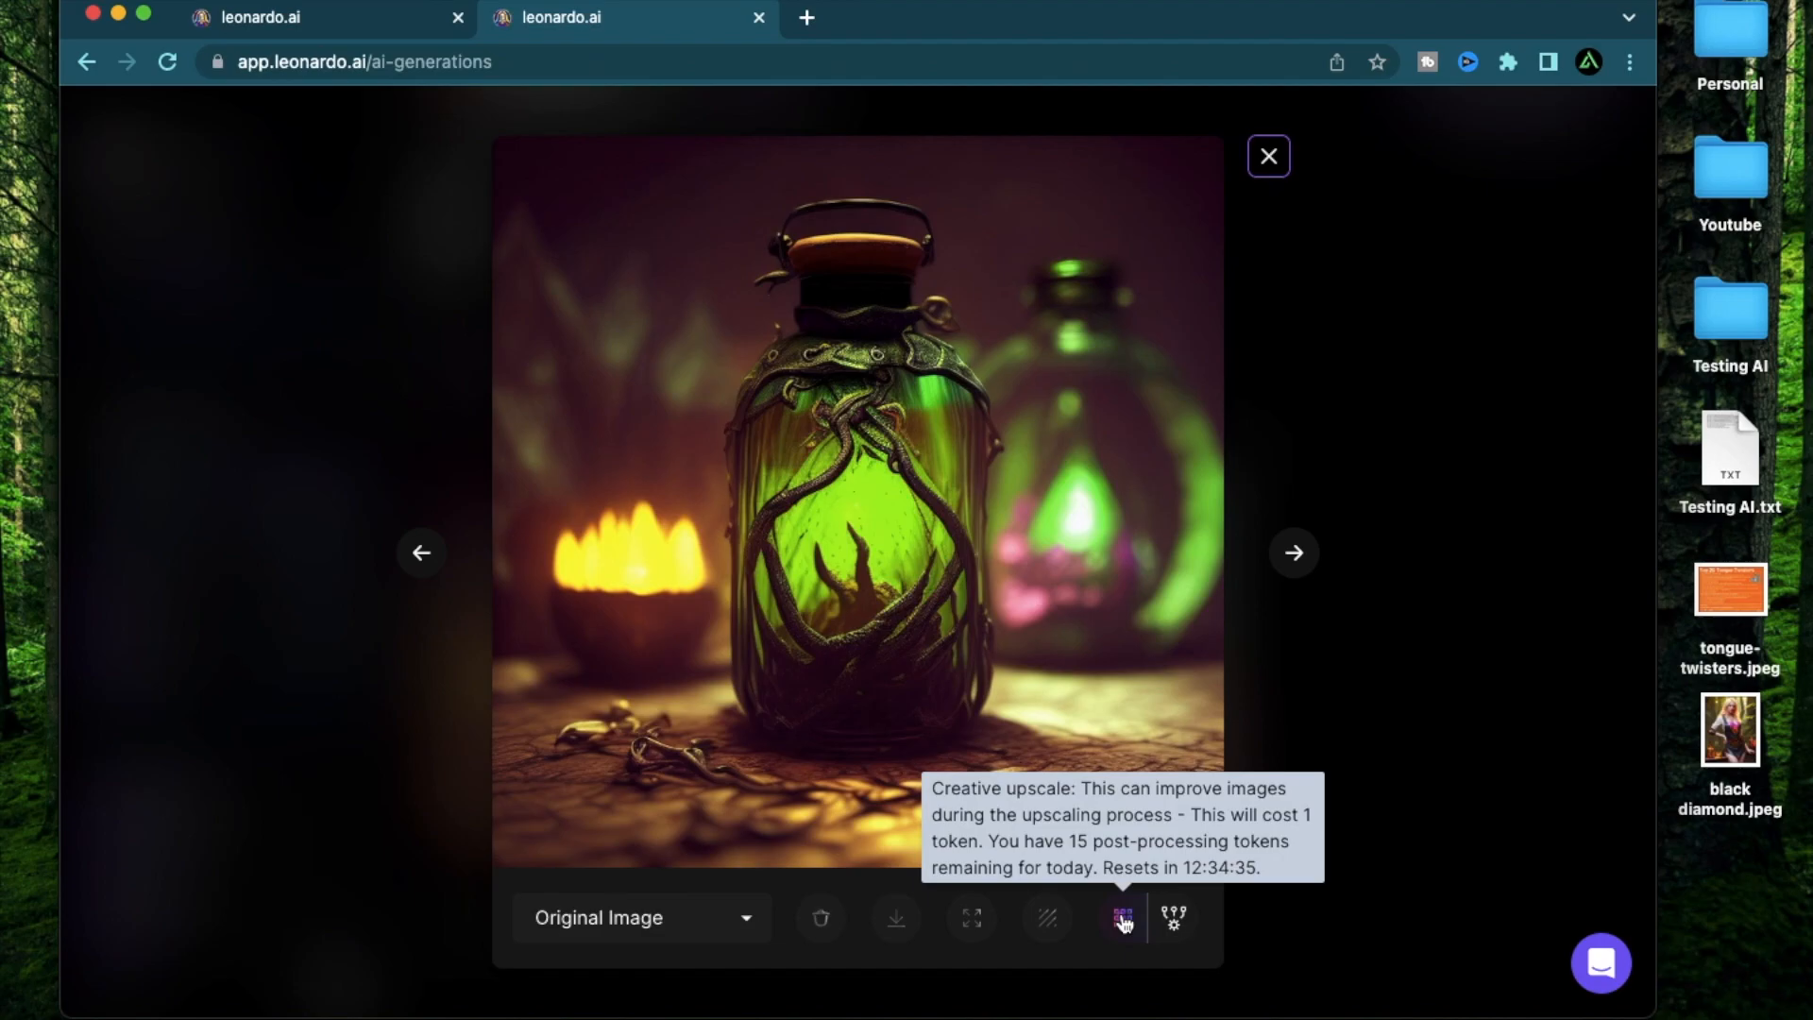
Creatively upscale the snake potion image, compare with the original, and view it full-size.
click(641, 918)
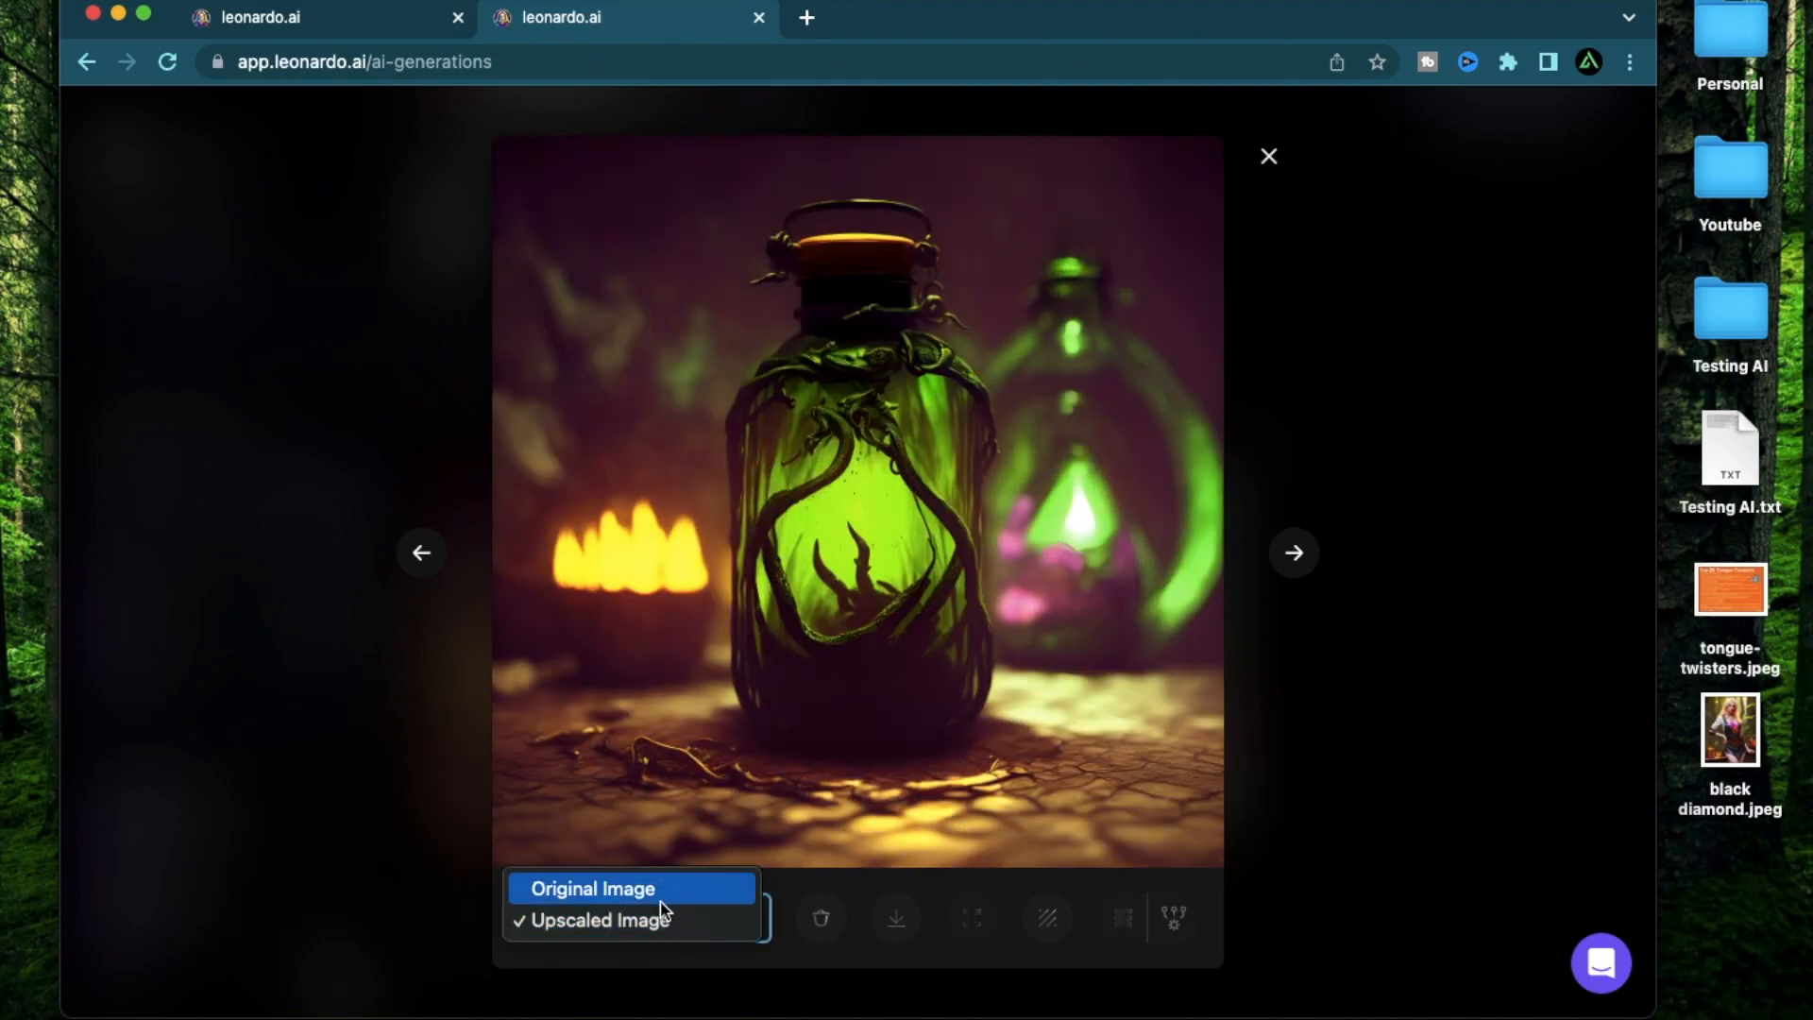
click(591, 888)
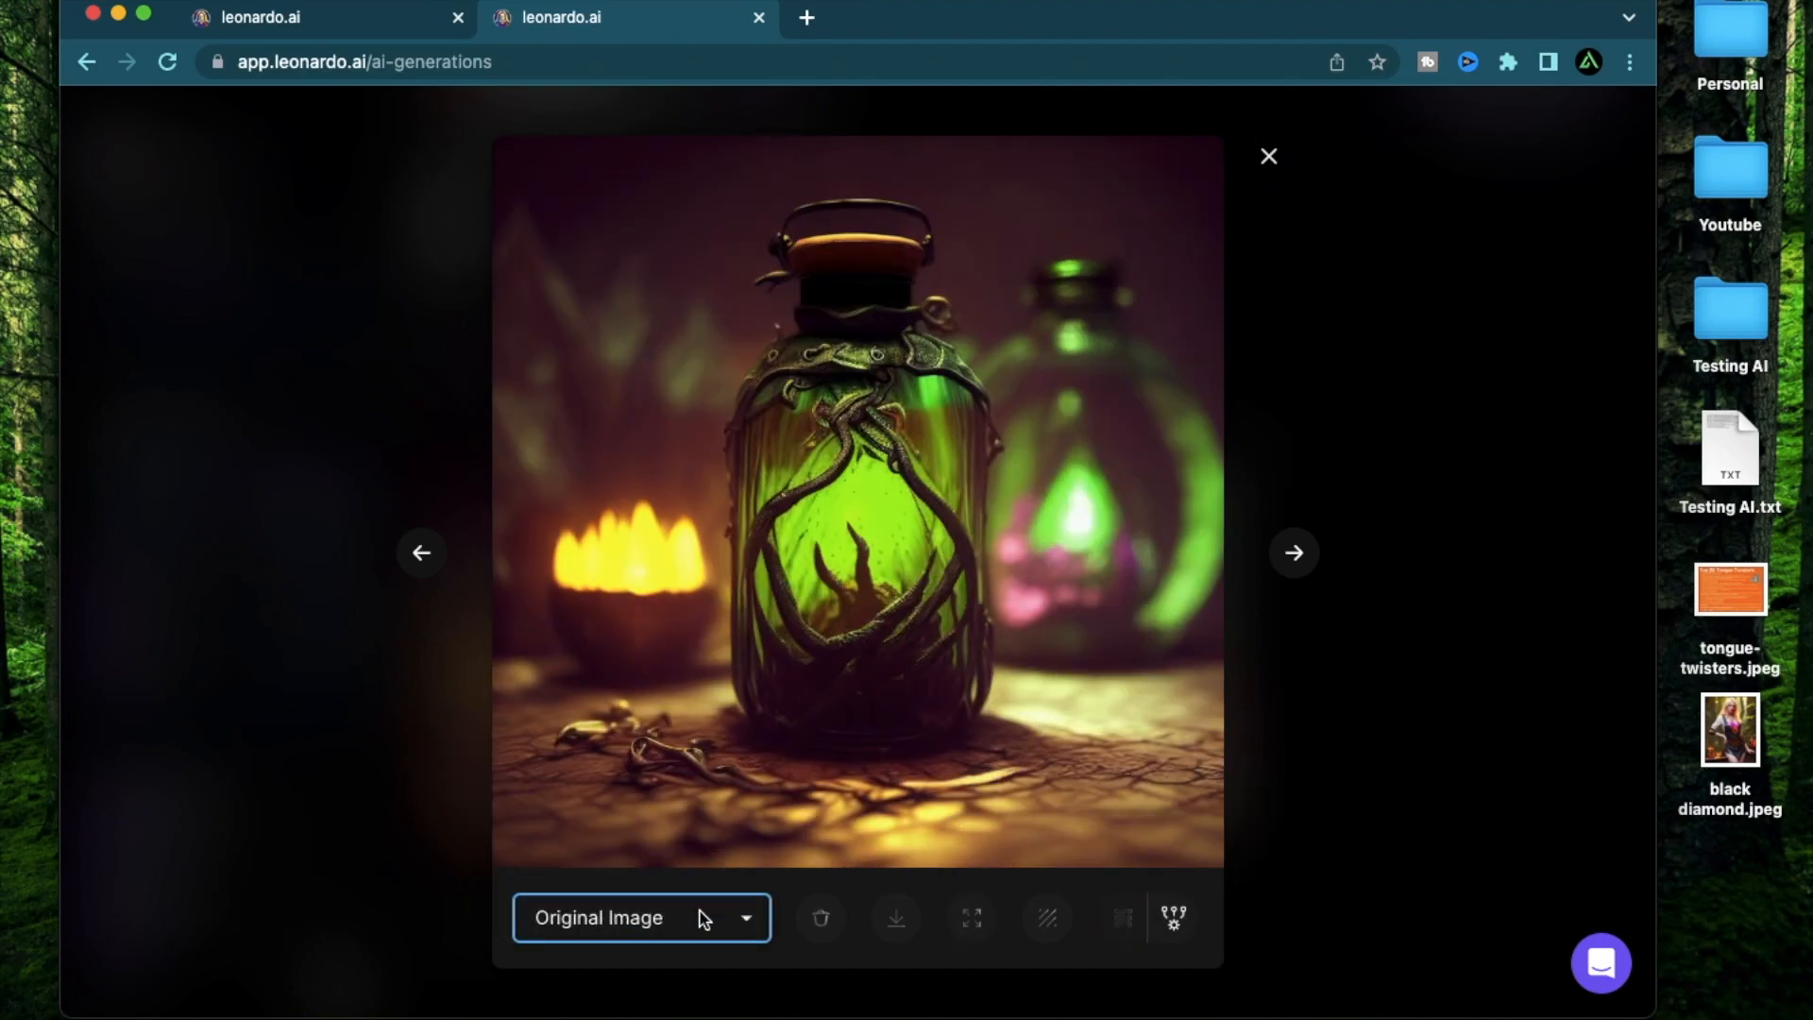
click(640, 918)
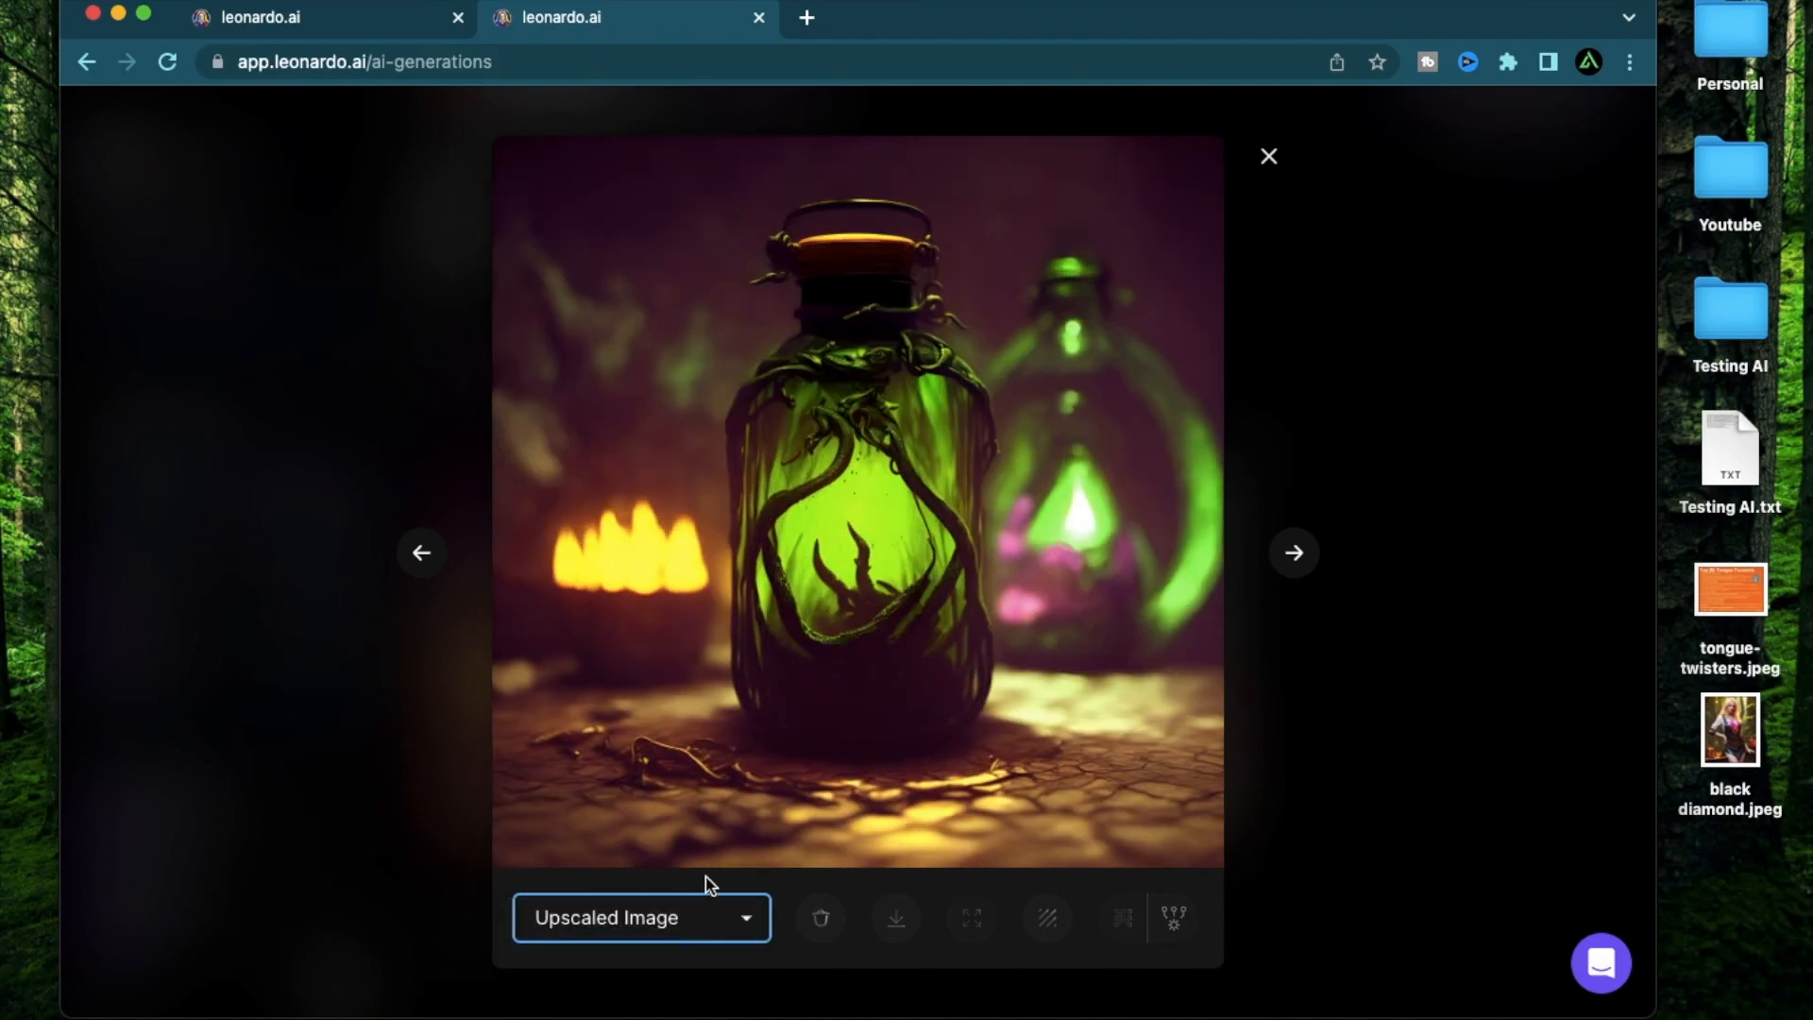
mouse_move(854, 661)
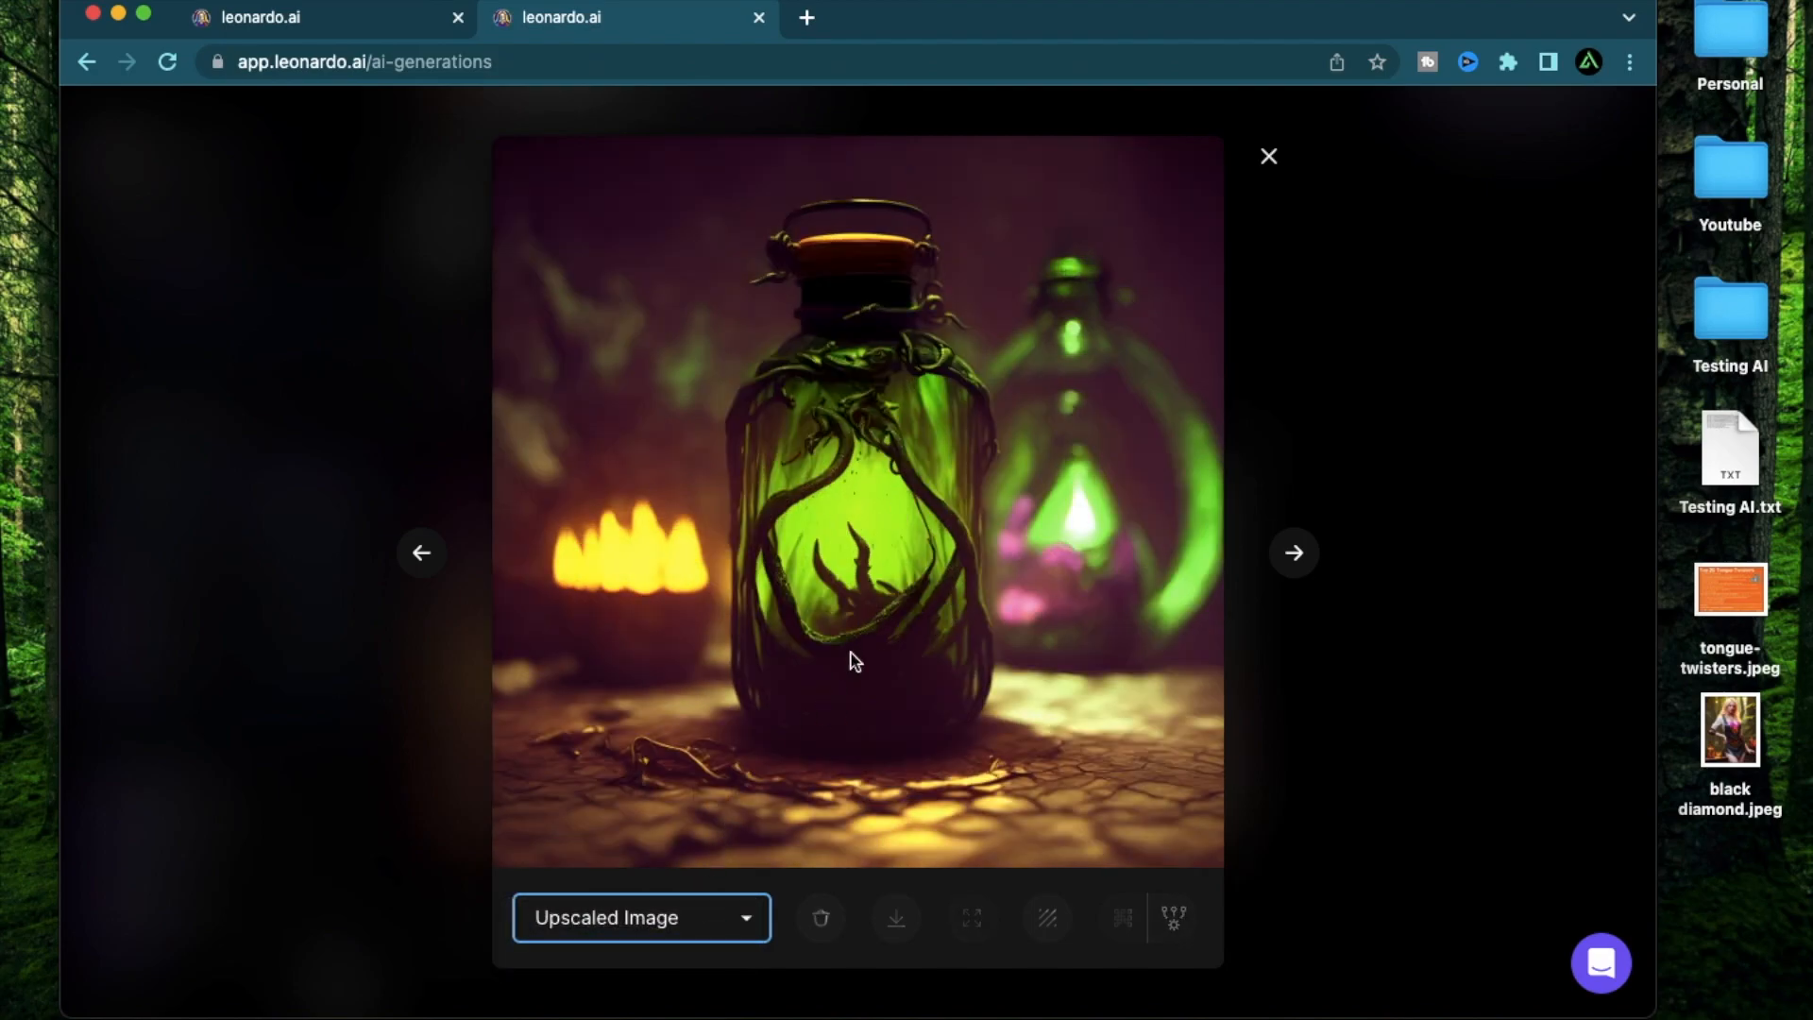
mouse_move(939, 627)
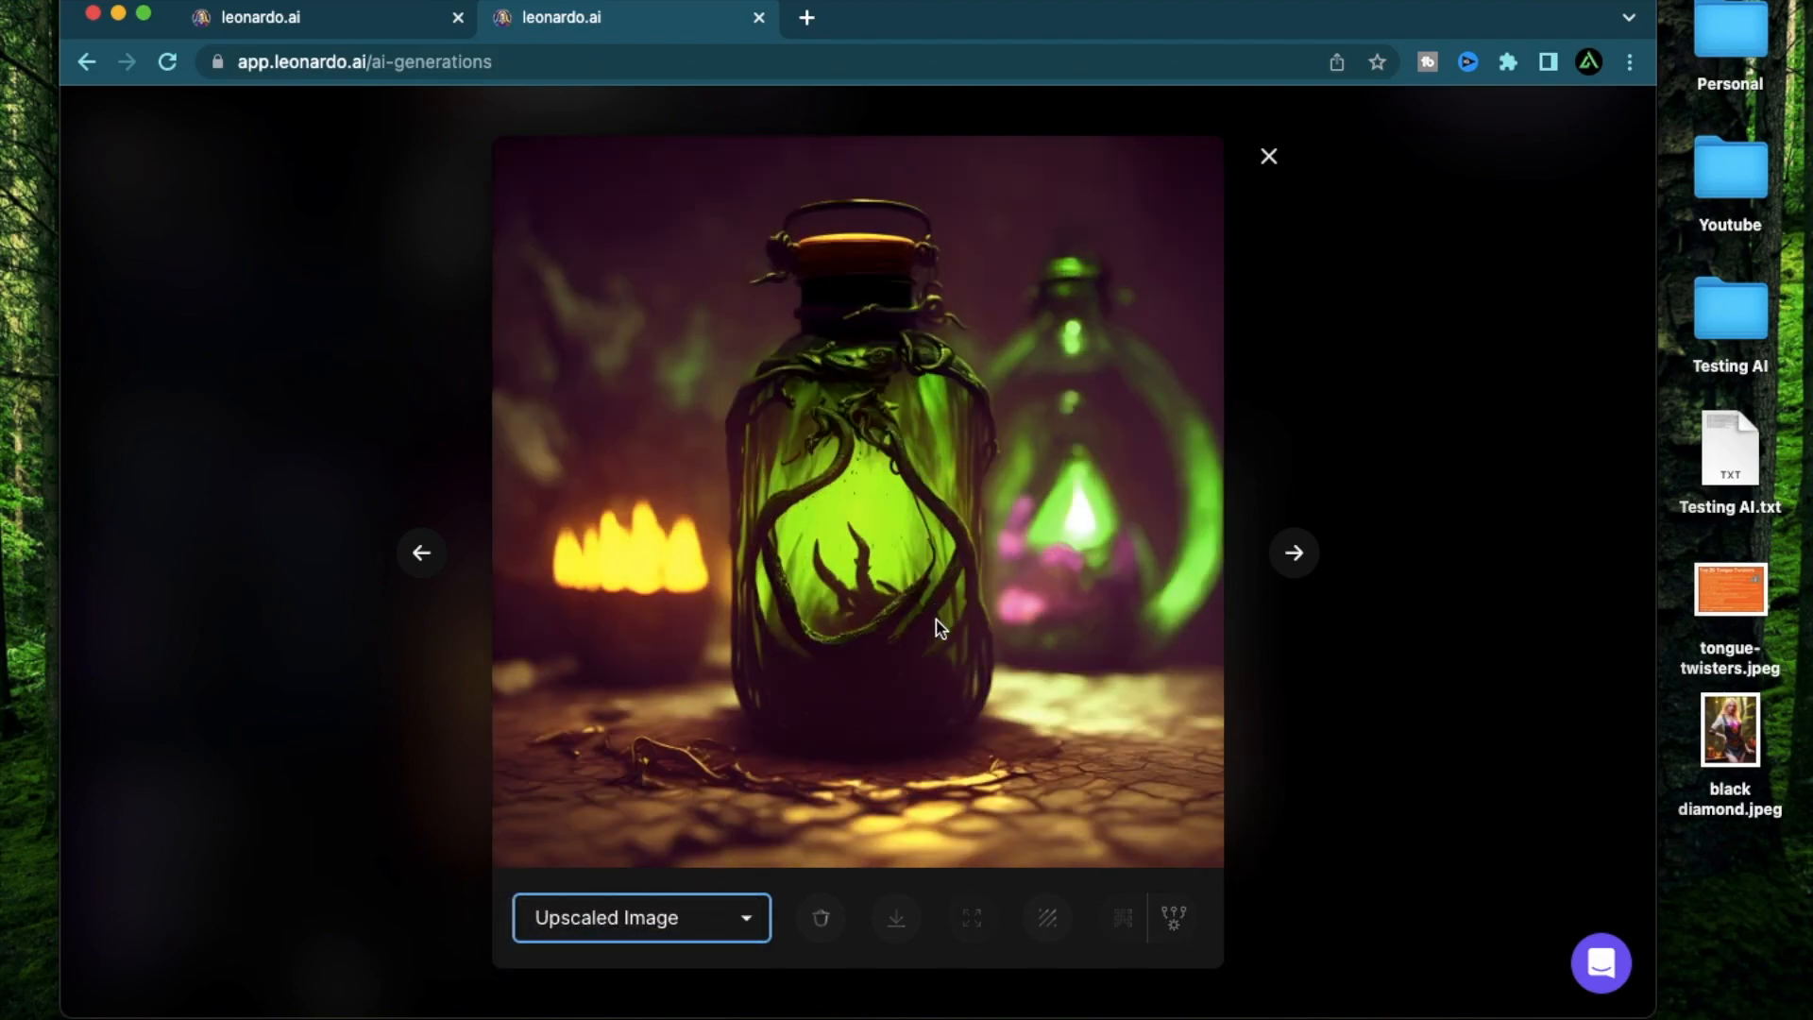
click(806, 17)
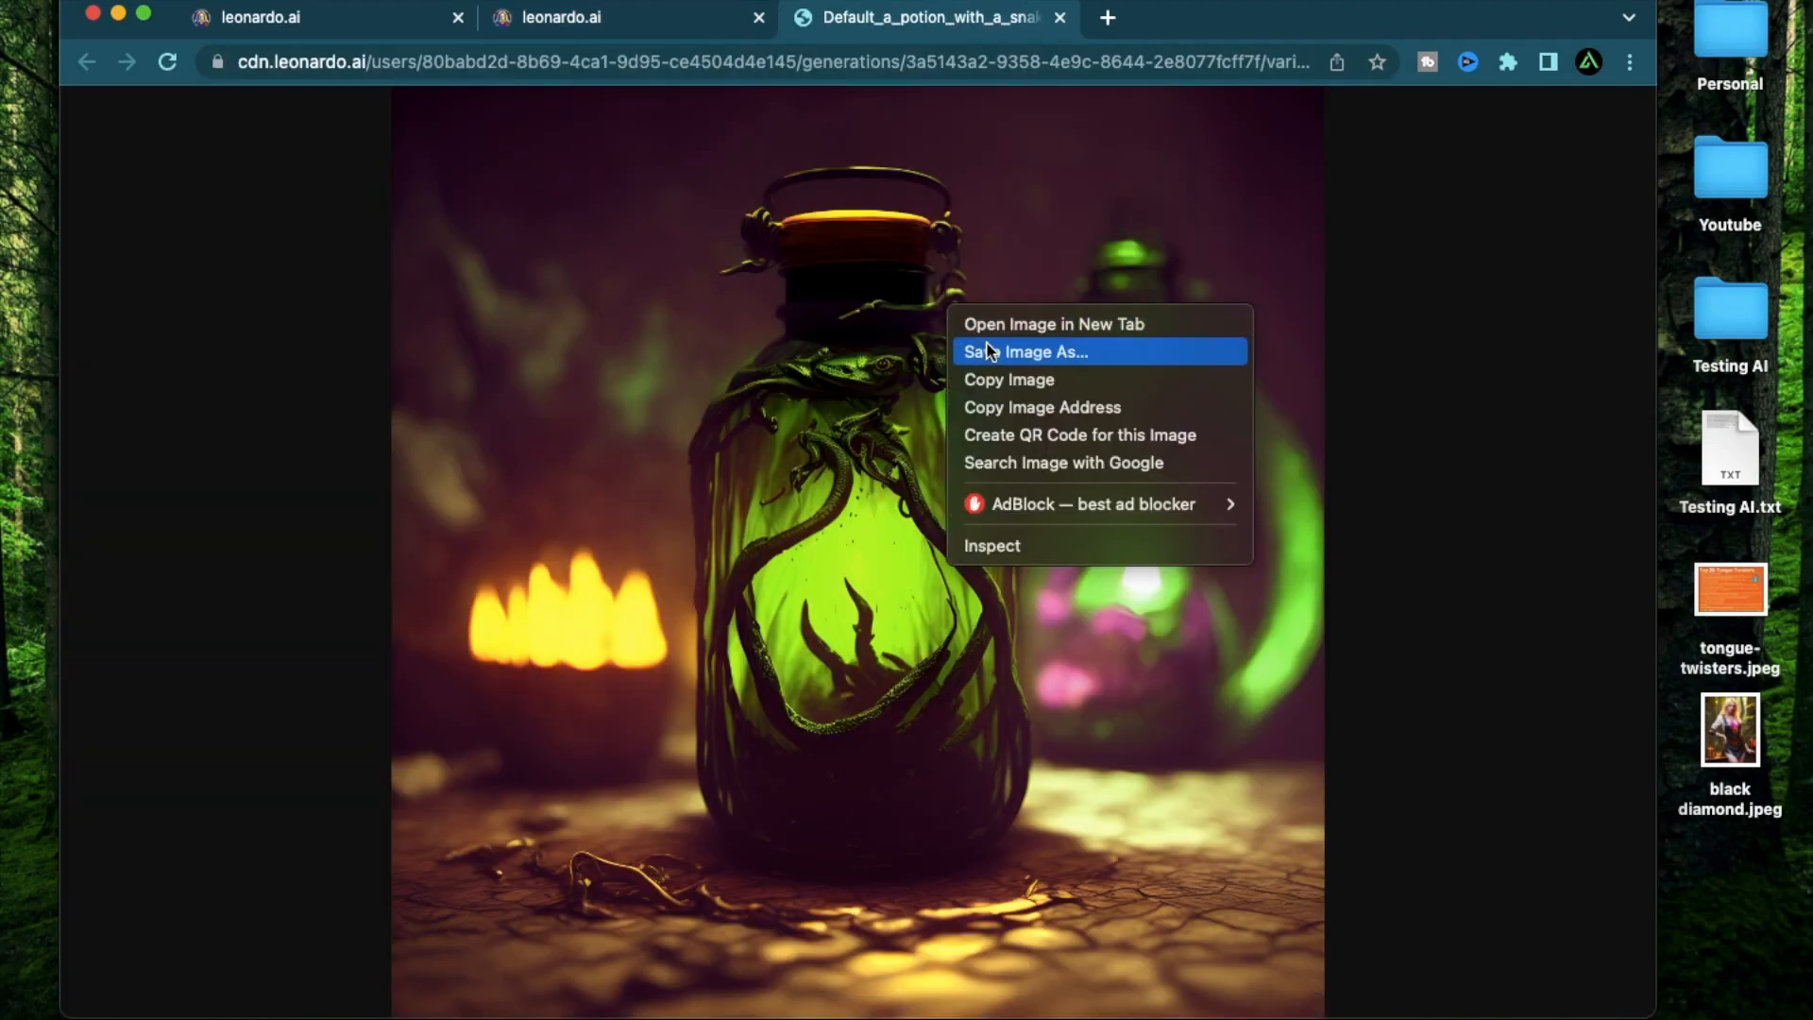
Save the upscaled image to the Desktop as 'snake potion.jpeg'.
click(988, 353)
text(snake potion)
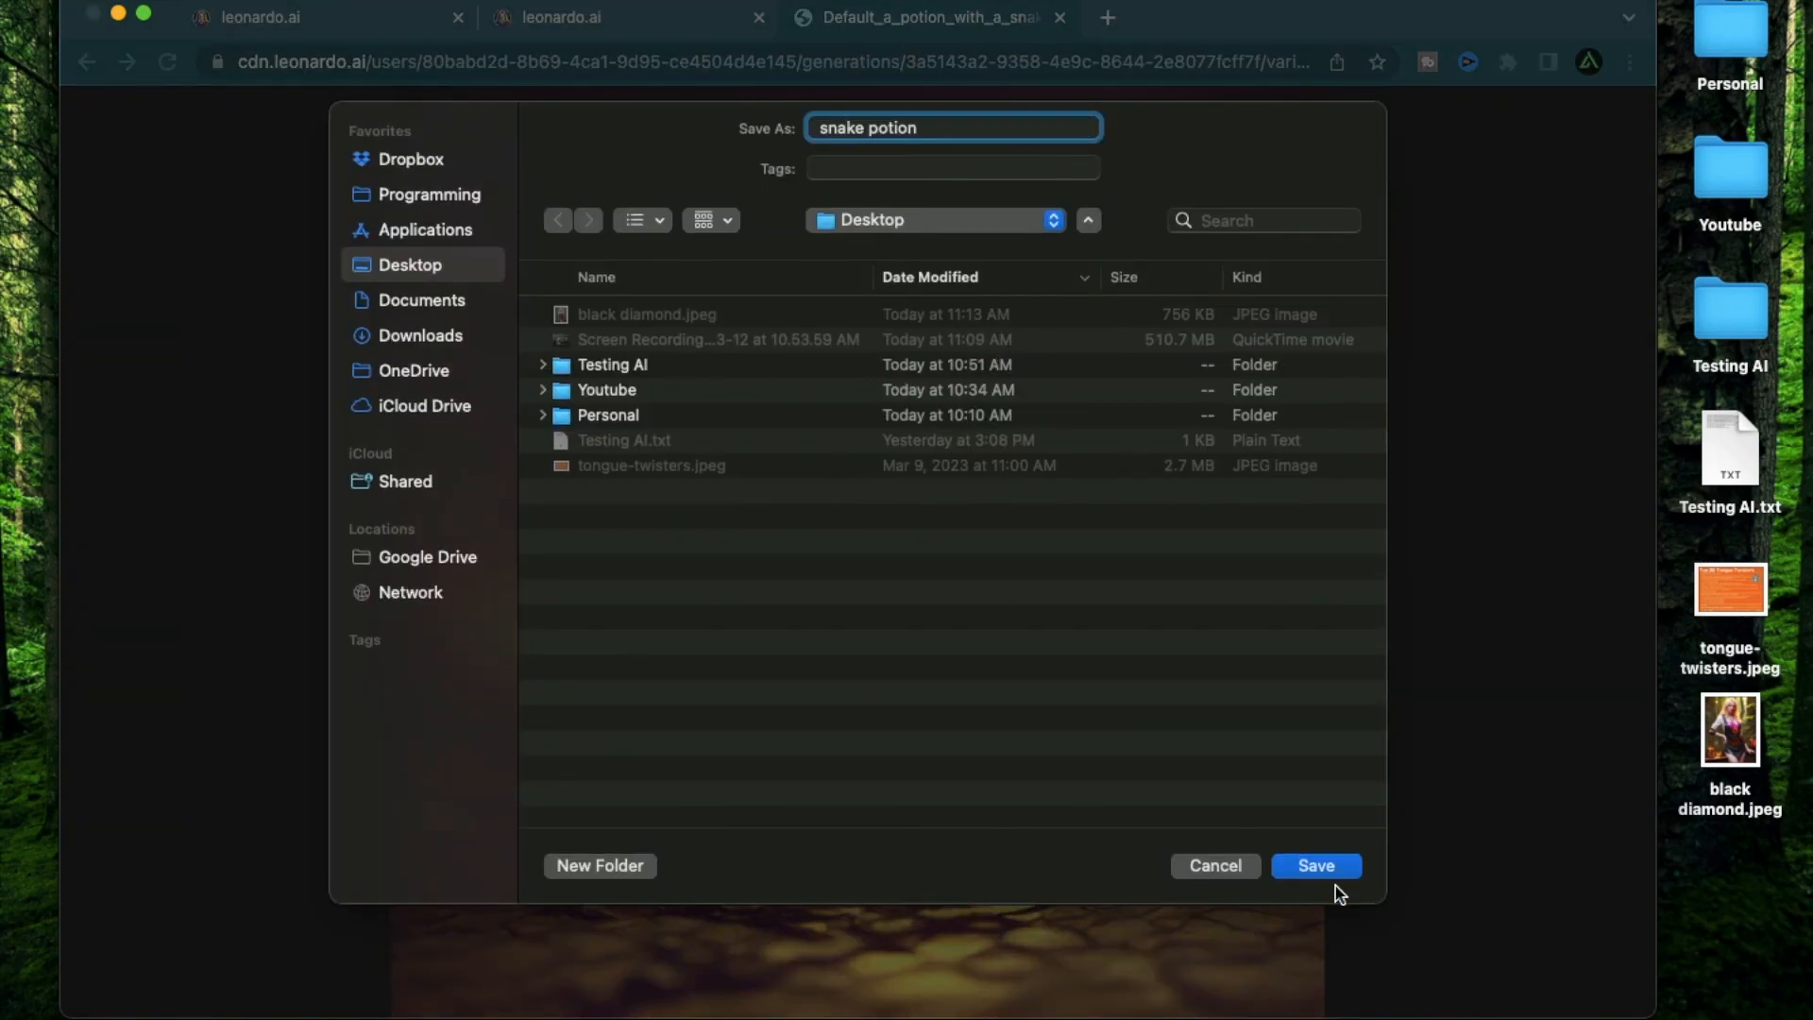
click(1315, 865)
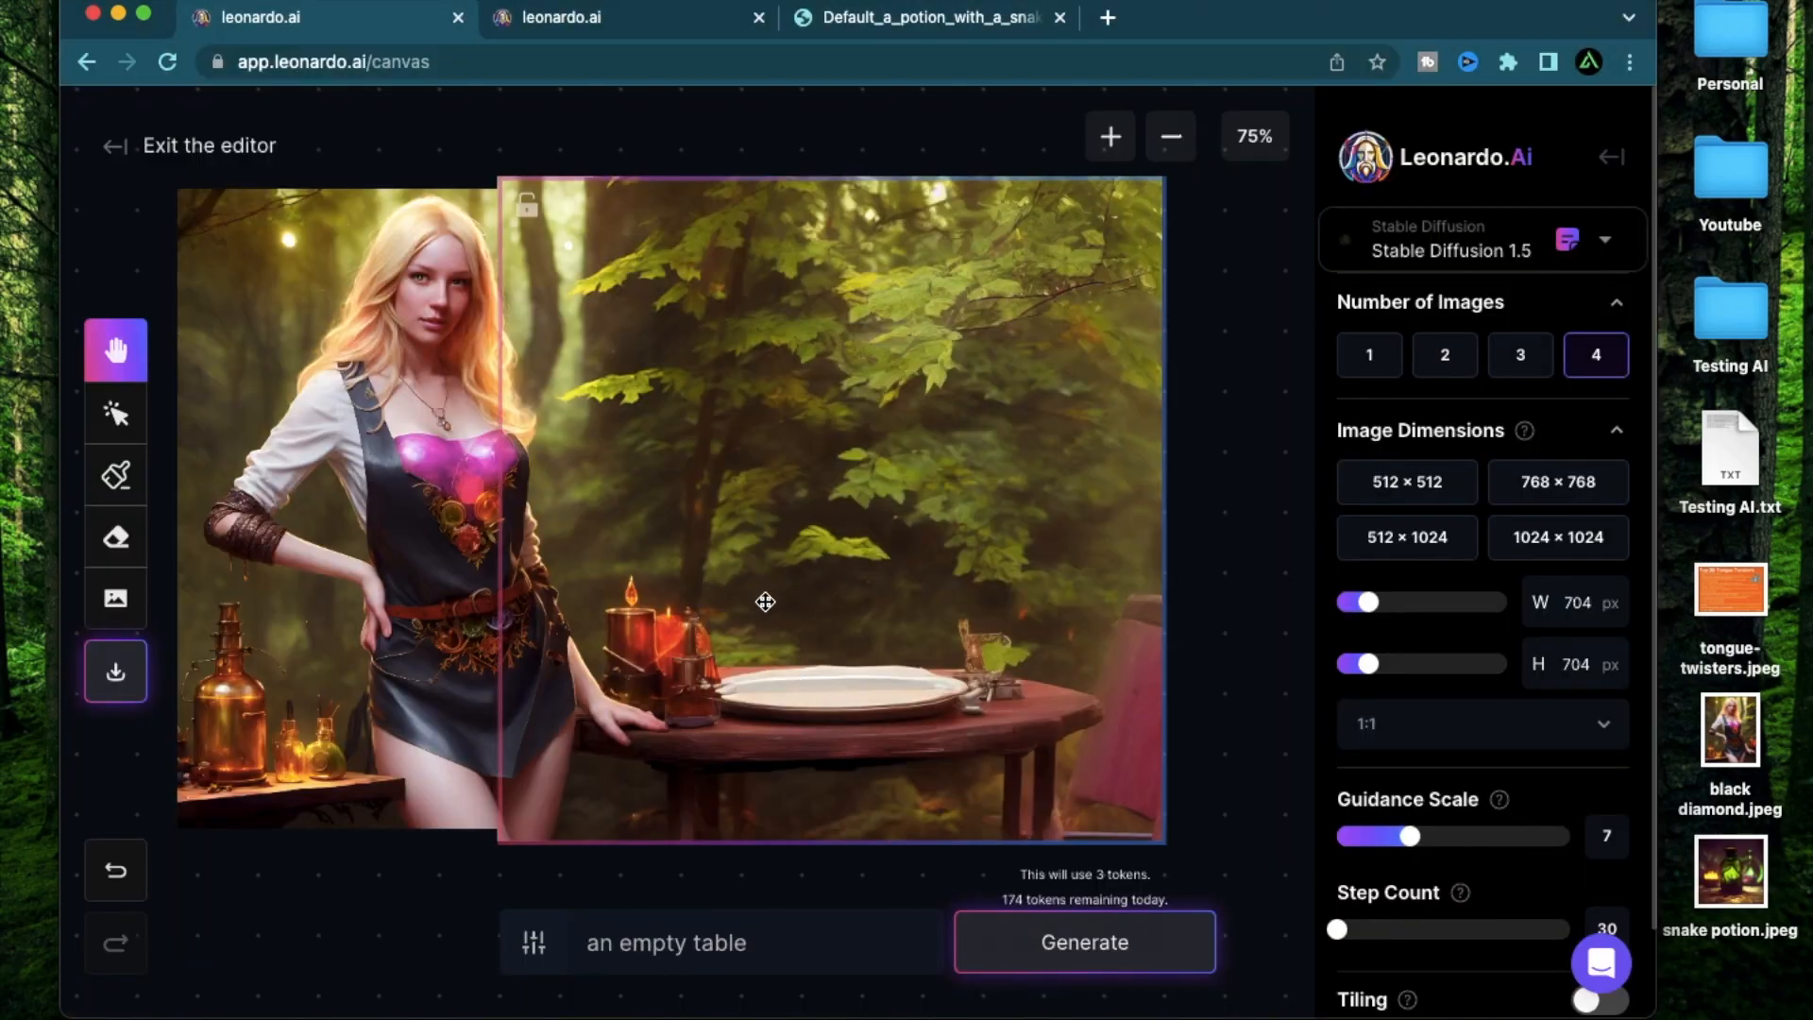
Place snake potion.jpeg on the canvas to the right of the alchemist and table scene.
click(115, 670)
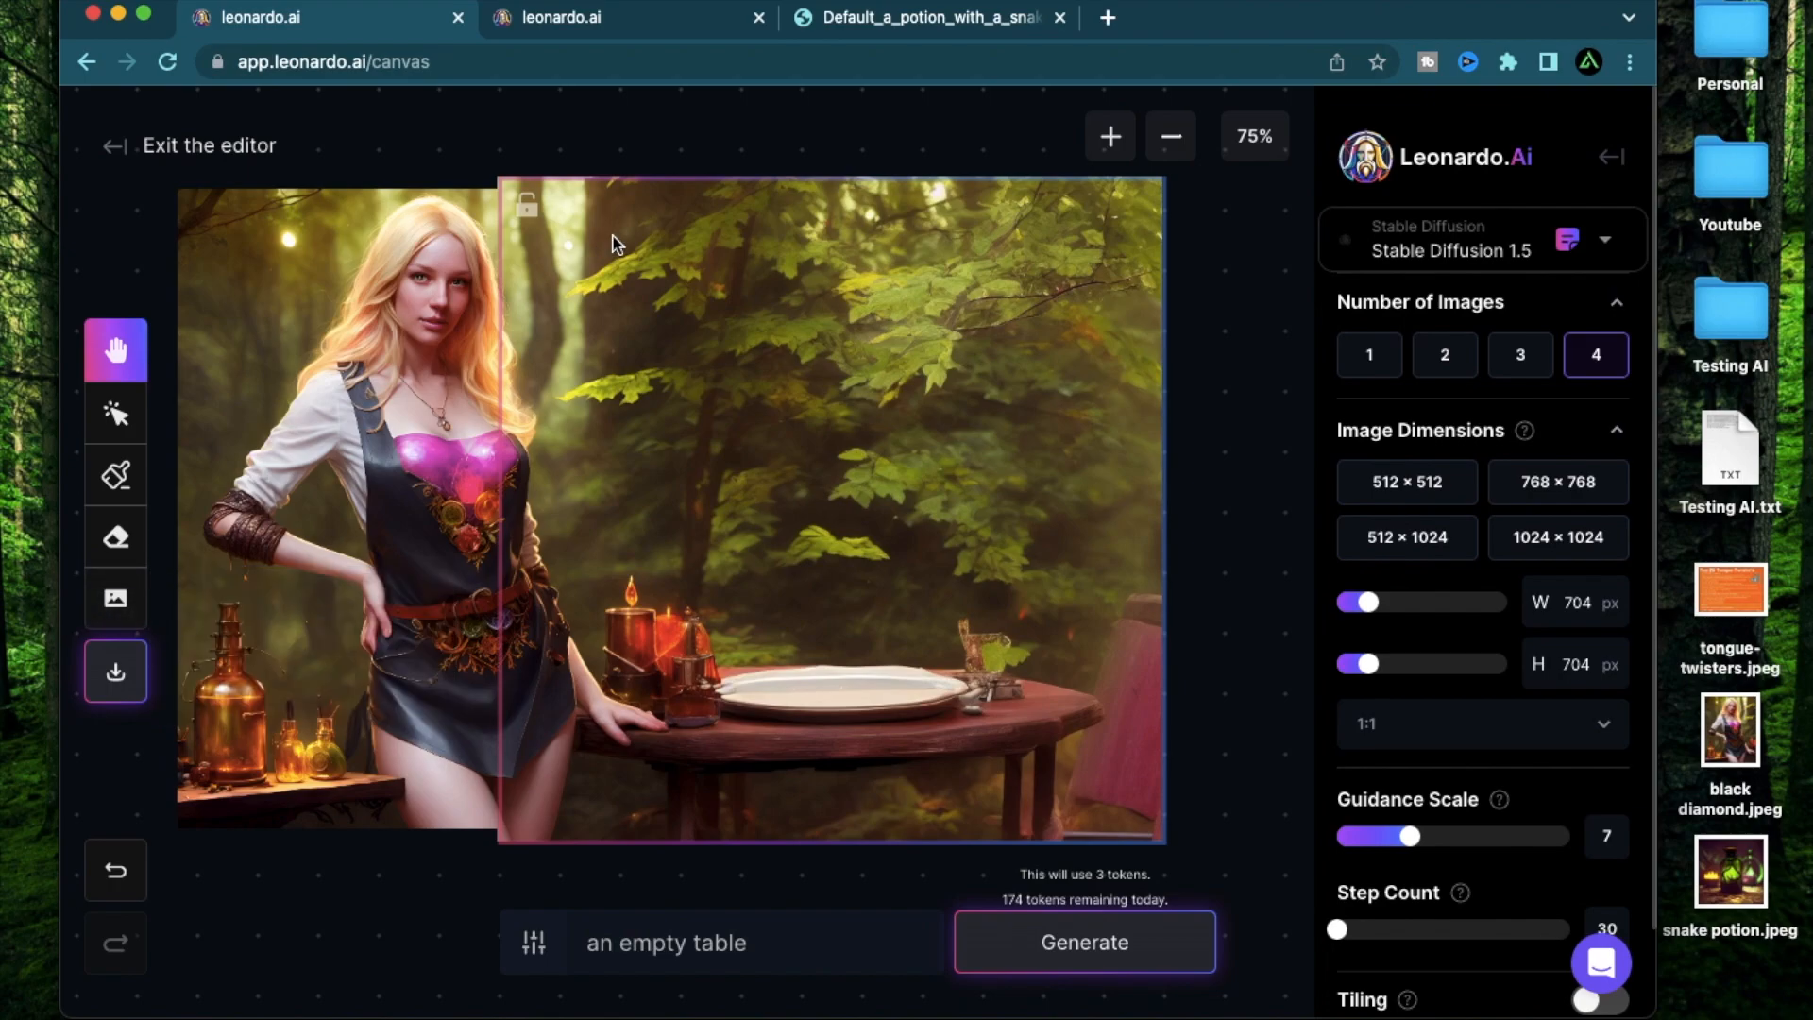
click(115, 412)
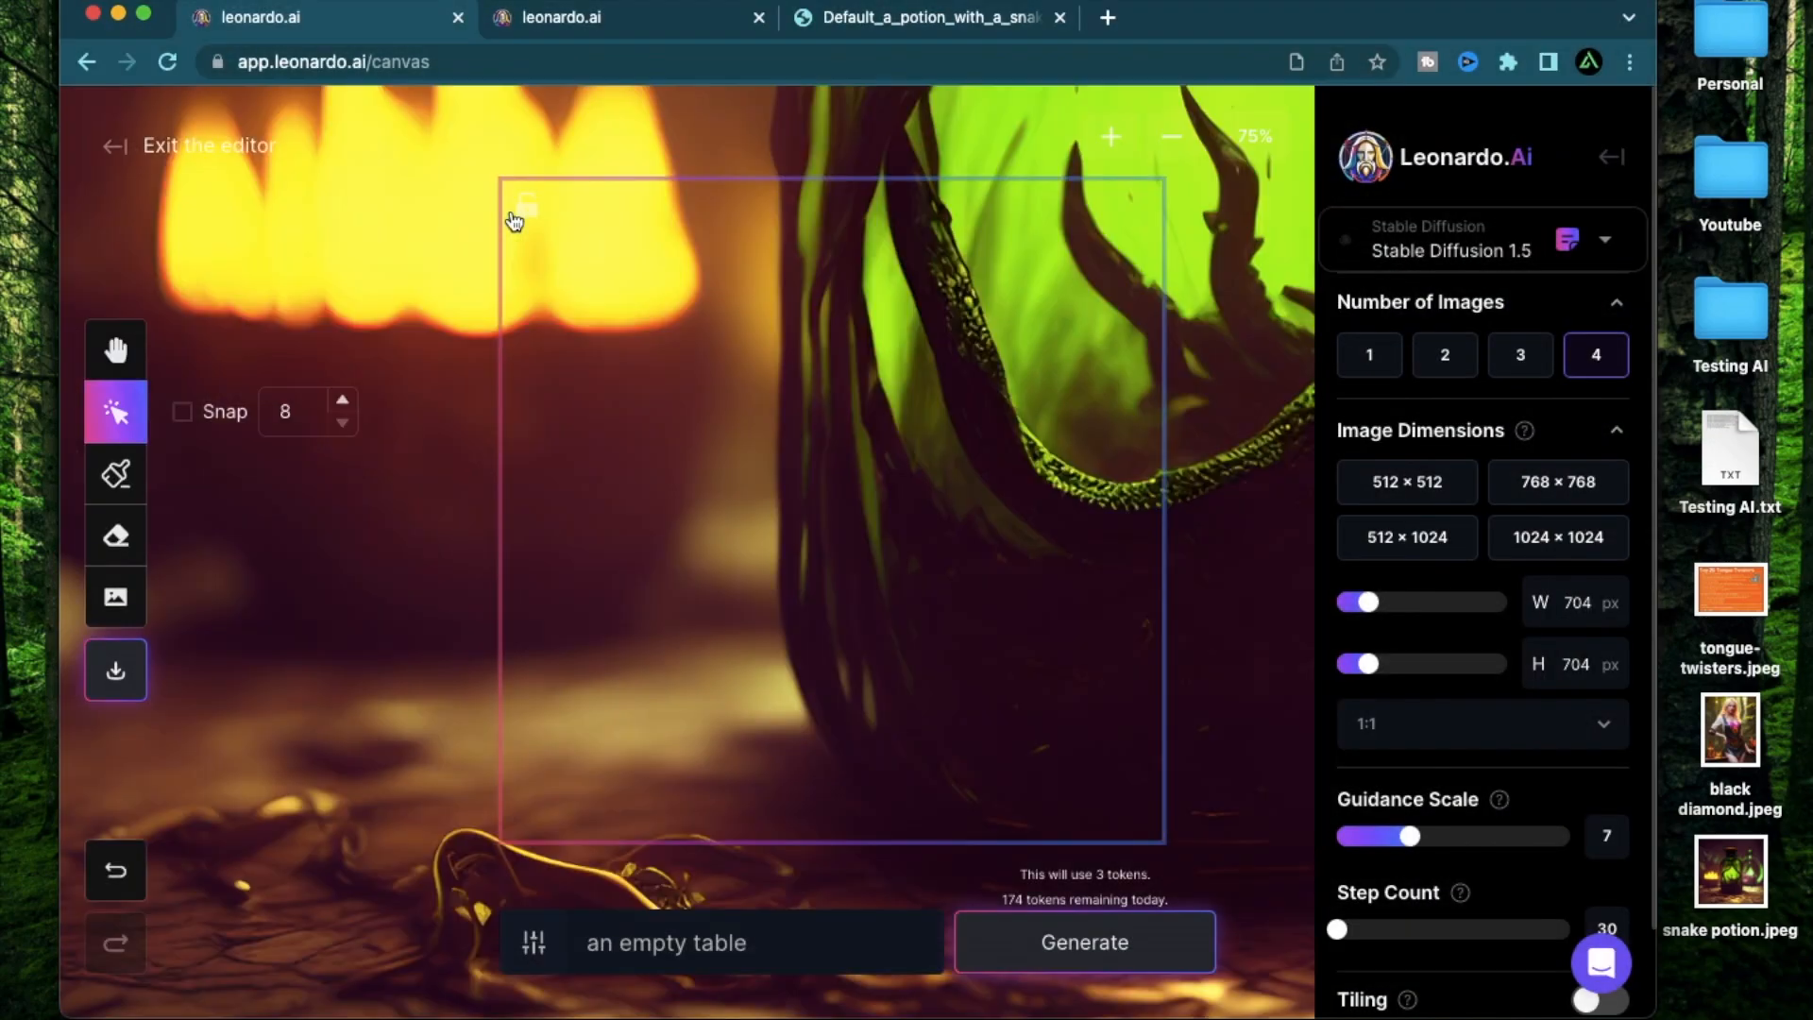
mouse_move(1160, 145)
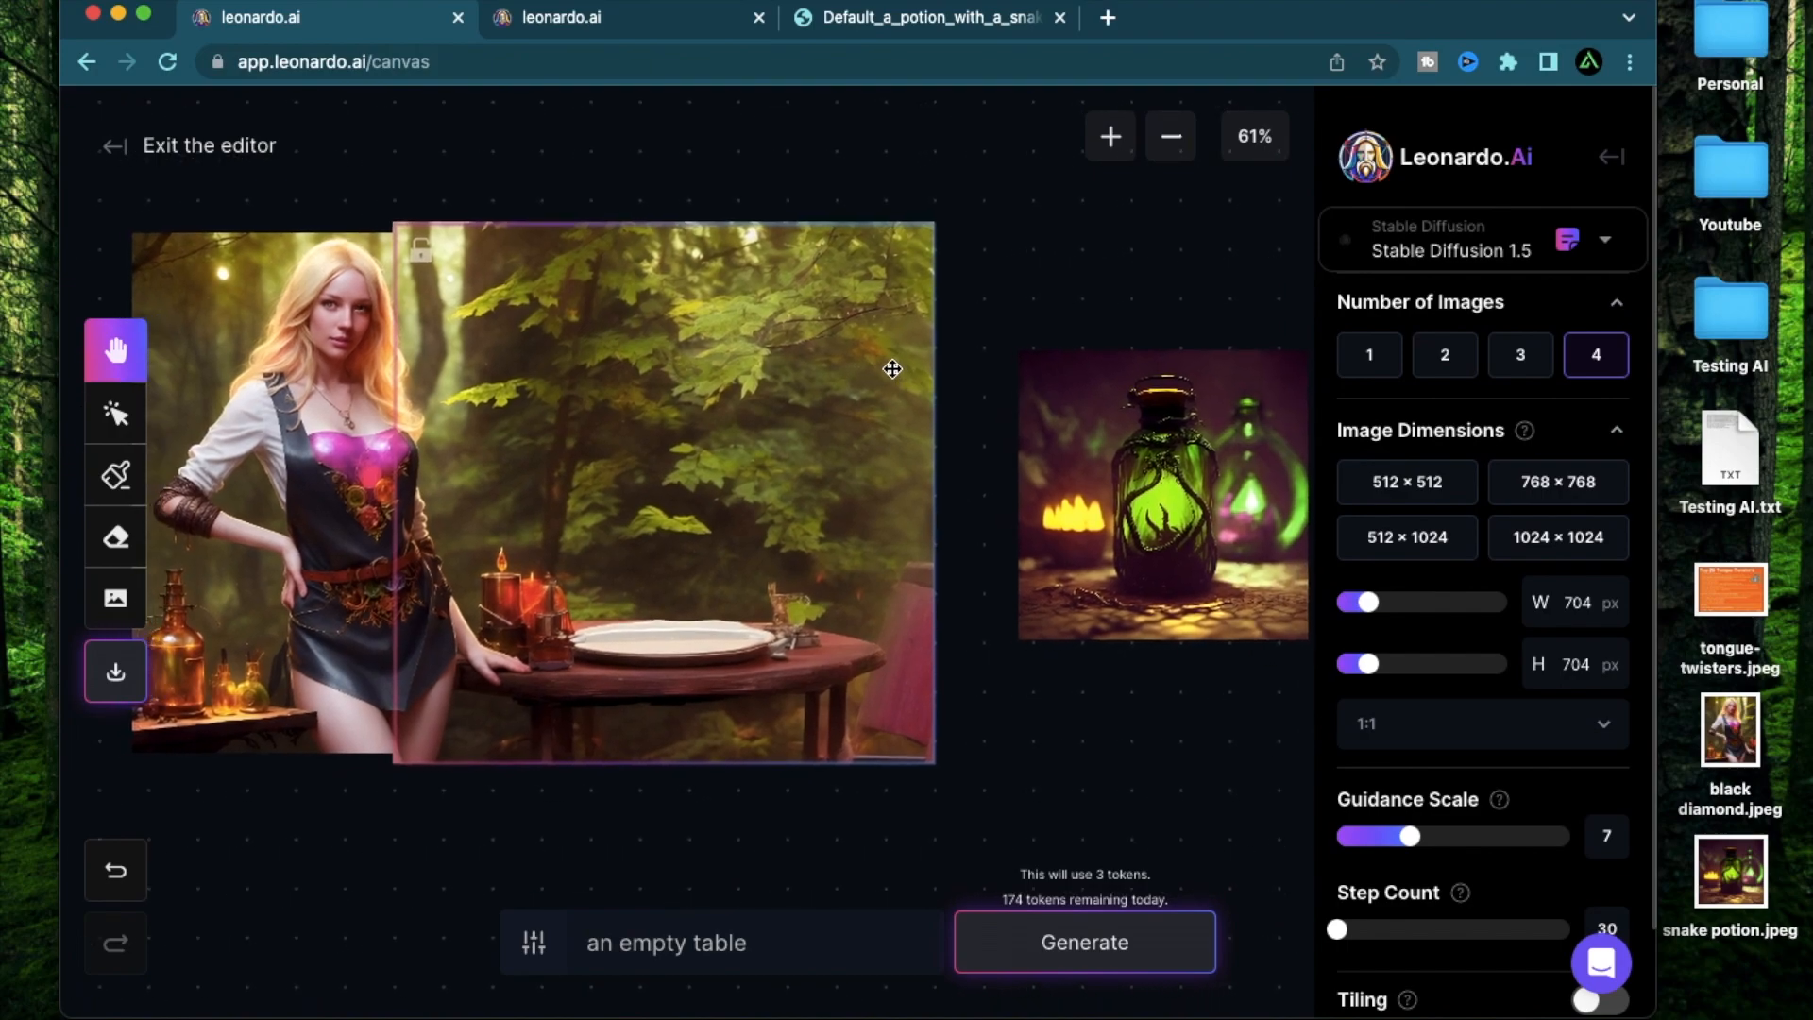
click(116, 412)
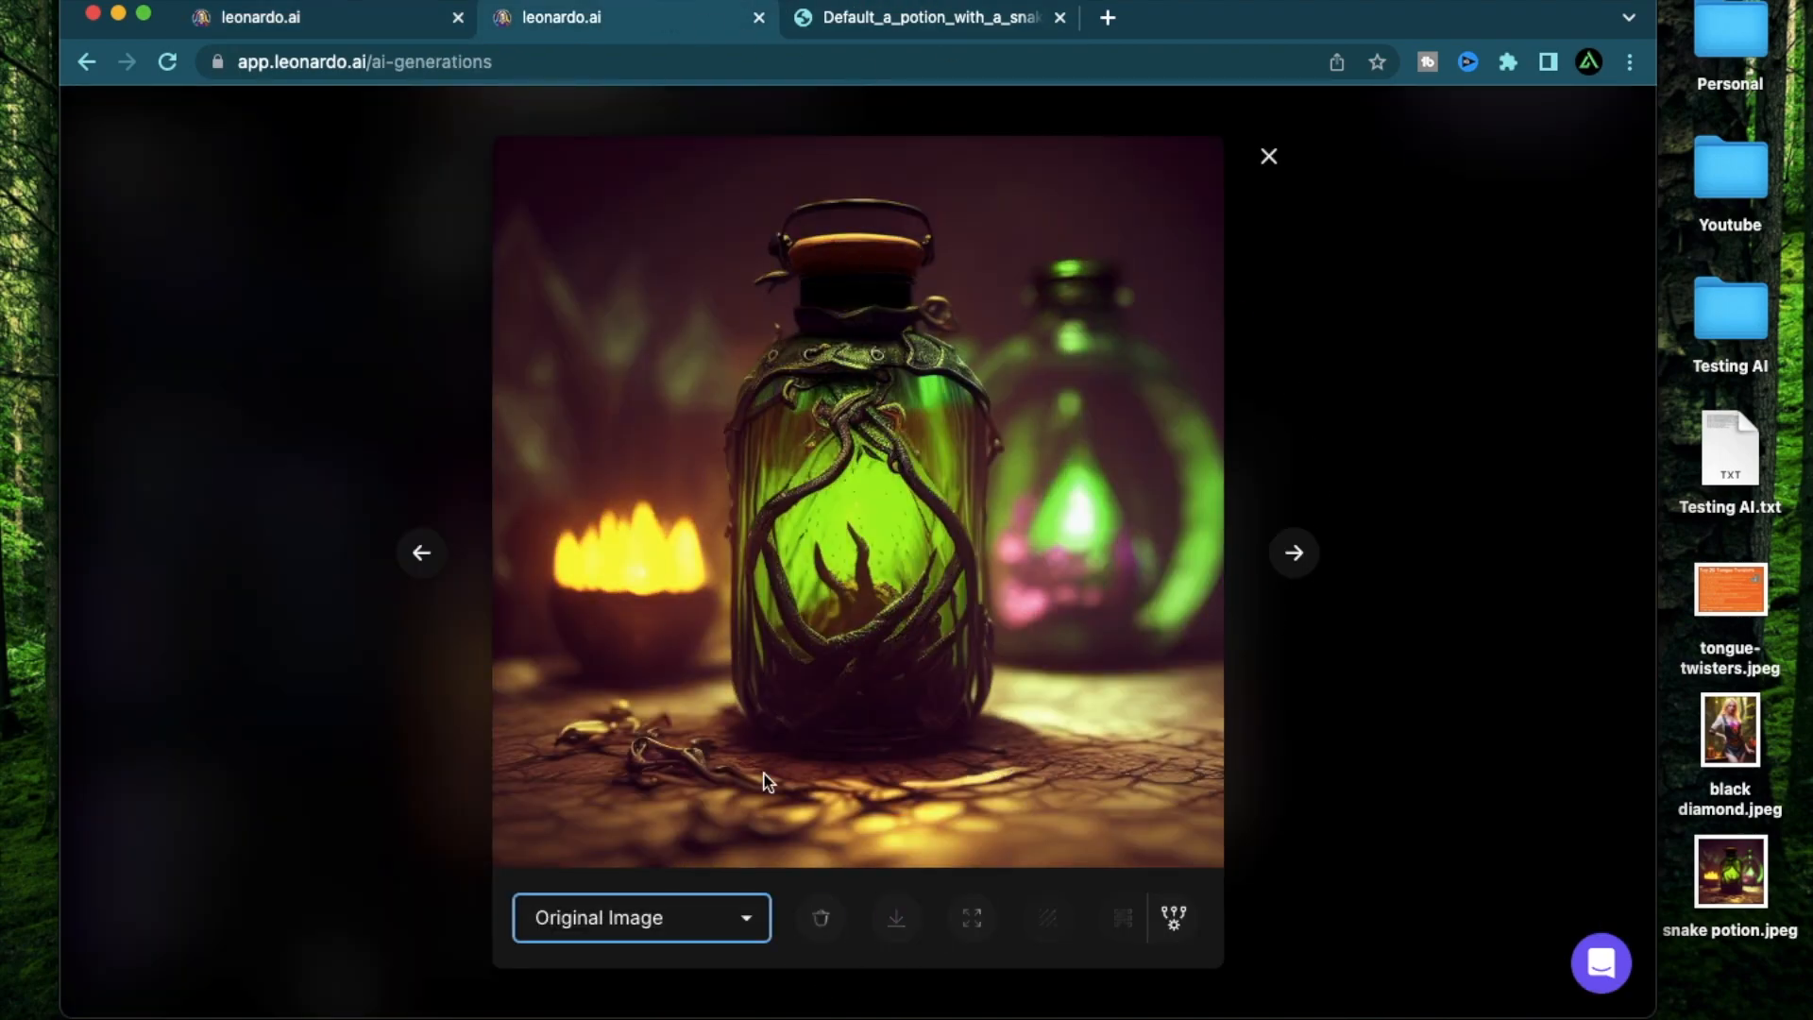
Switch the green snake potion image to its No Background version.
click(640, 918)
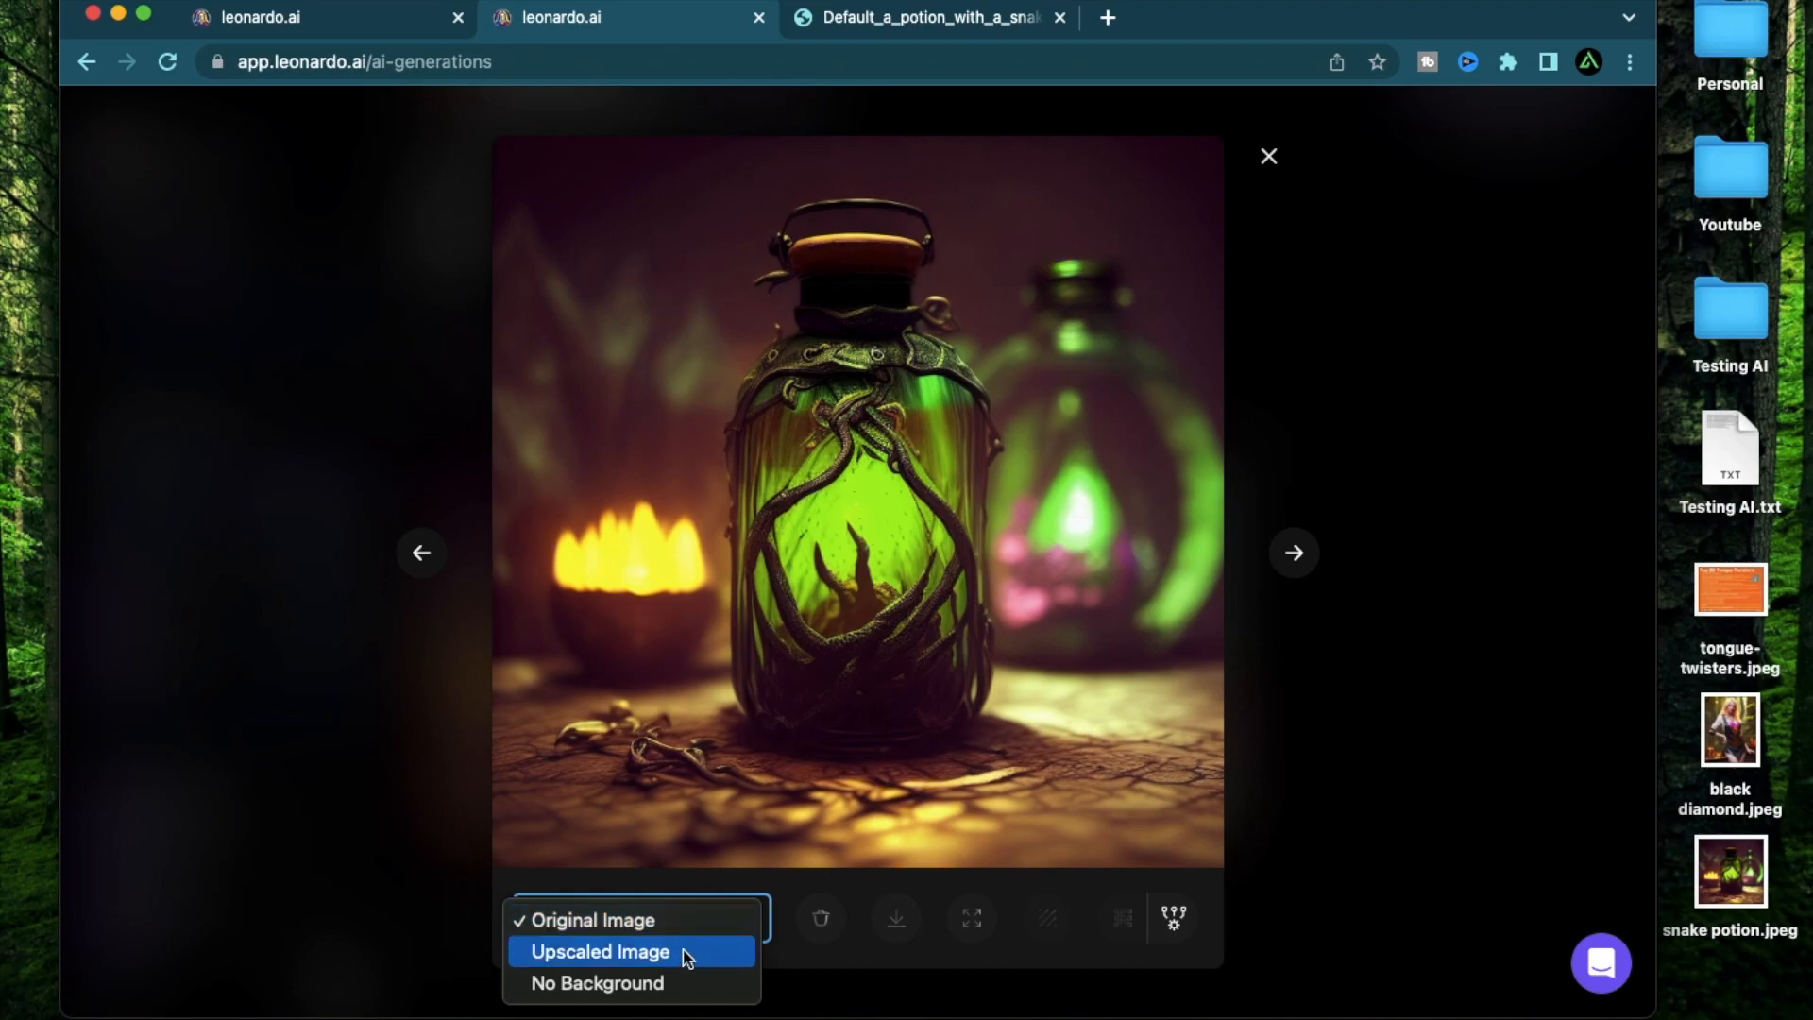
click(597, 982)
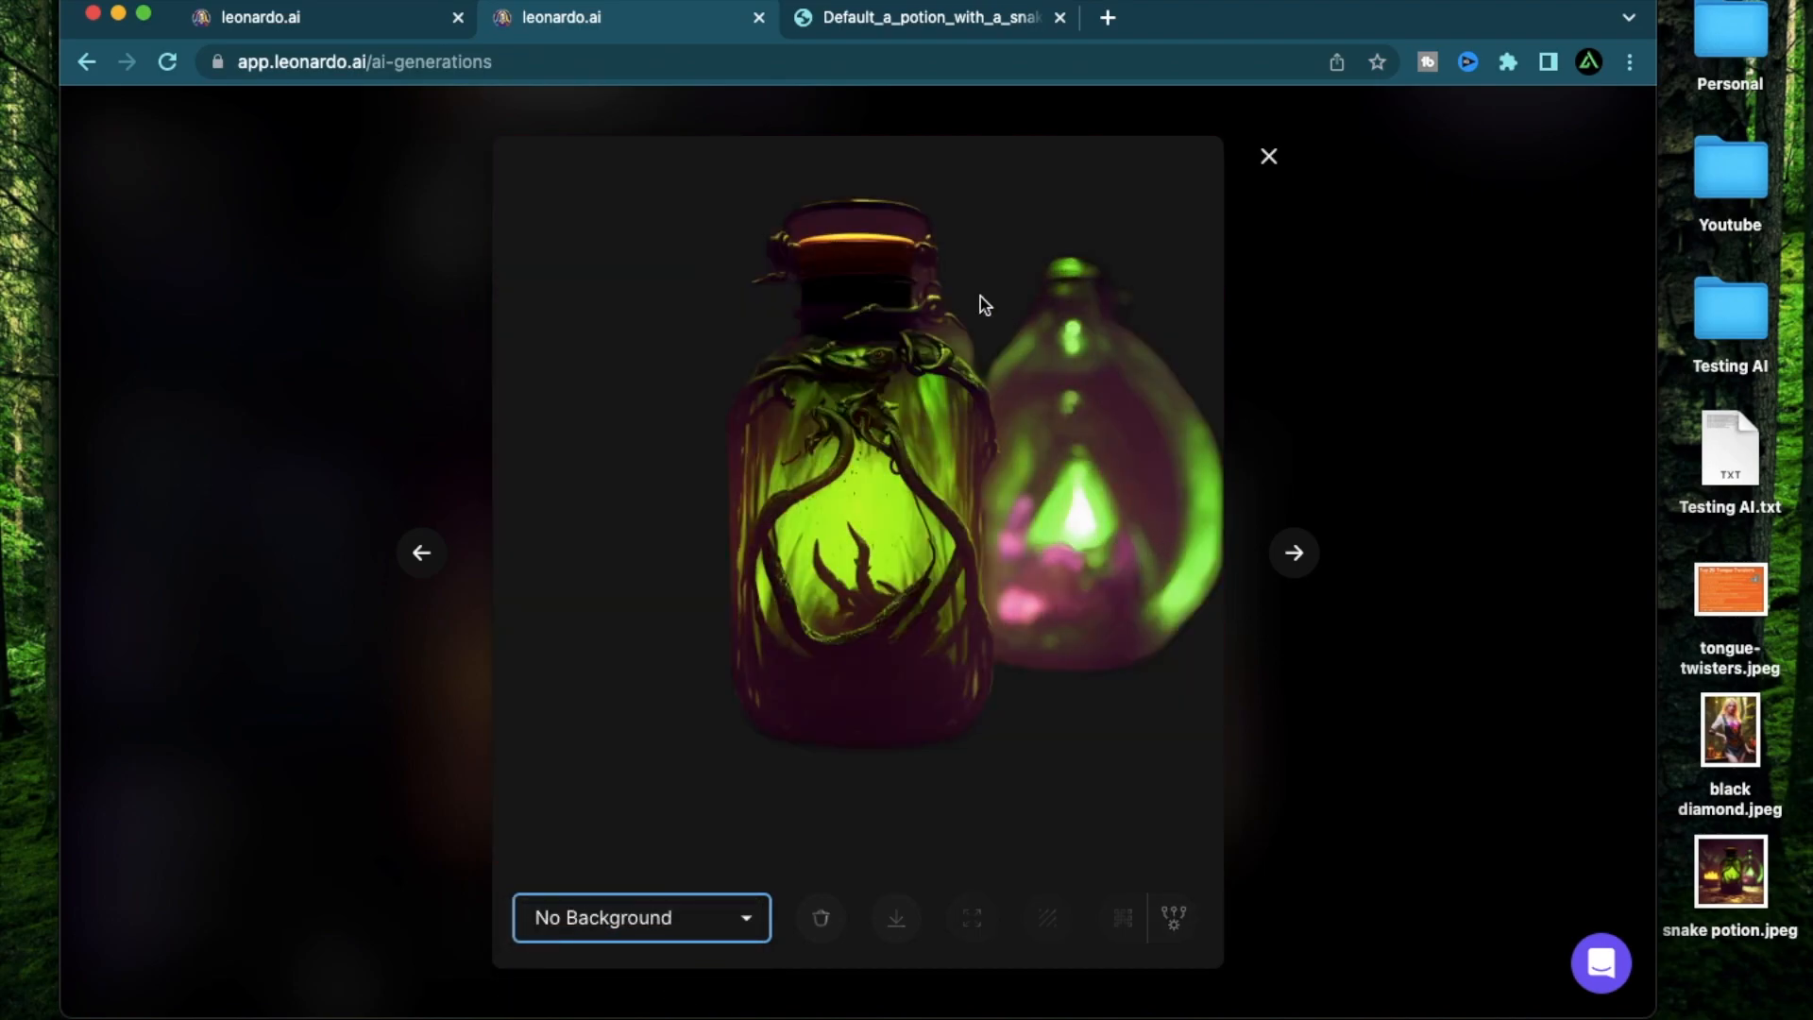
mouse_move(838, 259)
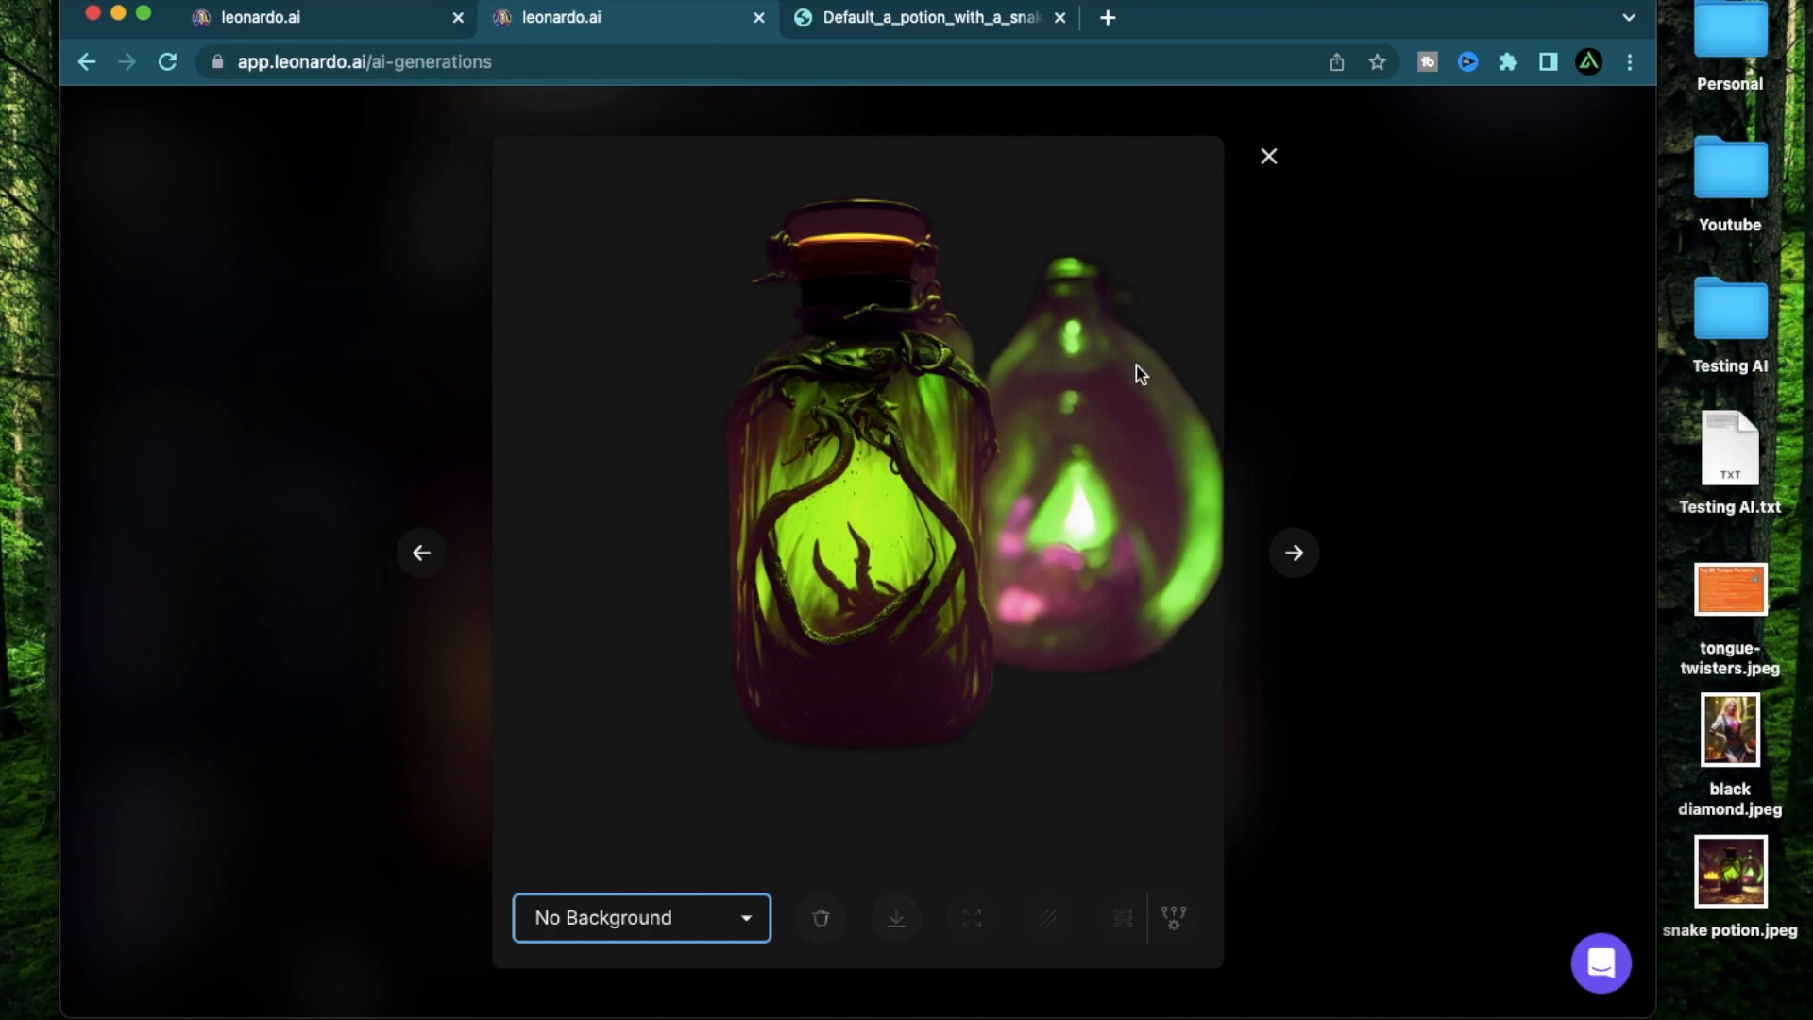
mouse_move(890, 457)
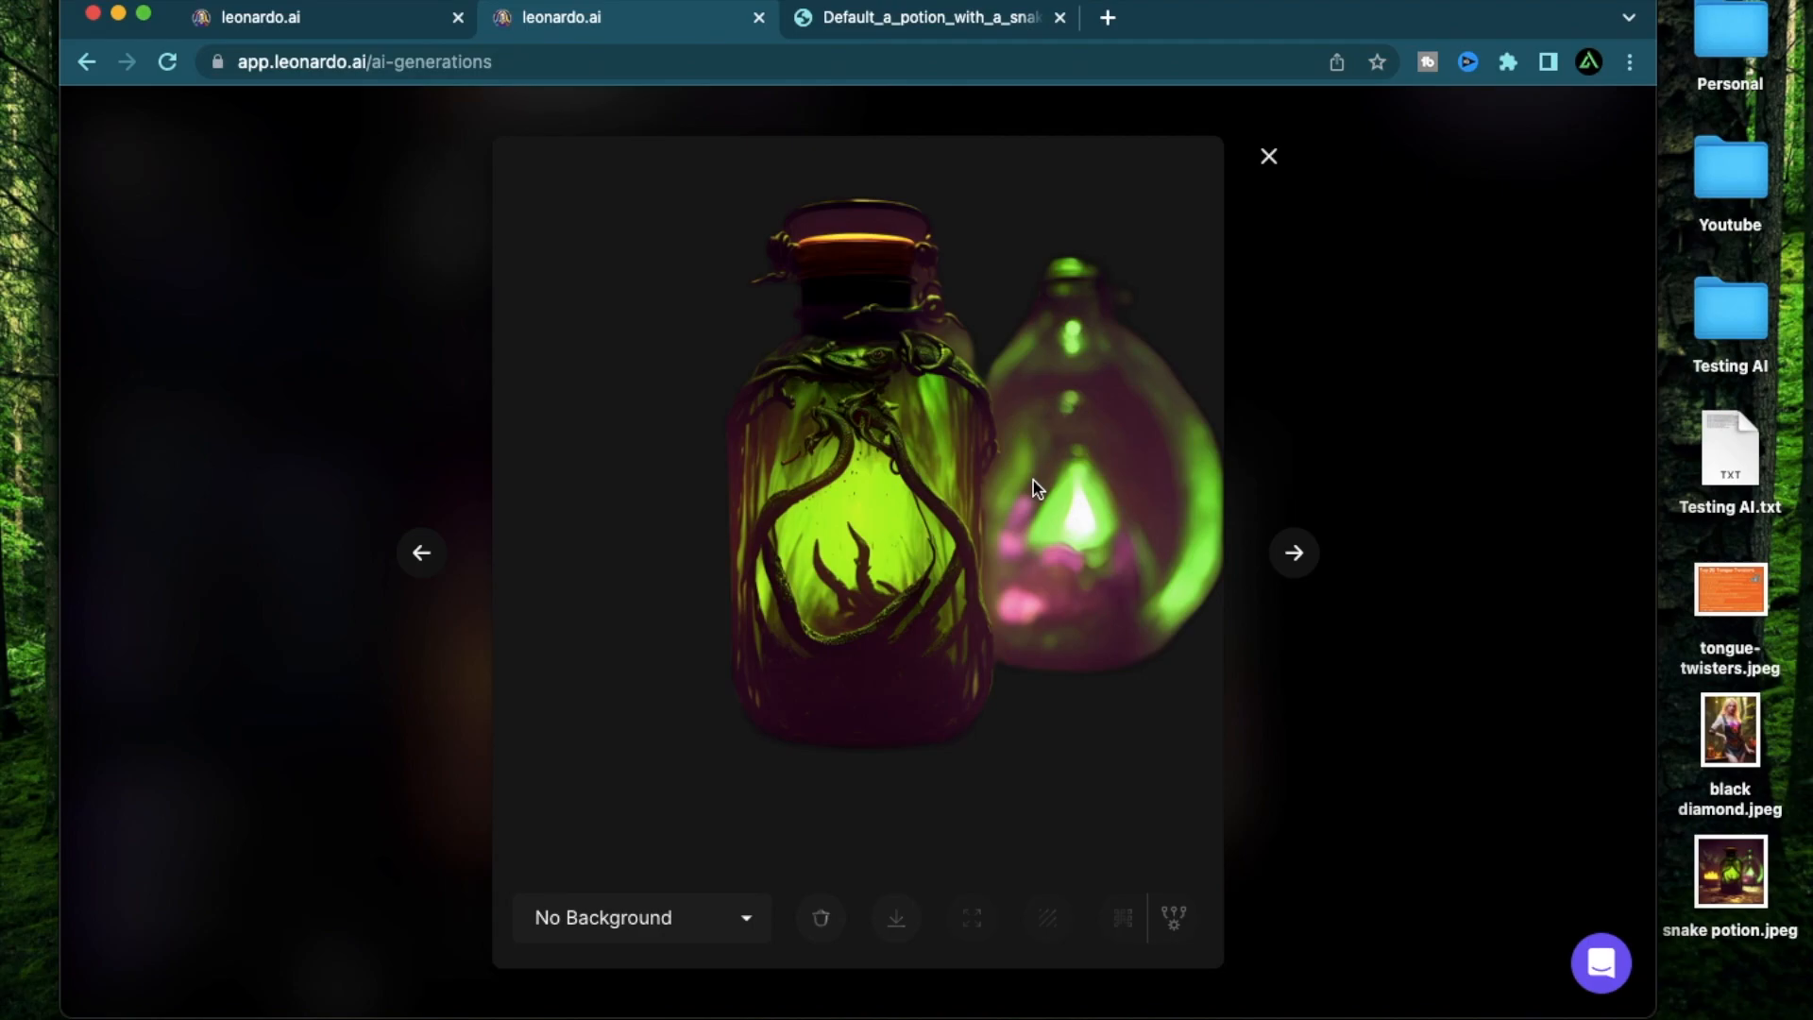
mouse_move(1269, 156)
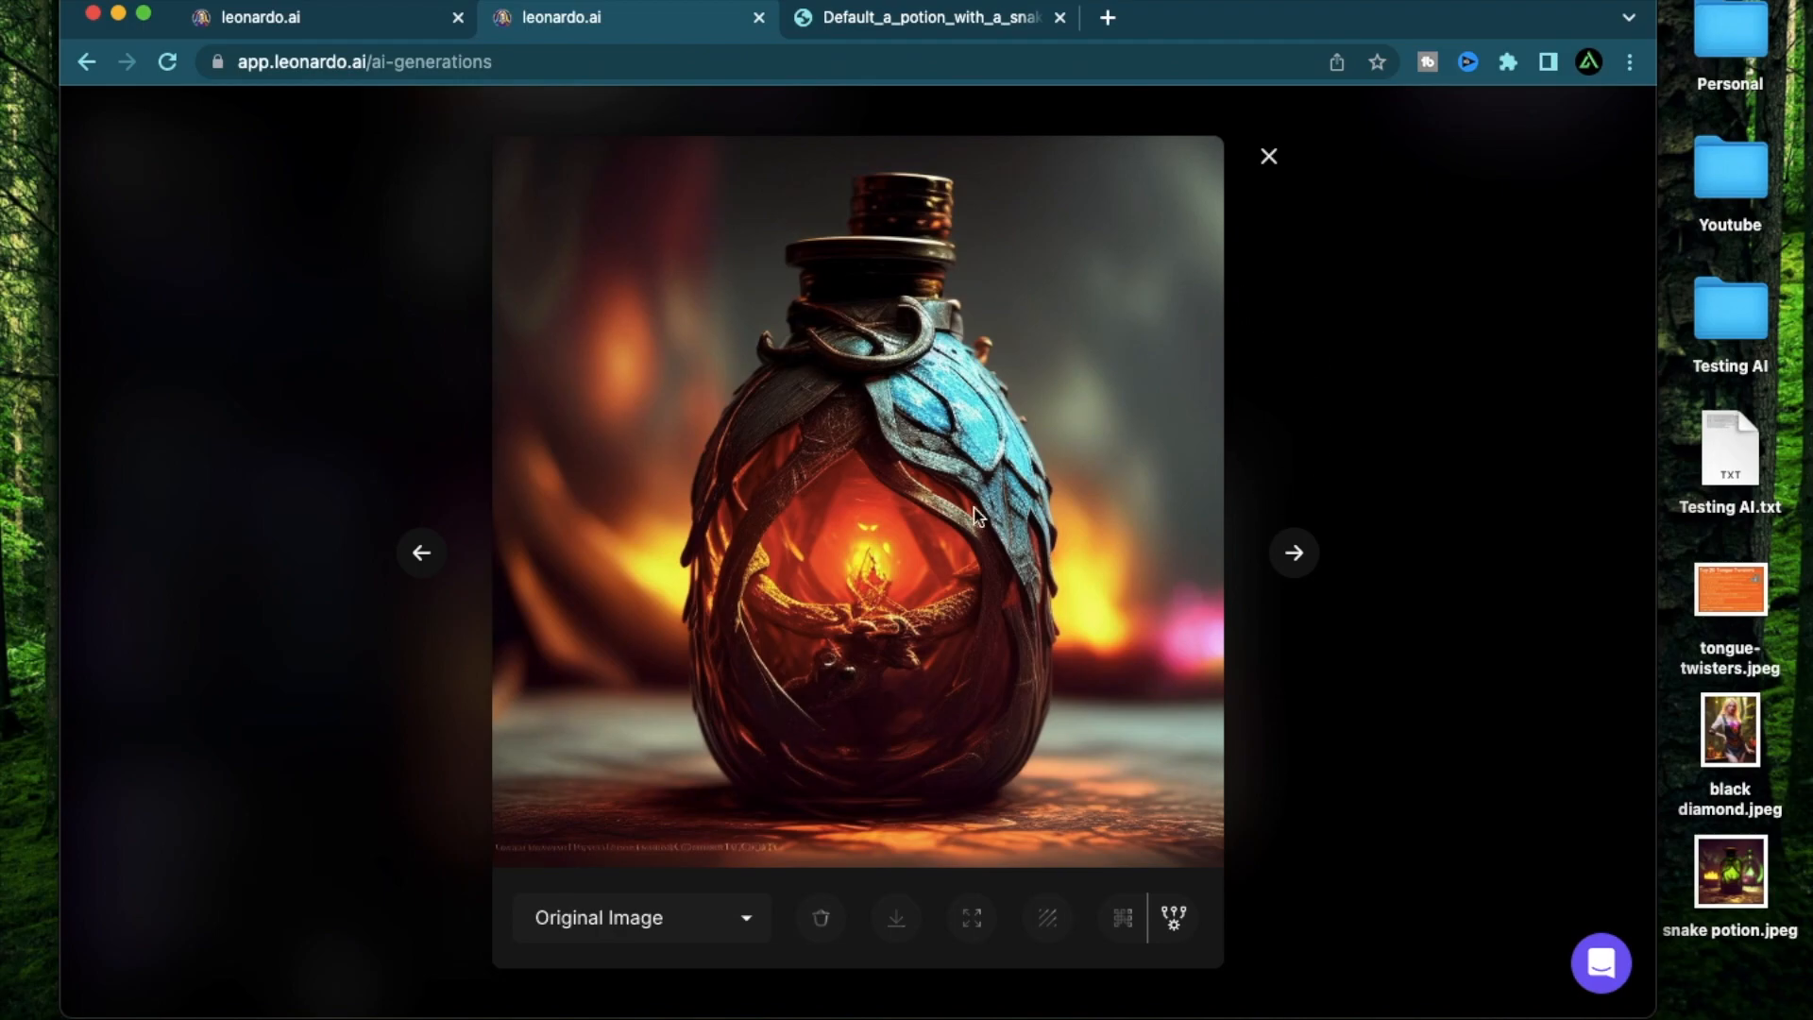
mouse_move(1046, 919)
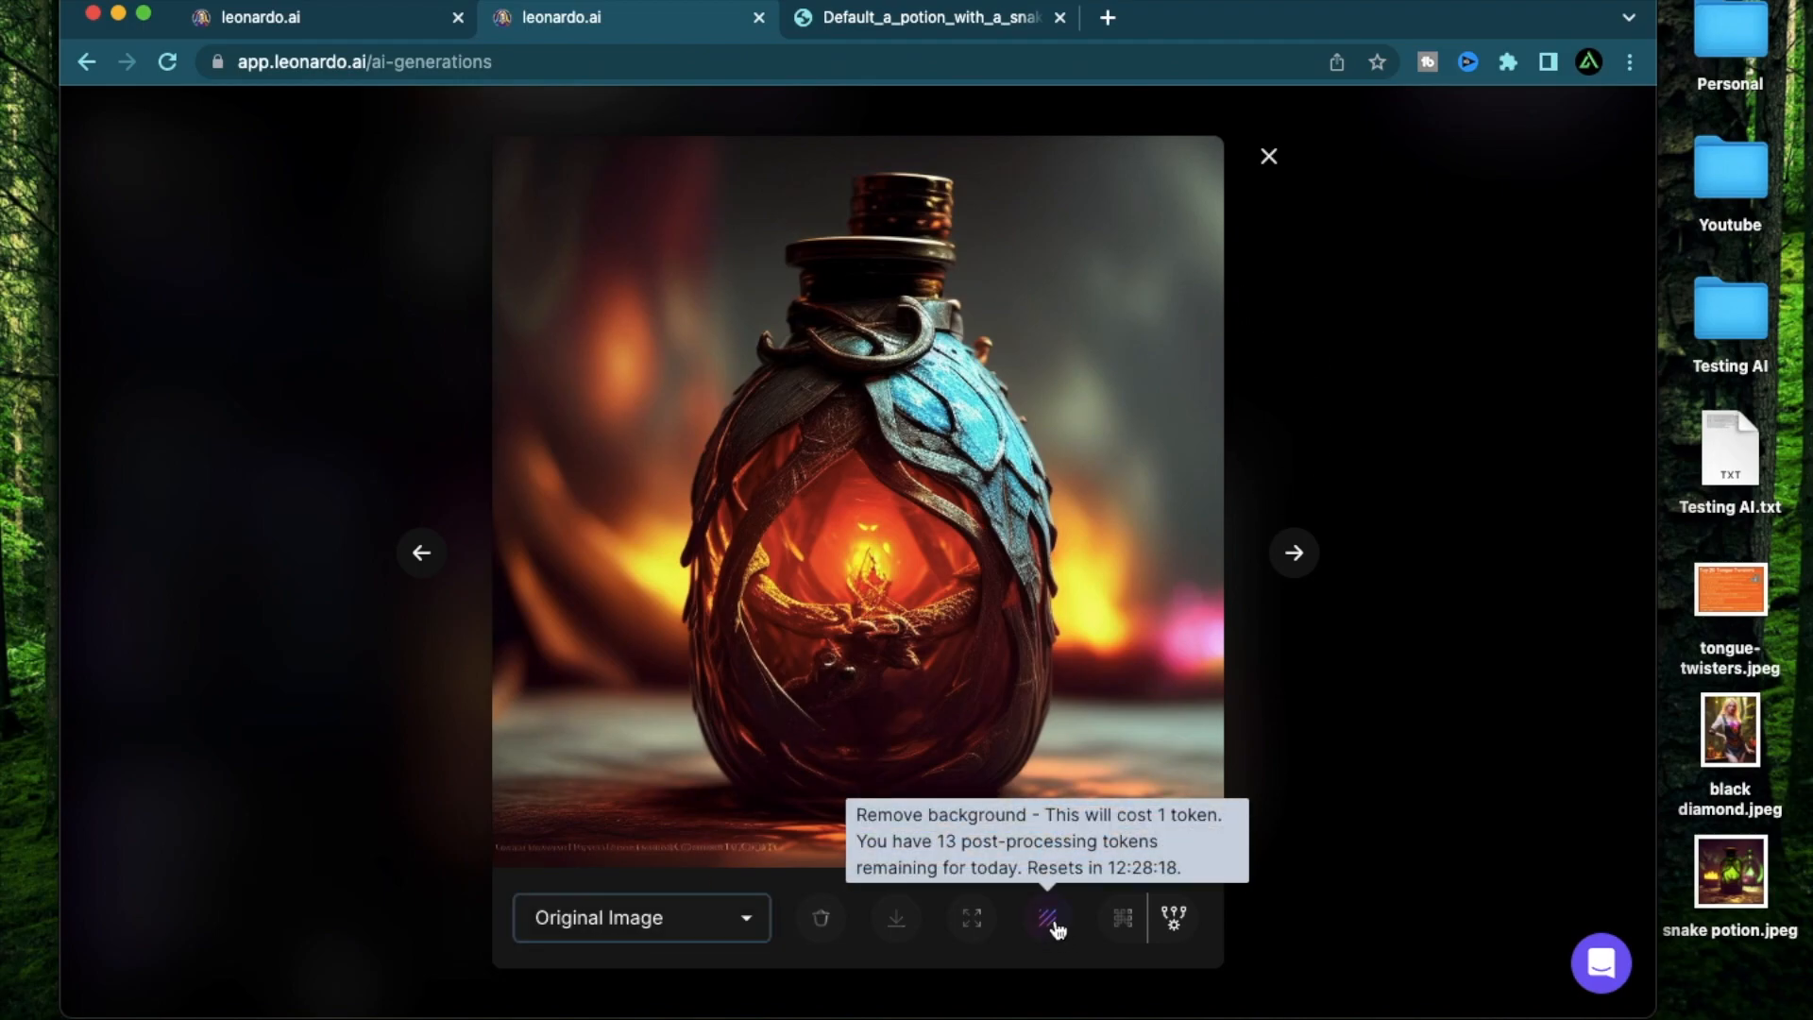
Remove the background from the orange and blue potion, then reopen its image from the gallery.
click(1048, 918)
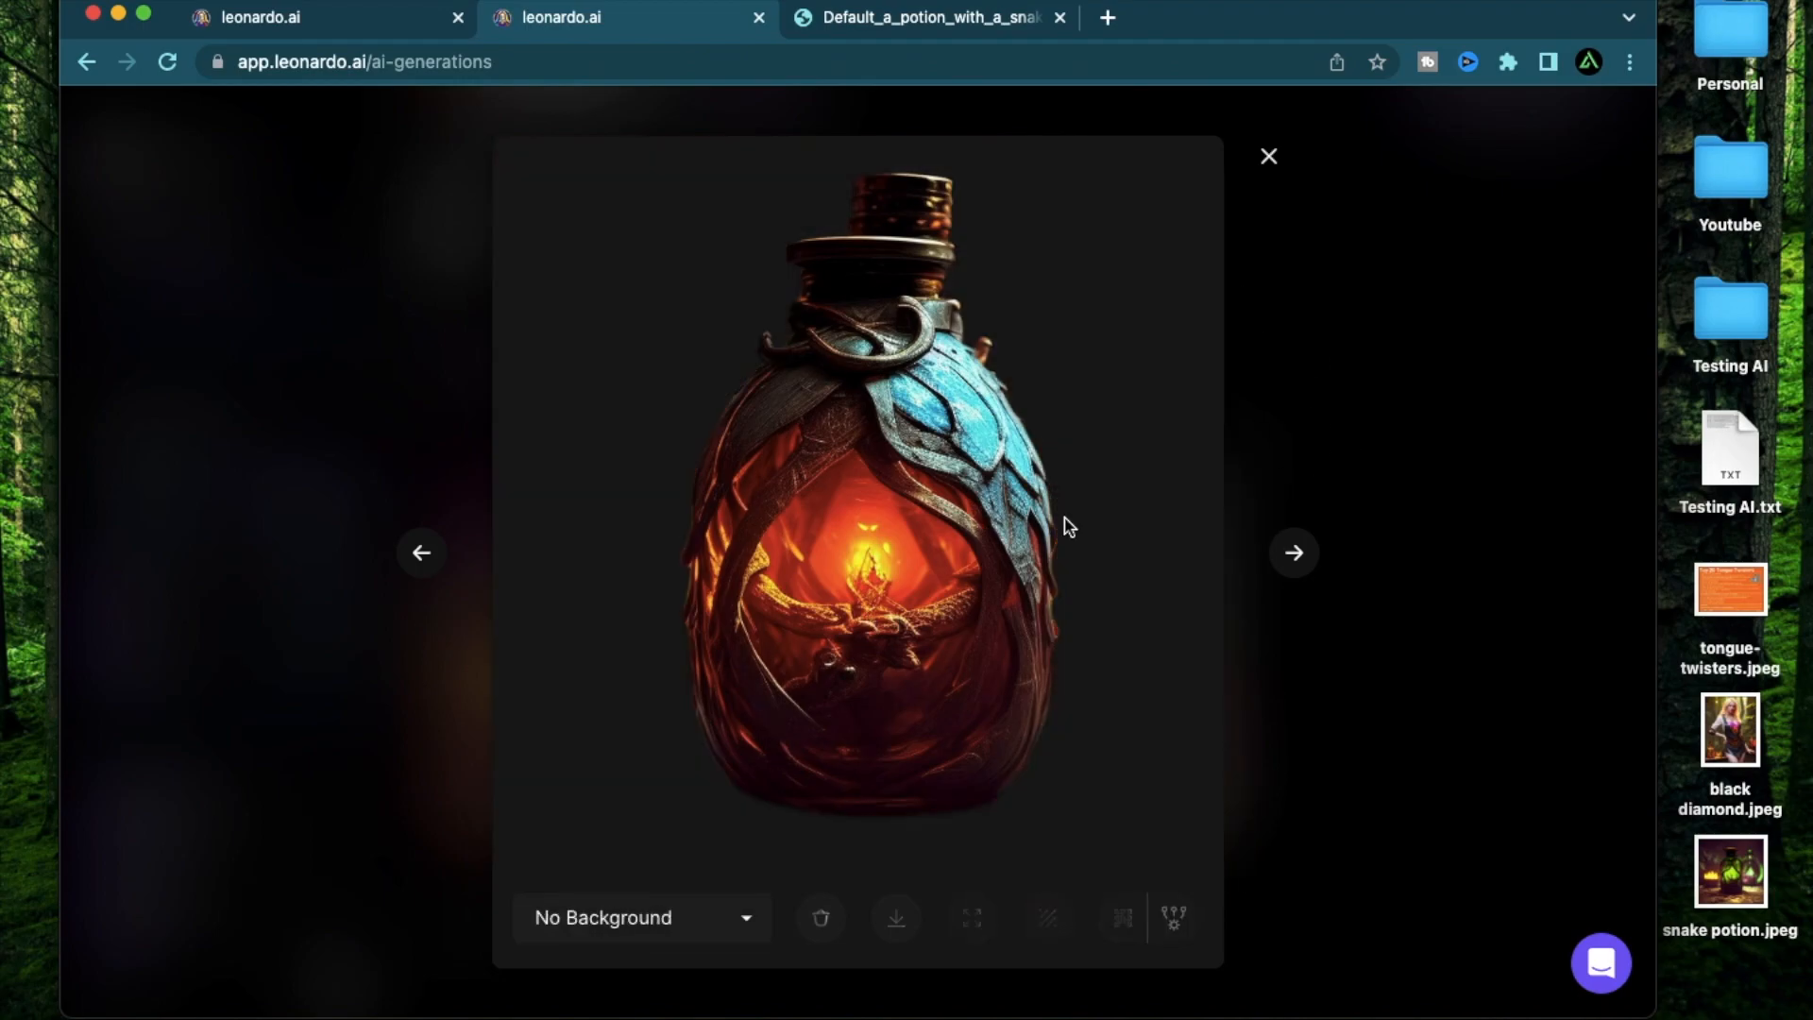
mouse_move(810, 587)
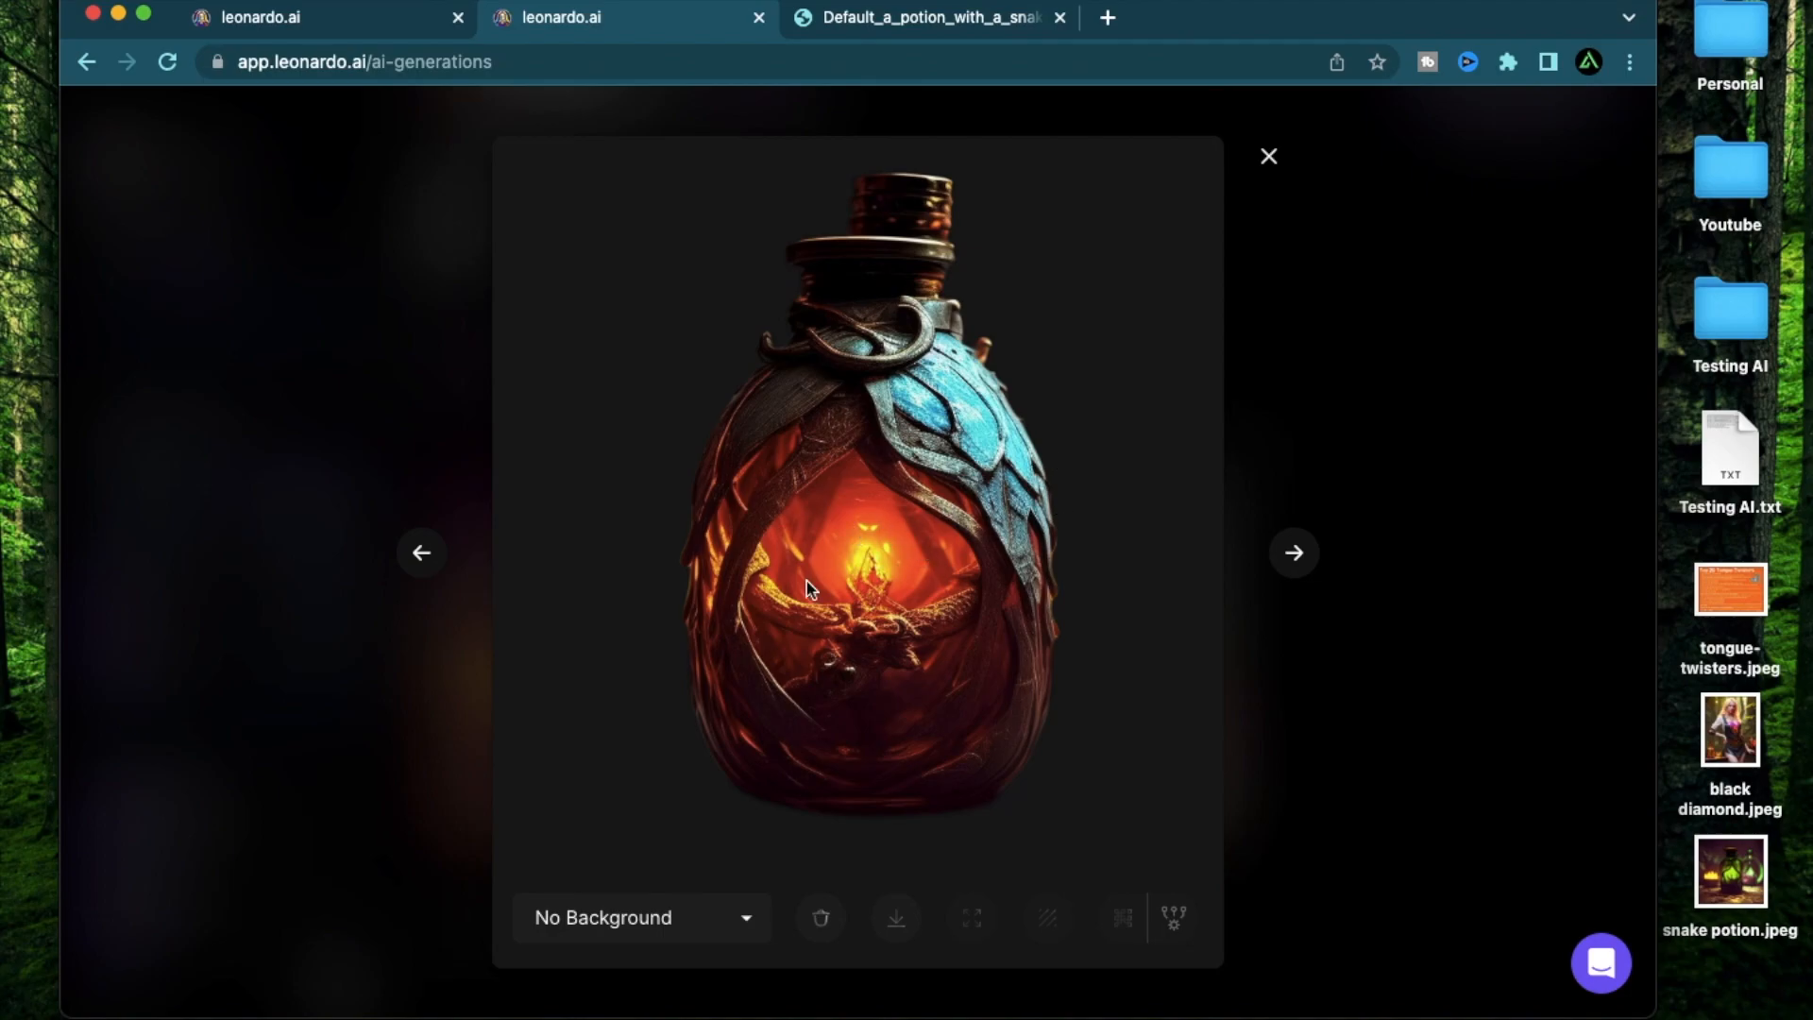
mouse_move(965, 588)
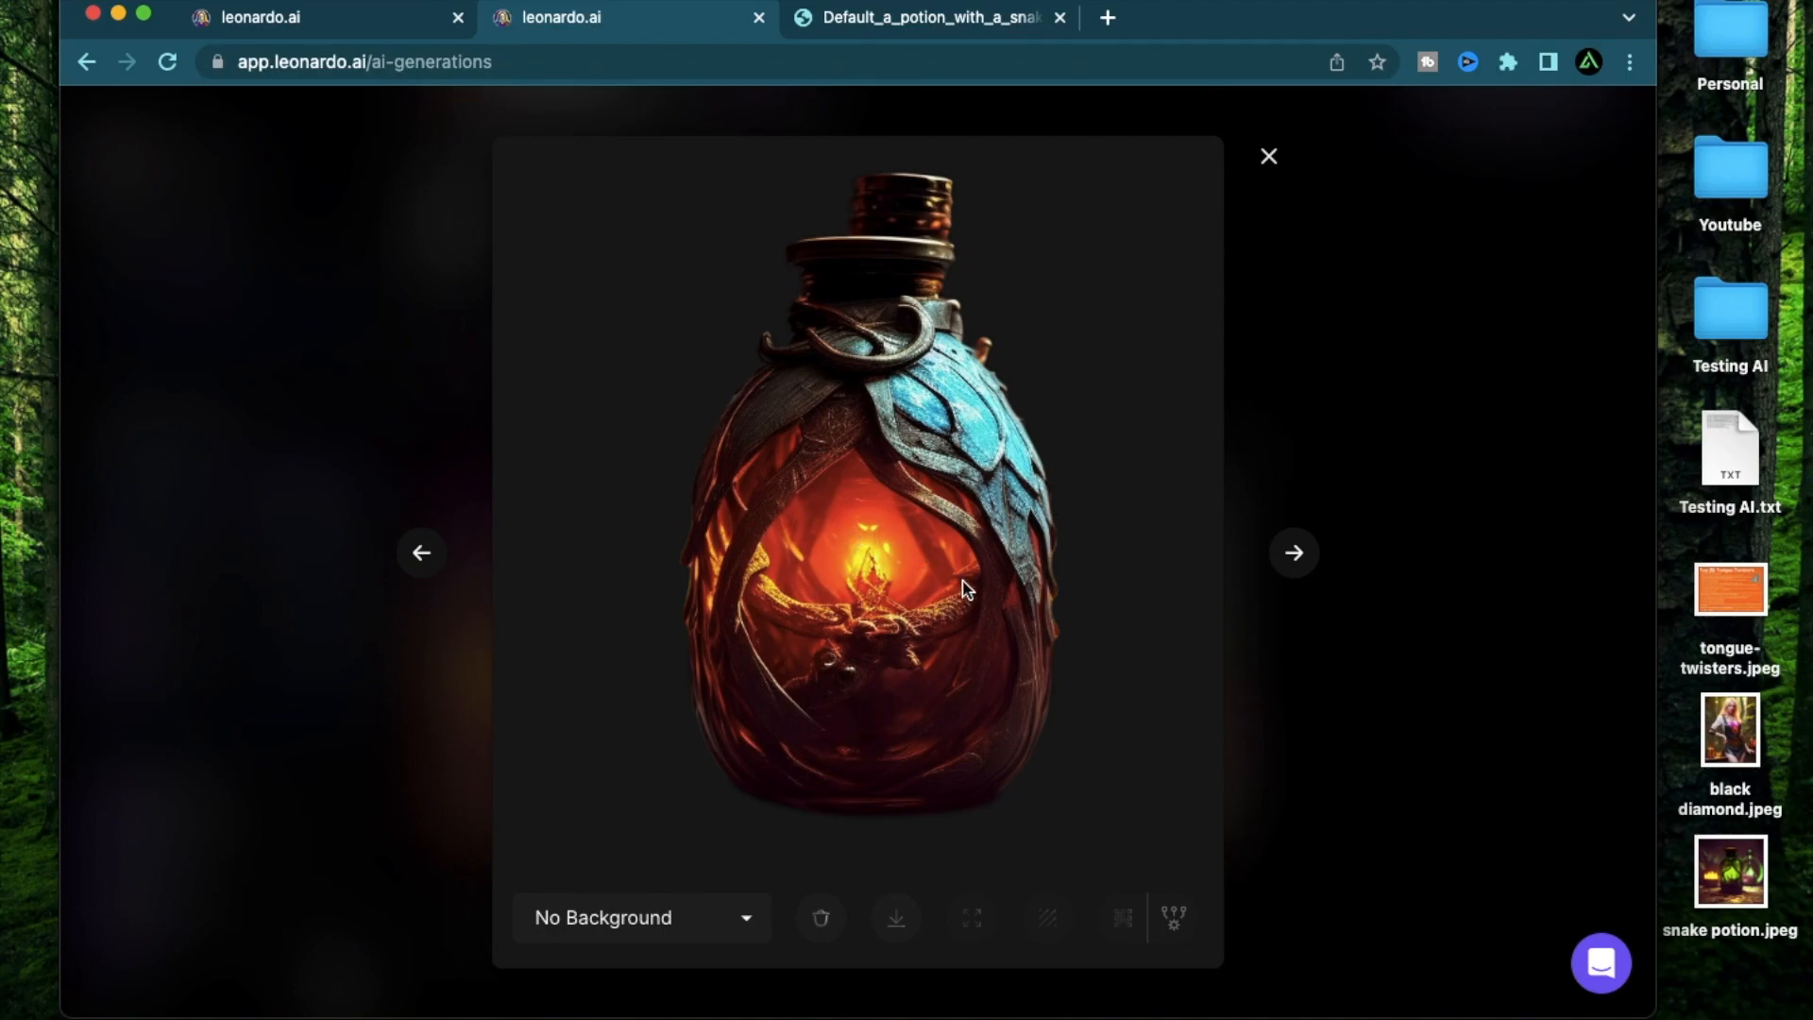
click(1269, 157)
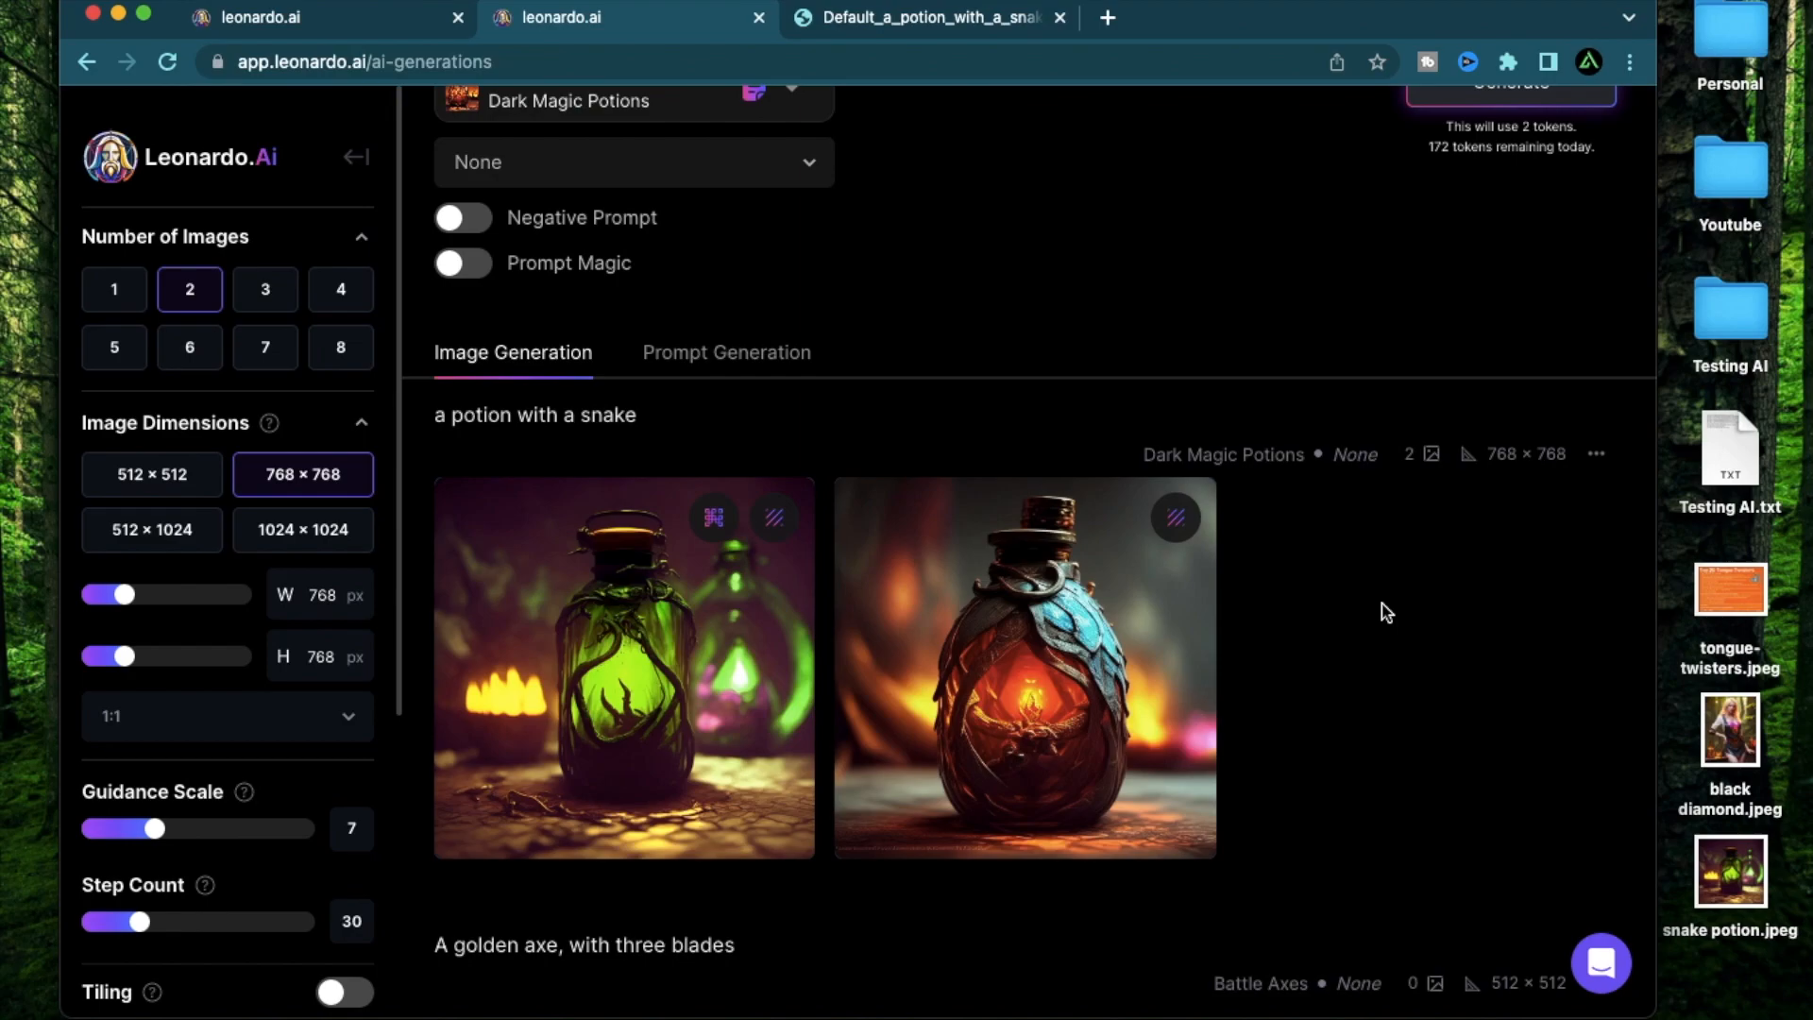
click(625, 669)
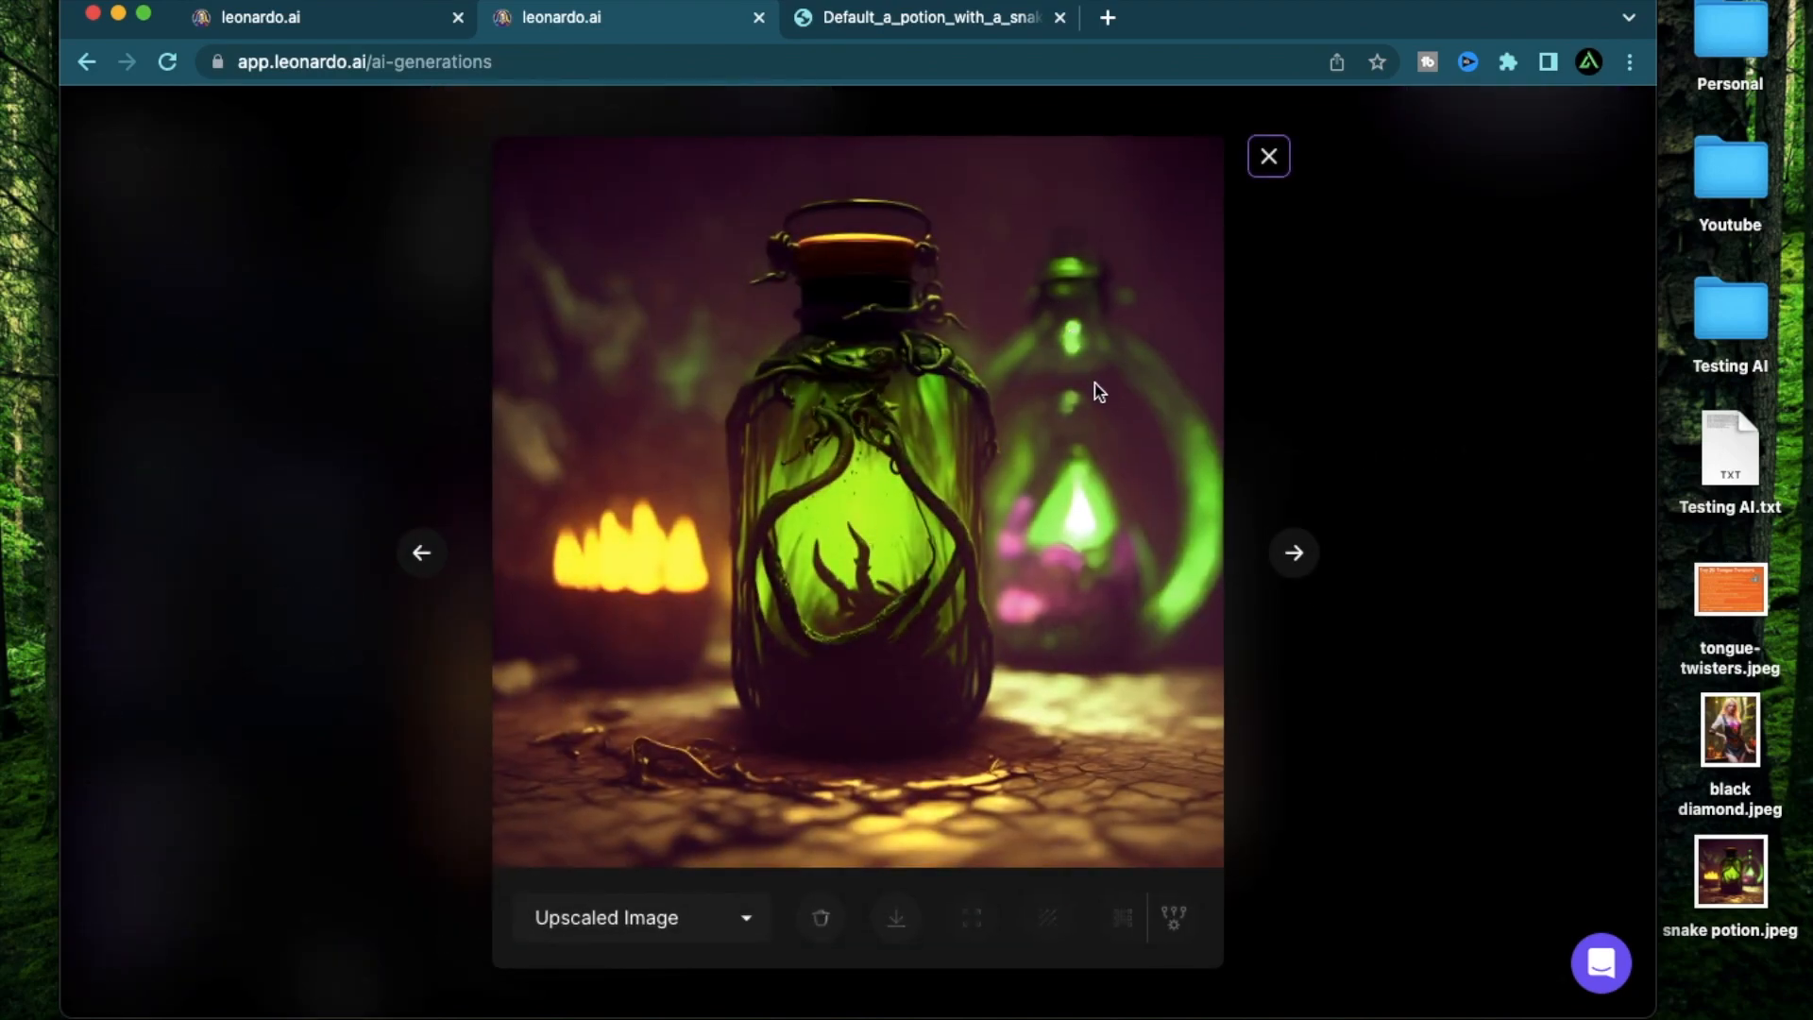
click(1269, 157)
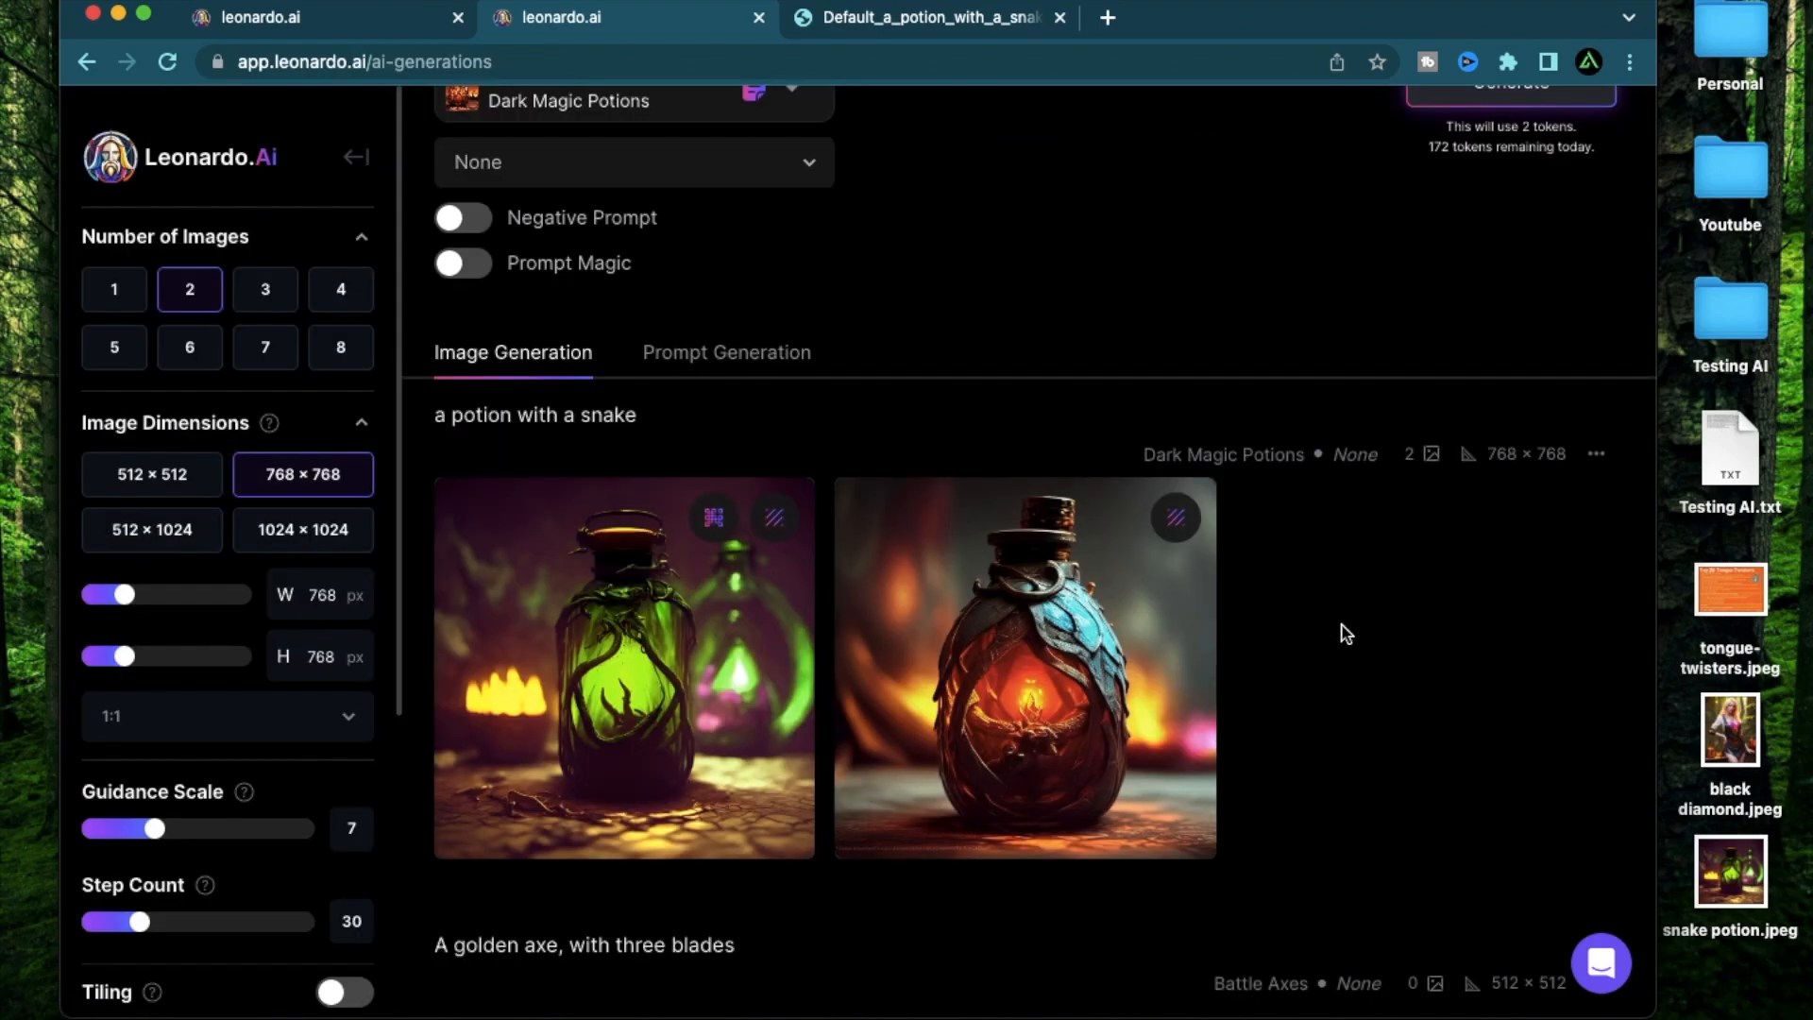
click(1021, 667)
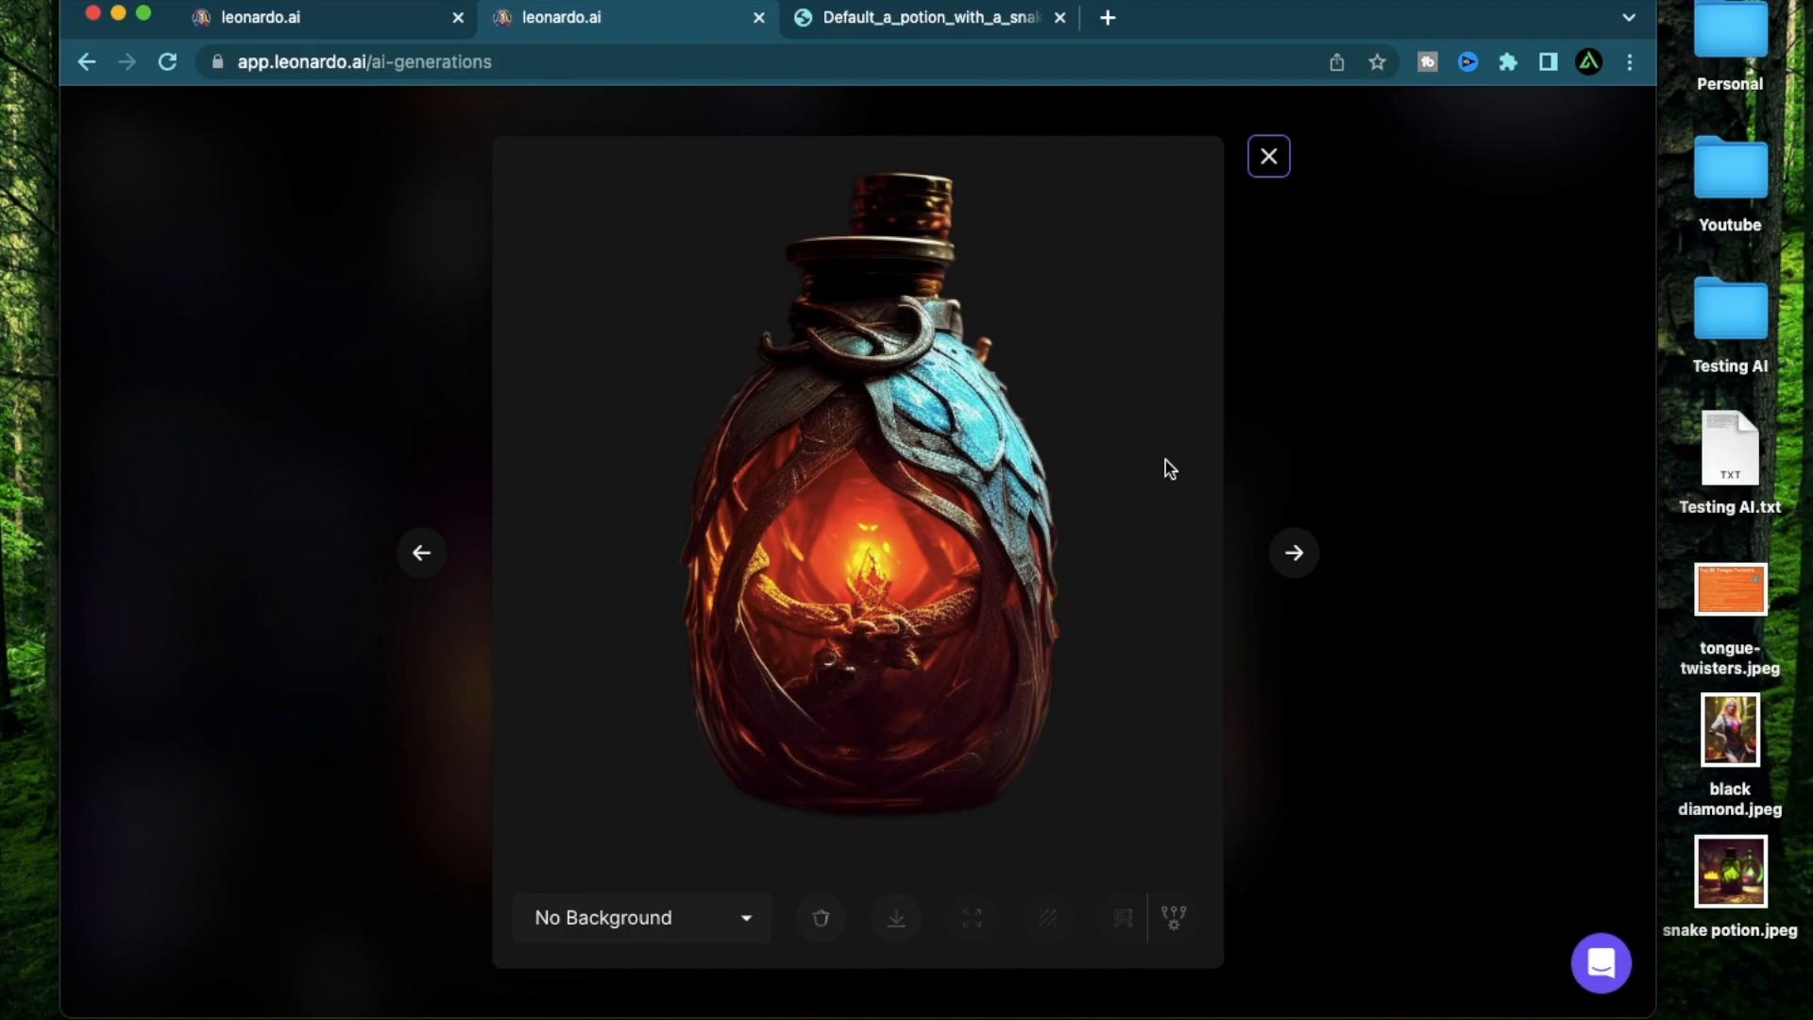
mouse_move(1009, 863)
text(background removed)
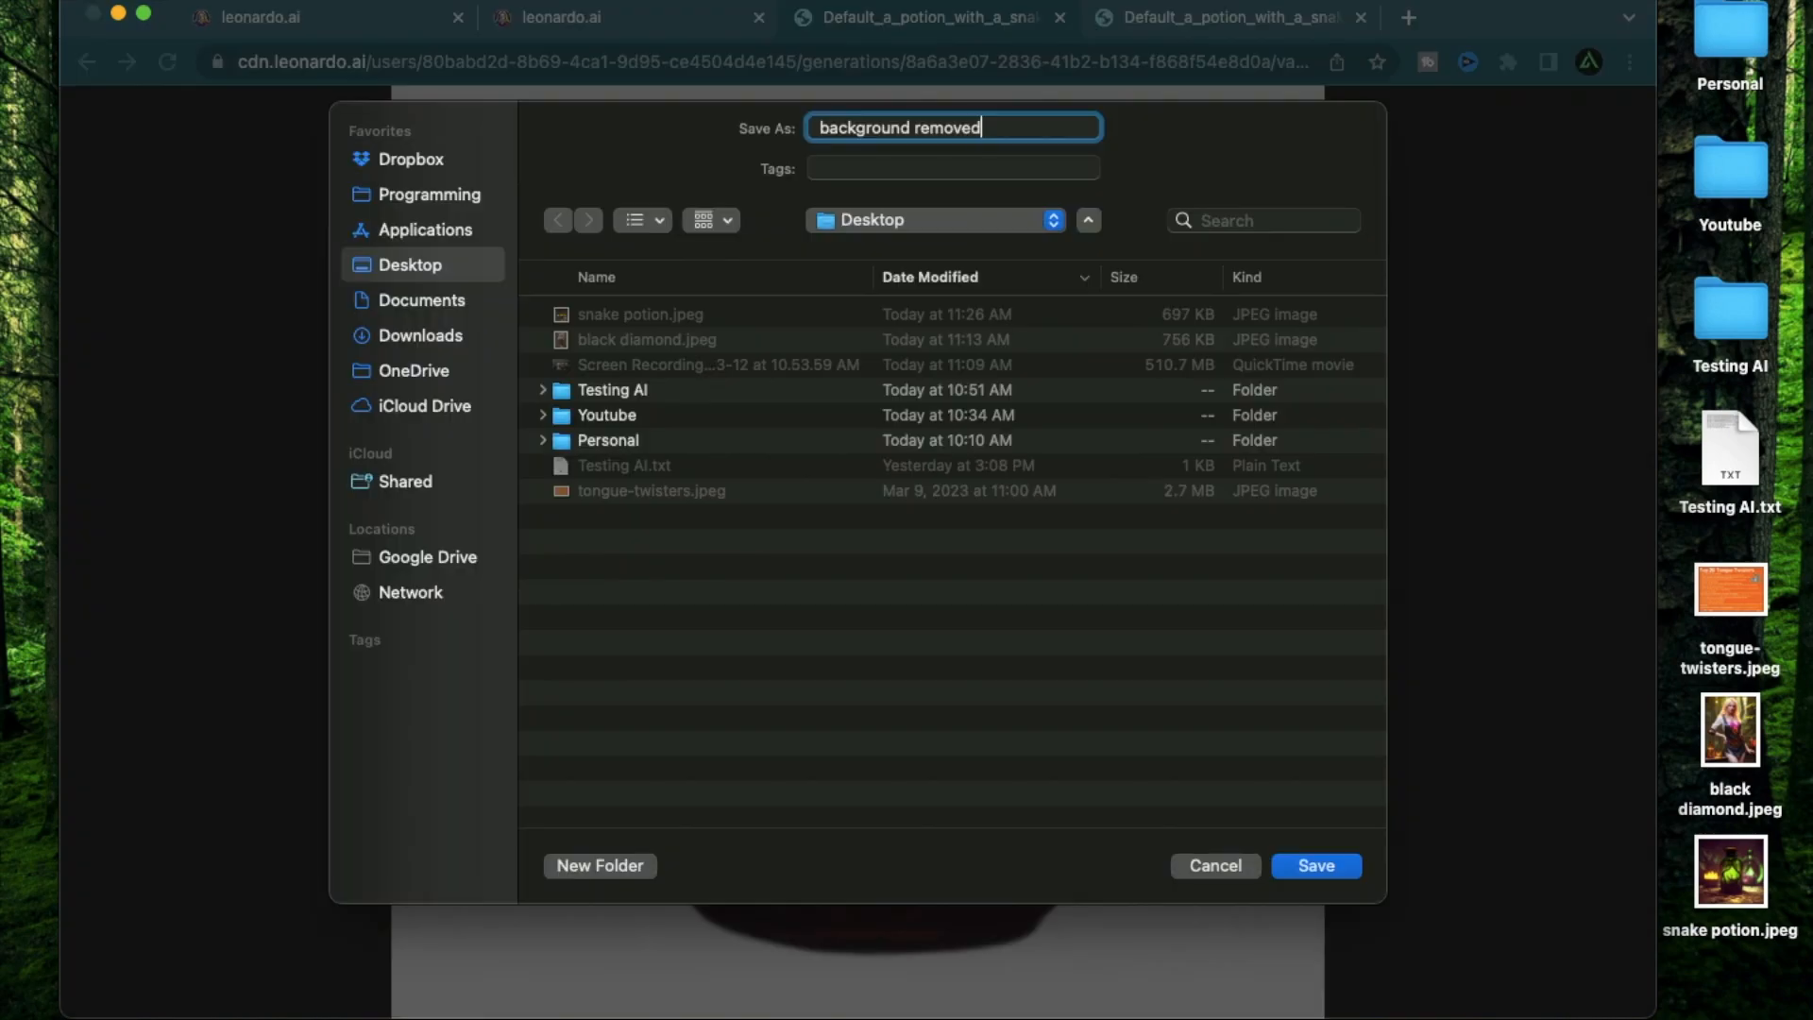
Save the No Background amber potion to the Desktop as 'background removed' and return to the canvas.
click(1314, 865)
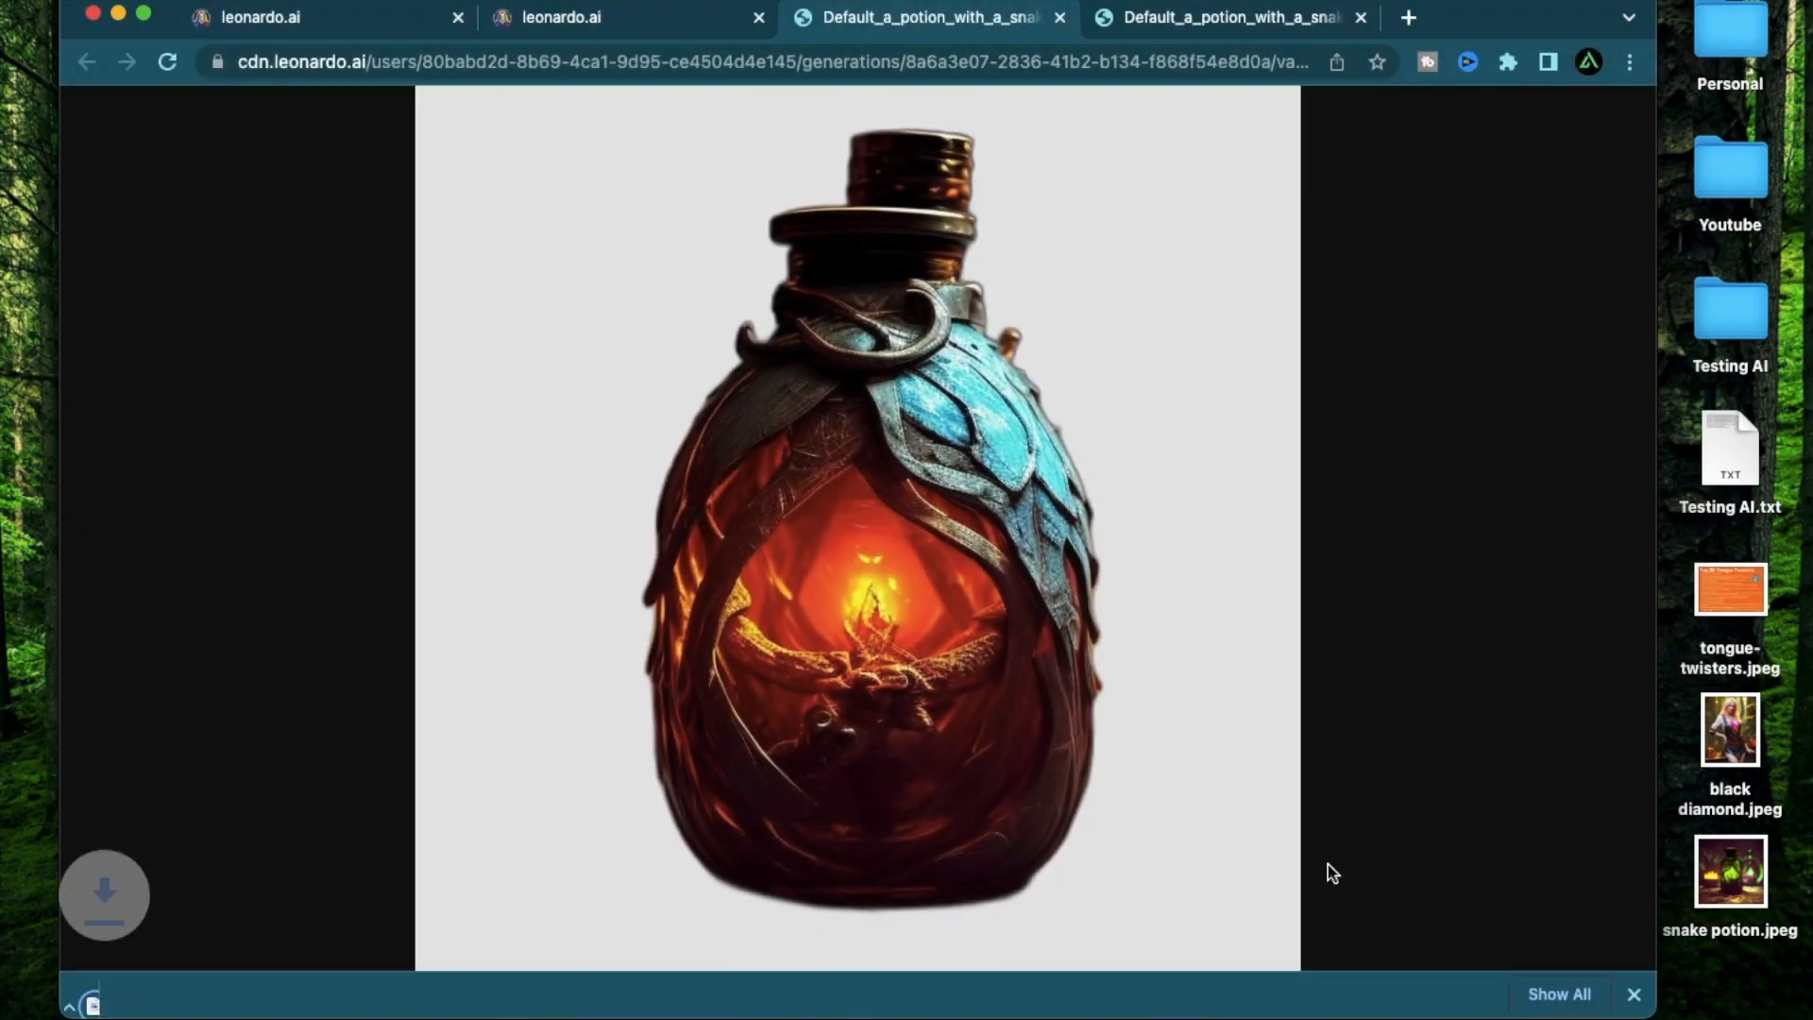
click(323, 17)
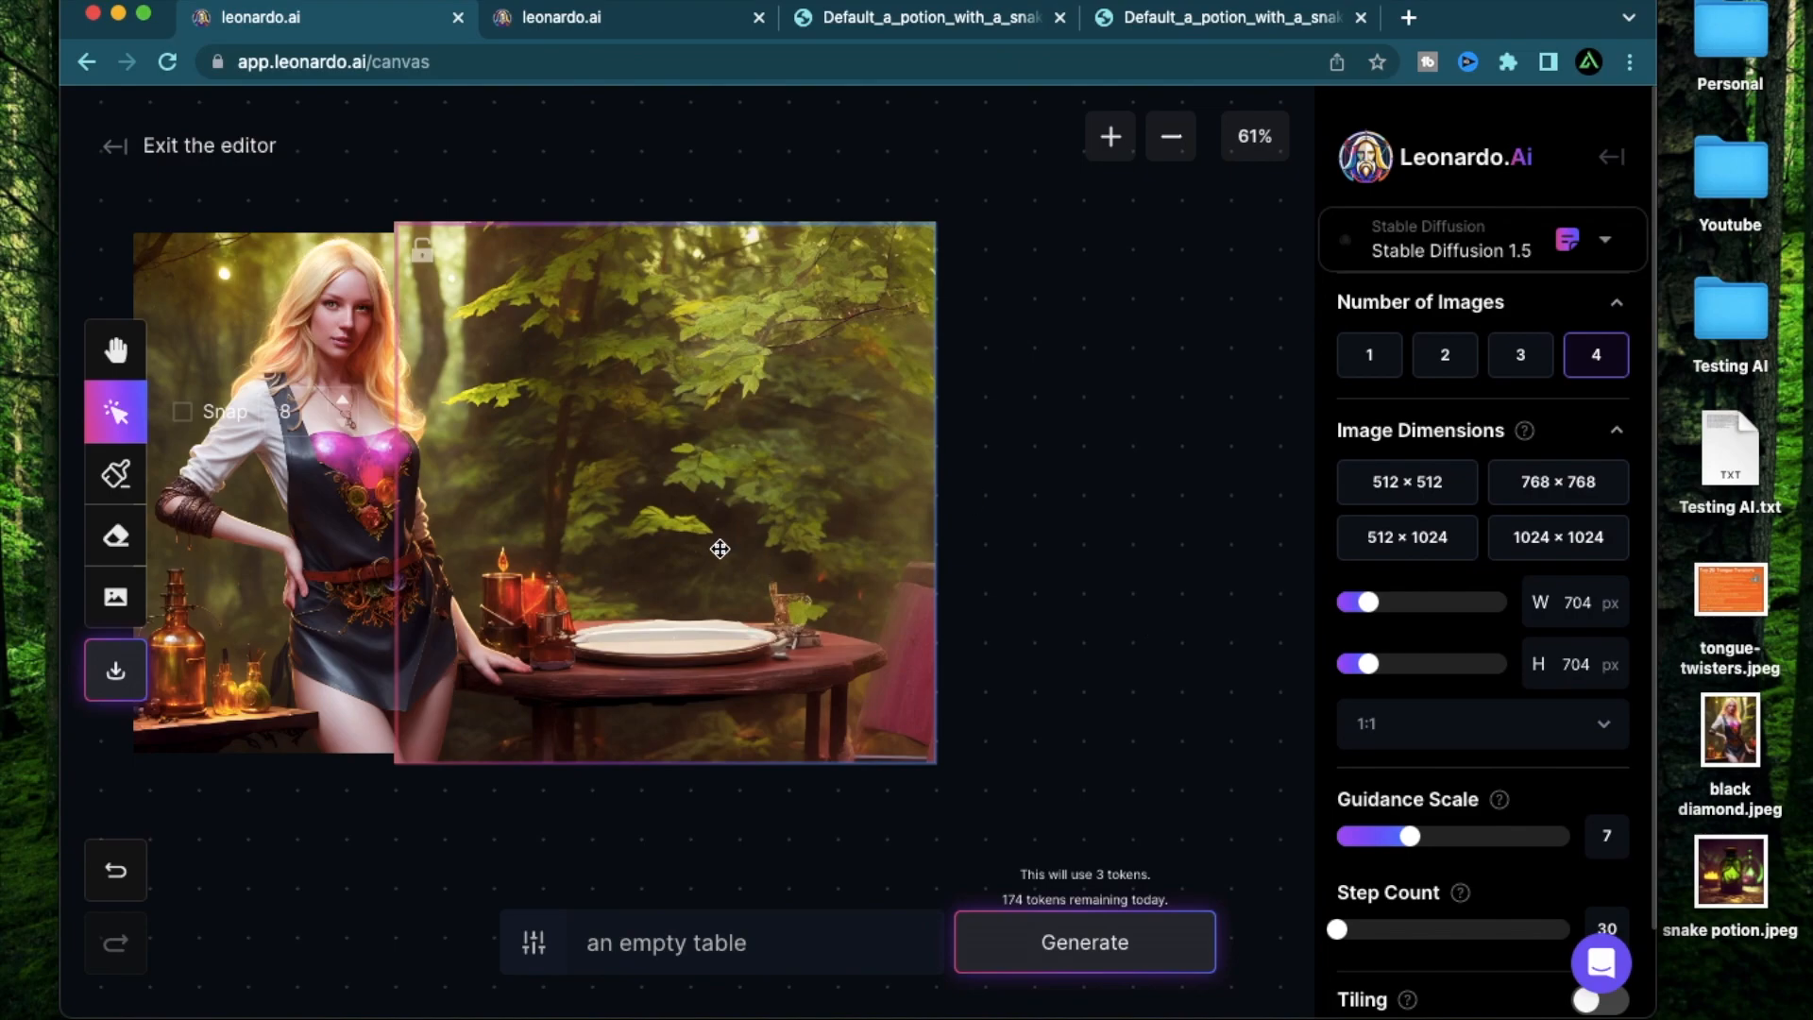
mouse_move(759, 555)
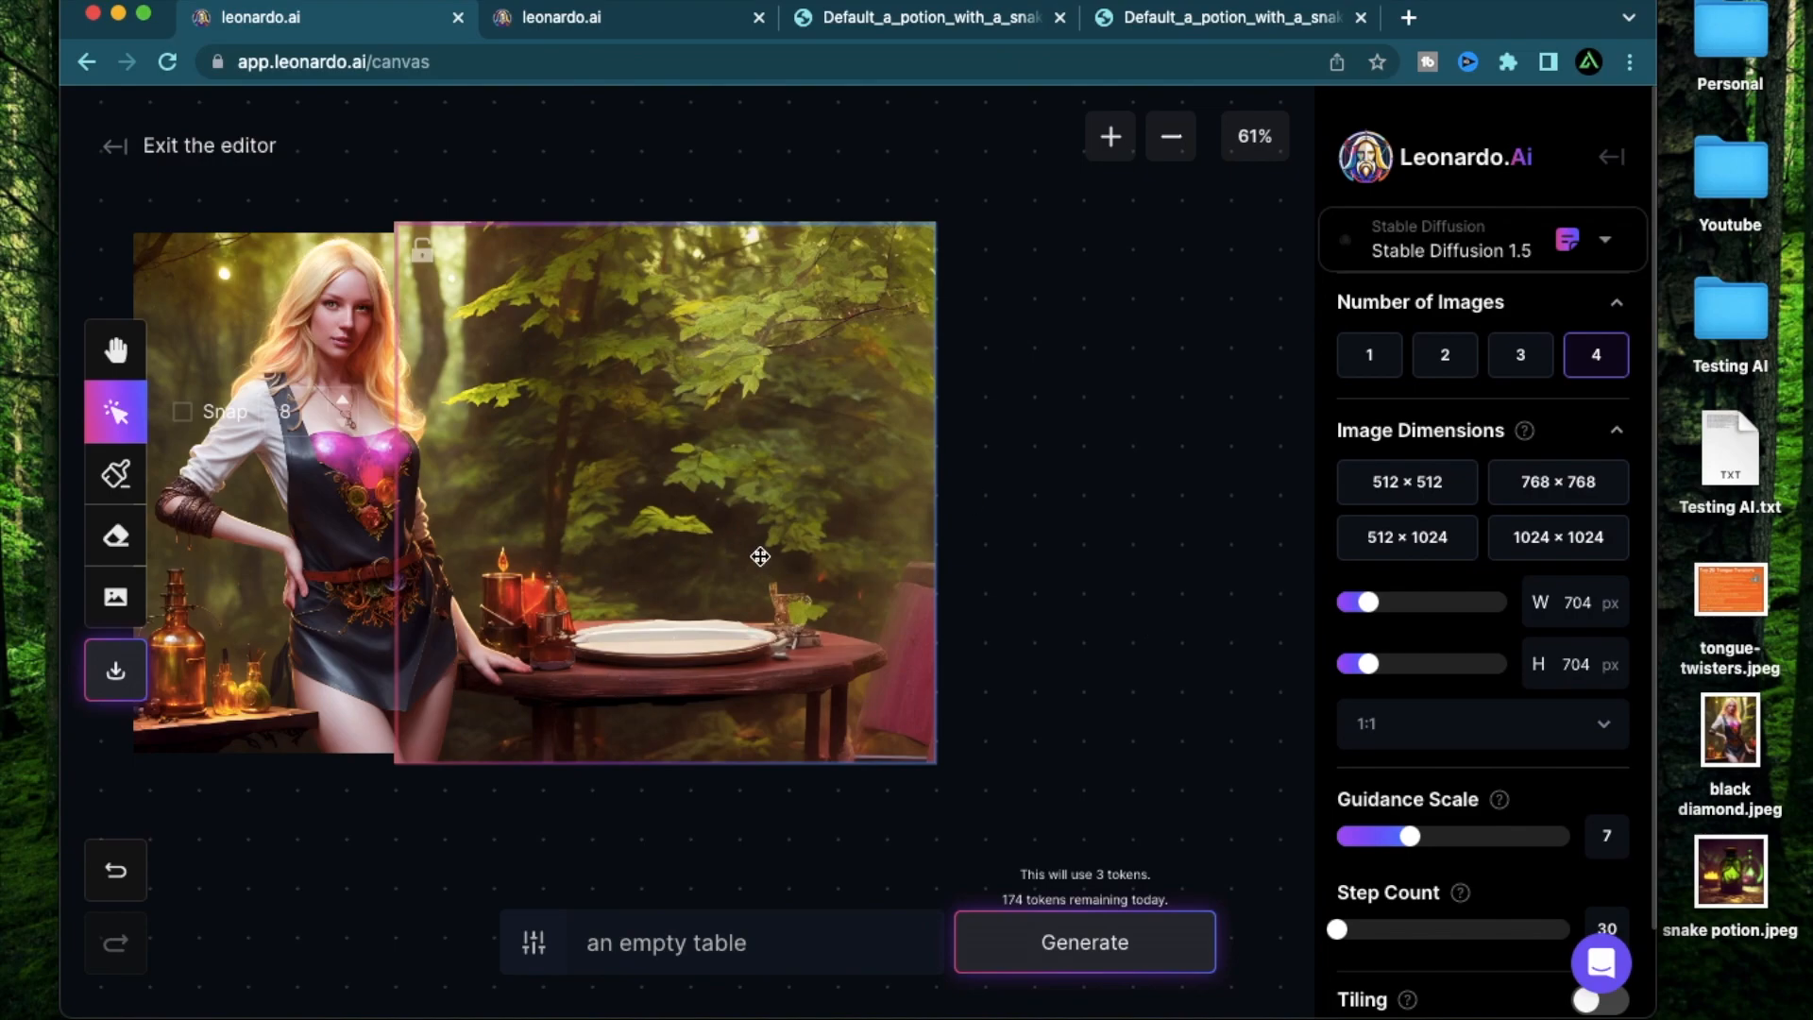
mouse_move(1152, 476)
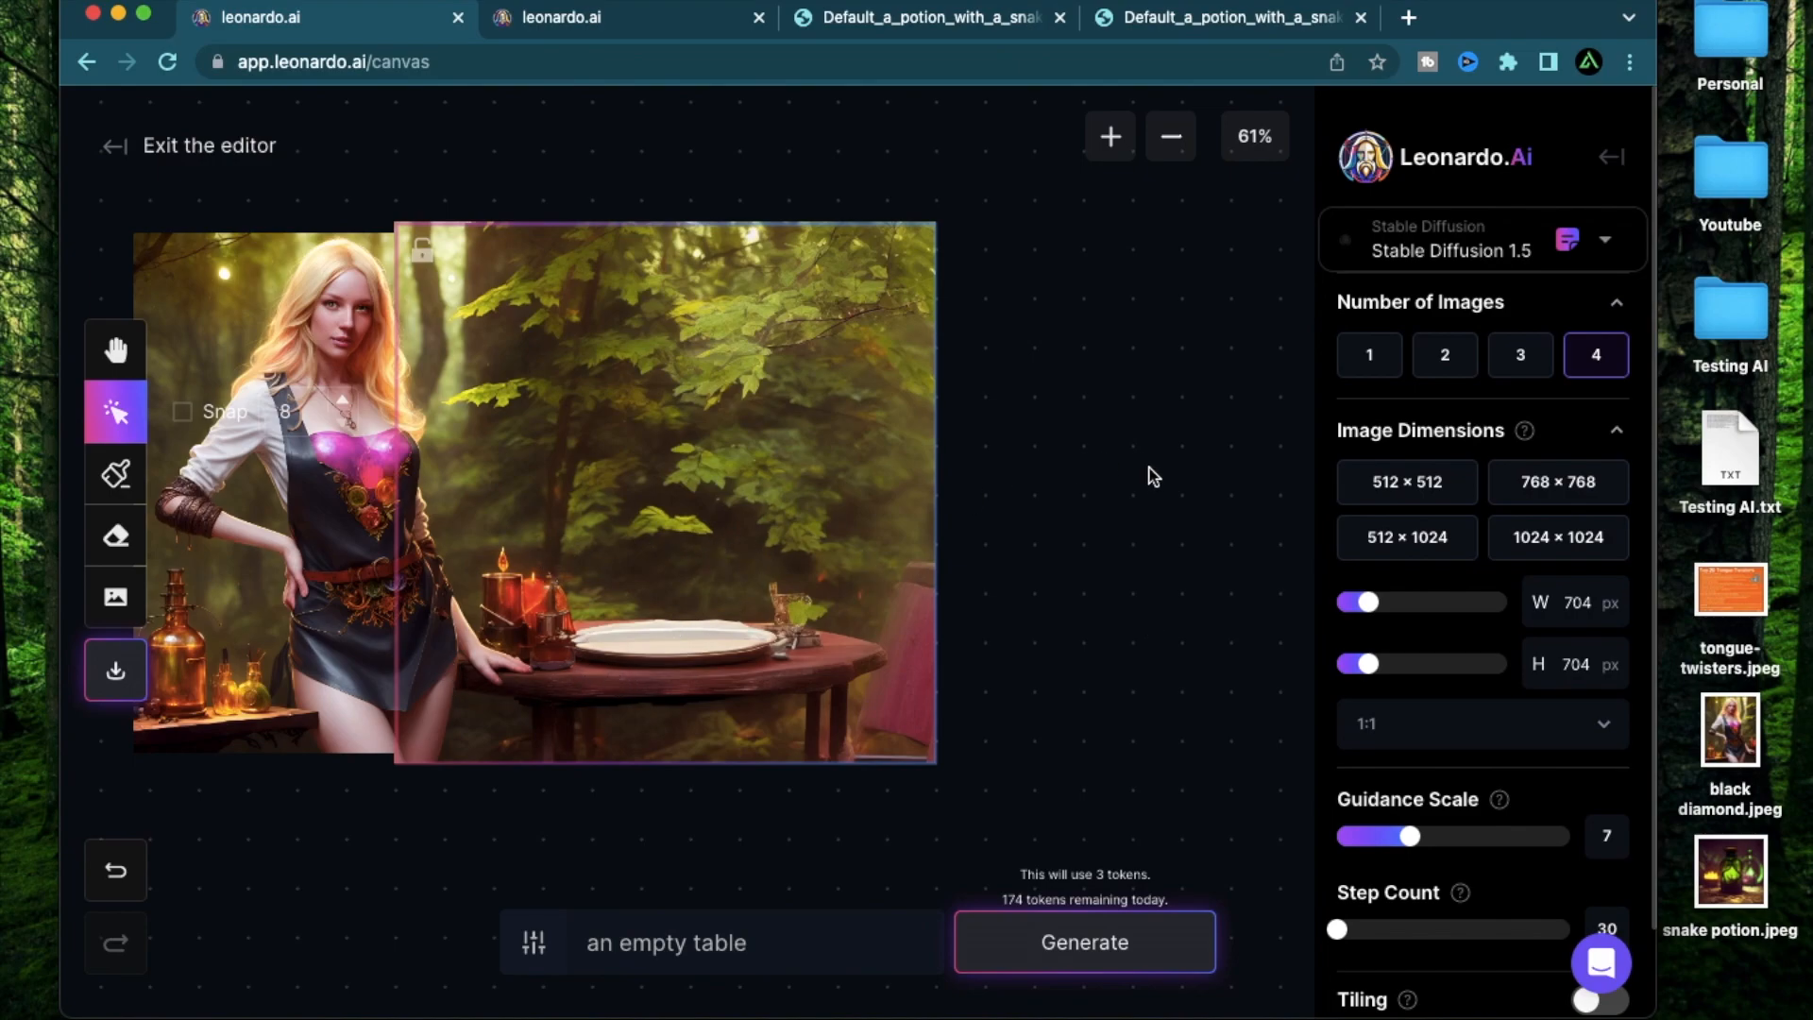
mouse_move(514, 599)
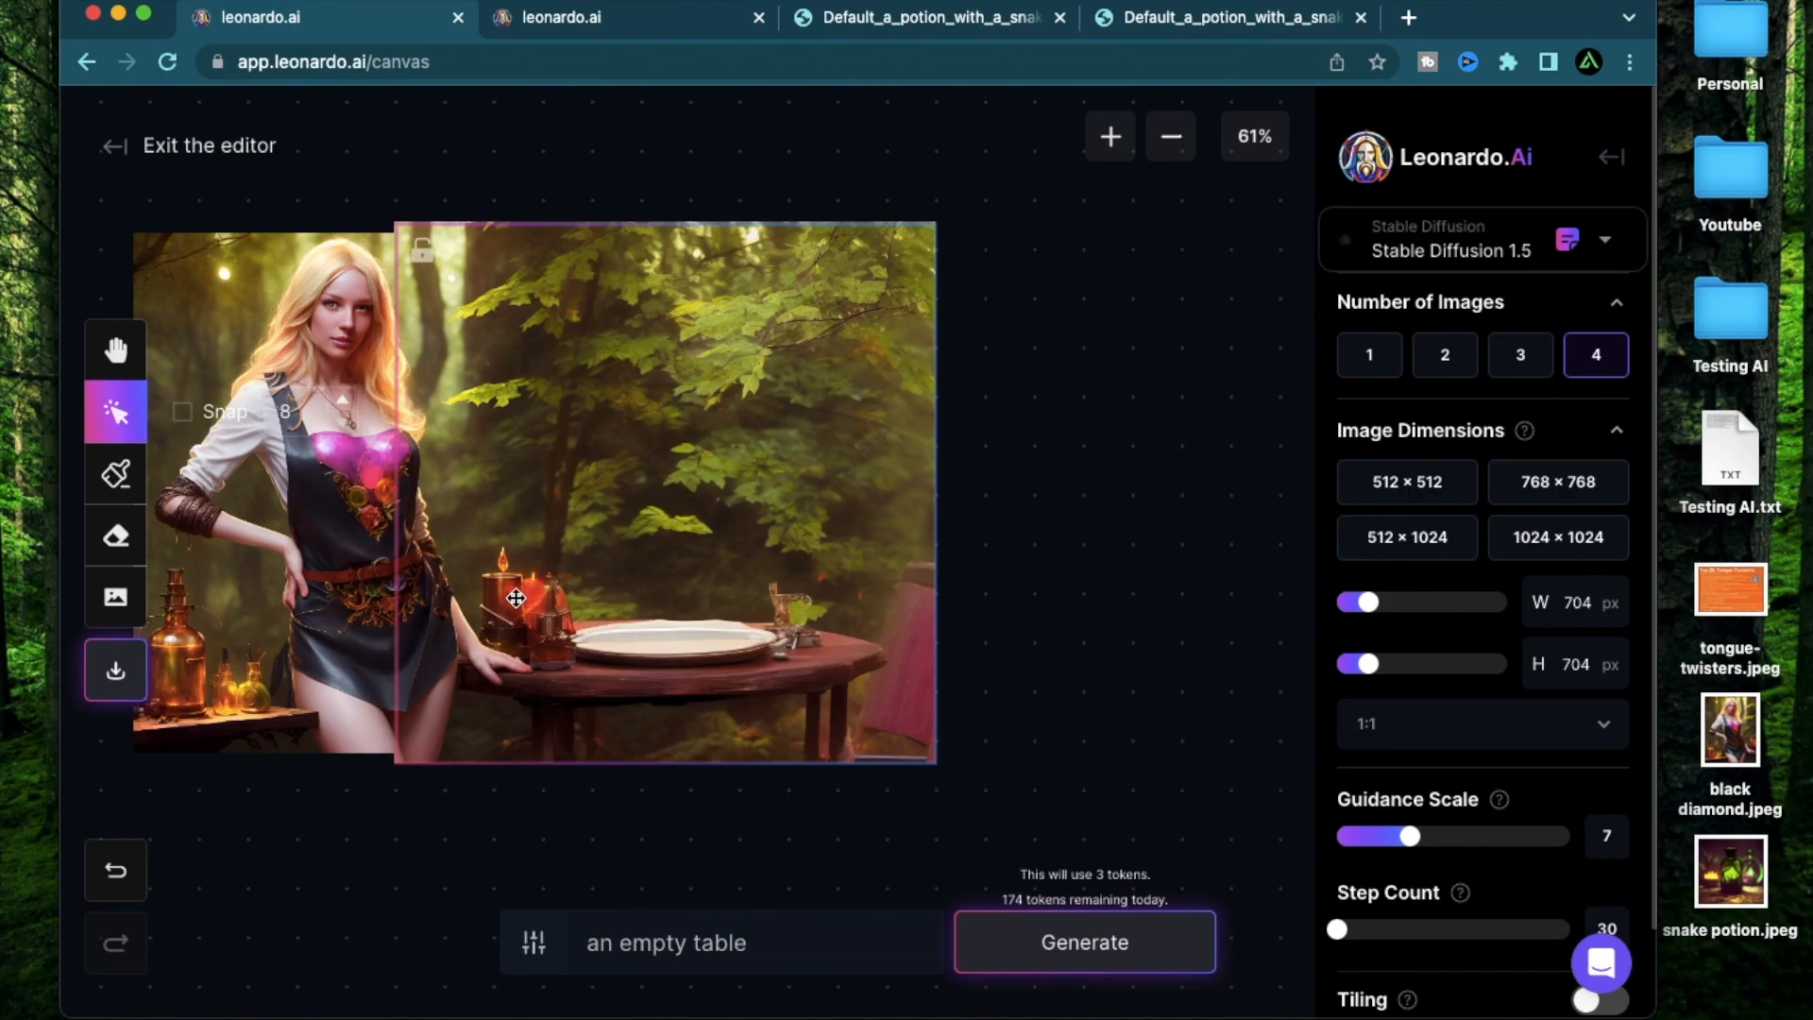
Upload background removed.png from the Desktop onto the canvas.
click(115, 597)
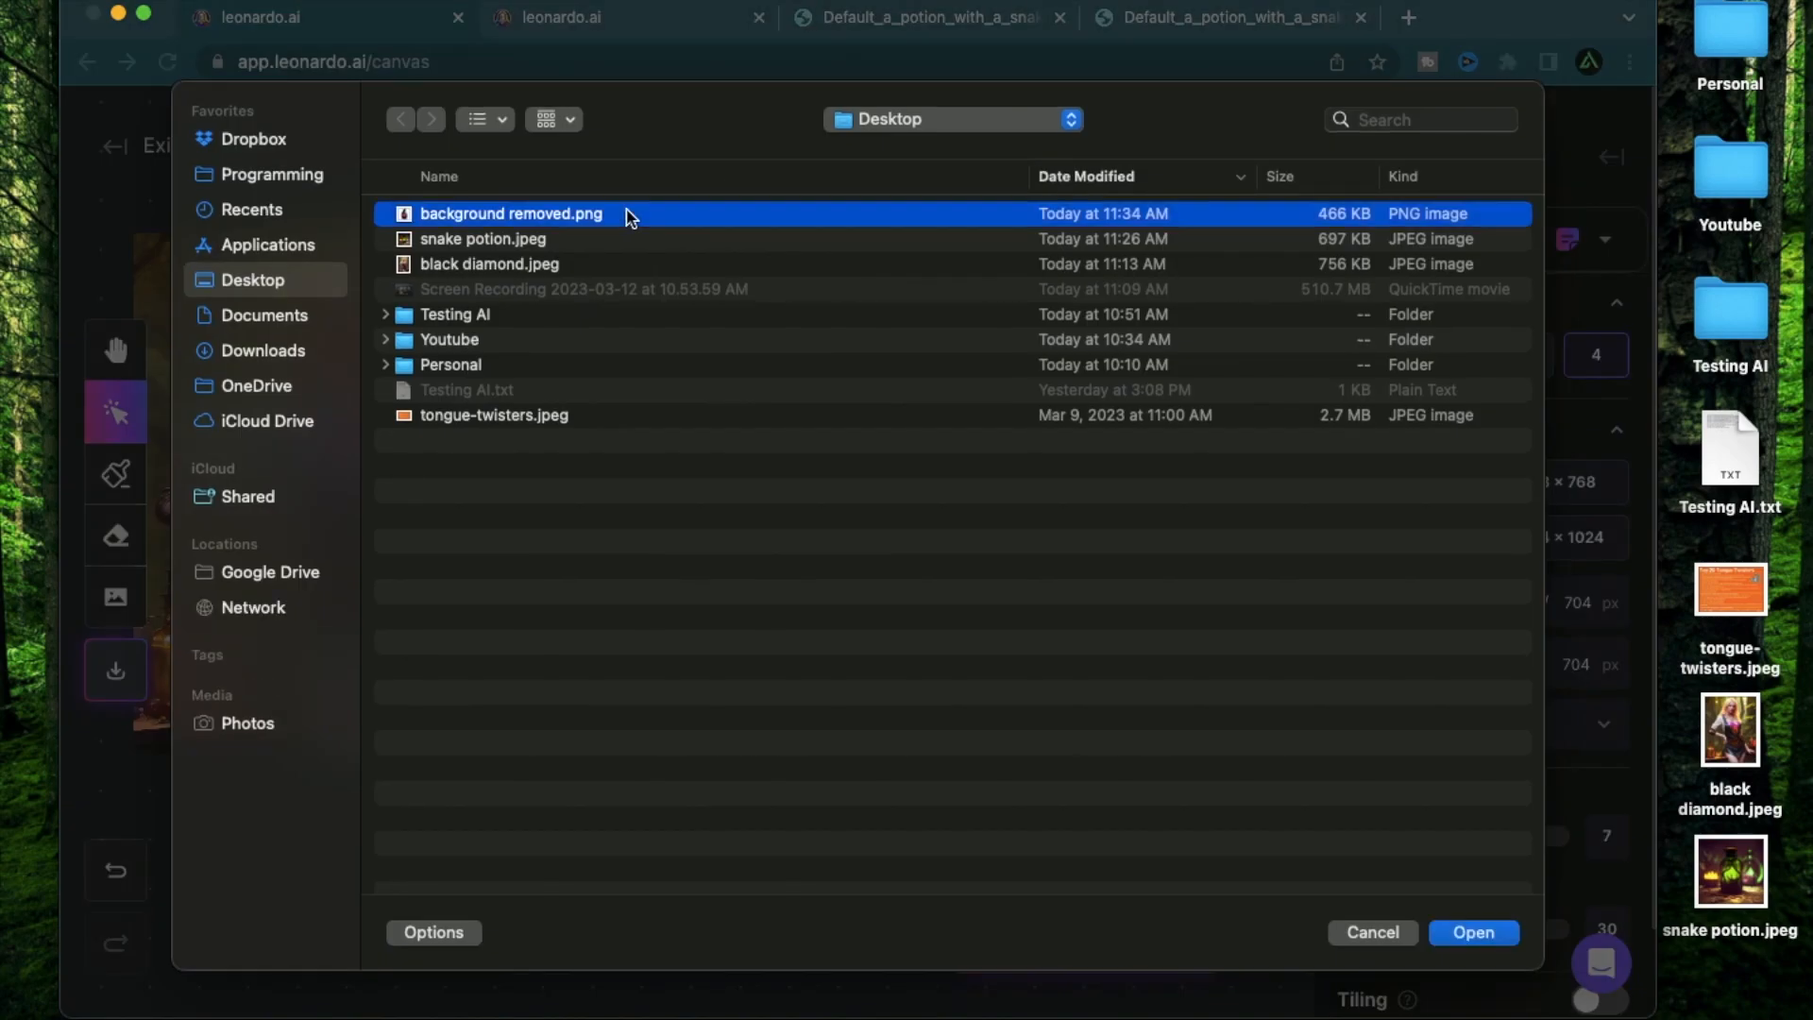
mouse_move(508, 221)
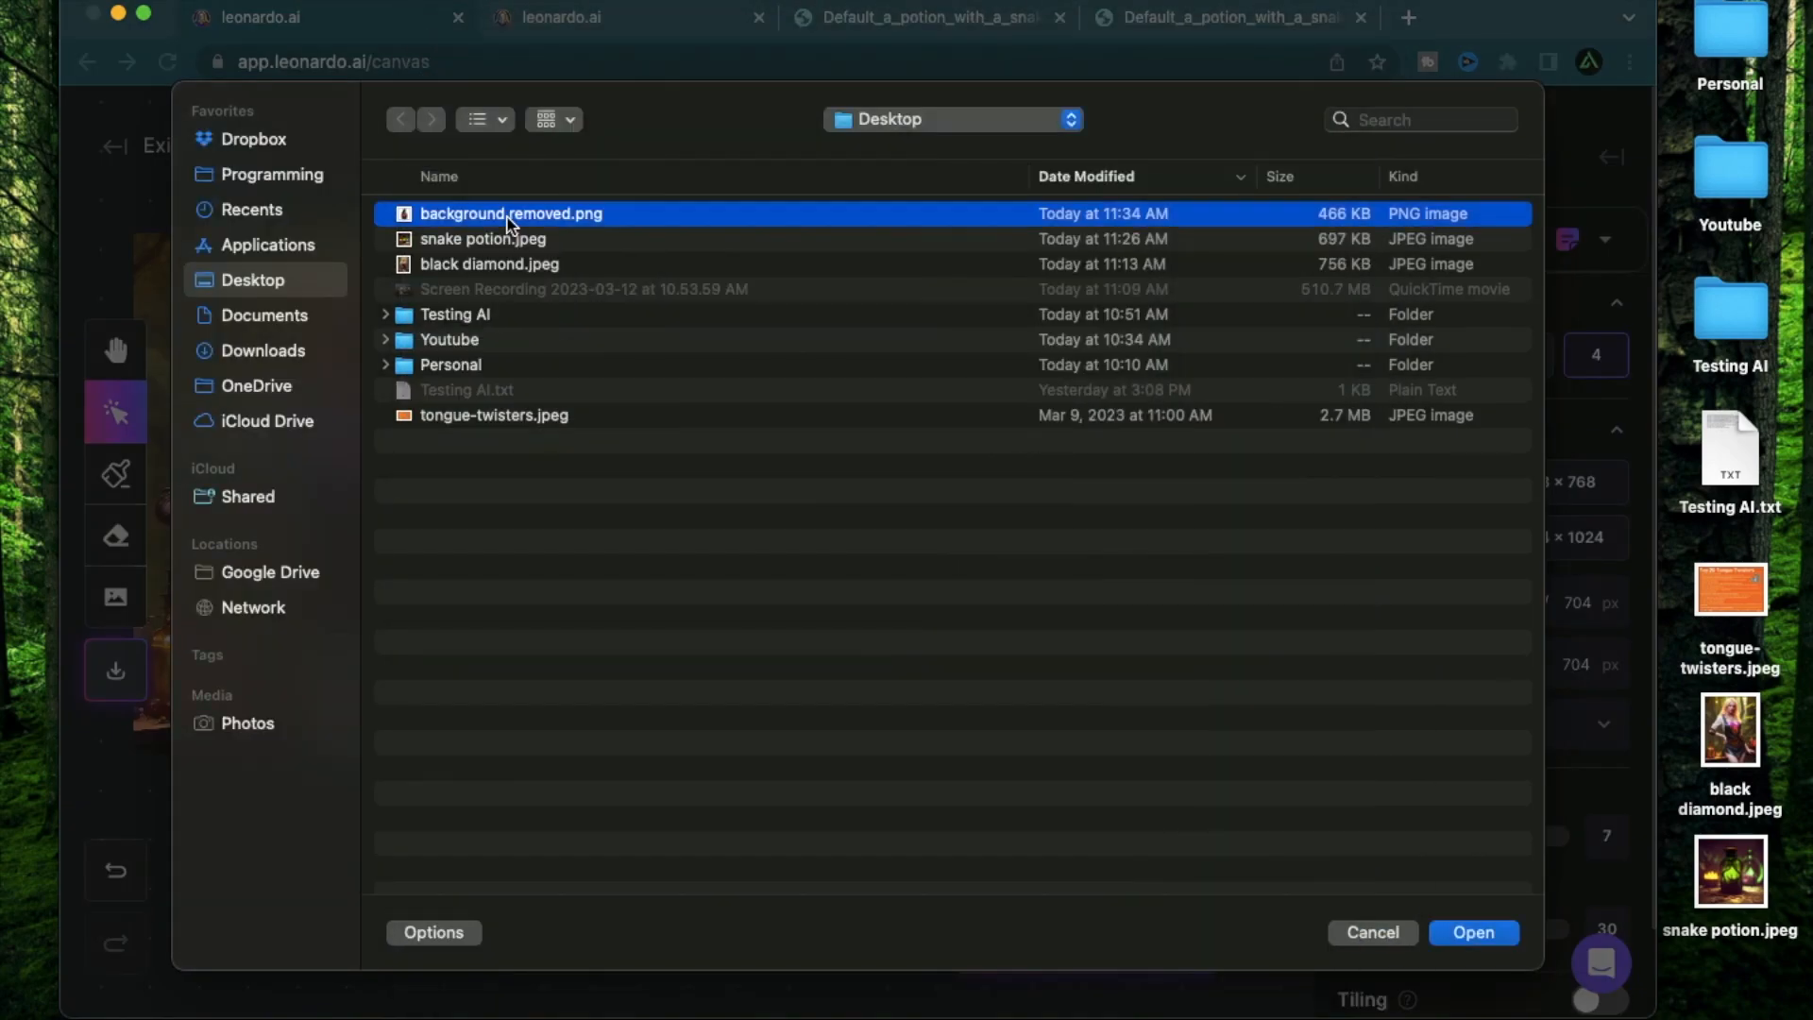
click(1473, 931)
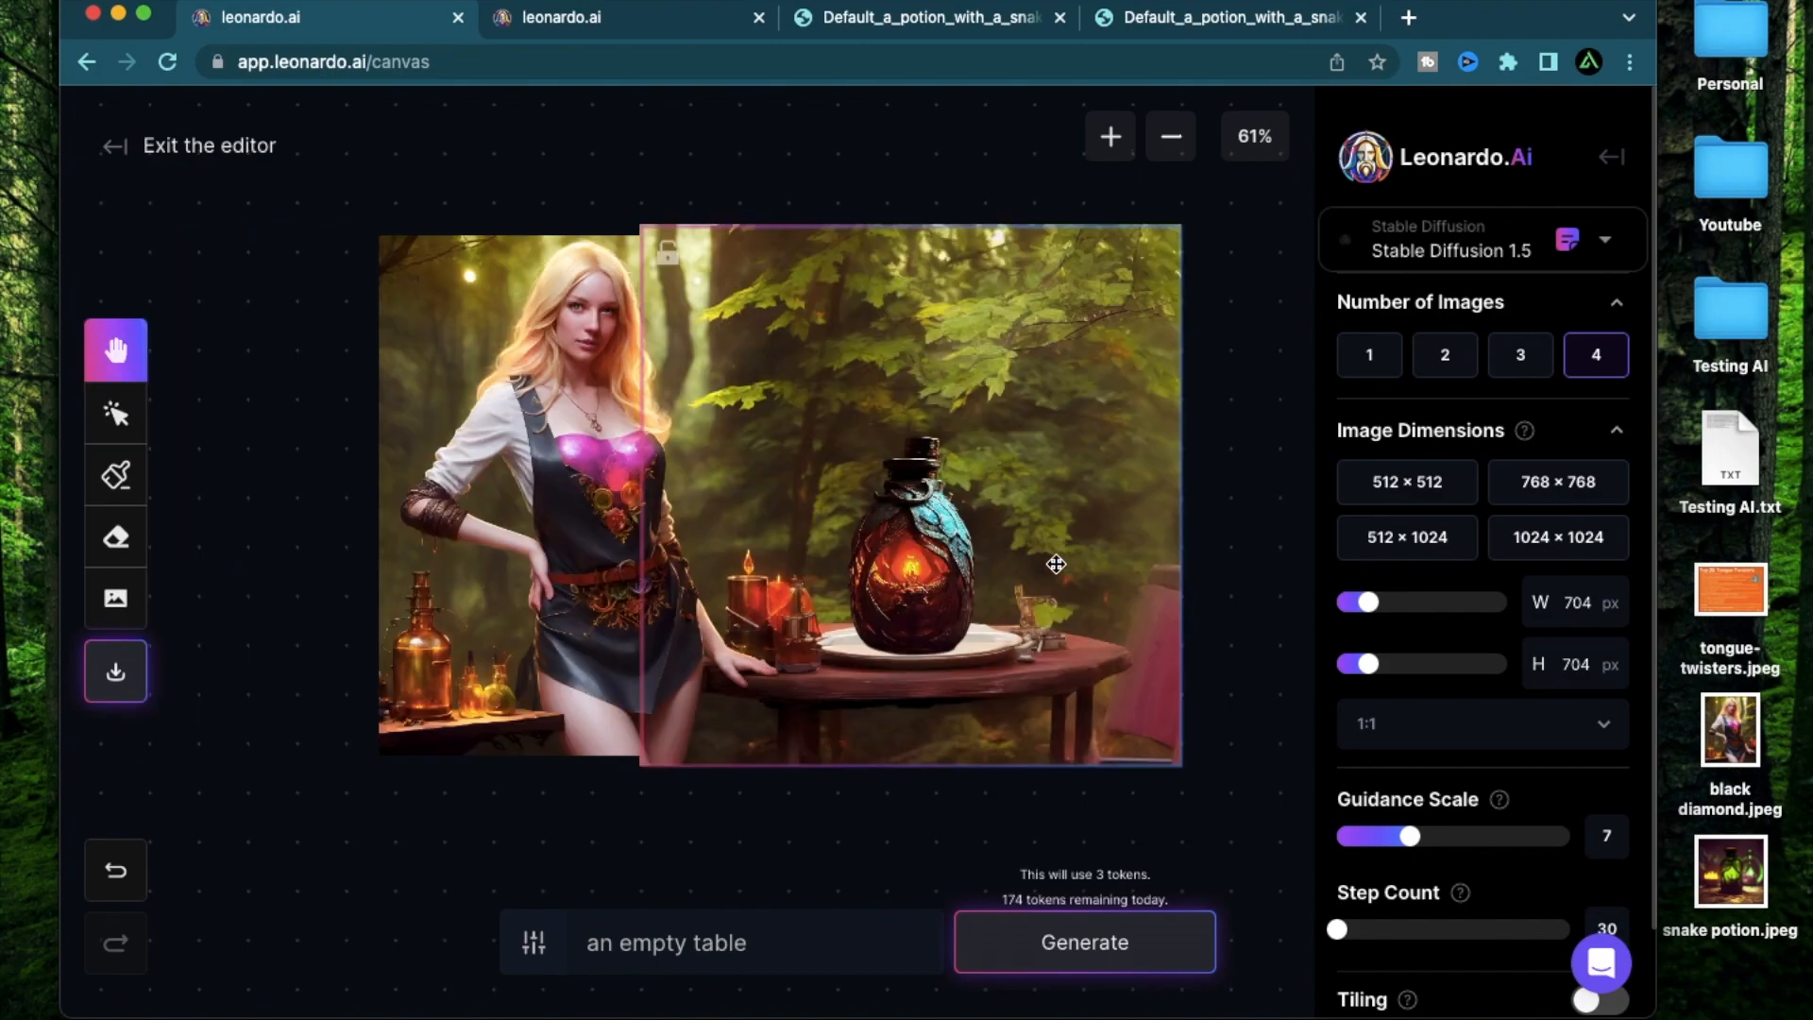
mouse_move(889, 868)
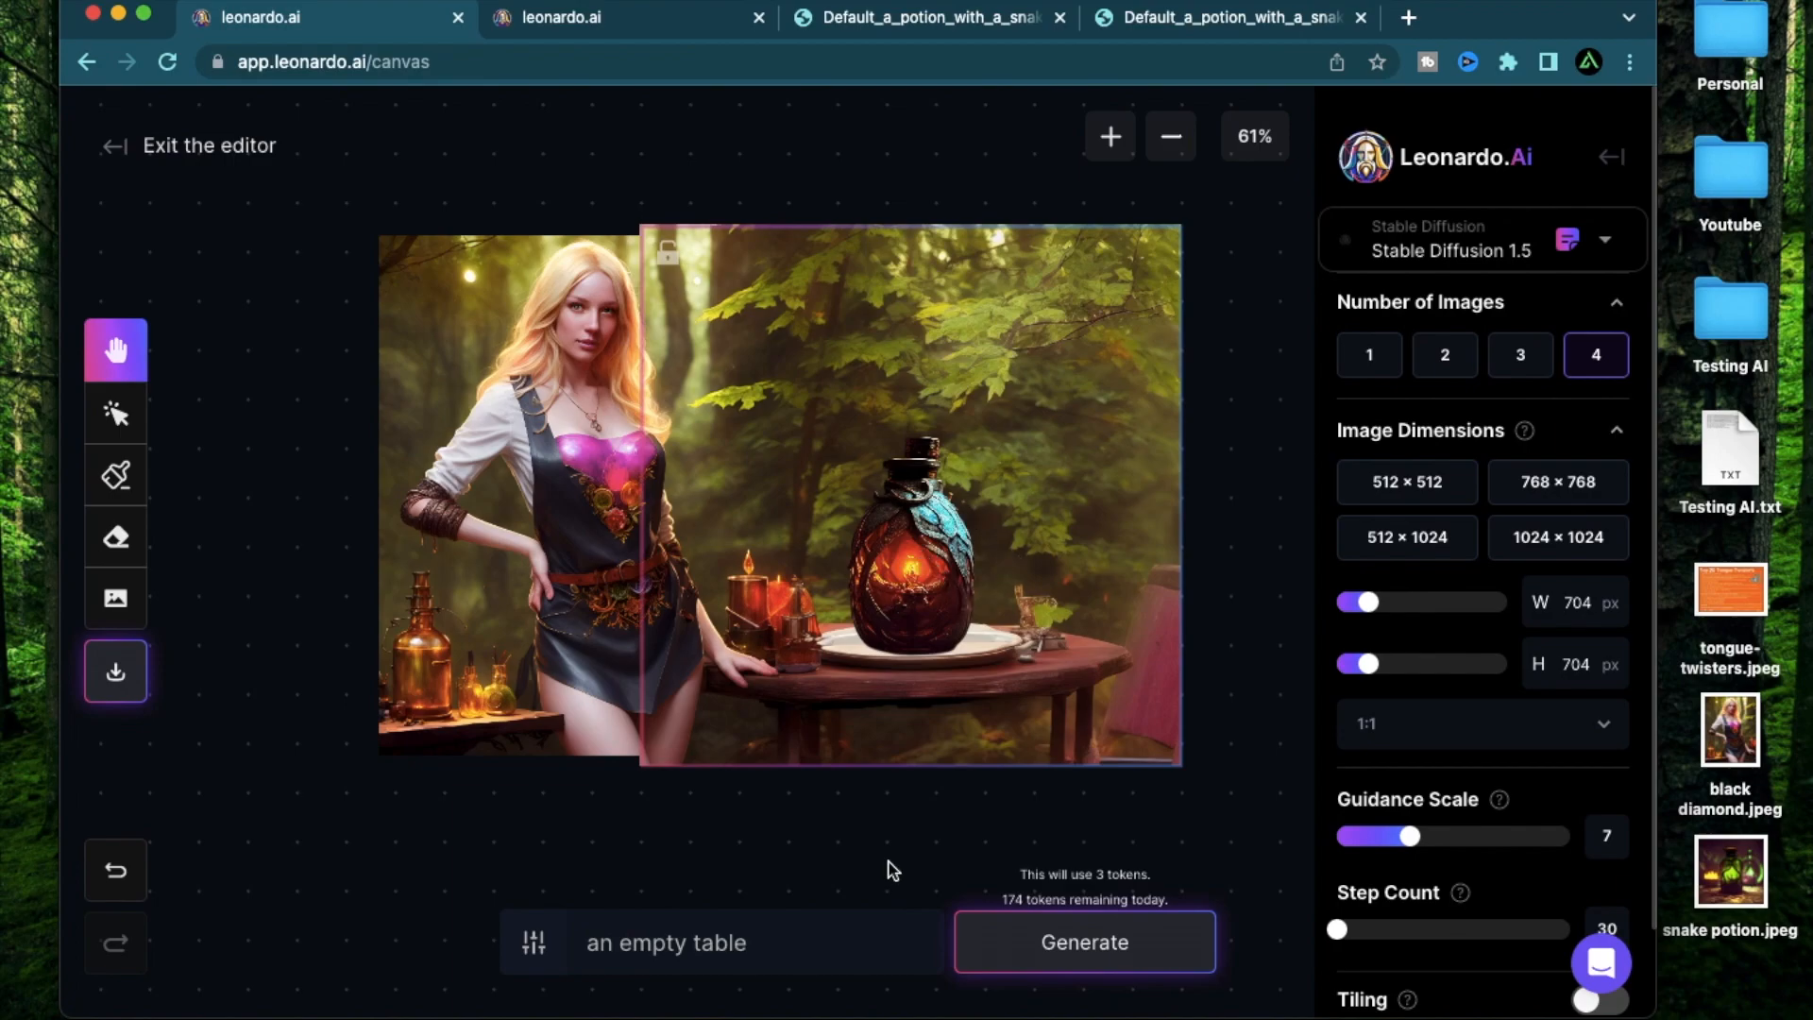
mouse_move(899, 589)
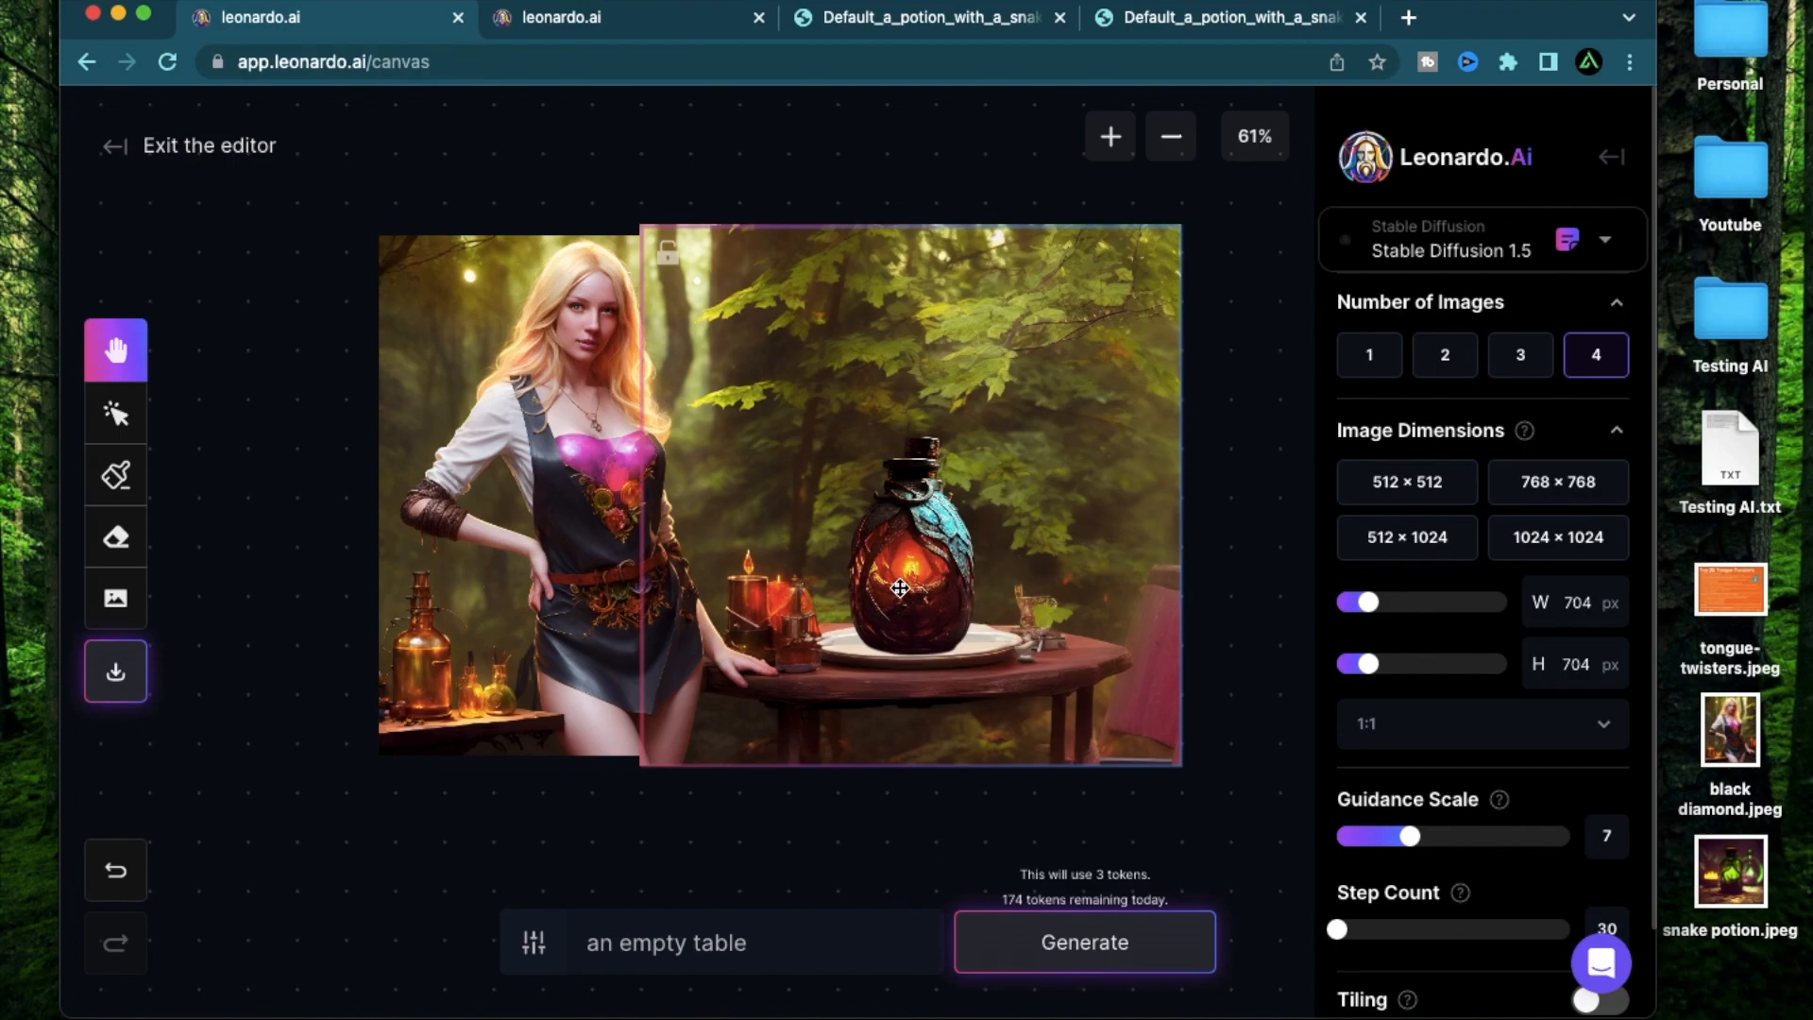
mouse_move(506, 676)
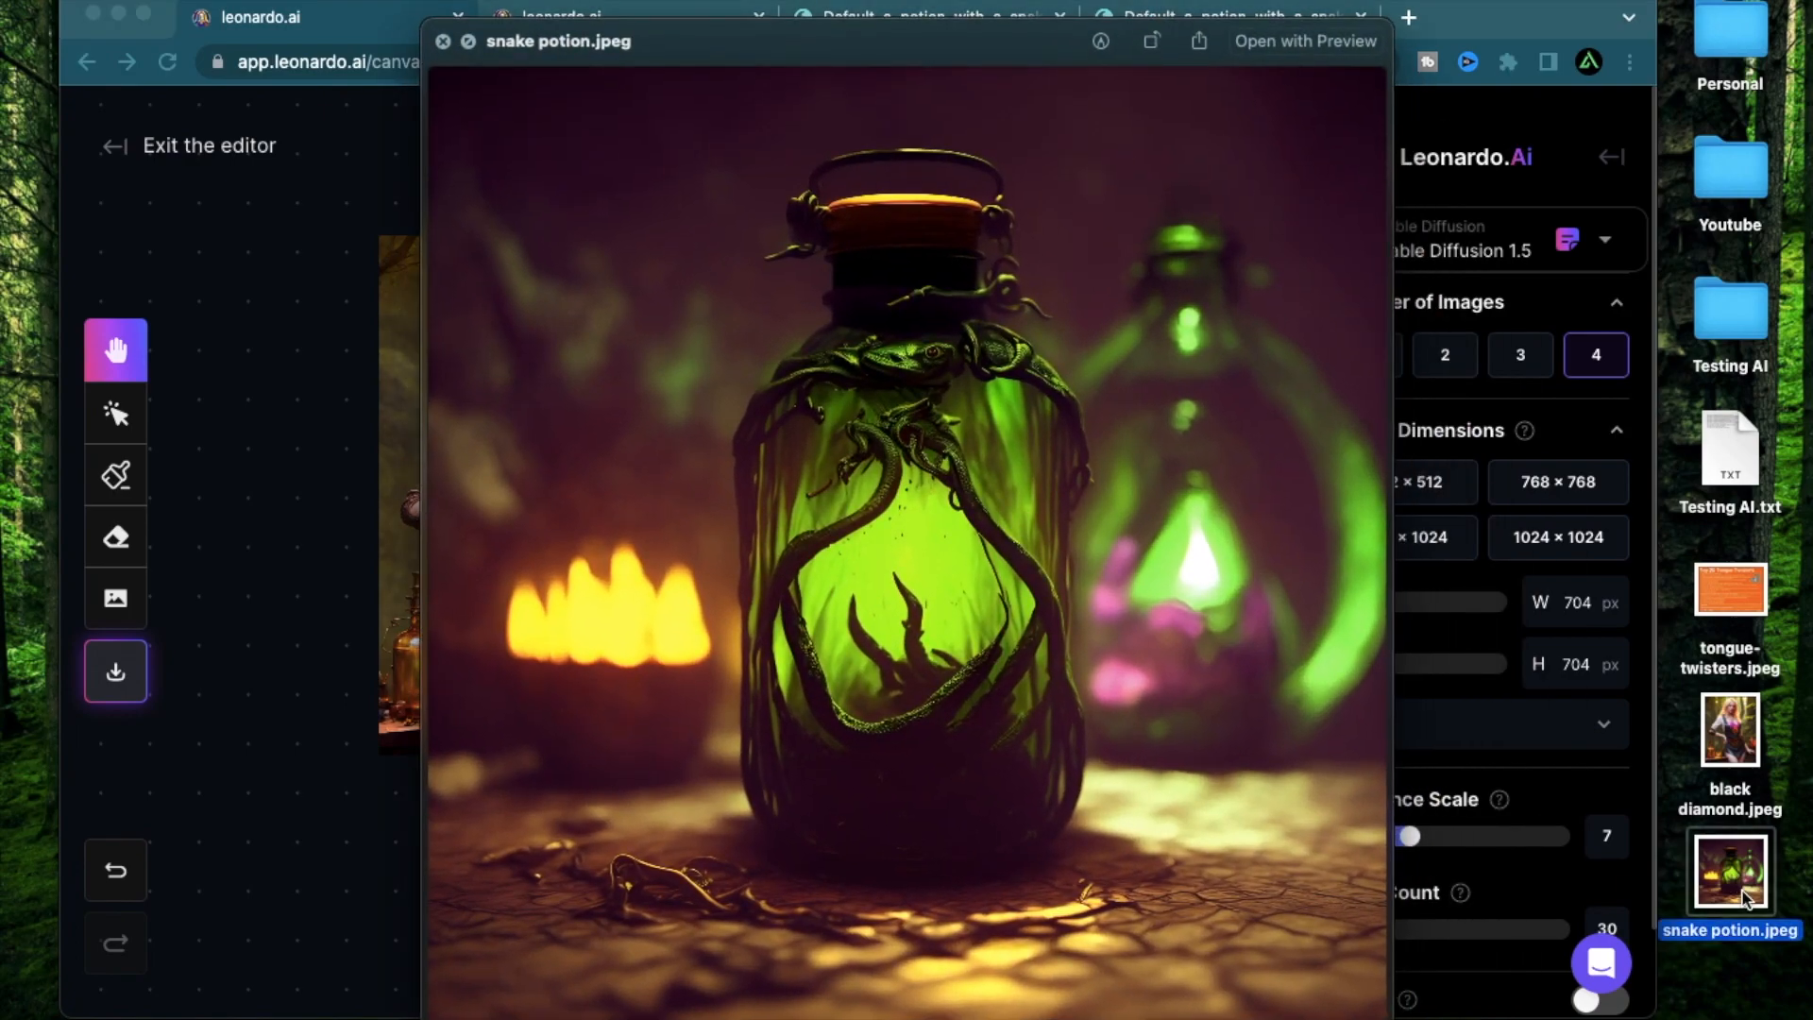
Close the snake potion Quick Look preview and enlarge the composed scene with the amber potion on the plate.
click(442, 41)
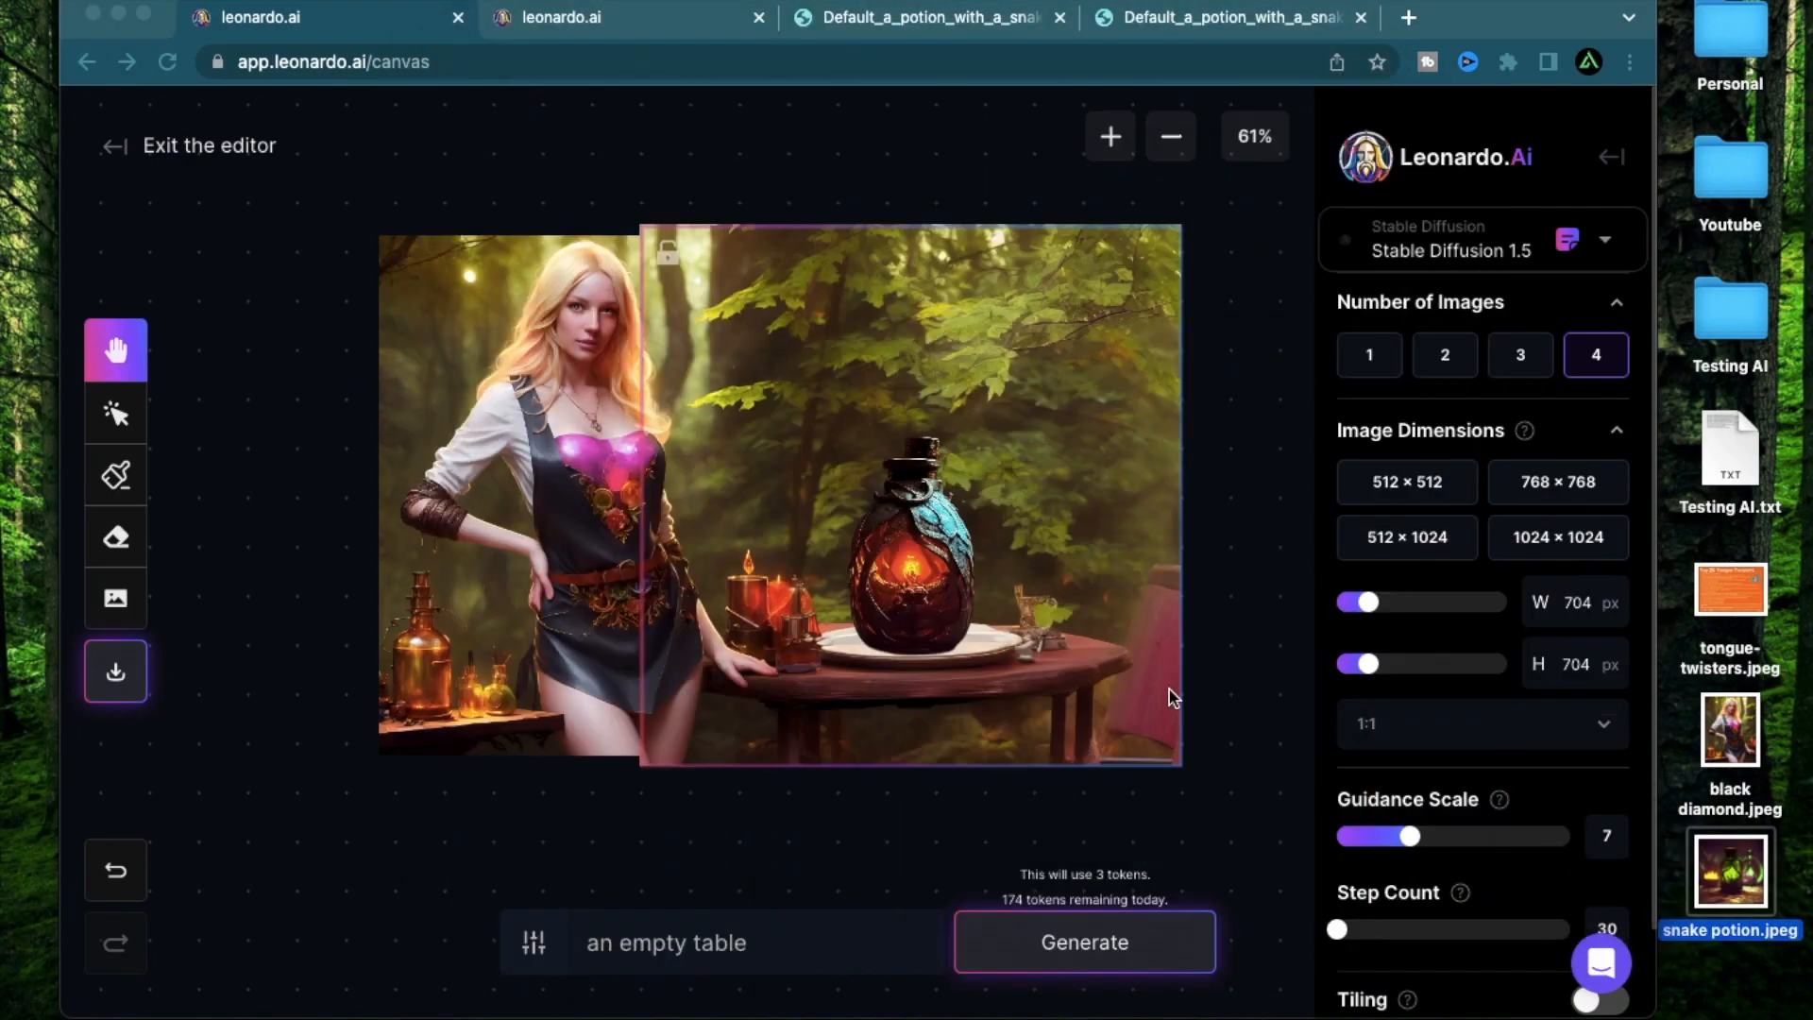
mouse_move(1235, 666)
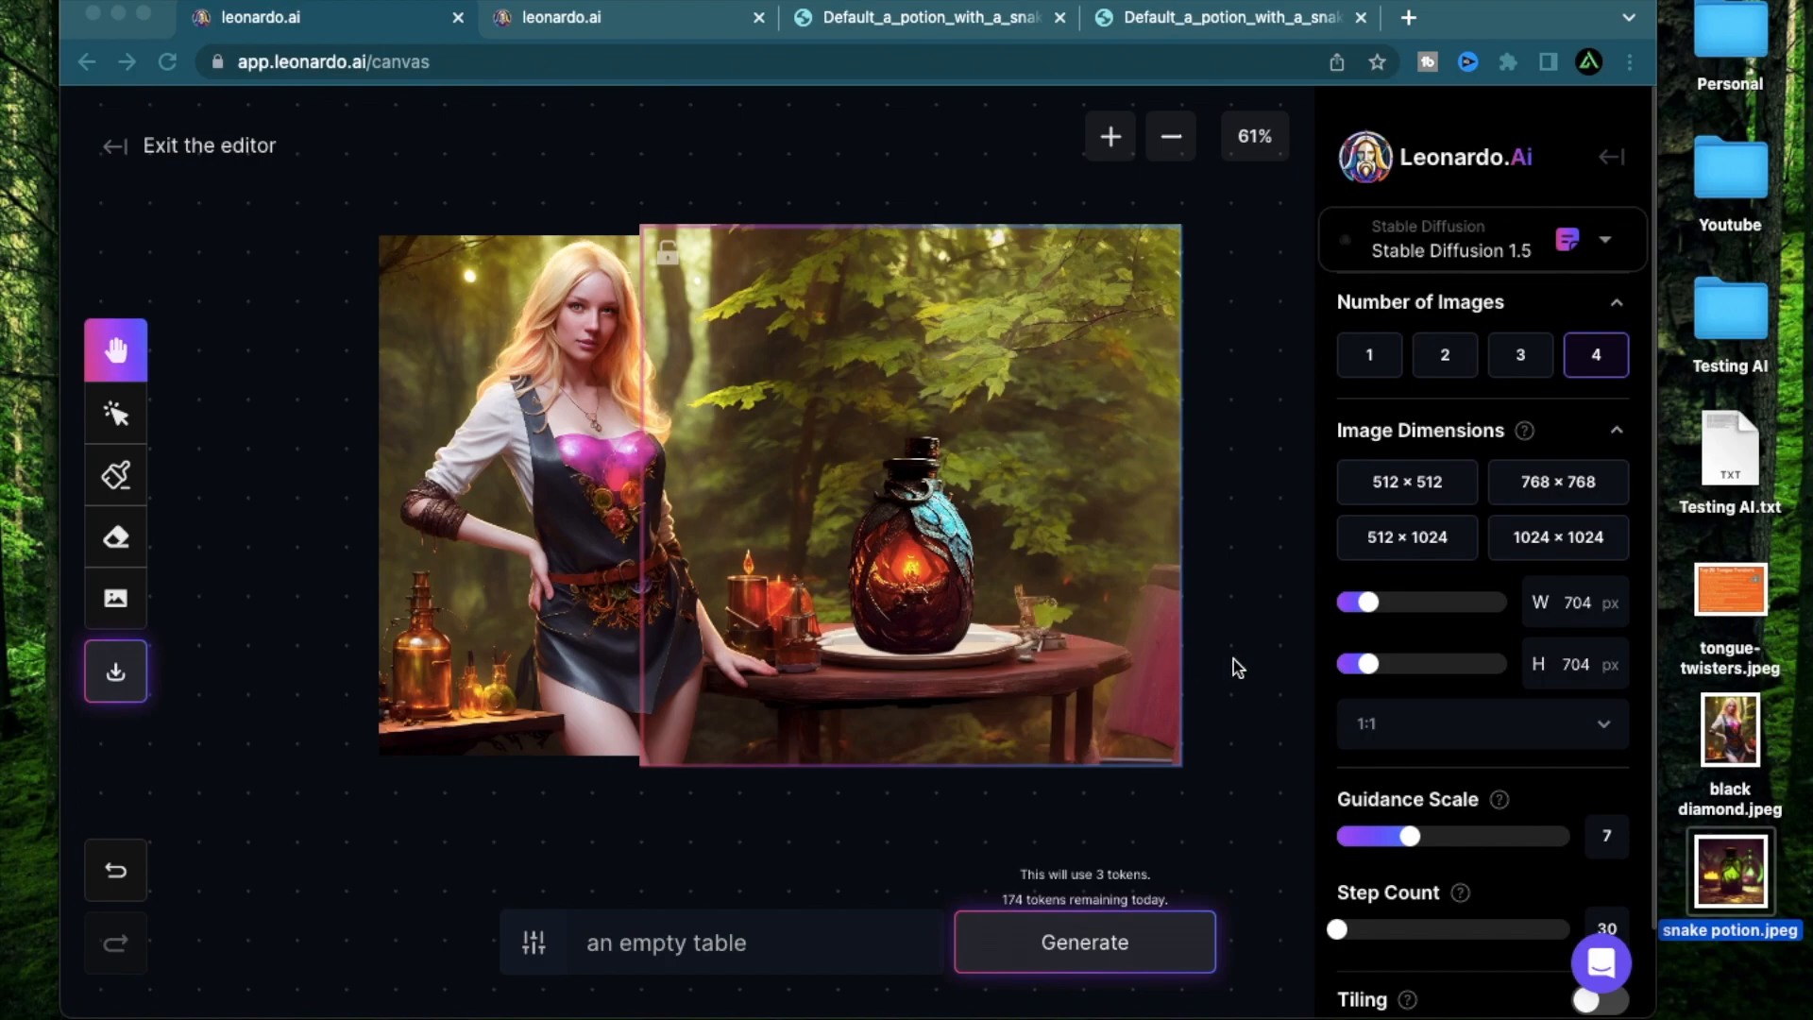
click(1107, 136)
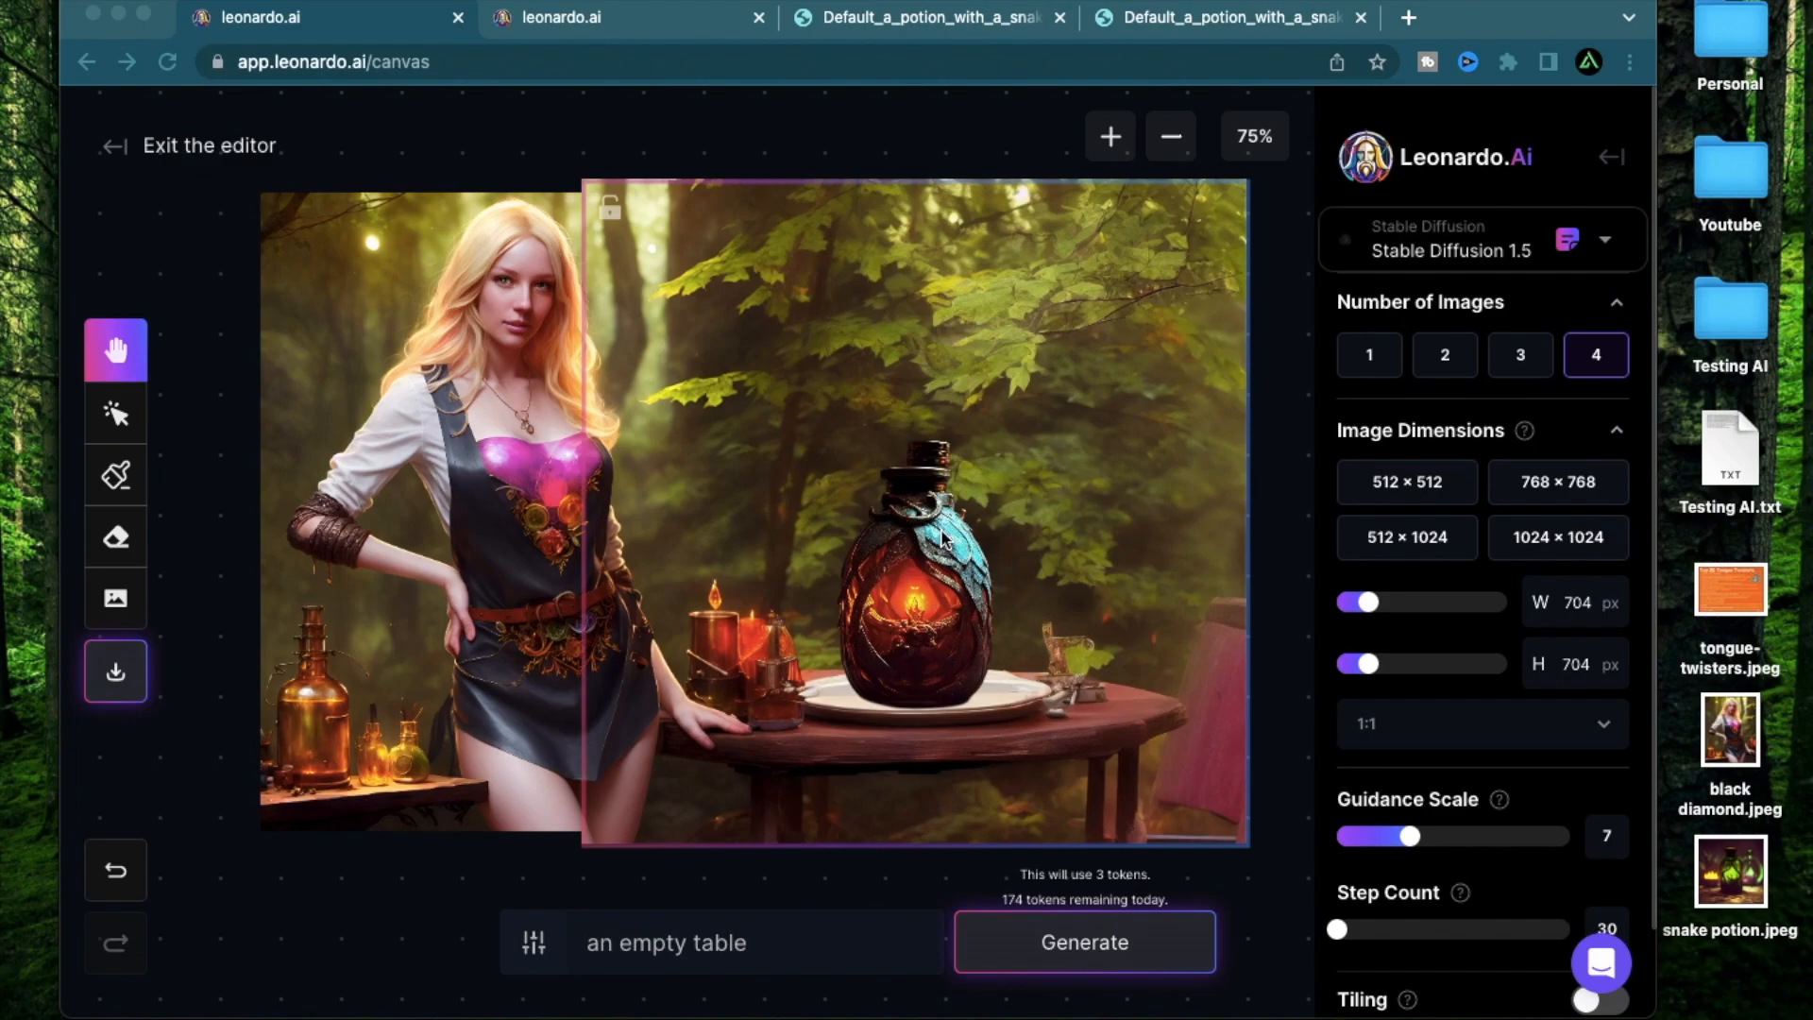
mouse_move(1137, 266)
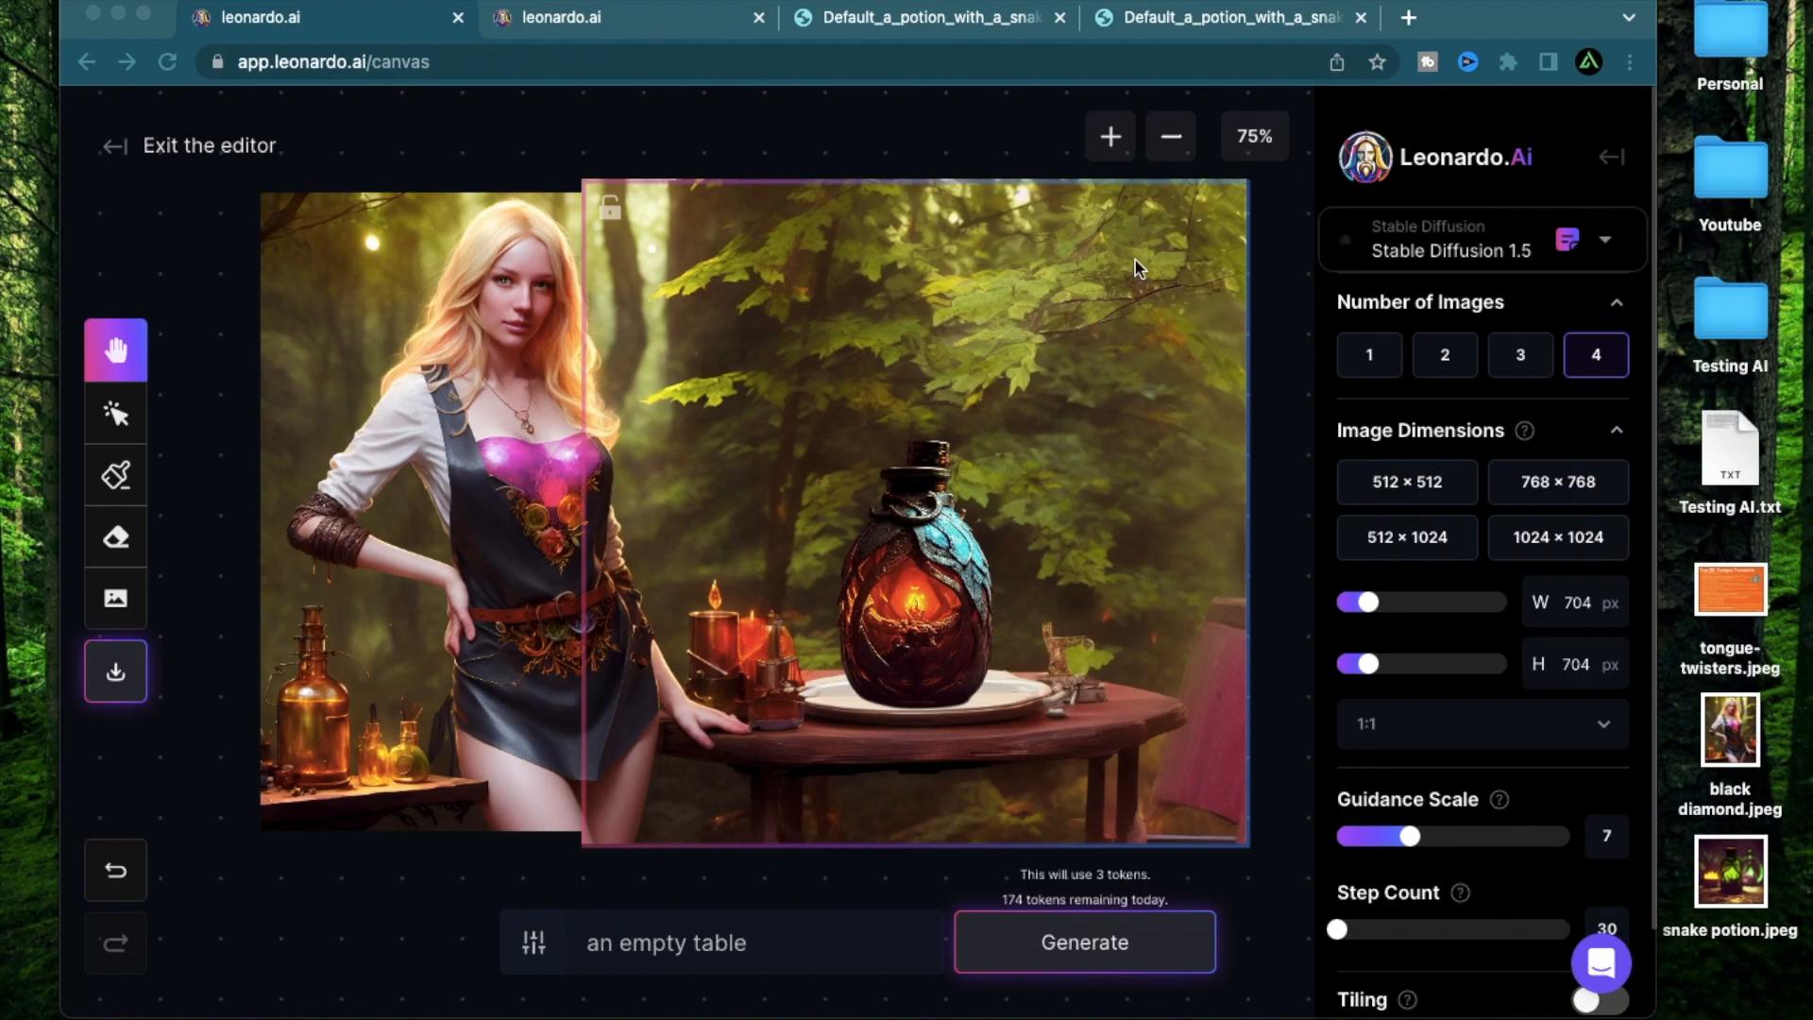
mouse_move(867, 357)
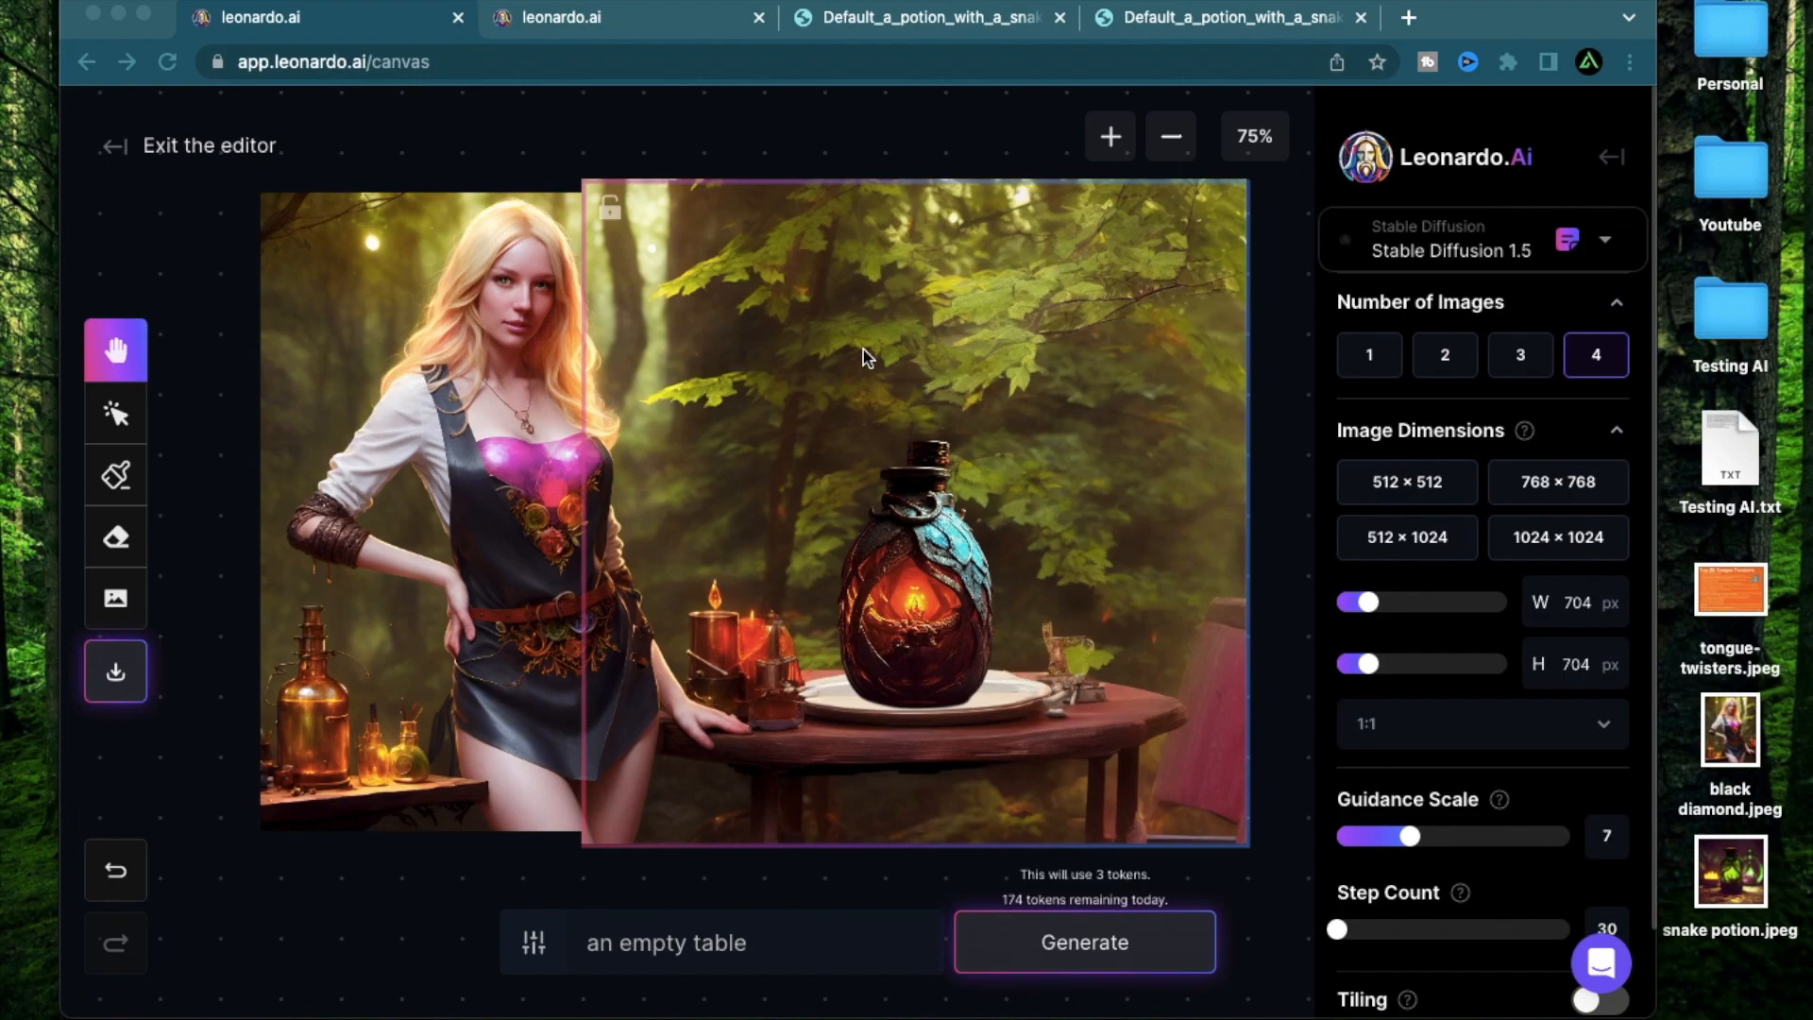
mouse_move(956, 667)
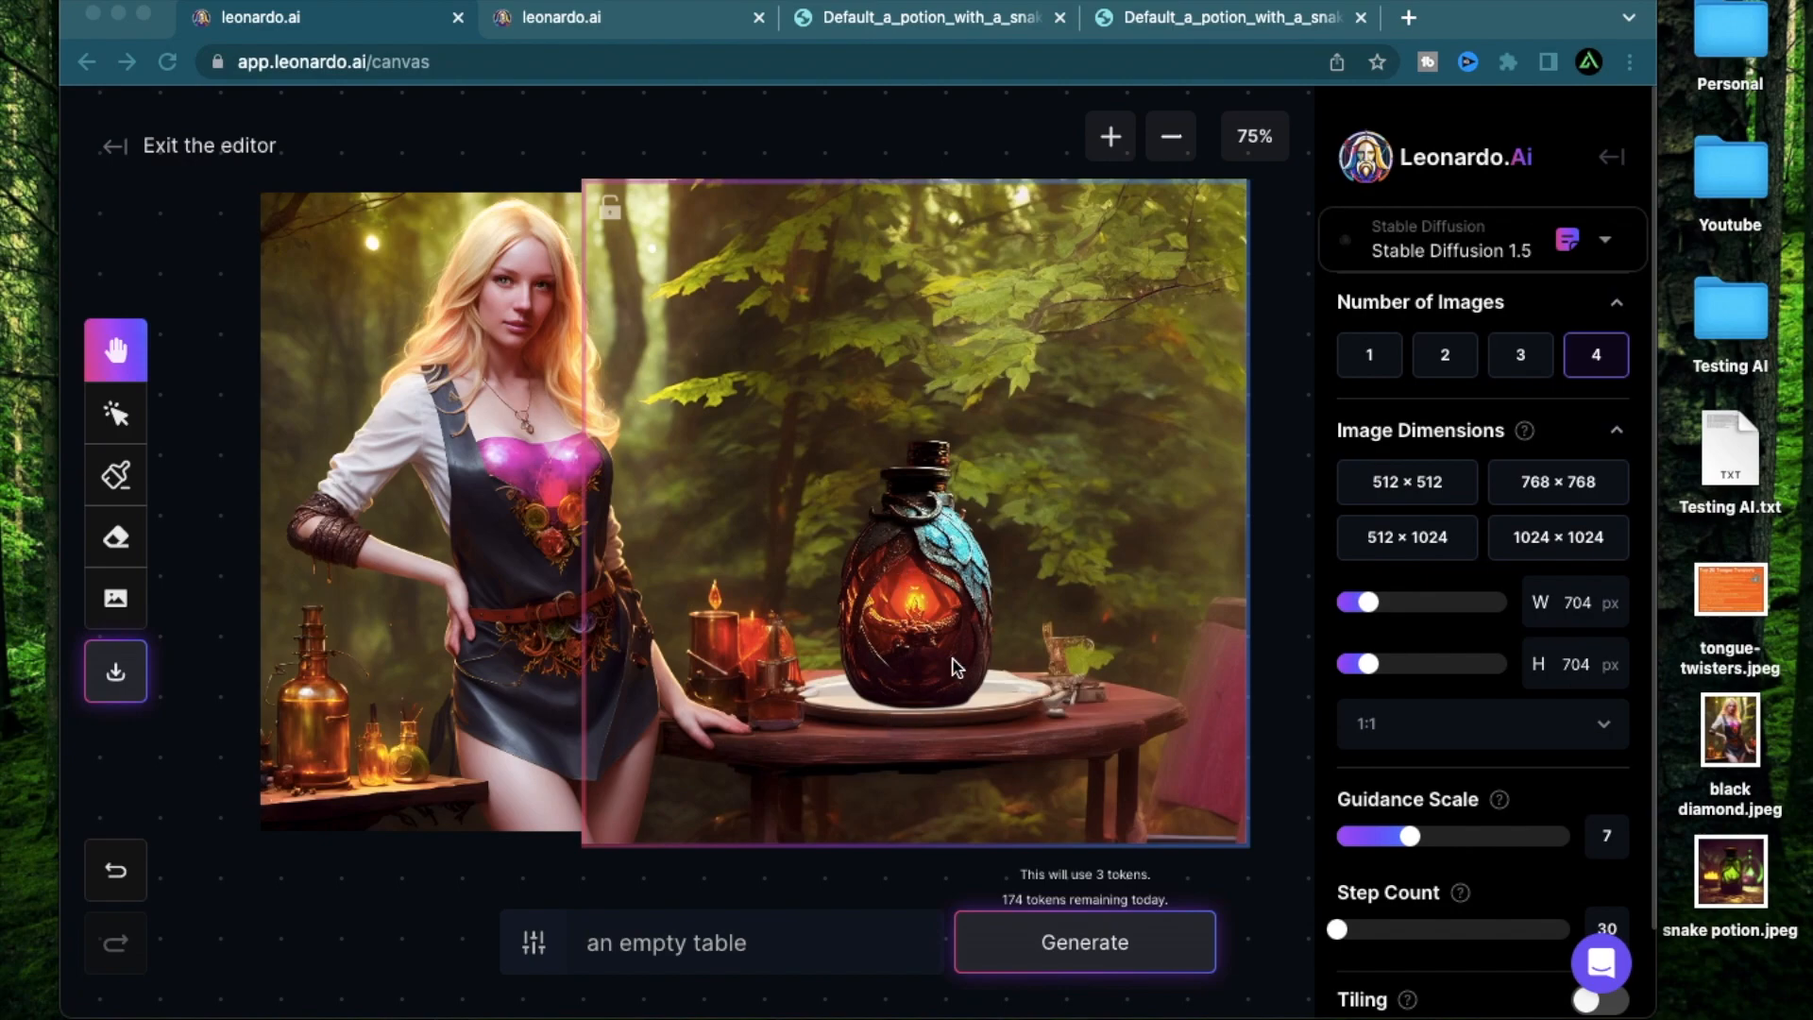
mouse_move(773, 644)
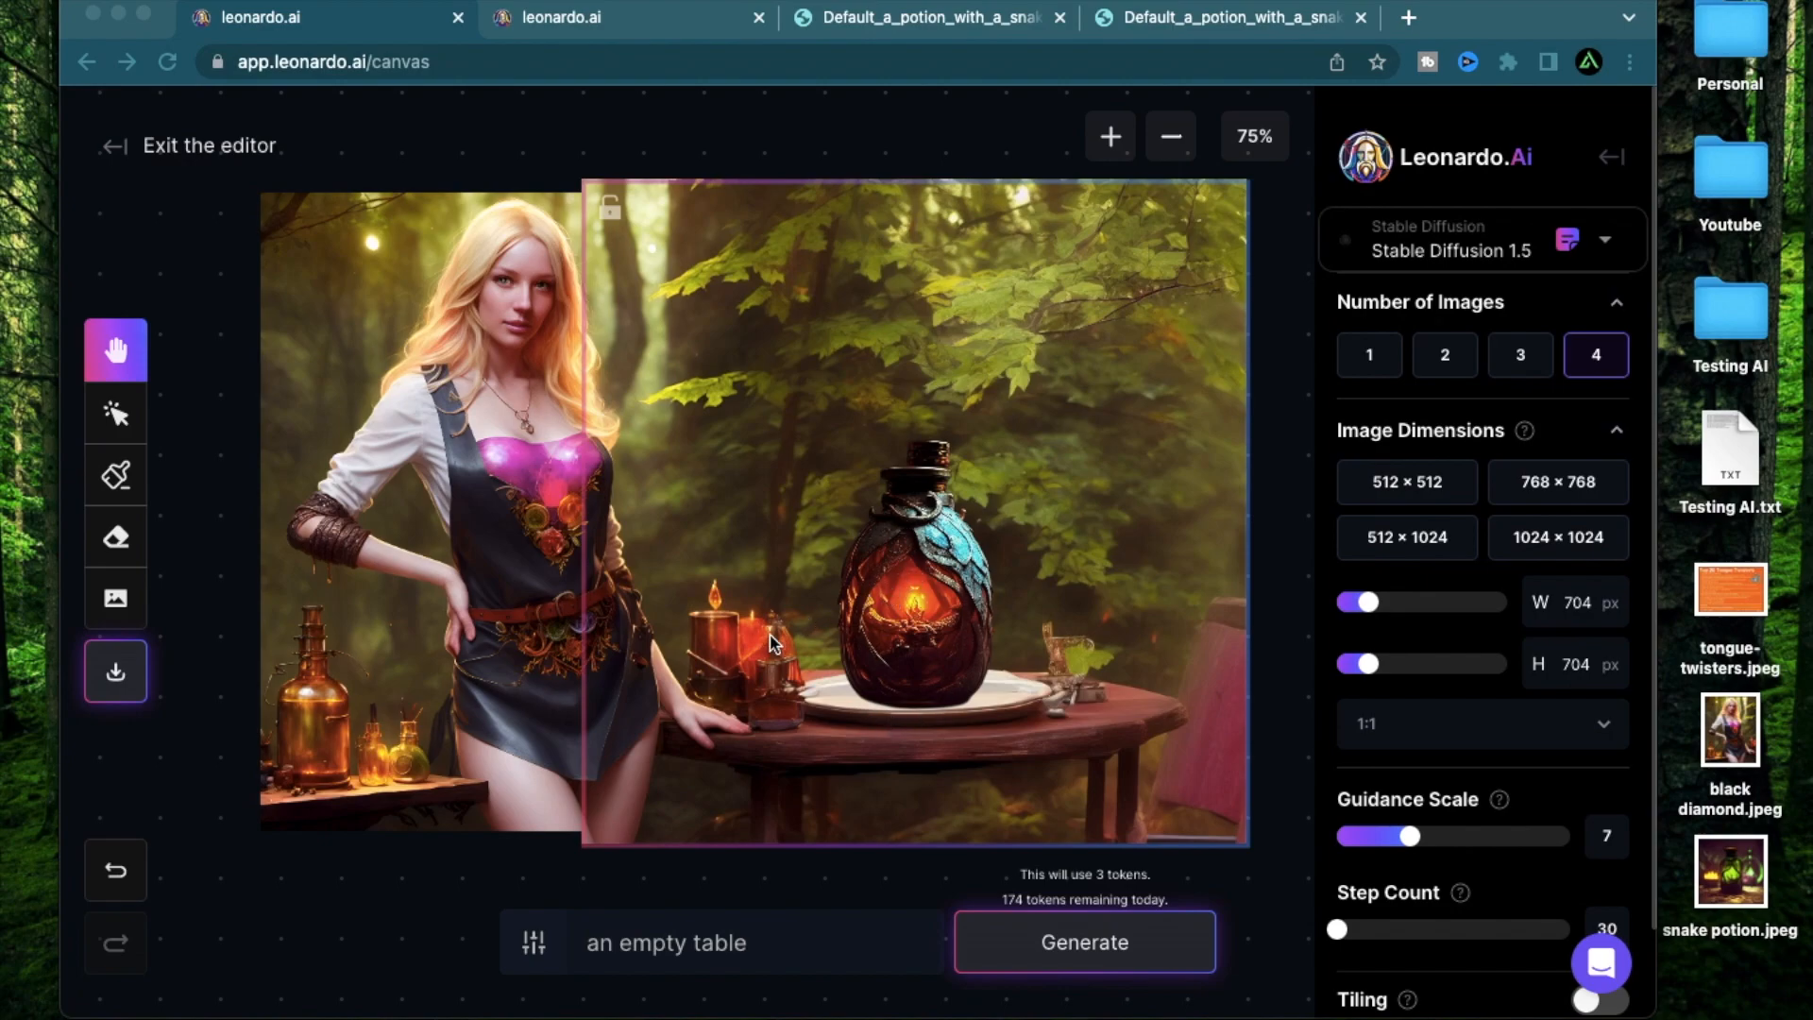
mouse_move(523, 702)
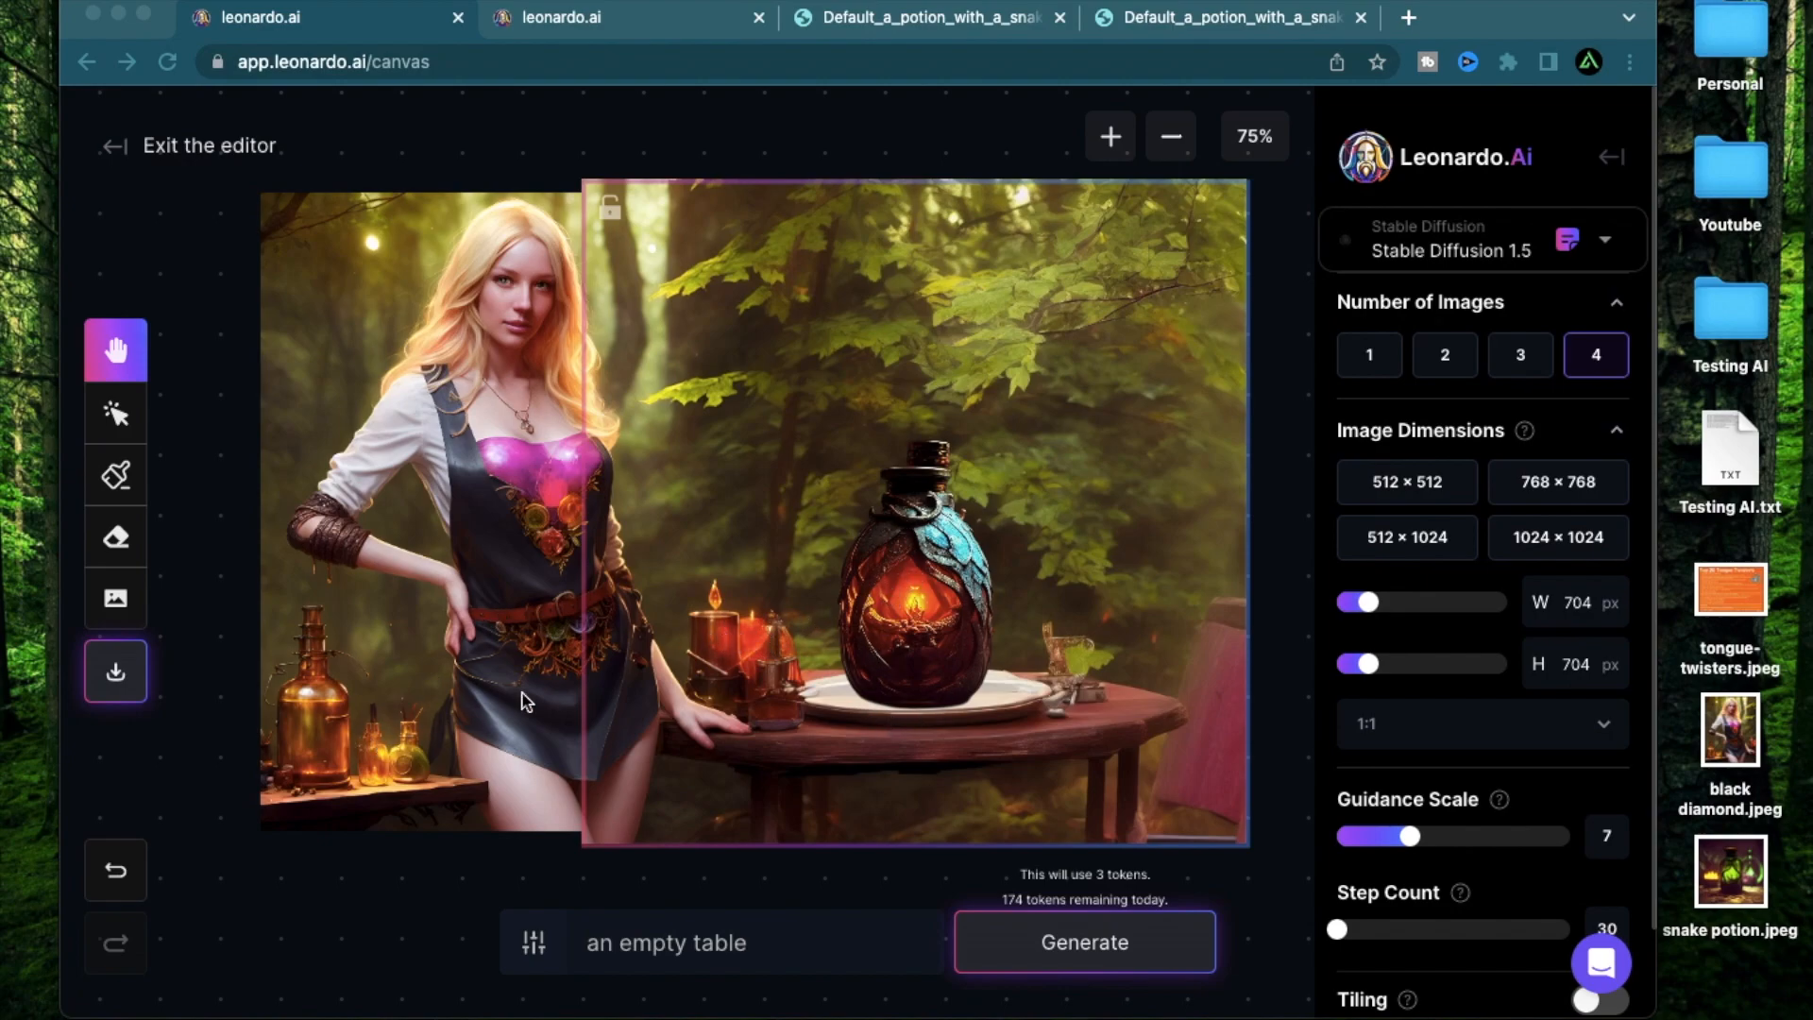
mouse_move(895, 518)
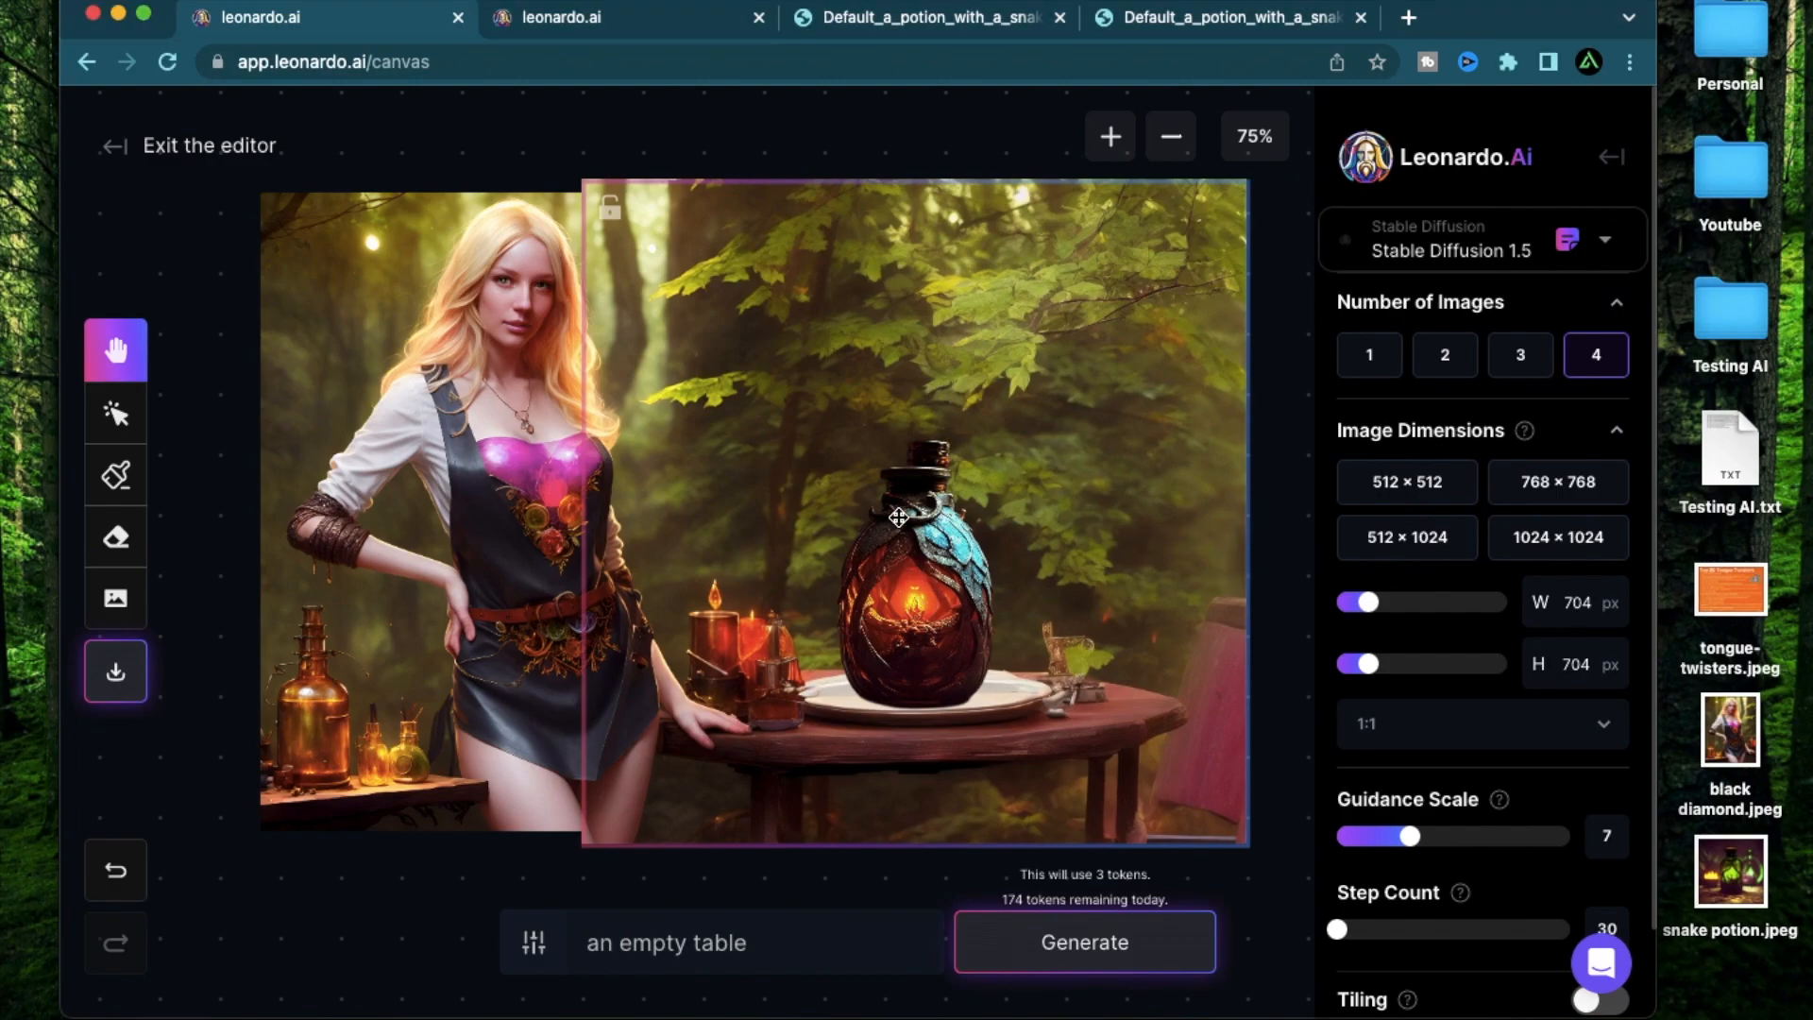
mouse_move(899, 447)
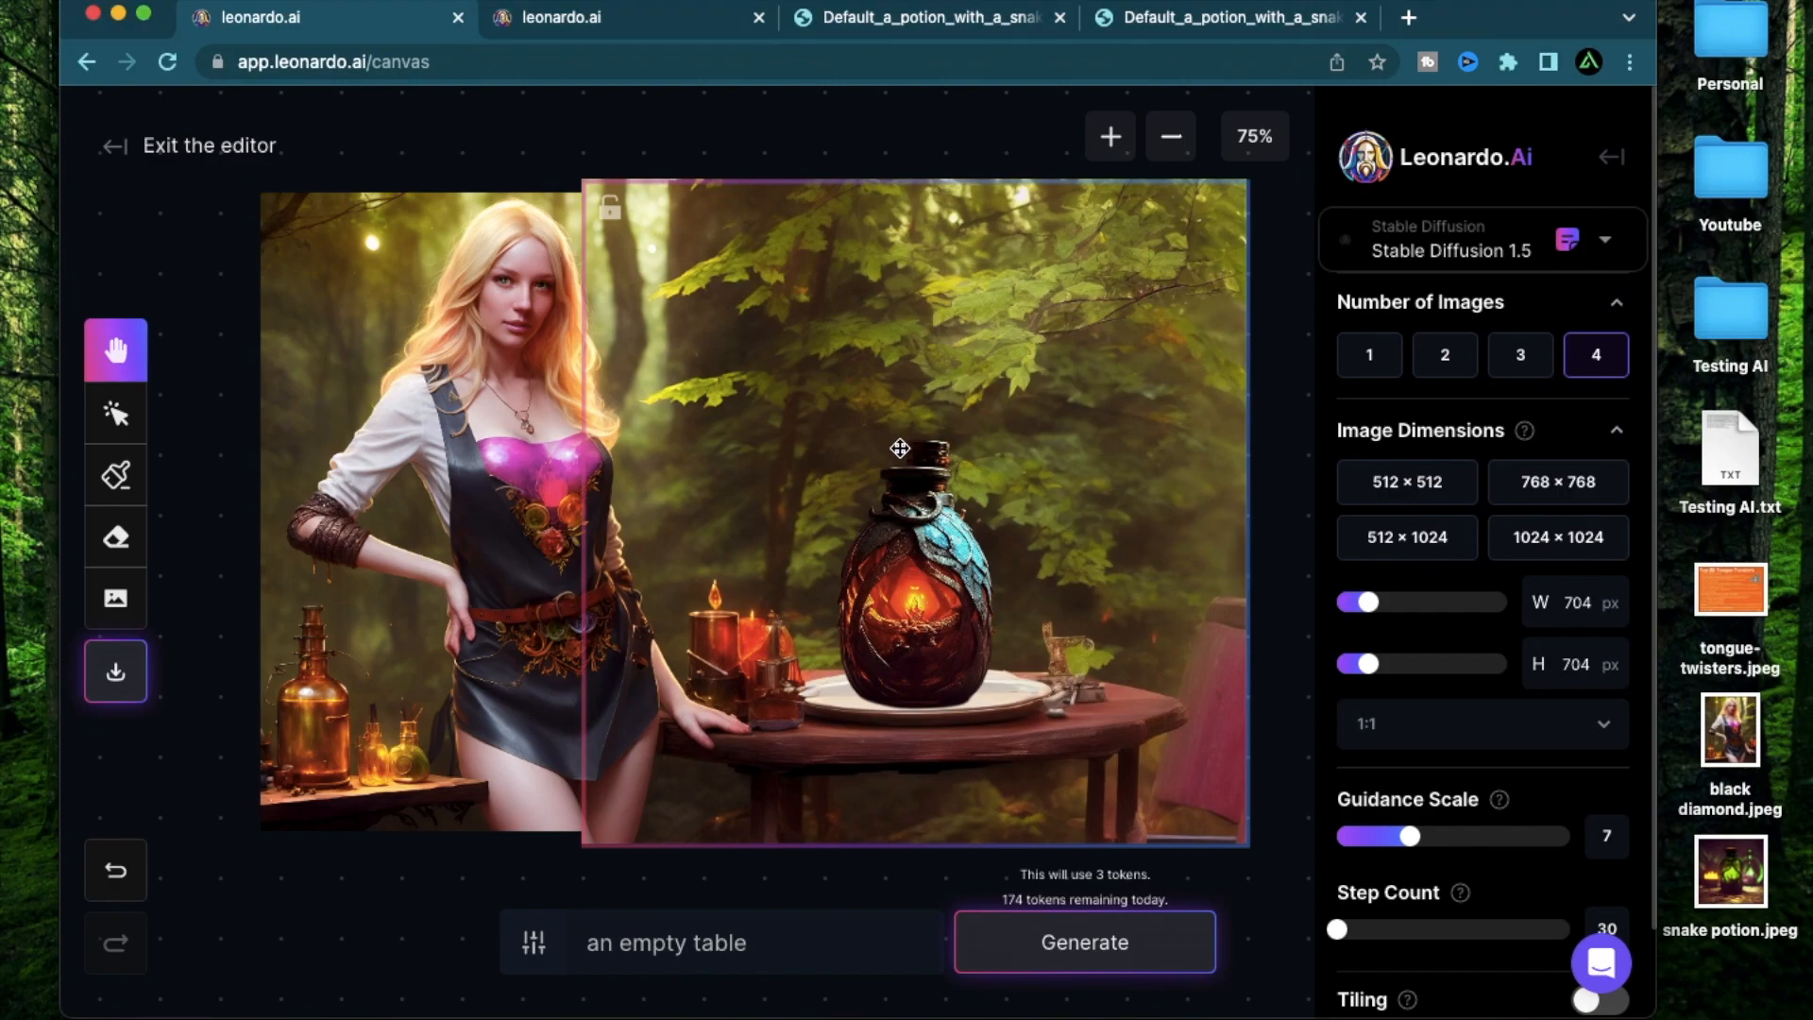
mouse_move(1142, 470)
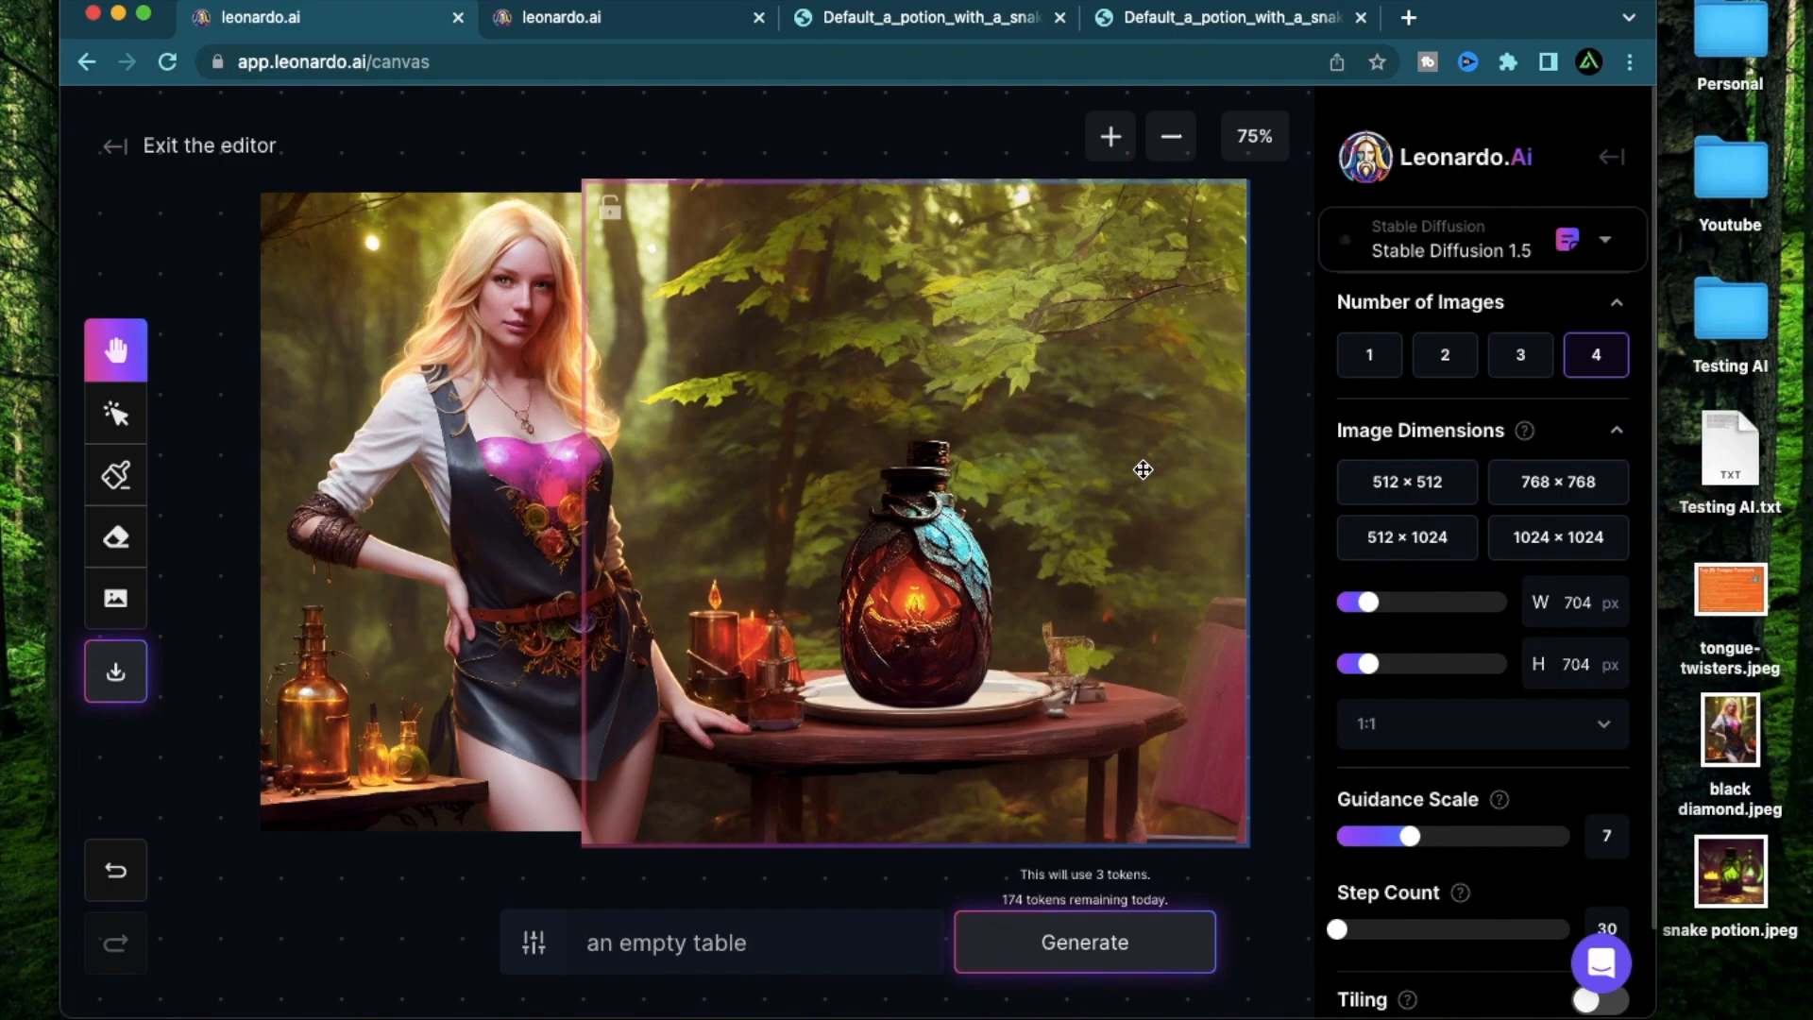
mouse_move(946, 431)
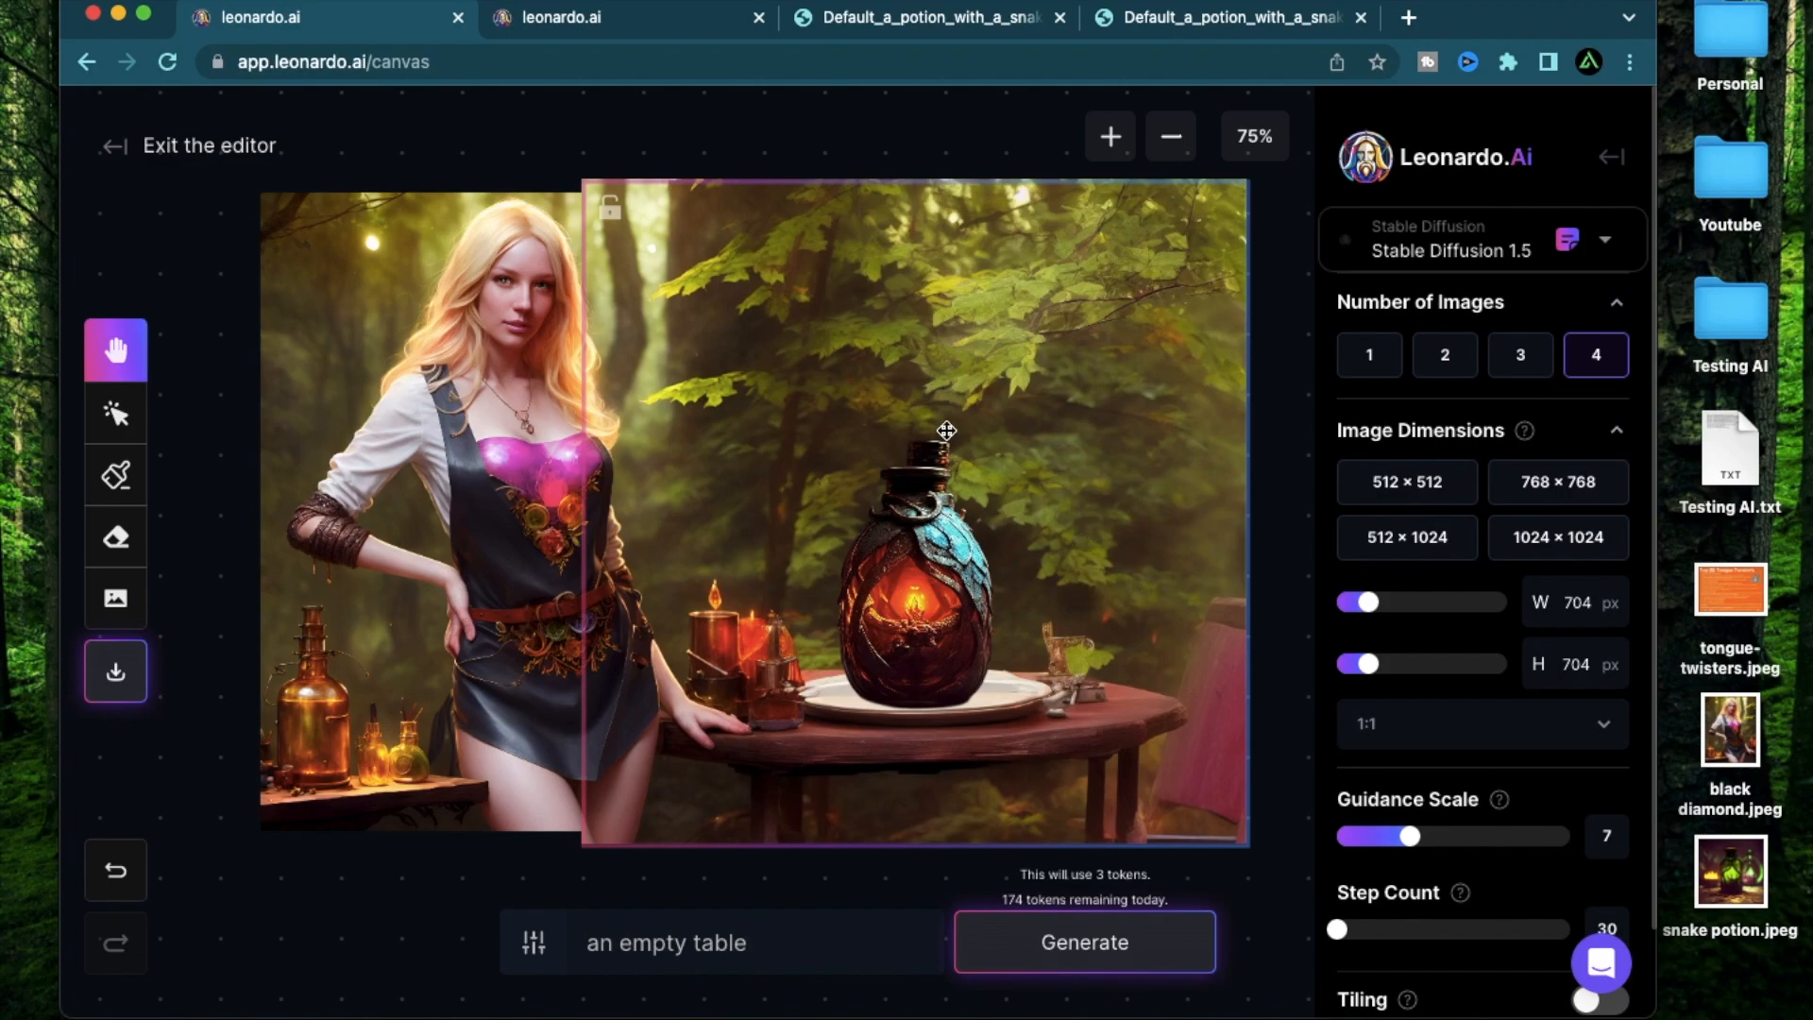
mouse_move(832, 720)
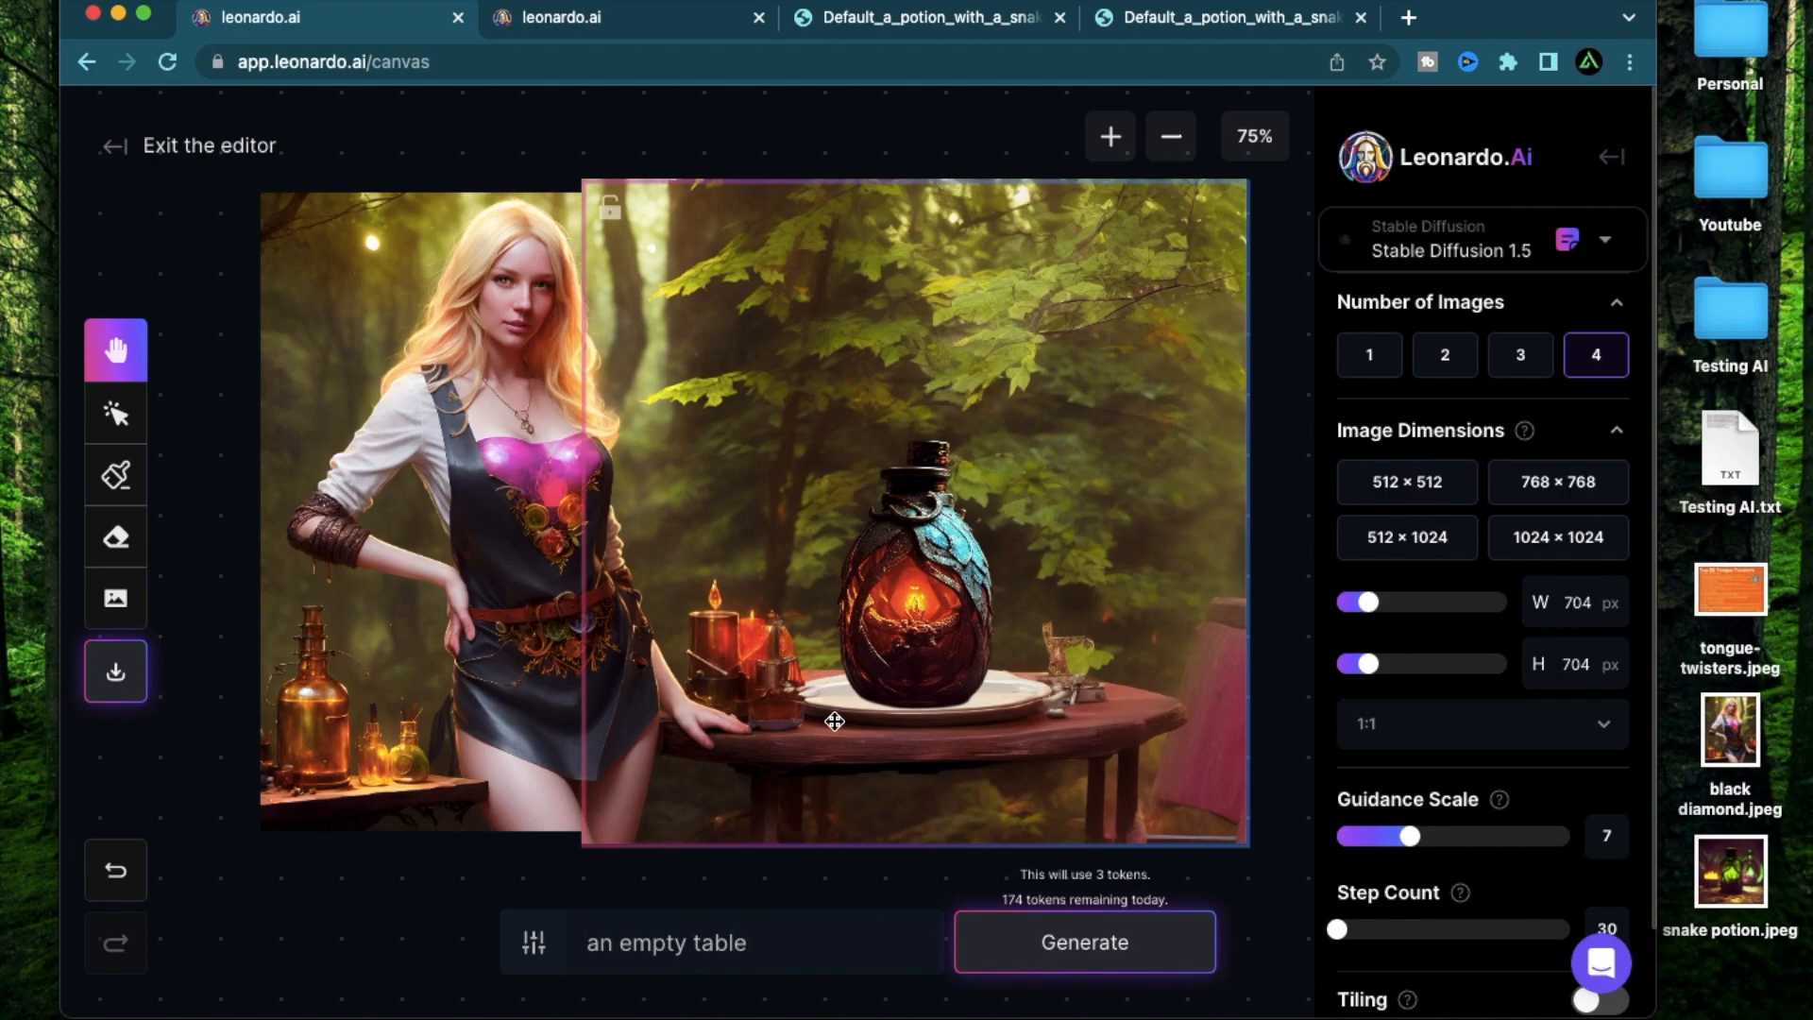
mouse_move(529, 384)
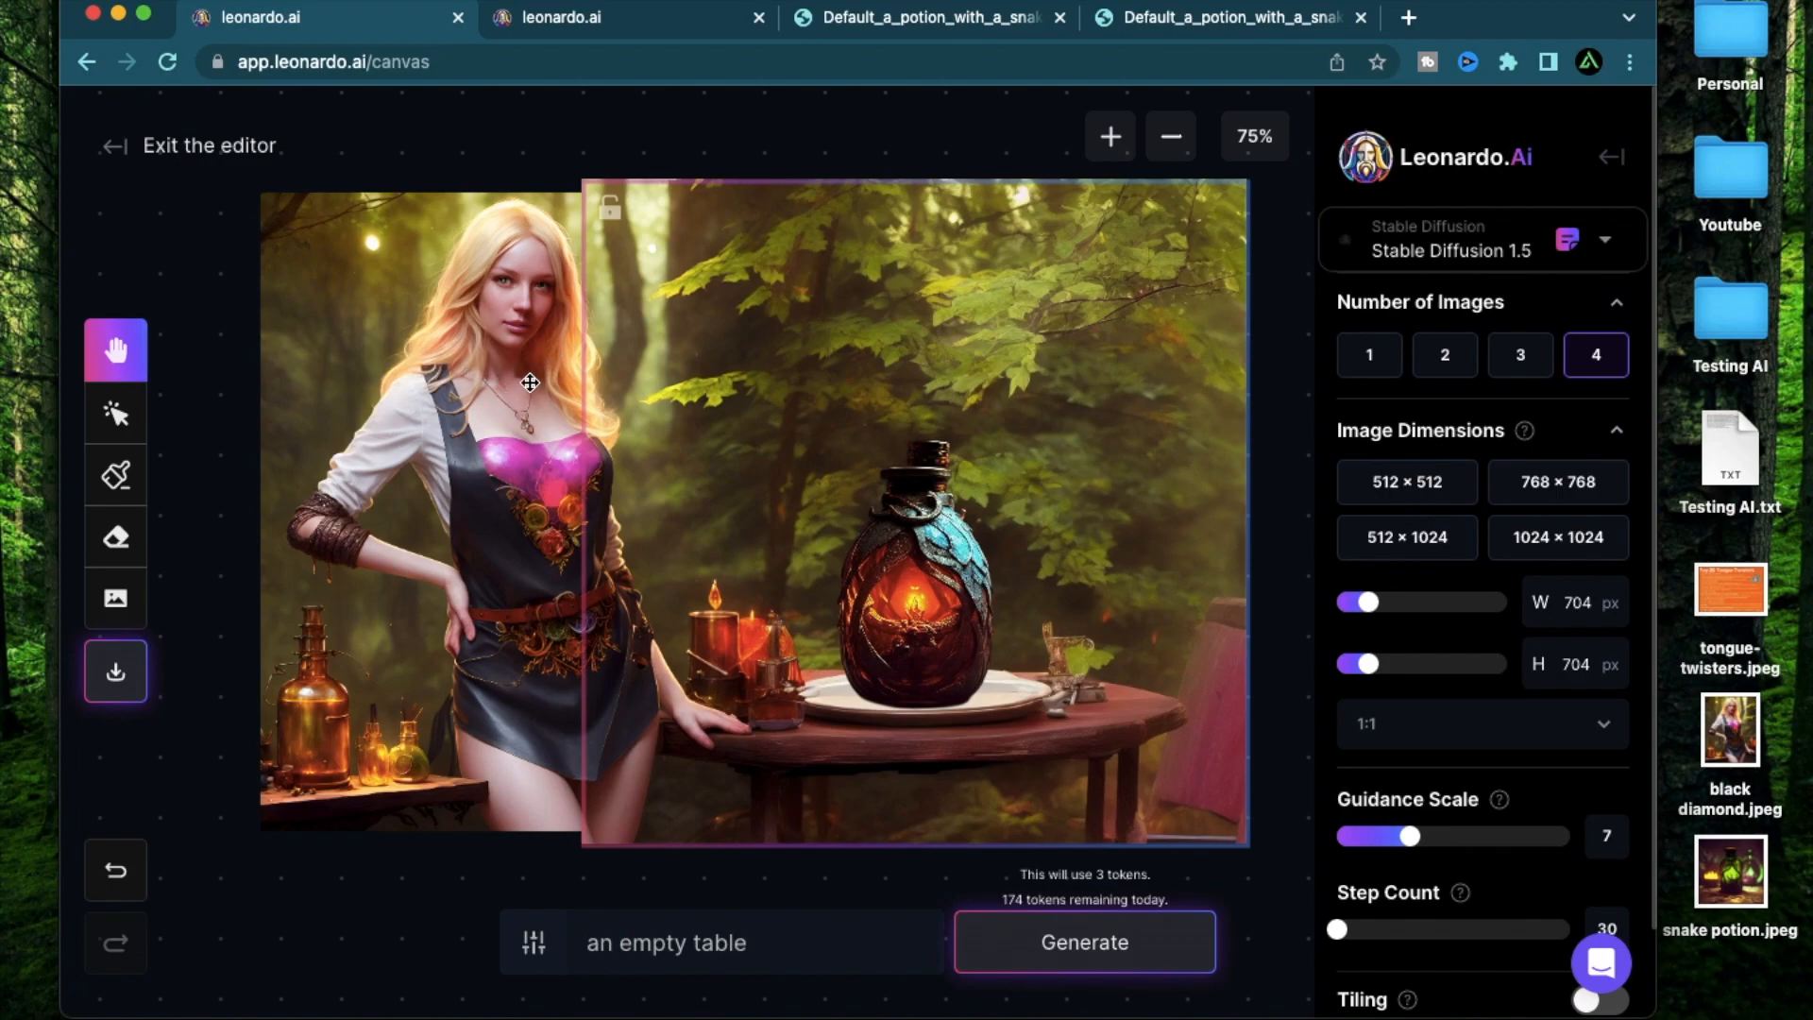
mouse_move(565, 228)
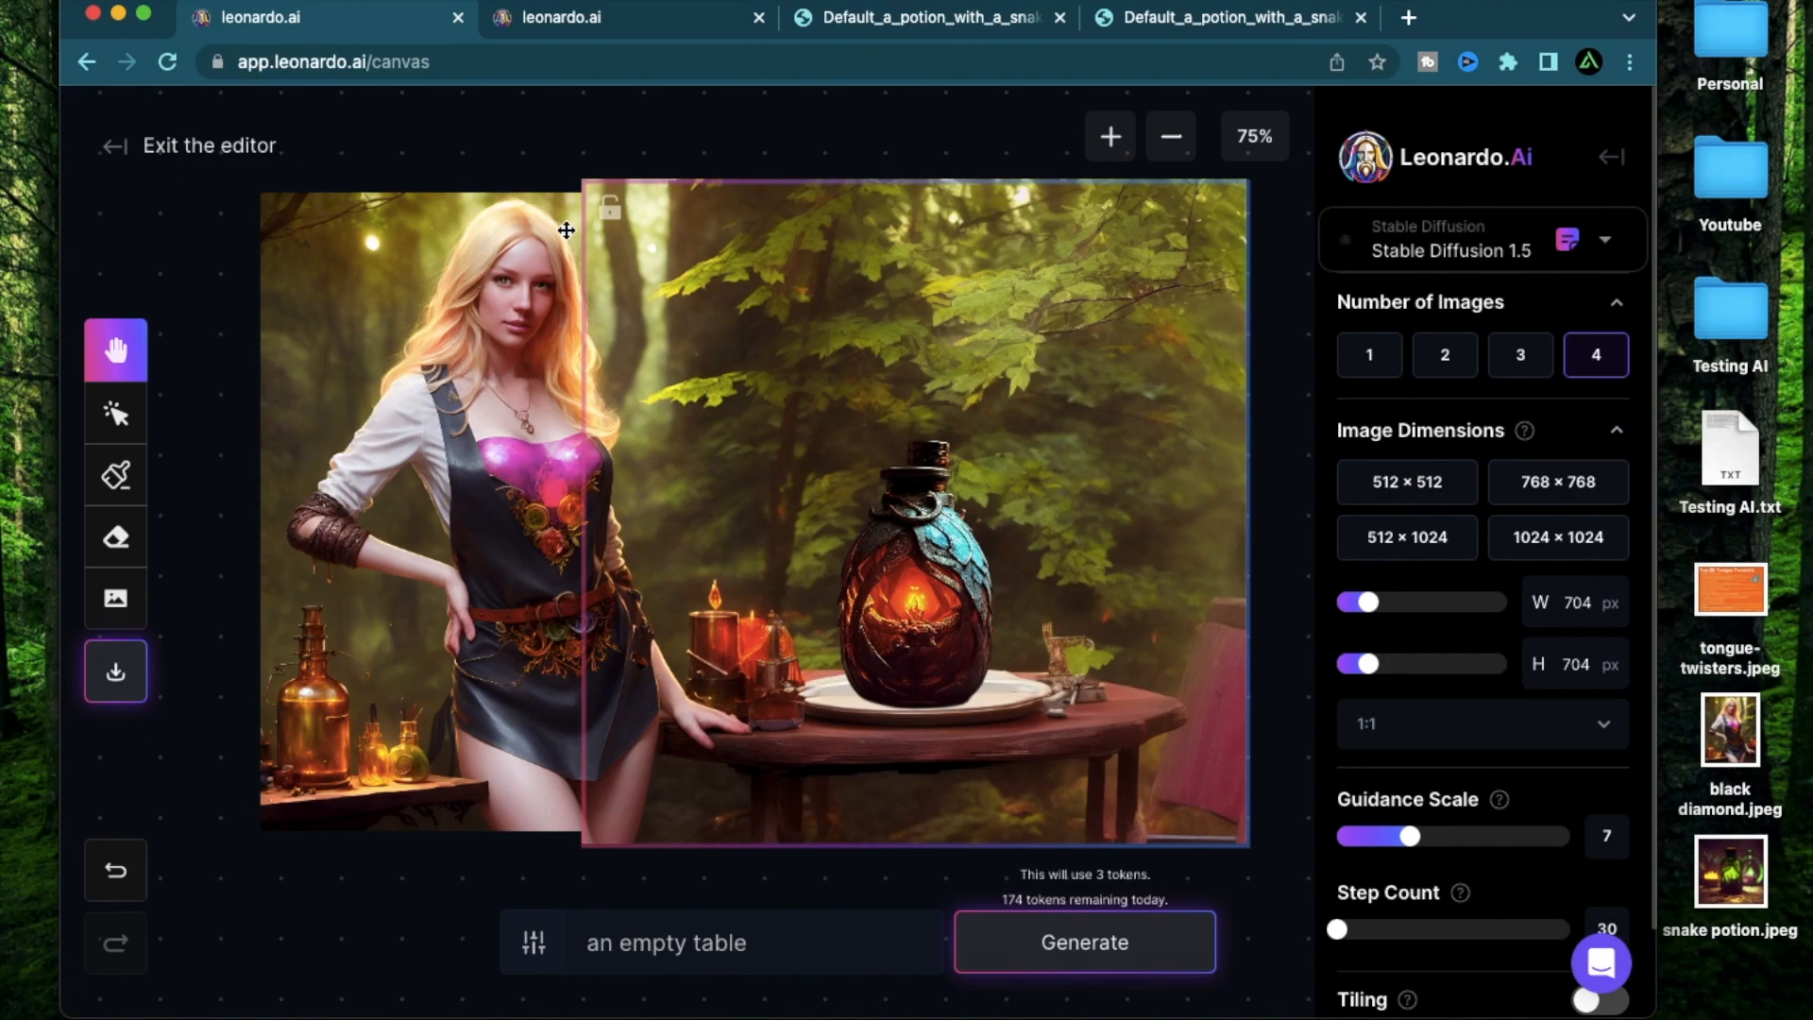
mouse_move(1115, 661)
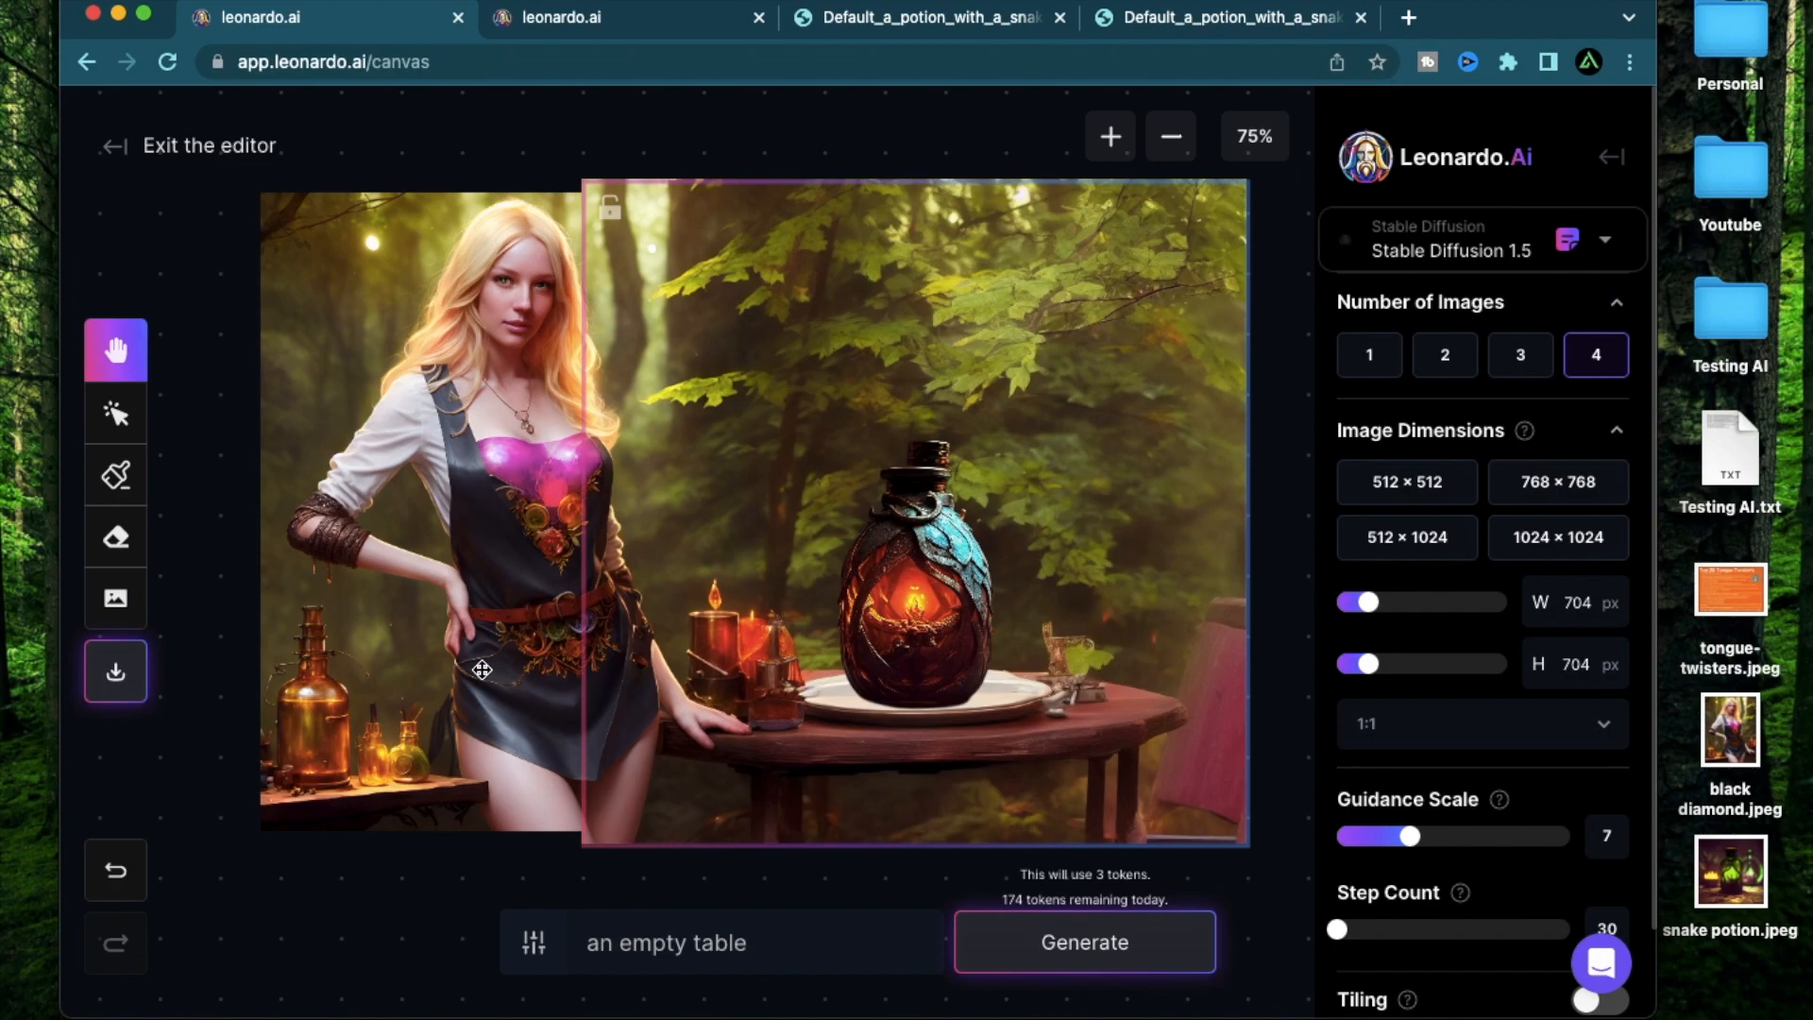
mouse_move(1286, 650)
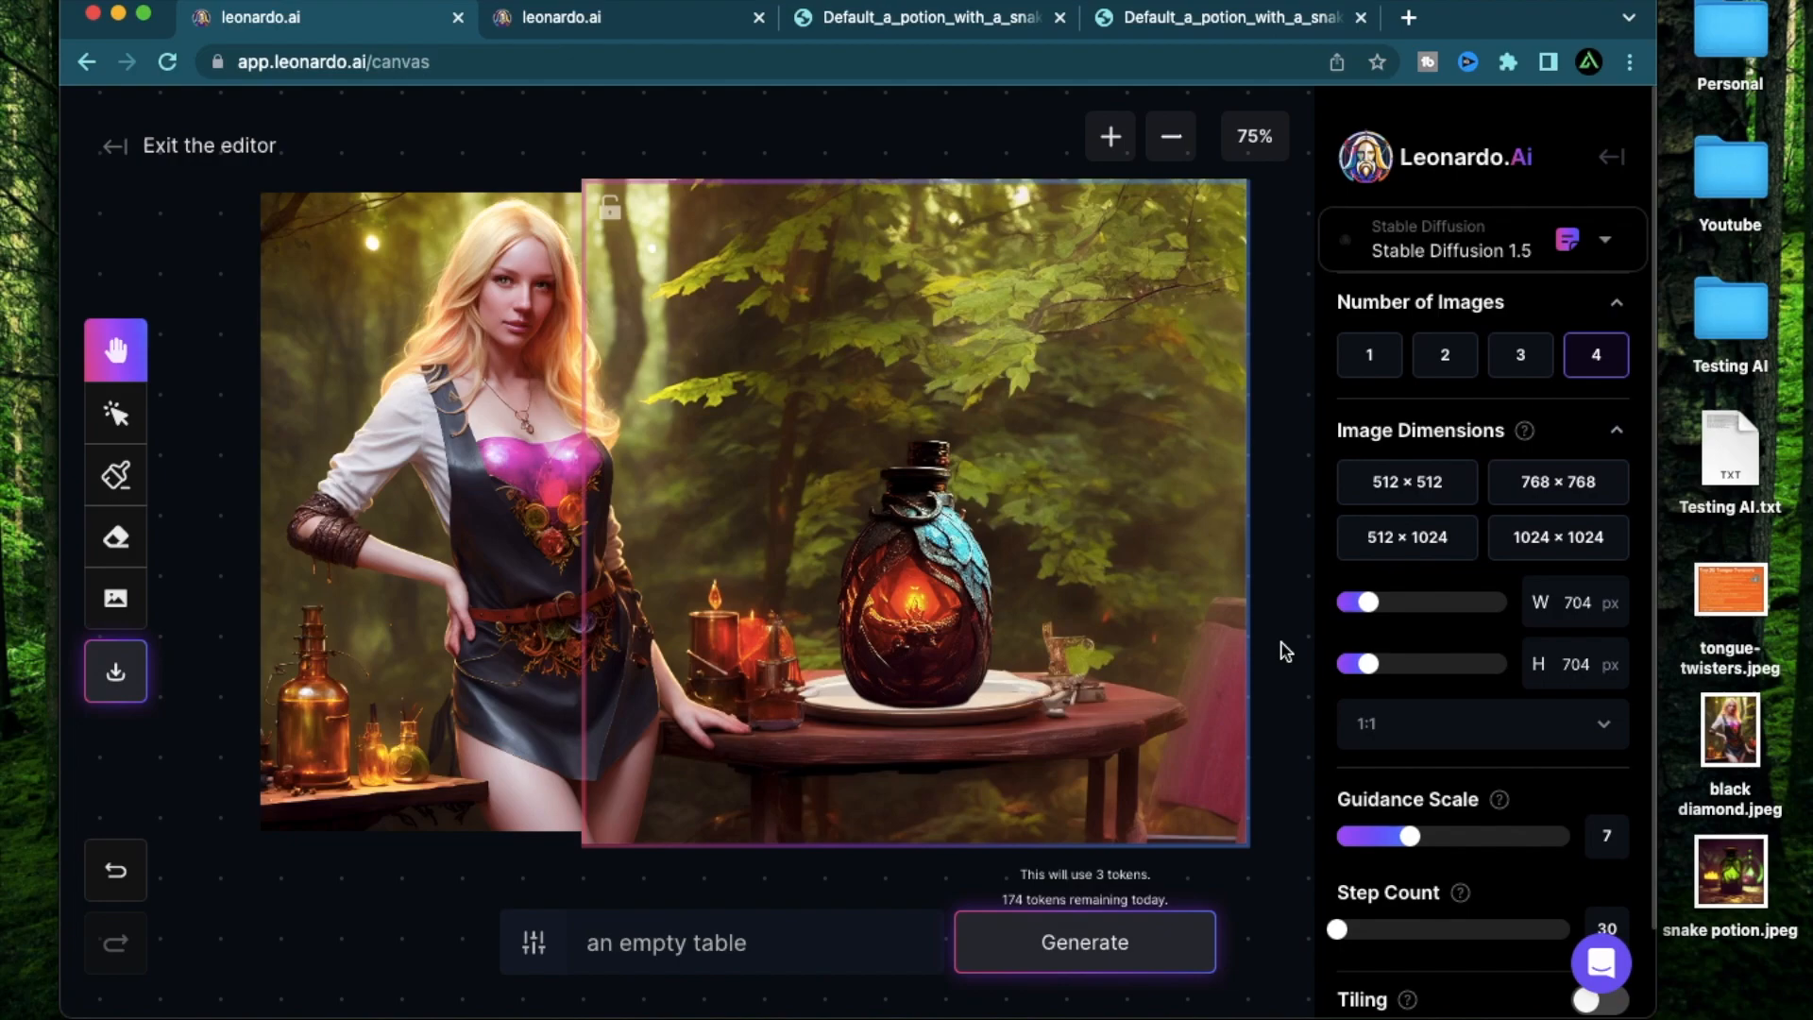
mouse_move(1285, 636)
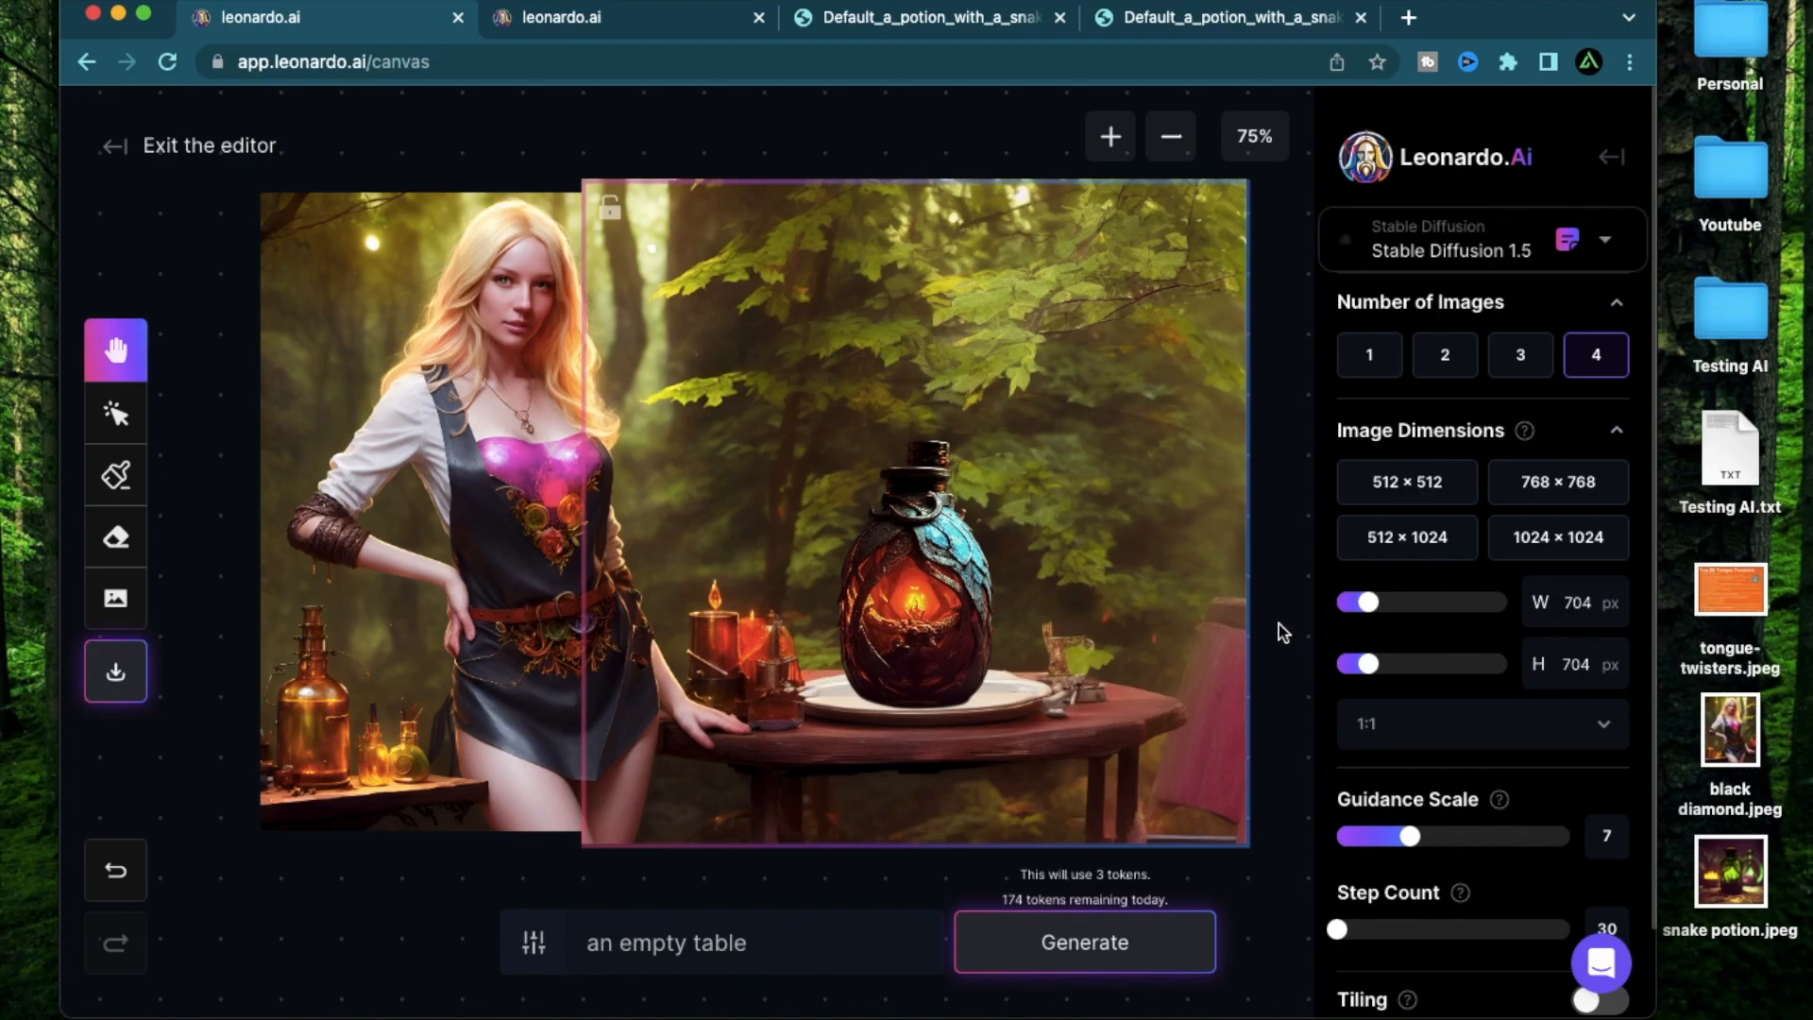